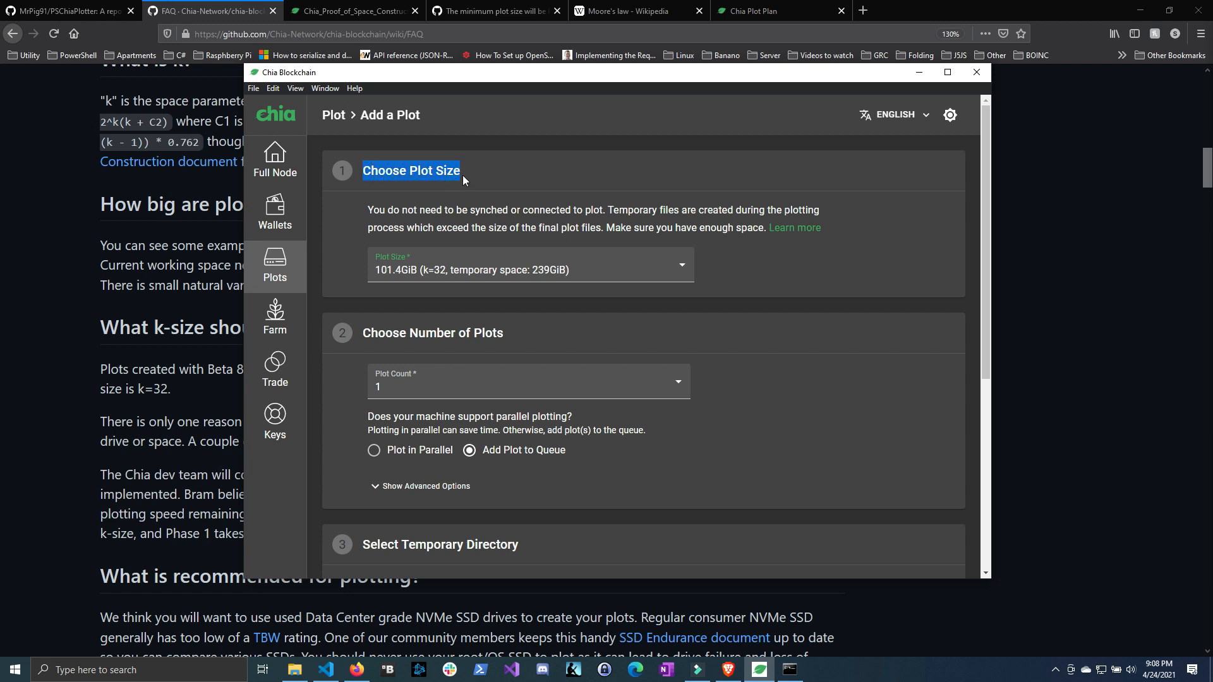
{"action": "mouse_move", "coordinate": [564, 269]}
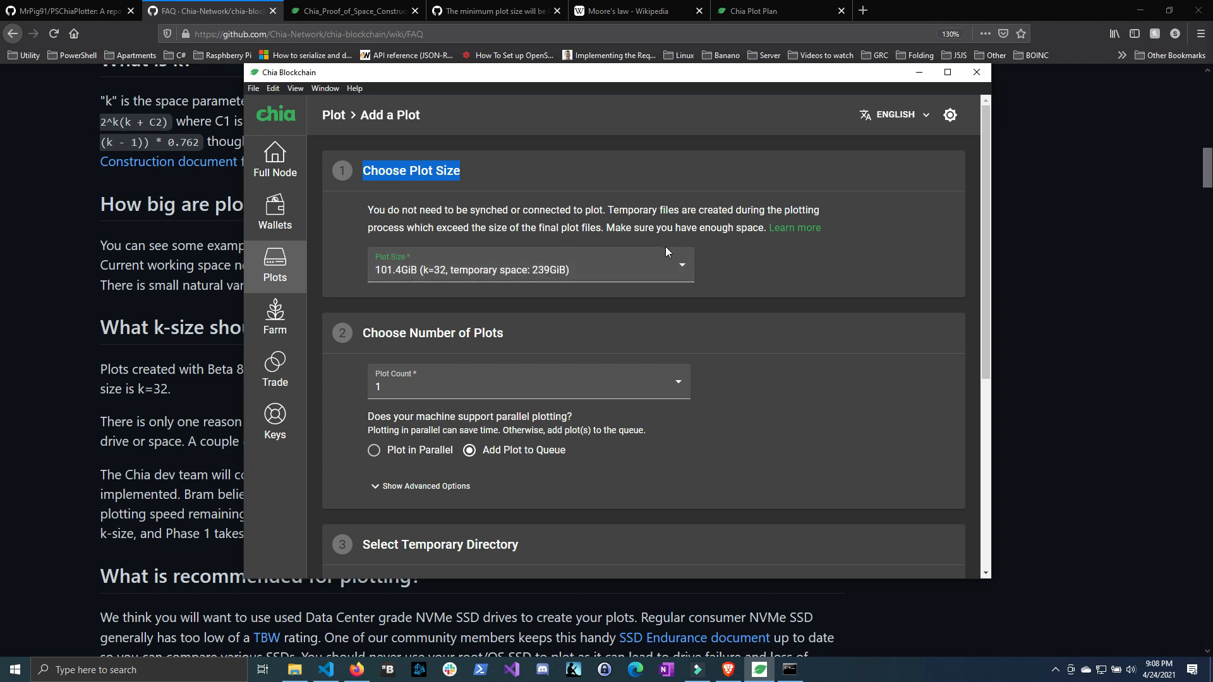
{"action": "mouse_move", "coordinate": [671, 239]}
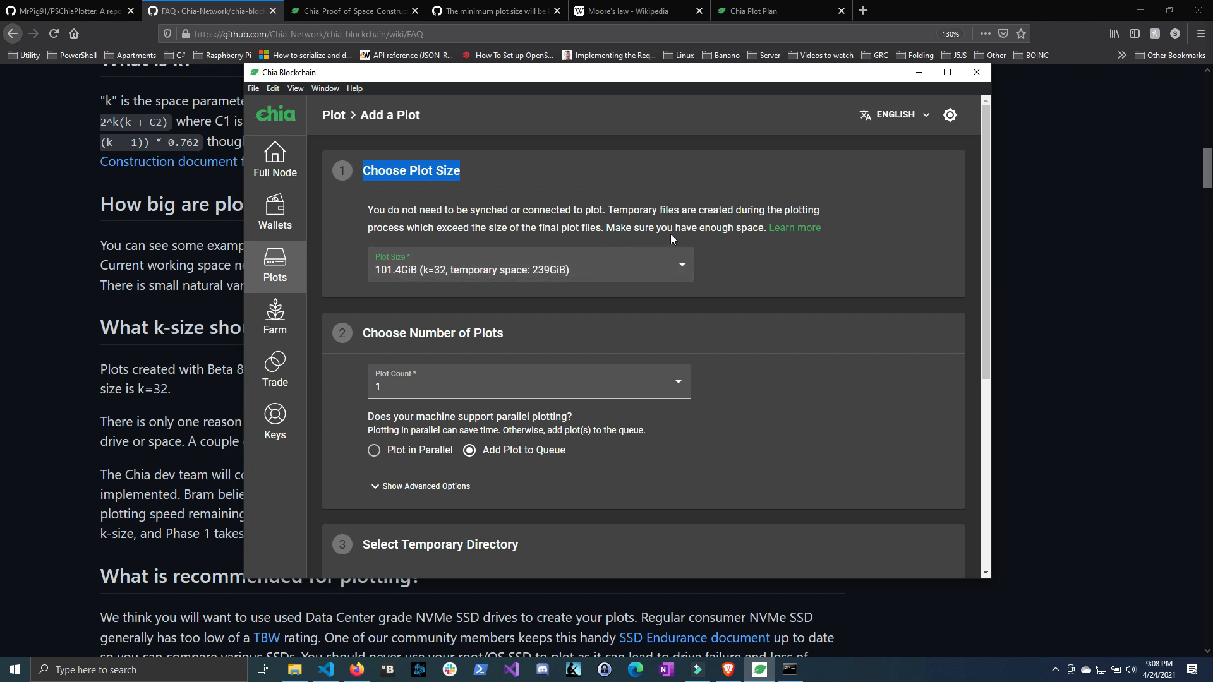
{"action": "mouse_move", "coordinate": [581, 277]}
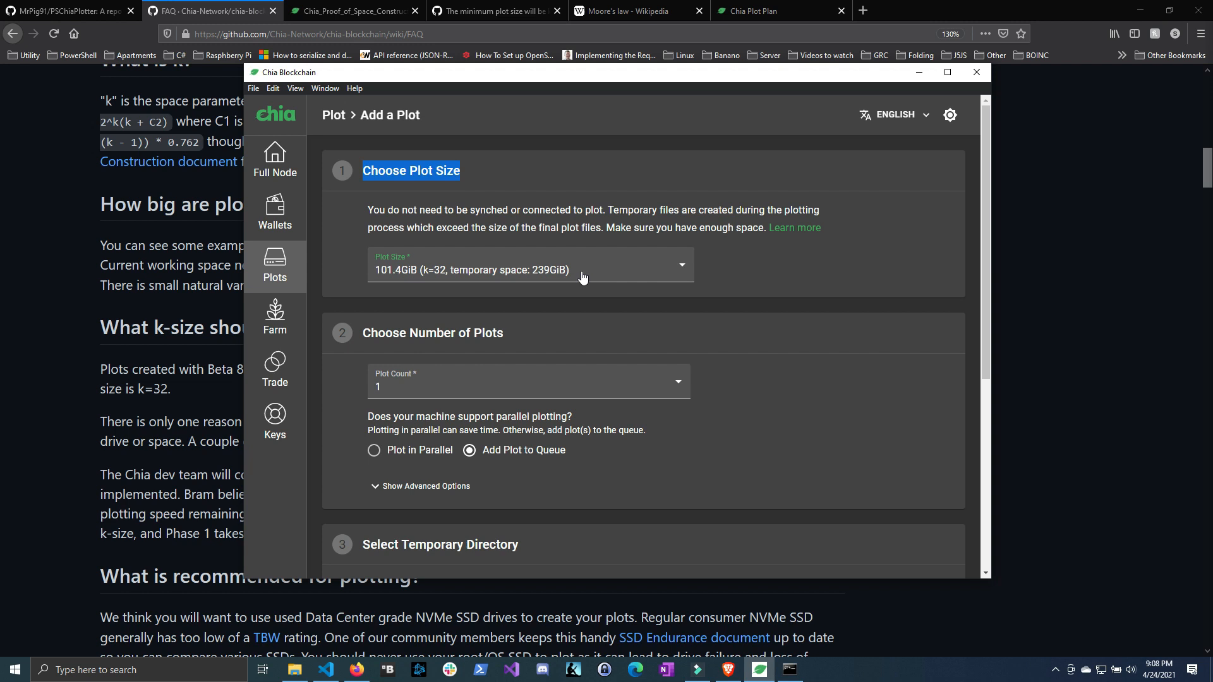
{"action": "mouse_move", "coordinate": [667, 246]}
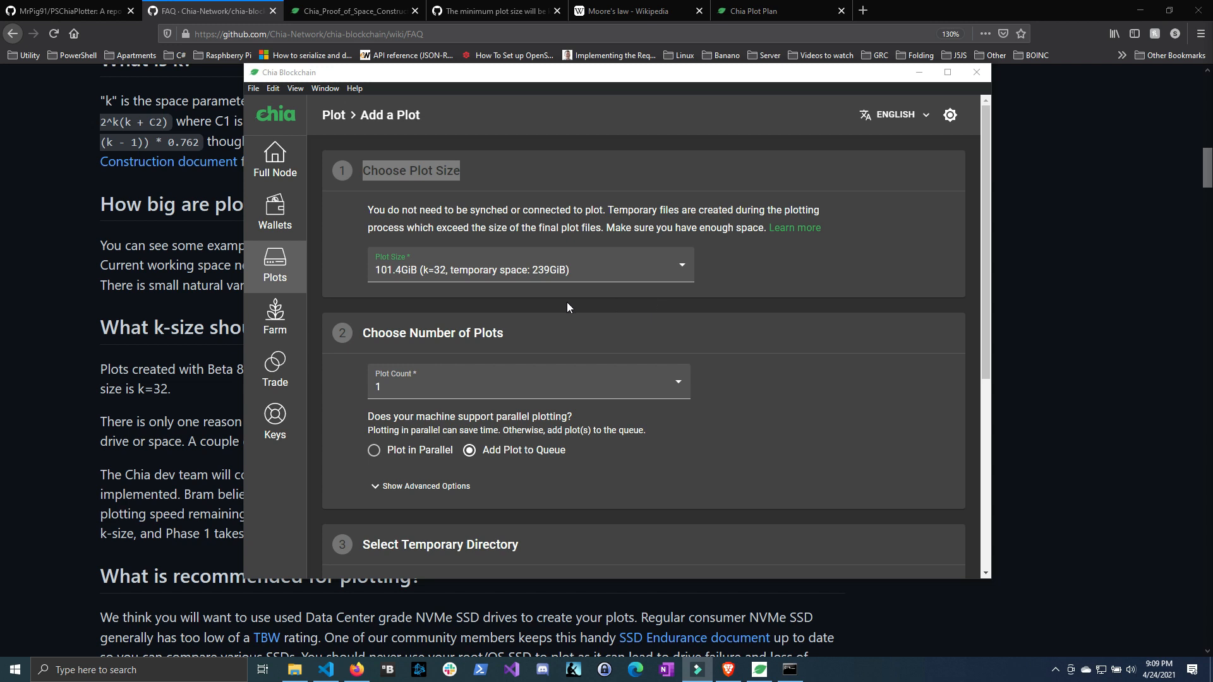
{"action": "mouse_move", "coordinate": [410, 248]}
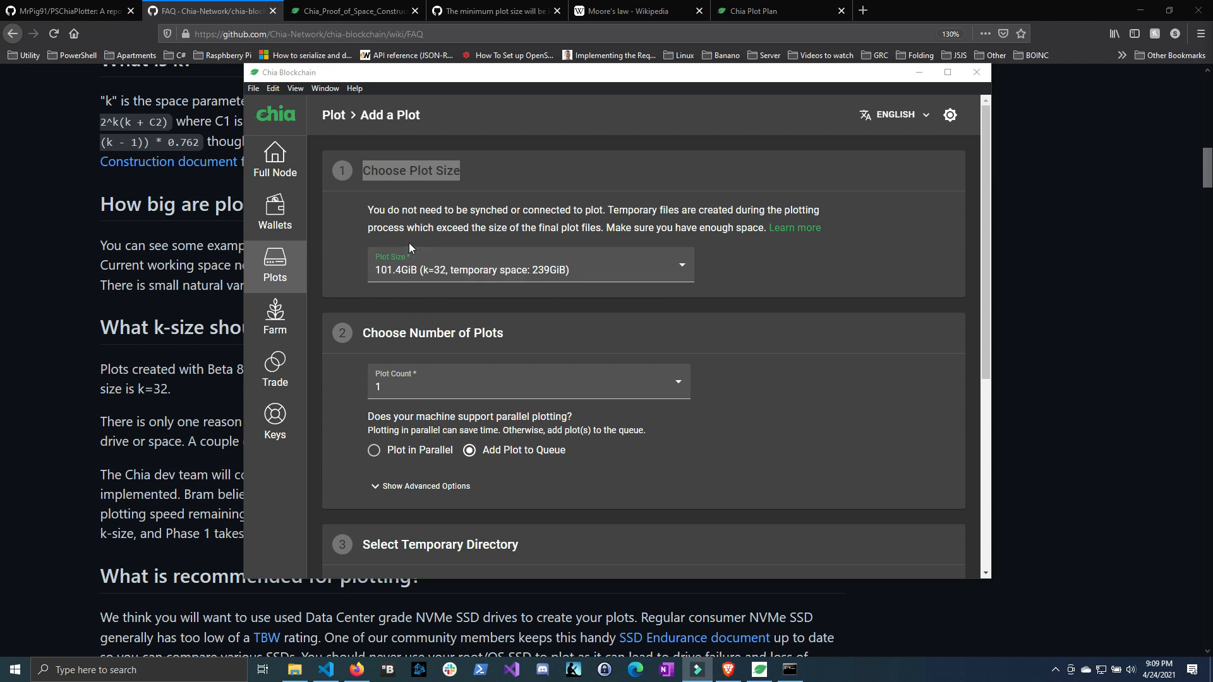
{"action": "mouse_move", "coordinate": [646, 214]}
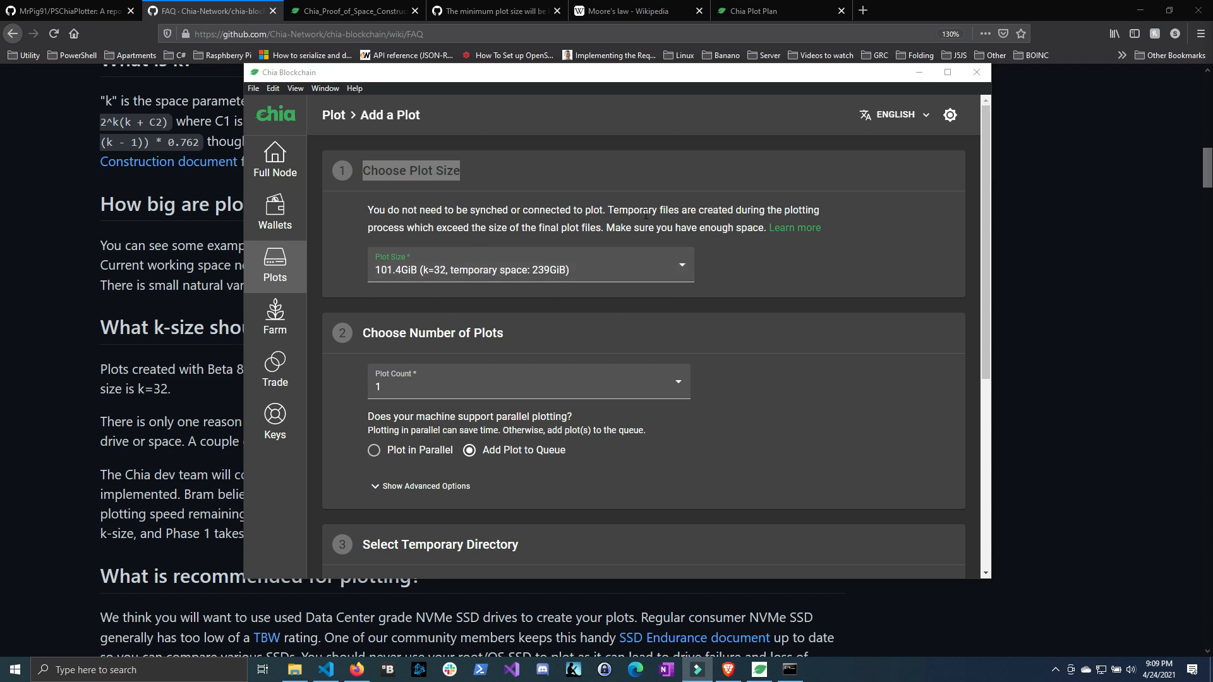
{"action": "mouse_move", "coordinate": [503, 225]}
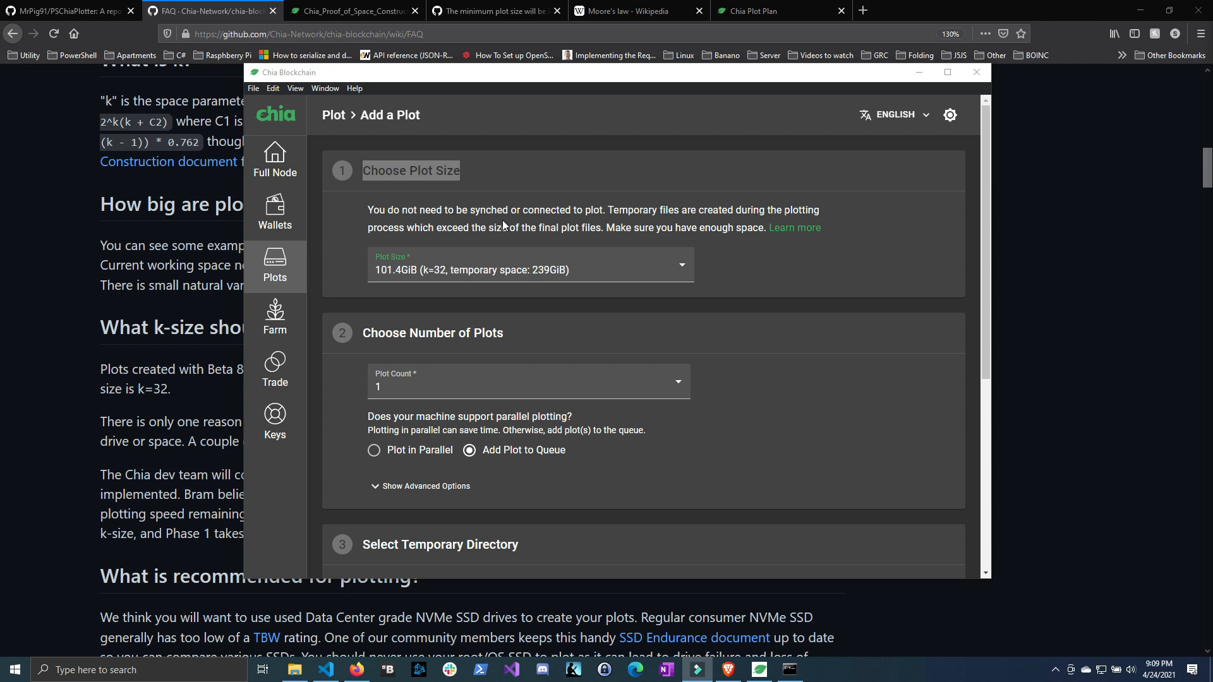
{"action": "mouse_move", "coordinate": [655, 223]}
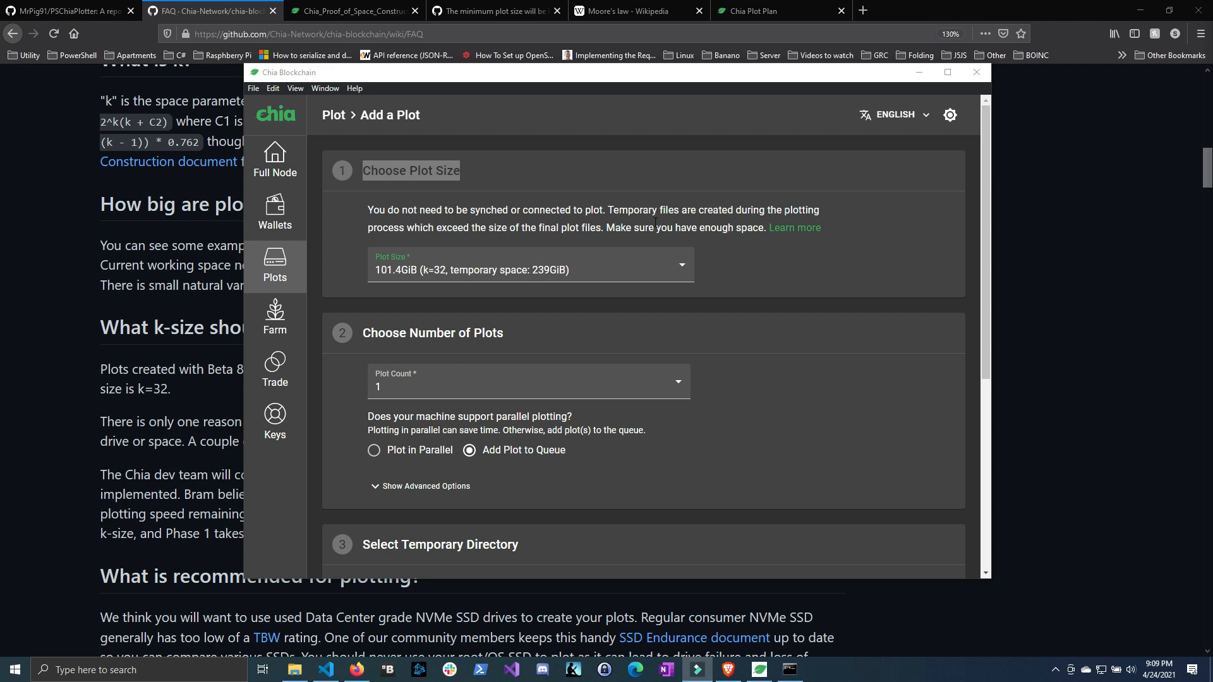
{"action": "mouse_move", "coordinate": [467, 224]}
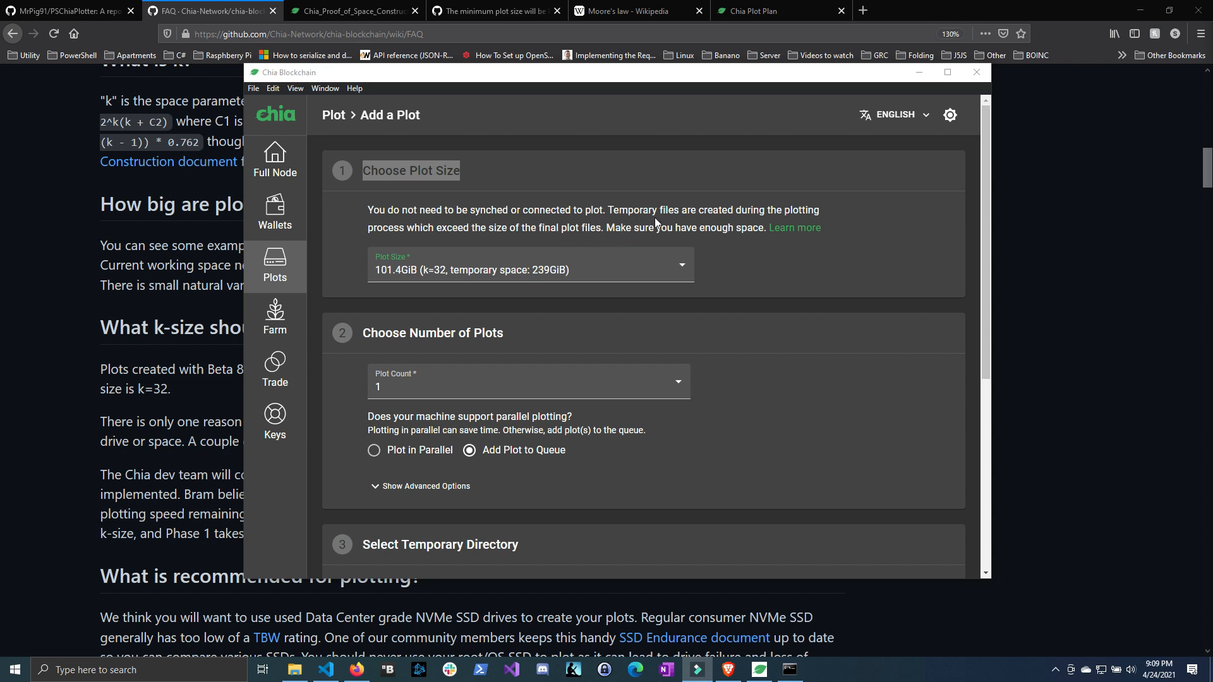
{"action": "mouse_move", "coordinate": [752, 270]}
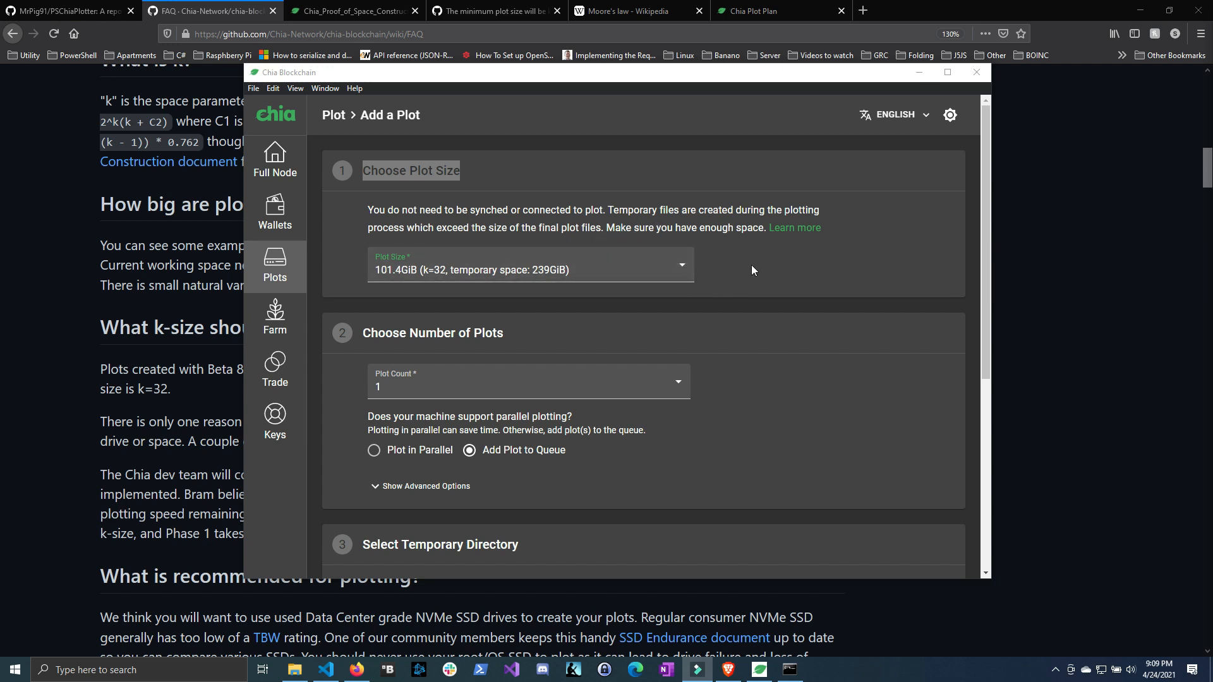
{"action": "mouse_move", "coordinate": [549, 260]}
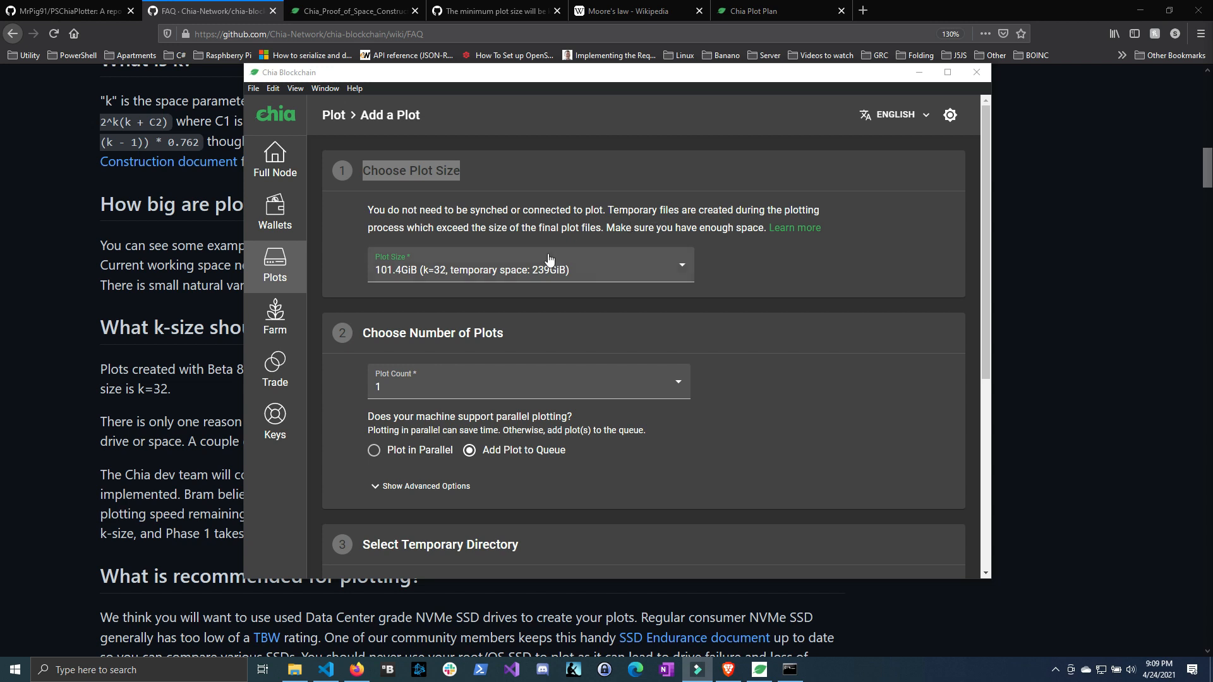
{"action": "mouse_move", "coordinate": [585, 278]}
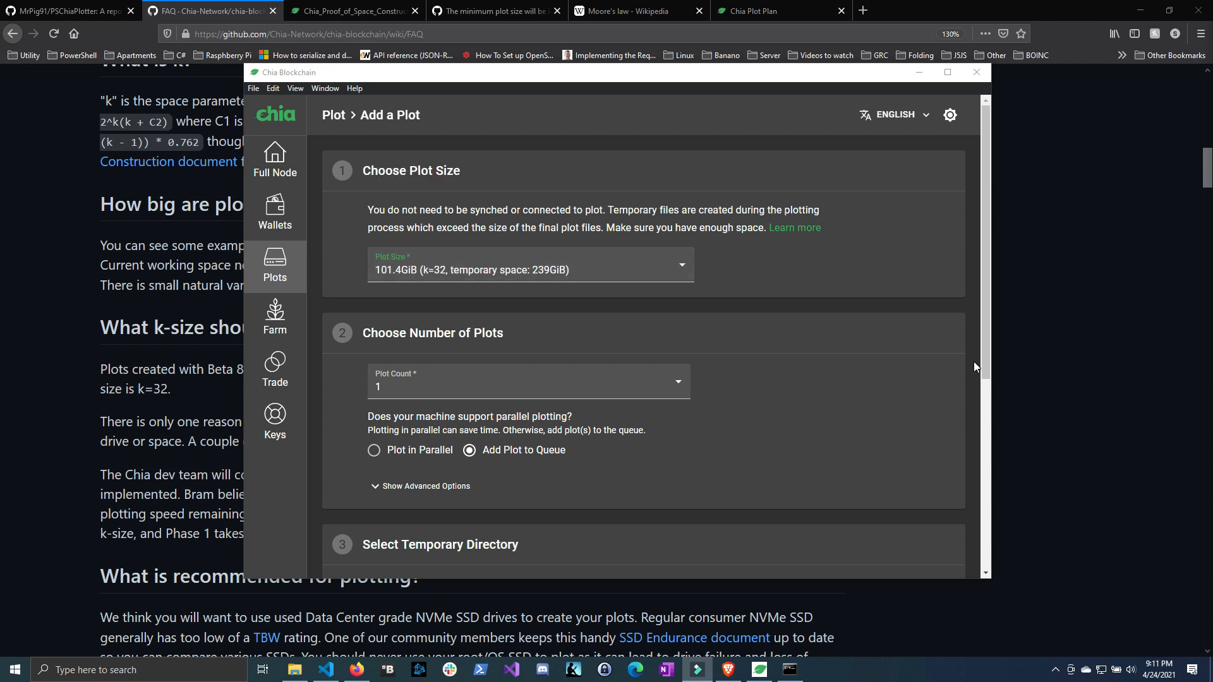
{"action": "mouse_move", "coordinate": [755, 282]}
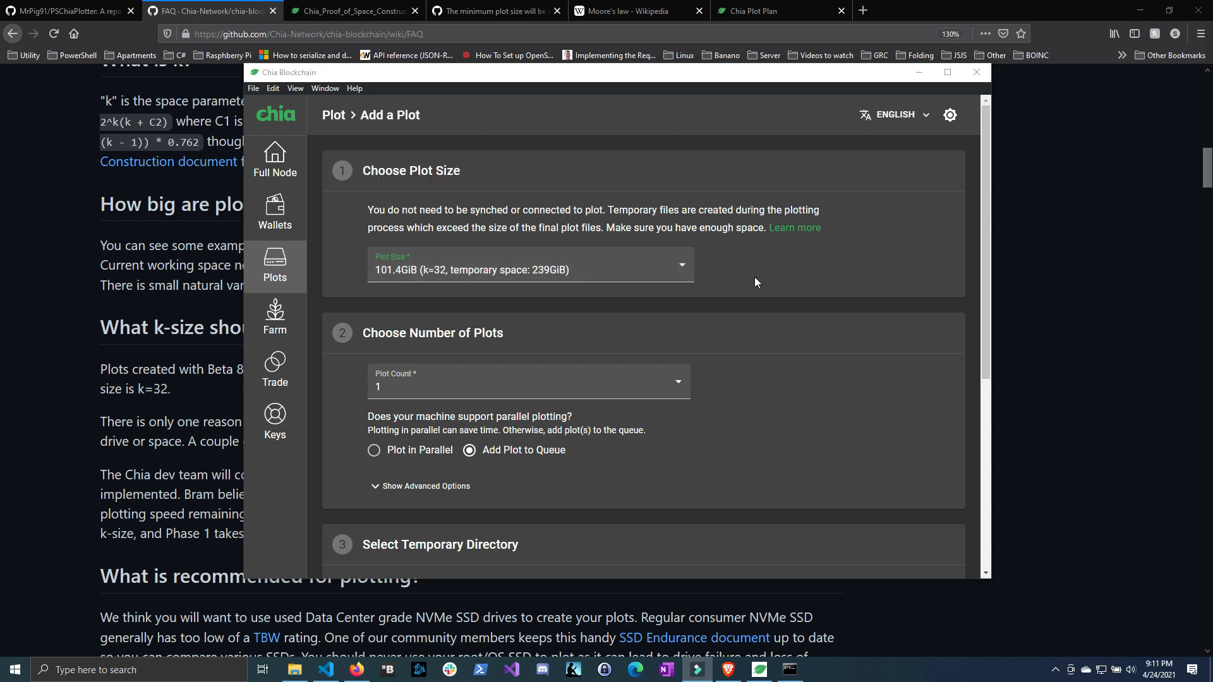
{"action": "mouse_move", "coordinate": [434, 199]}
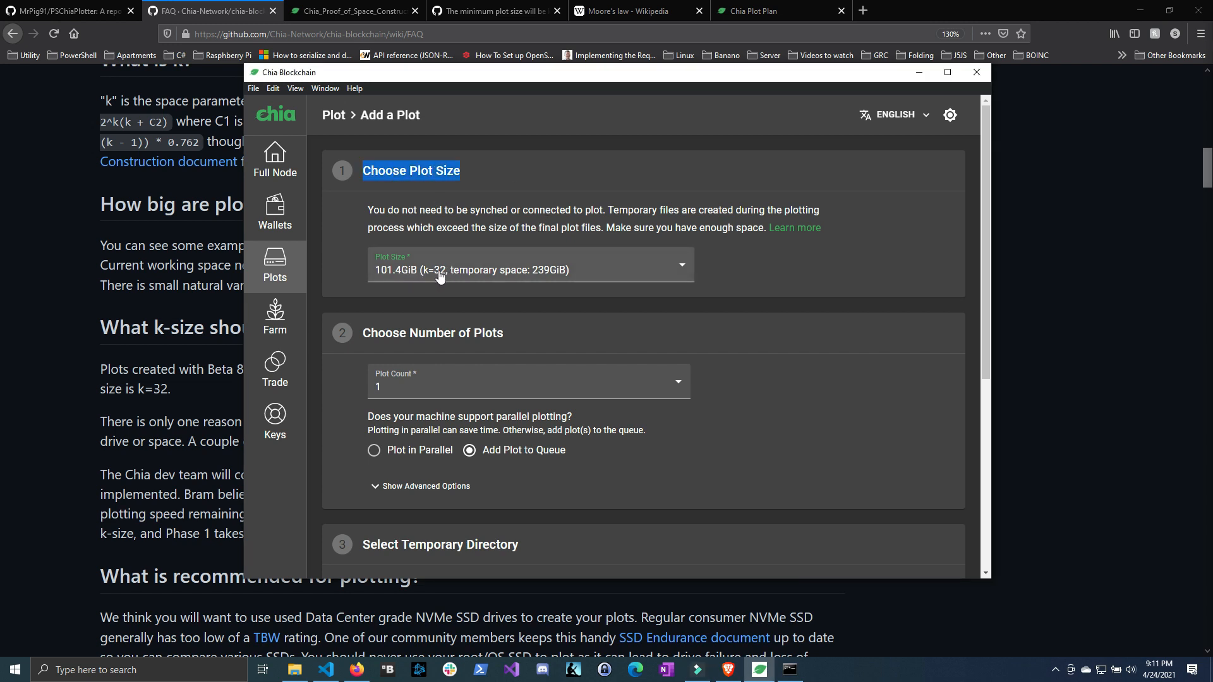
{"action": "mouse_move", "coordinate": [587, 271]}
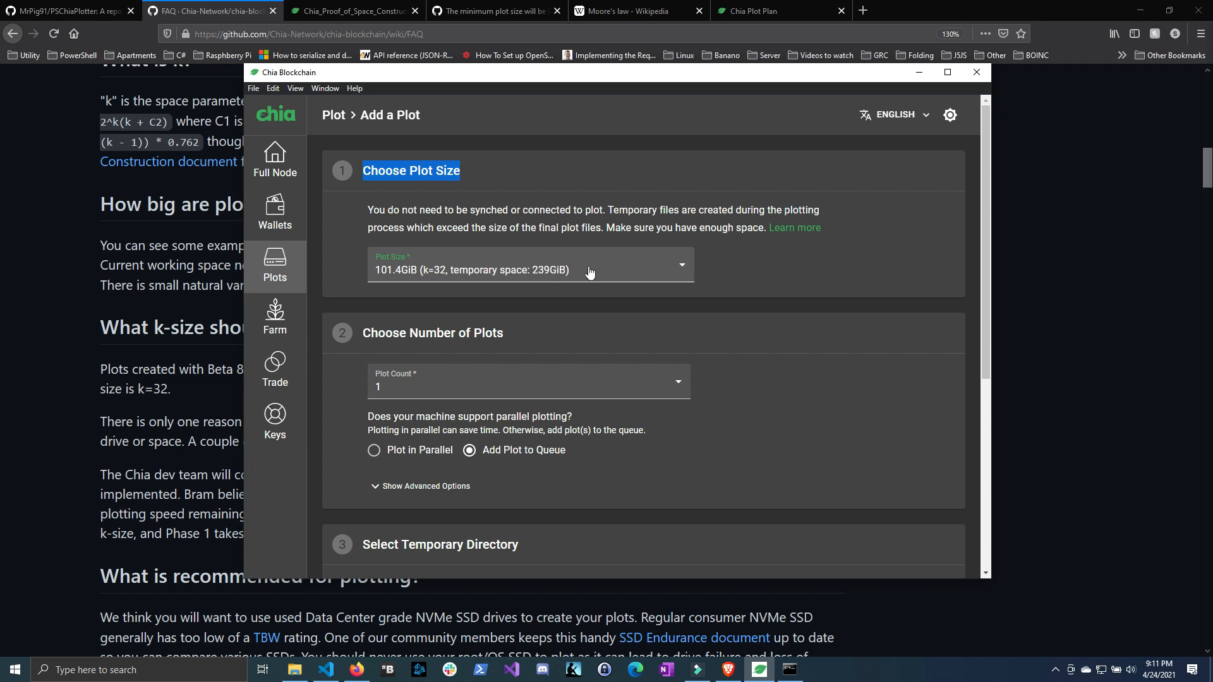
Step: Review plot sizes k=25 to k=35 and keep 101.4GiB (k=32) selected
{"action": "left_click", "coordinate": [530, 264]}
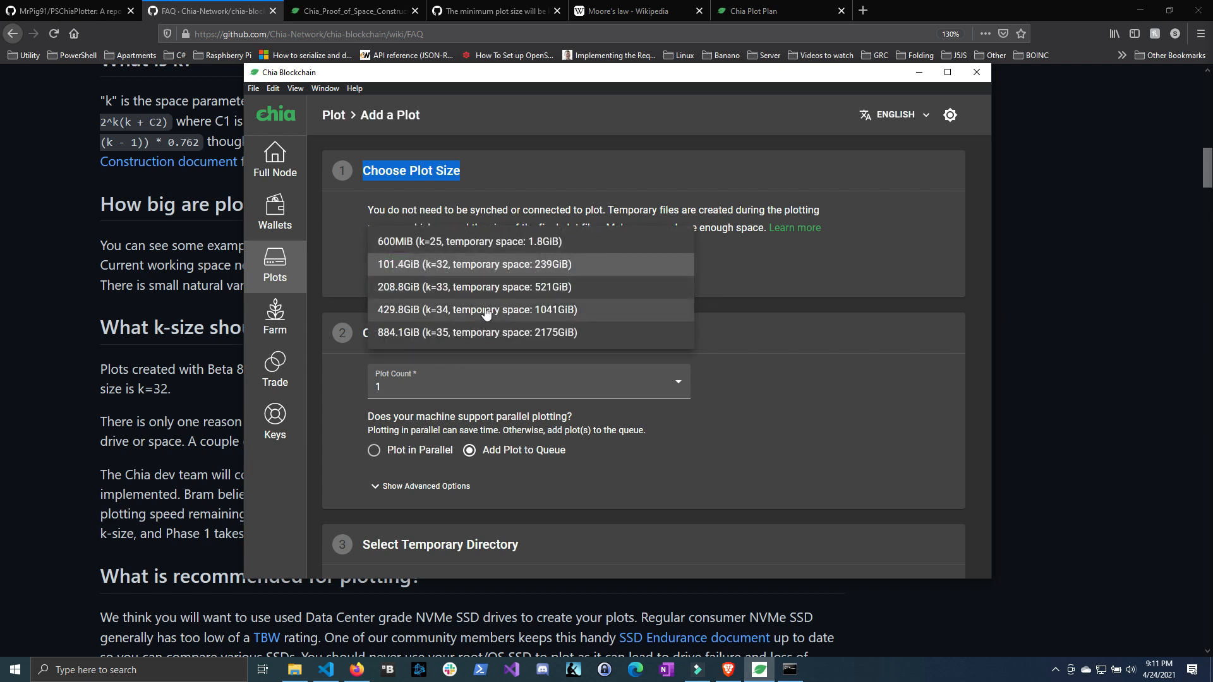
{"action": "mouse_move", "coordinate": [453, 329]}
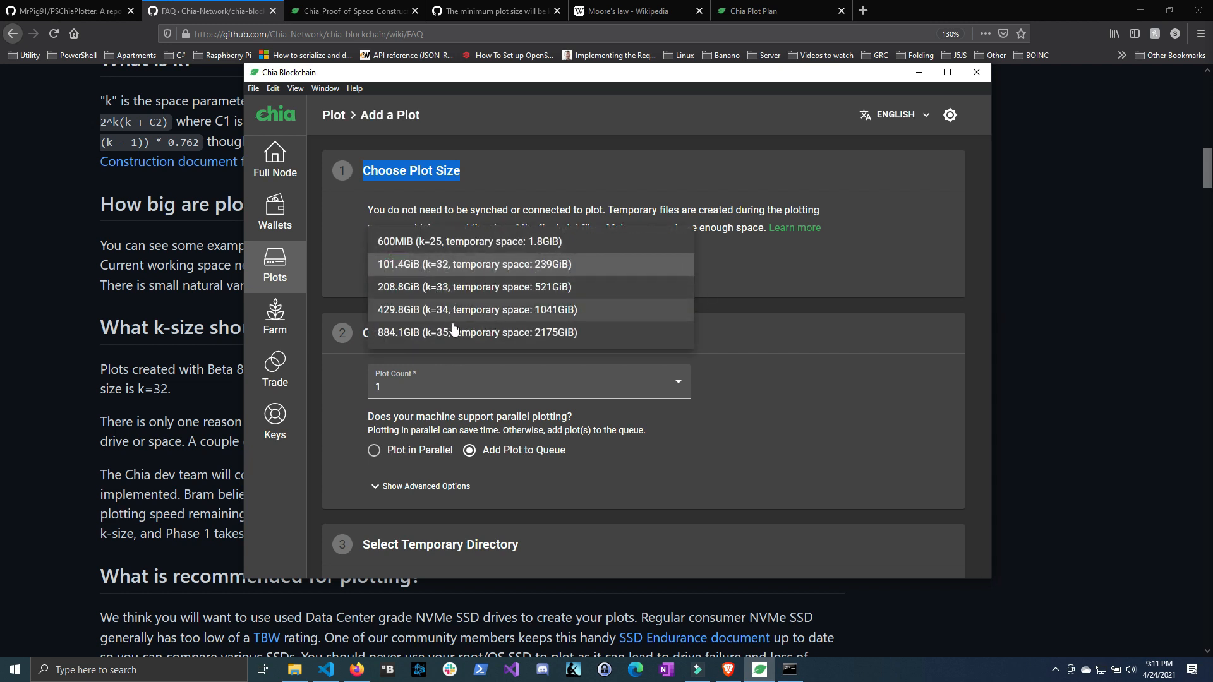
{"action": "mouse_move", "coordinate": [731, 306]}
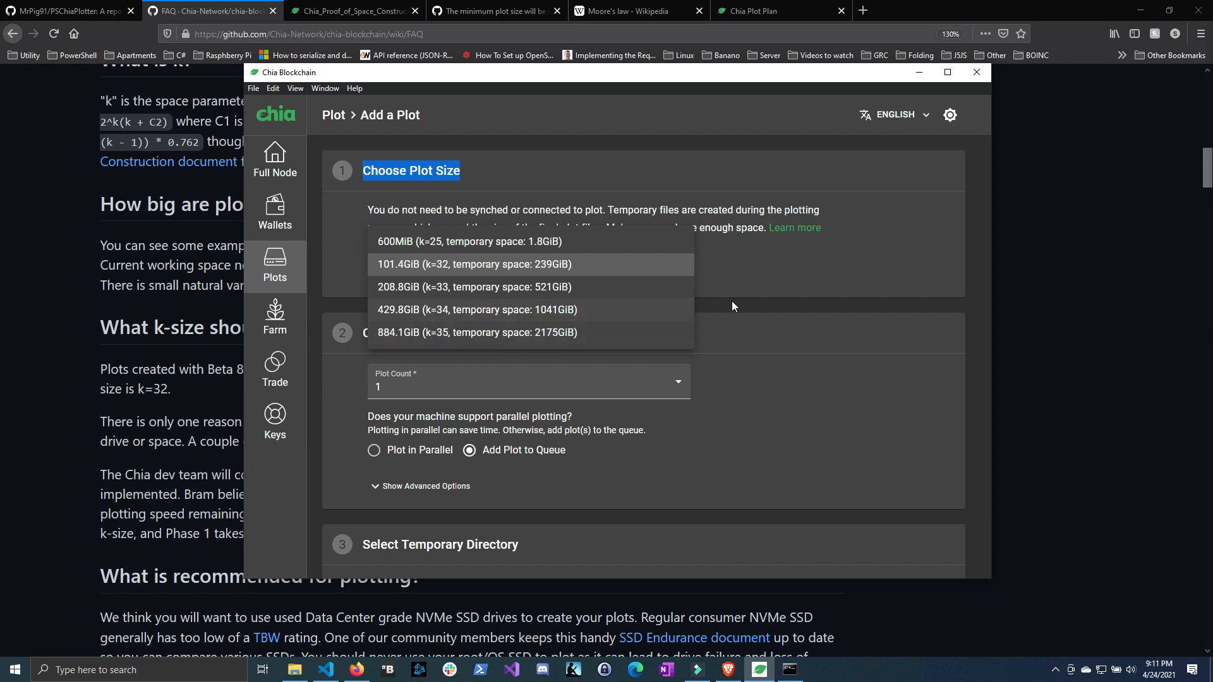
{"action": "left_click", "coordinate": [474, 264]}
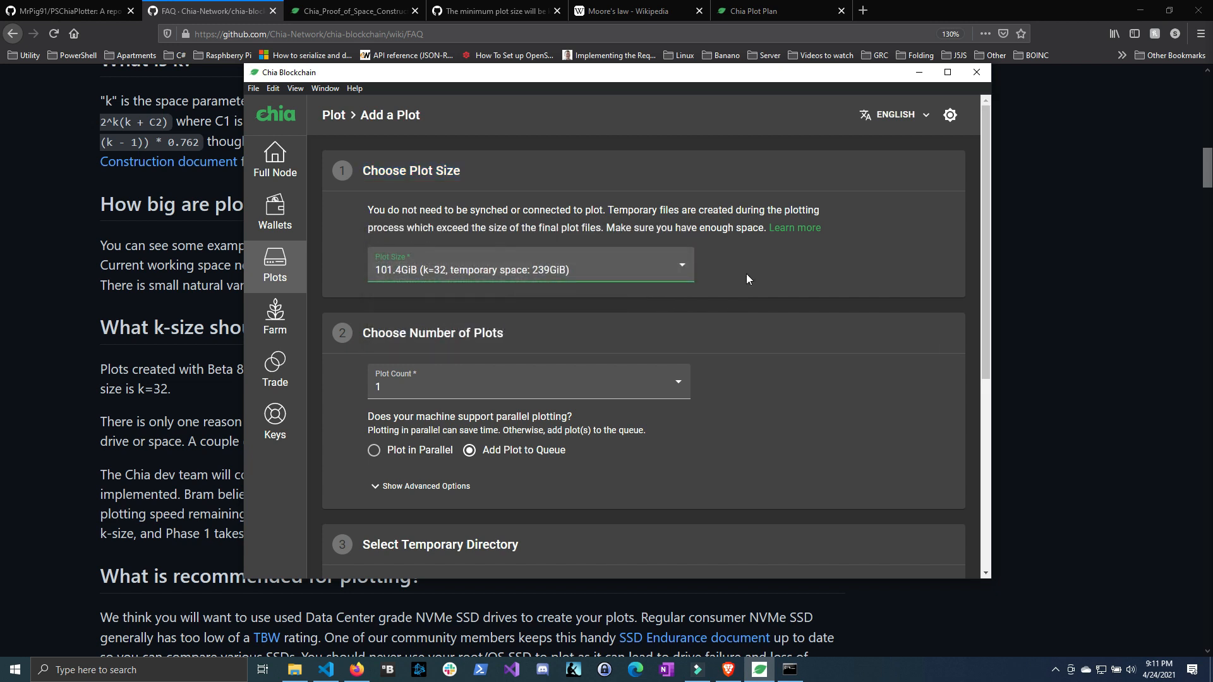
{"action": "mouse_move", "coordinate": [551, 300]}
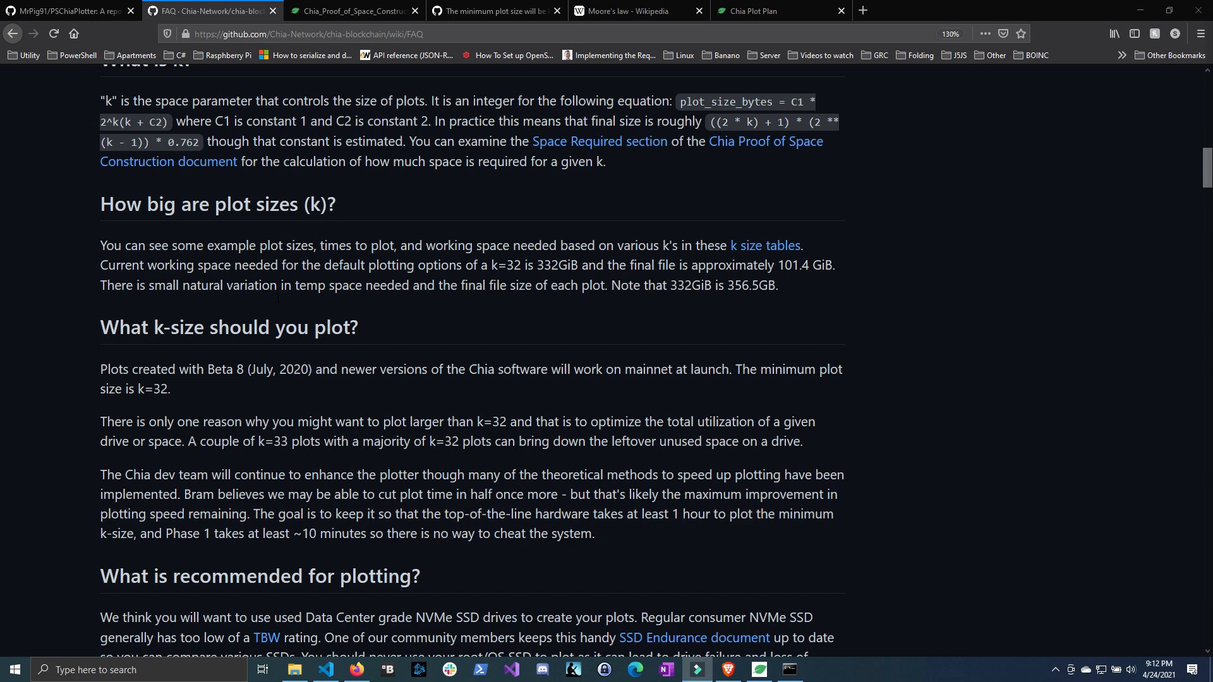
Step: Highlight the drive-utilization sentence, then the k=32 value in the FAQ's k-size section
{"action": "scroll", "scroll_direction": "down", "scroll_amount": 3}
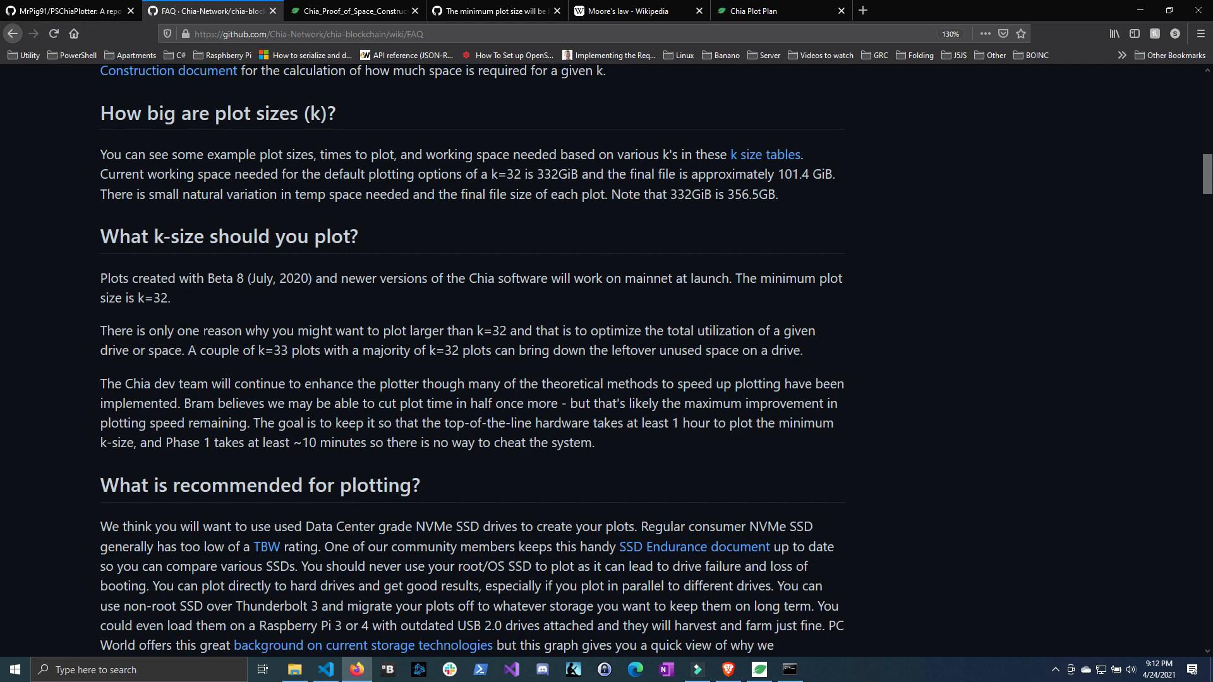
{"action": "left_click_drag", "start_coordinate": [590, 329], "coordinate": [802, 330]}
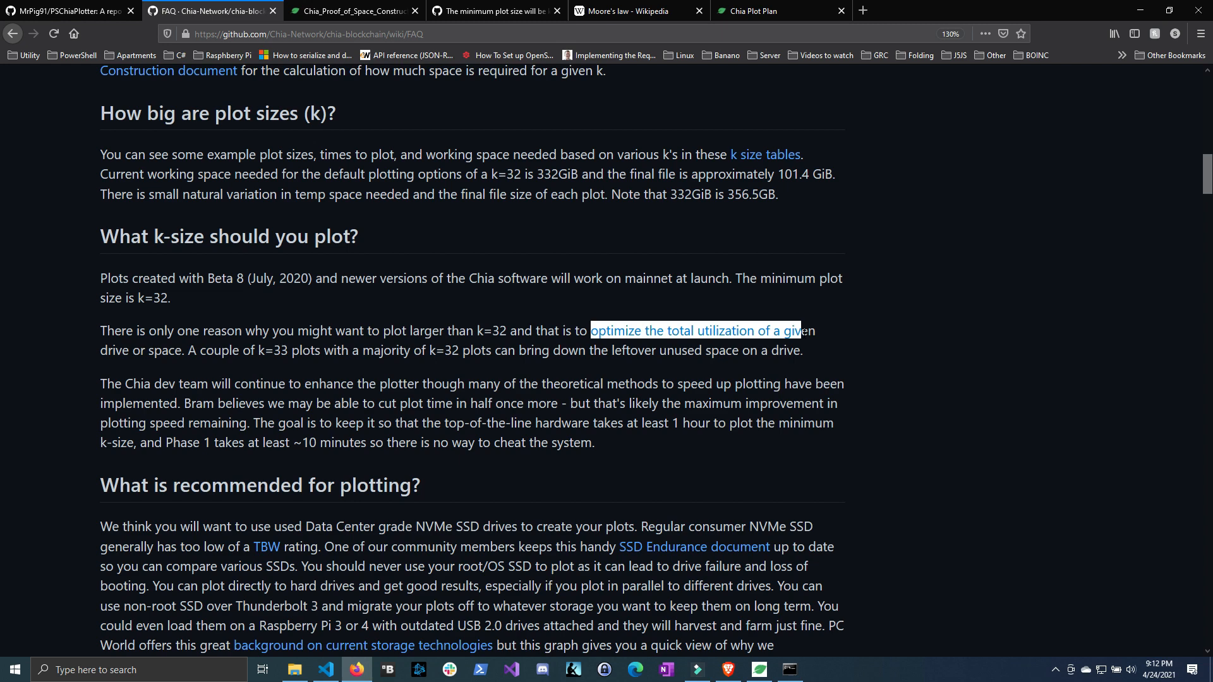
{"action": "left_click_drag", "start_coordinate": [802, 330], "coordinate": [186, 350]}
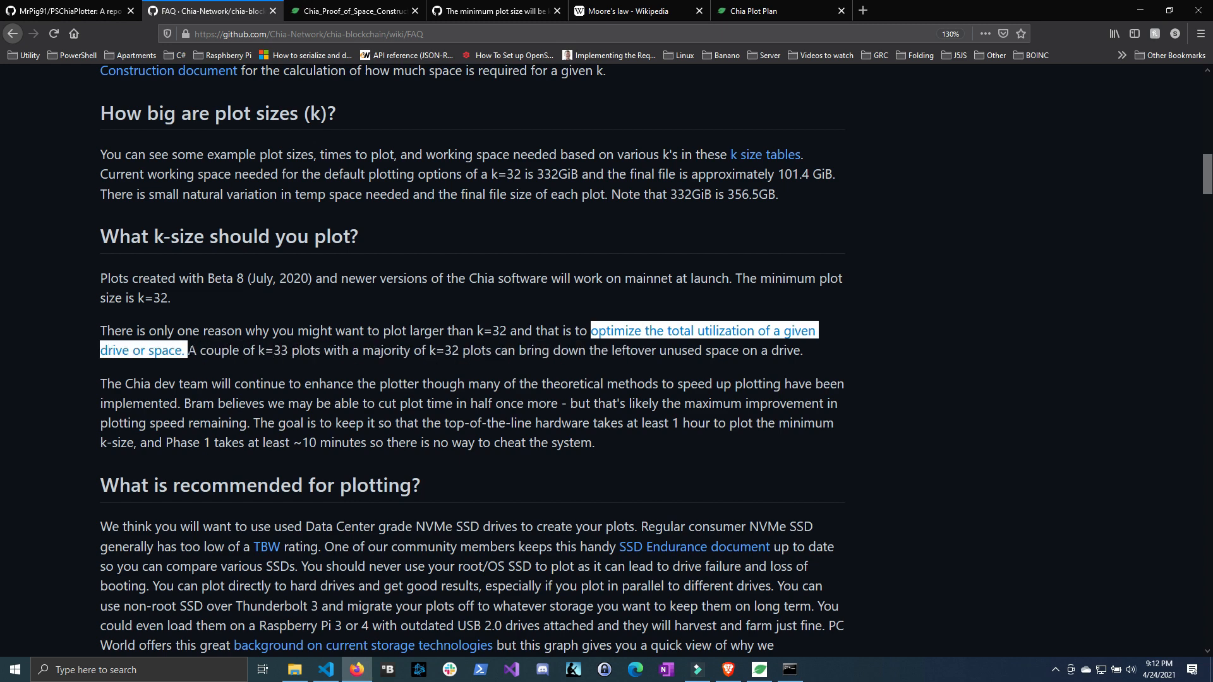
{"action": "mouse_move", "coordinate": [449, 369]}
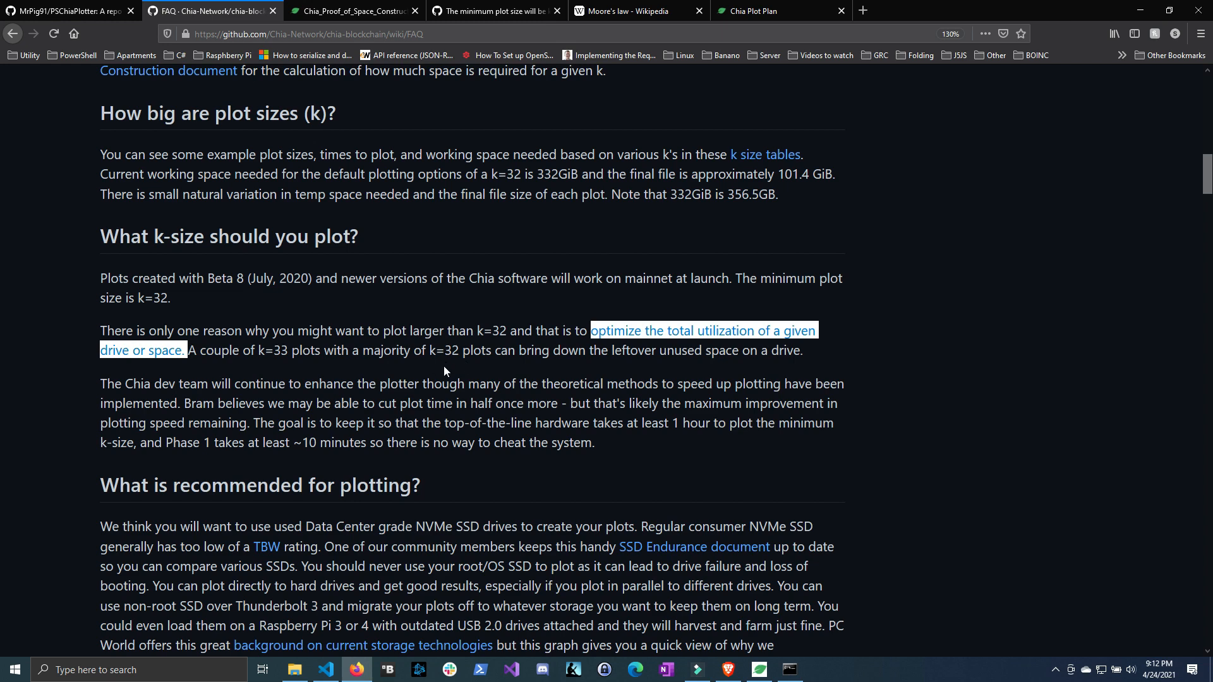
{"action": "mouse_move", "coordinate": [483, 352]}
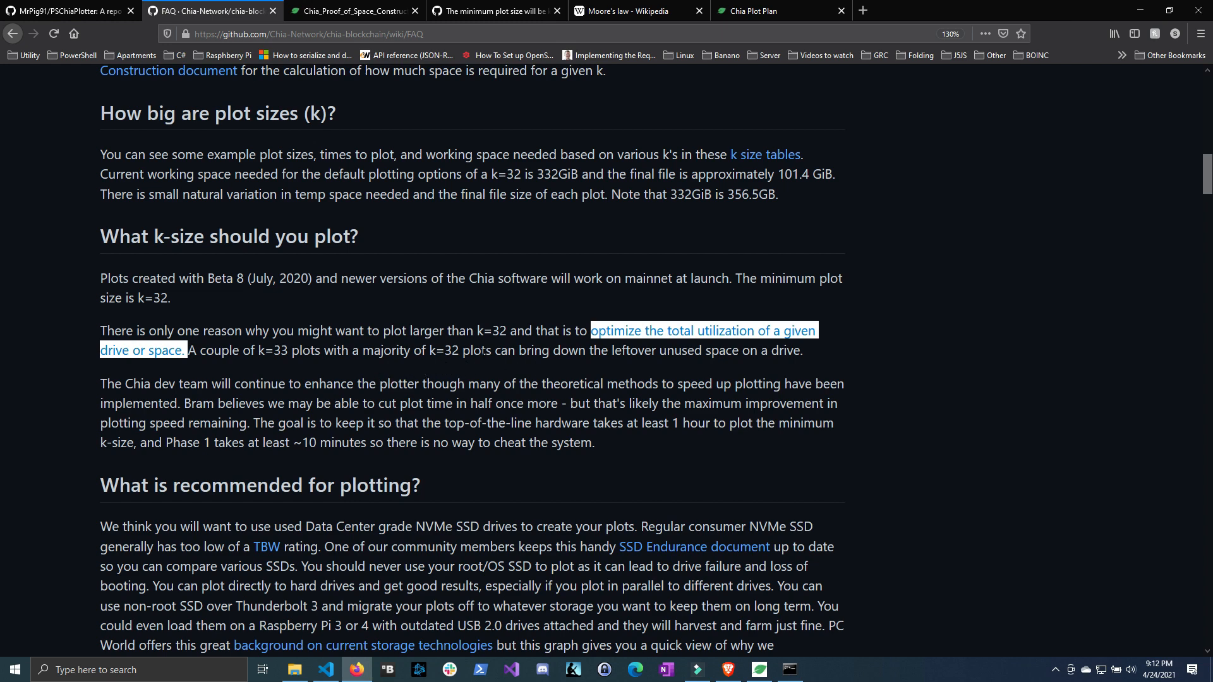
{"action": "left_click", "coordinate": [480, 350]}
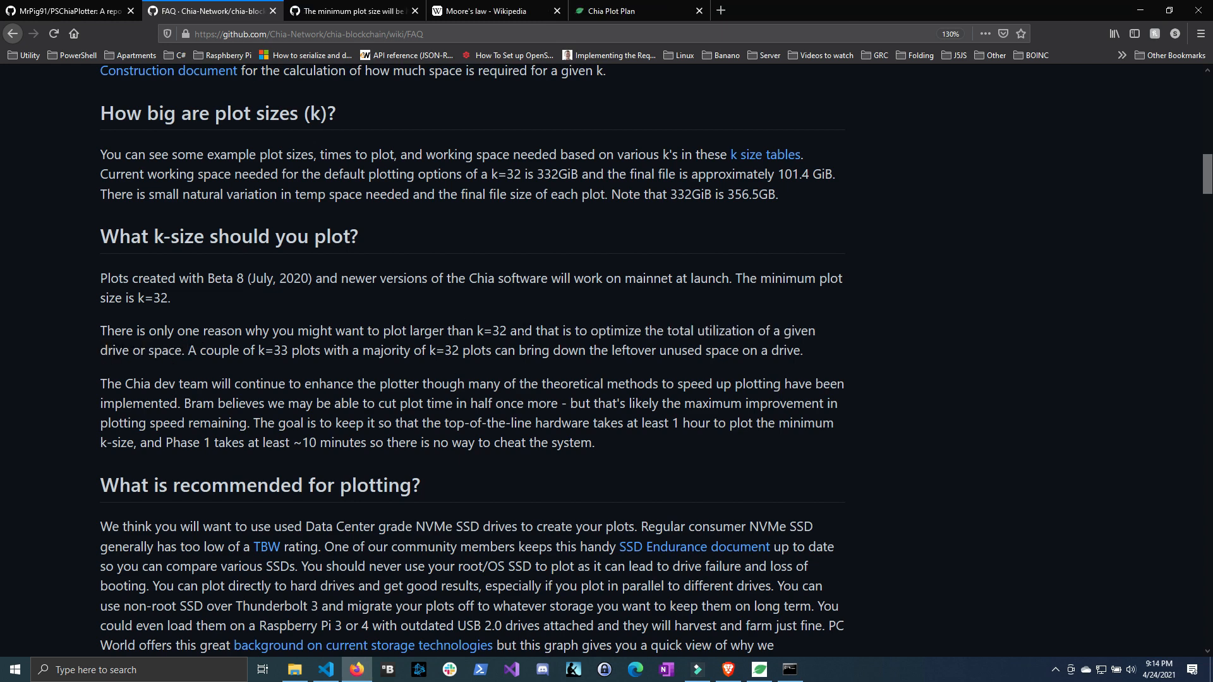
{"action": "double_click", "coordinate": [490, 330]}
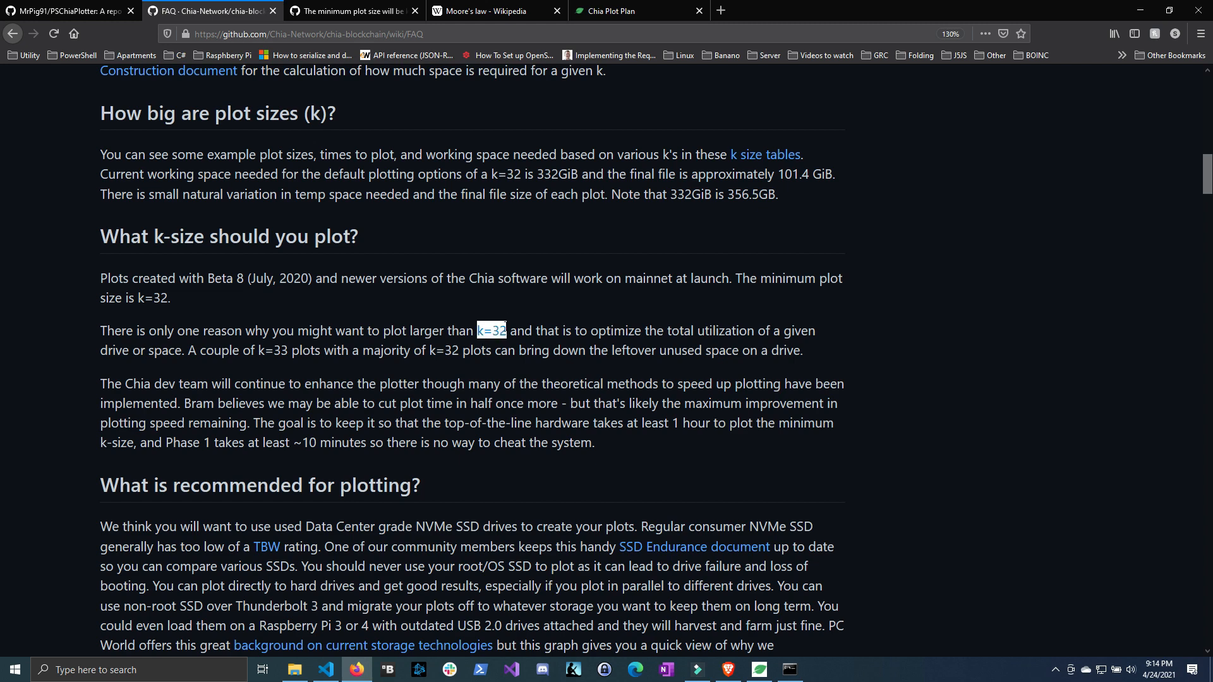
Step: Return to the Chia FAQ wiki tab and highlight the ~10 minutes phrase
{"action": "left_click", "coordinate": [352, 12]}
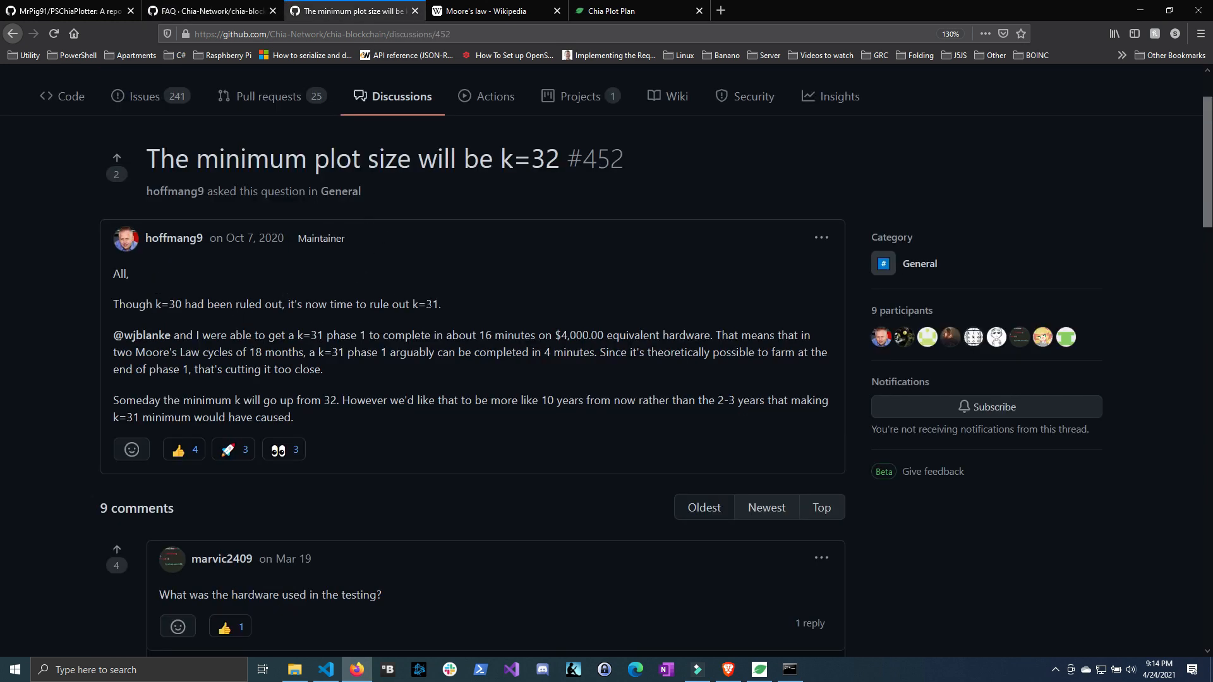
{"action": "mouse_move", "coordinate": [569, 314]}
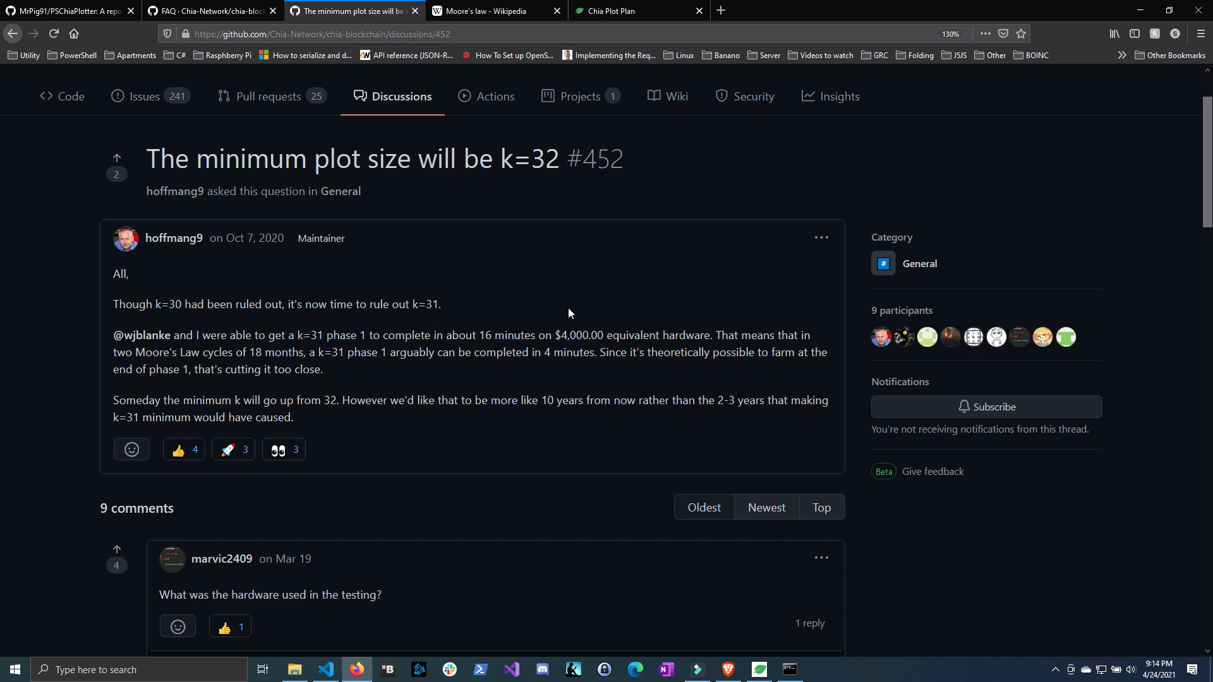
{"action": "left_click", "coordinate": [208, 11]}
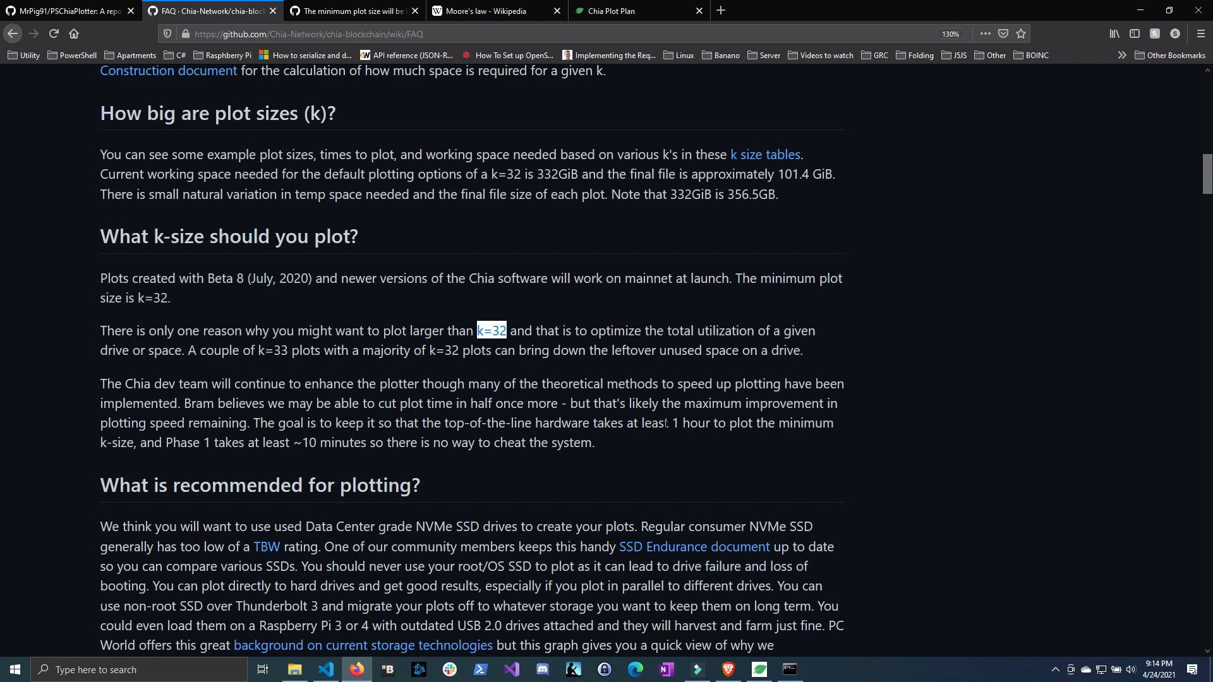
{"action": "left_click_drag", "start_coordinate": [663, 423], "coordinate": [836, 423]}
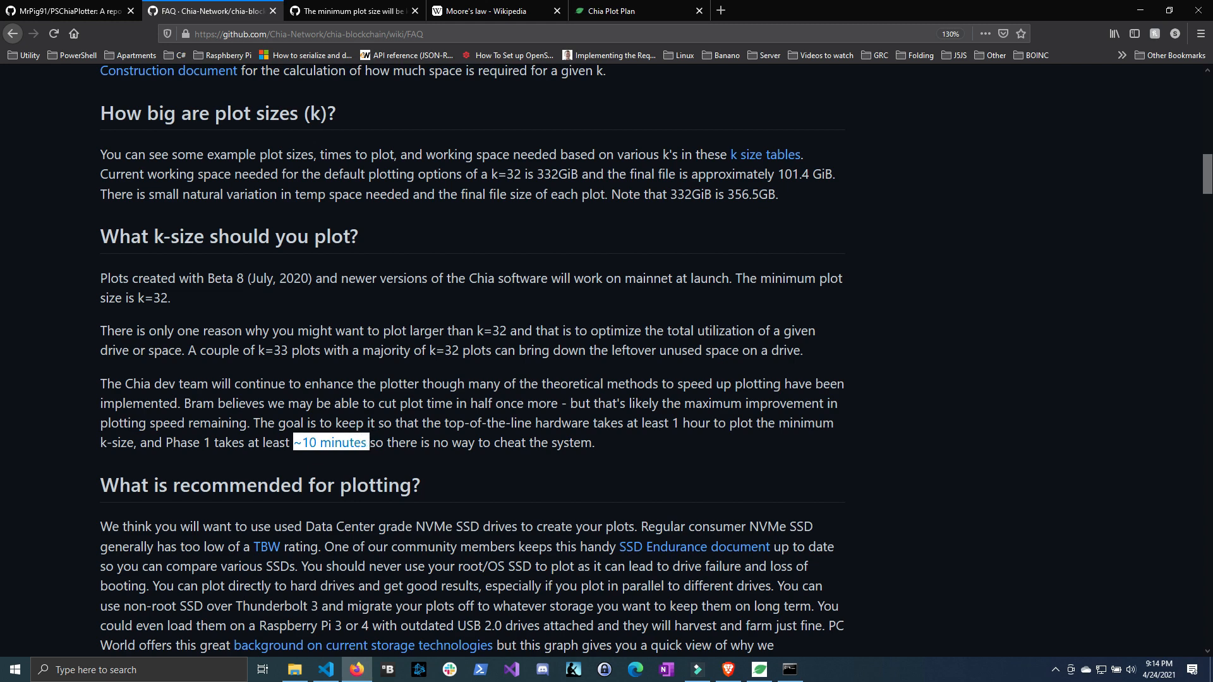
{"action": "mouse_move", "coordinate": [544, 346]}
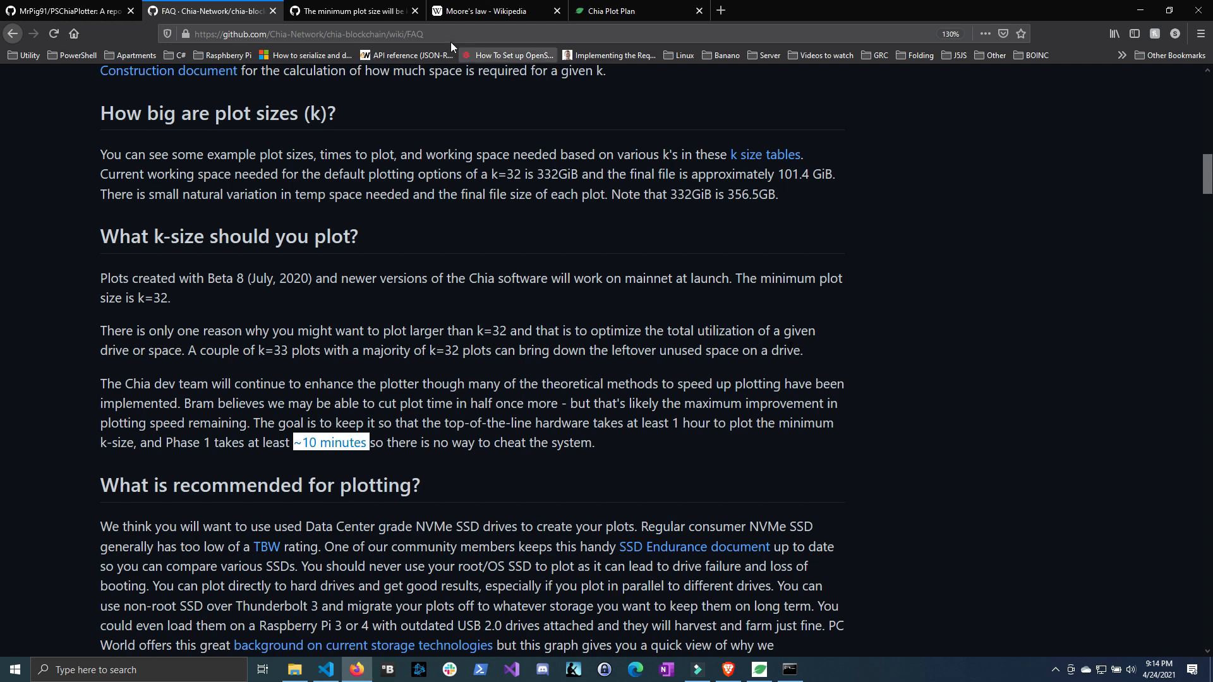
{"action": "left_click", "coordinate": [495, 11]}
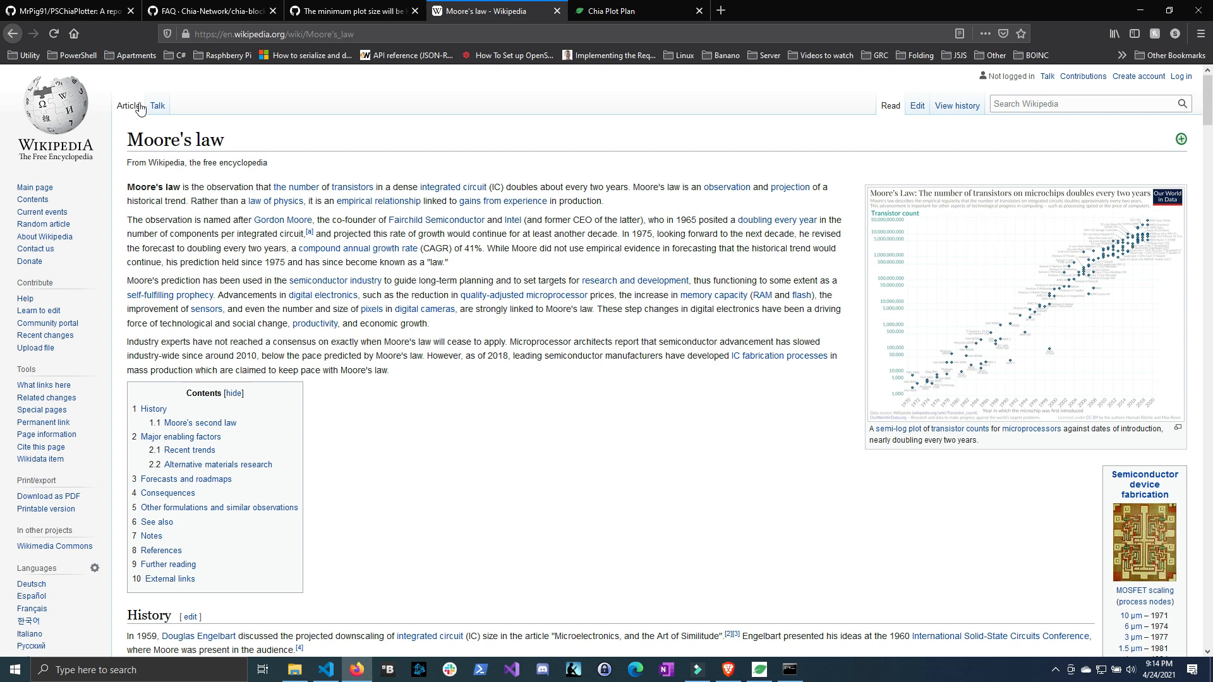
{"action": "mouse_move", "coordinate": [267, 202]}
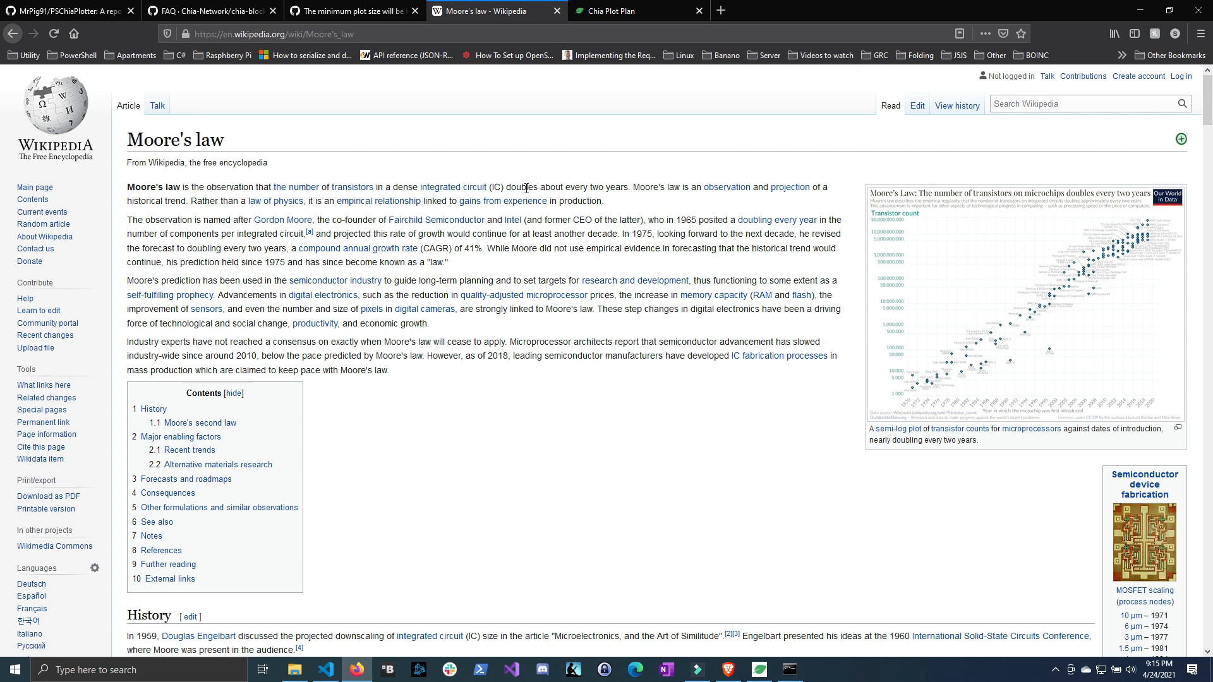
{"action": "mouse_move", "coordinate": [545, 188]}
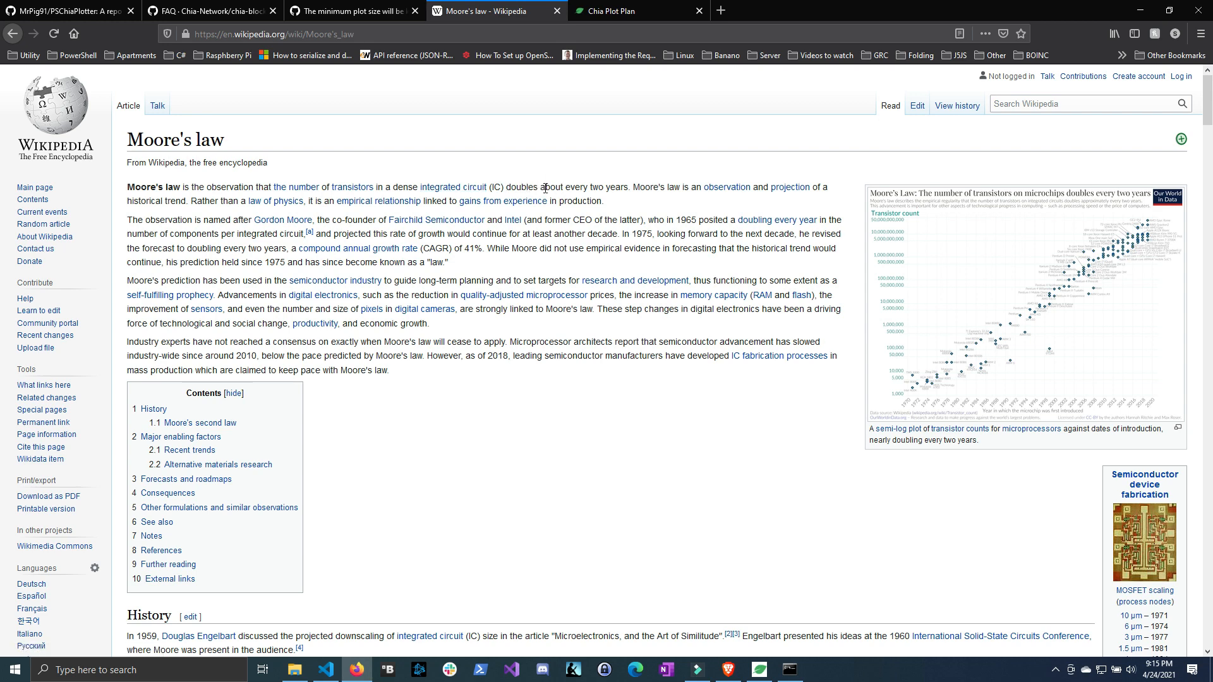
{"action": "mouse_move", "coordinate": [657, 188]}
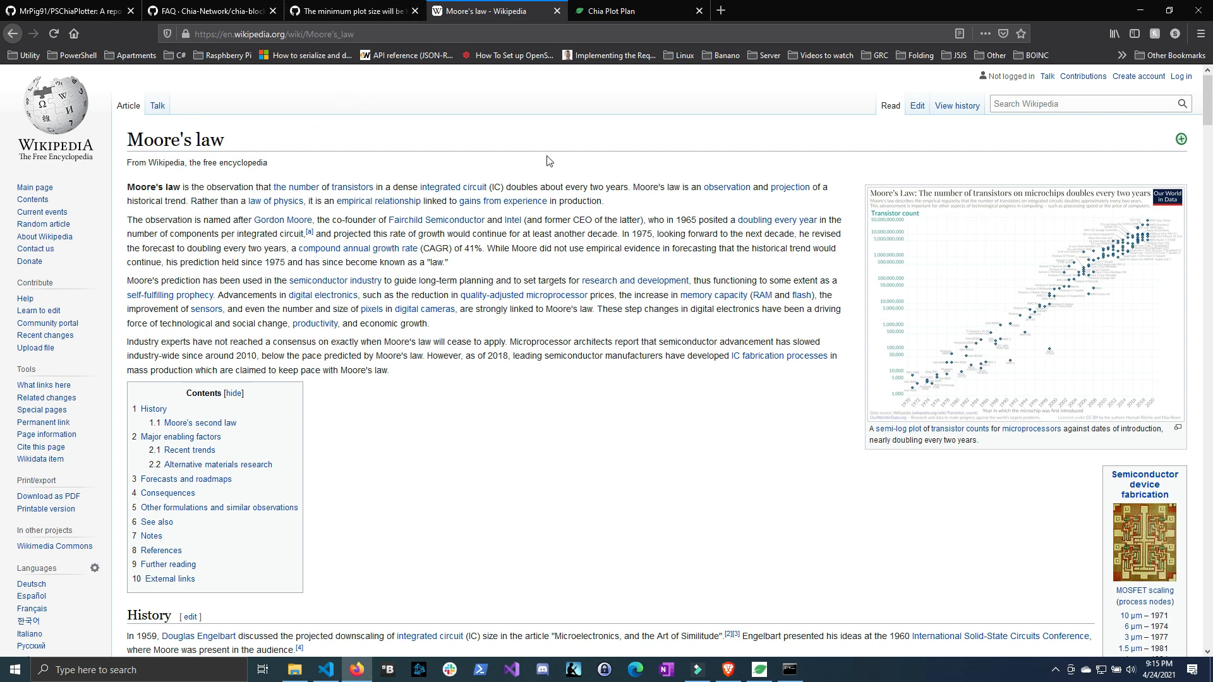
{"action": "left_click", "coordinate": [352, 11]}
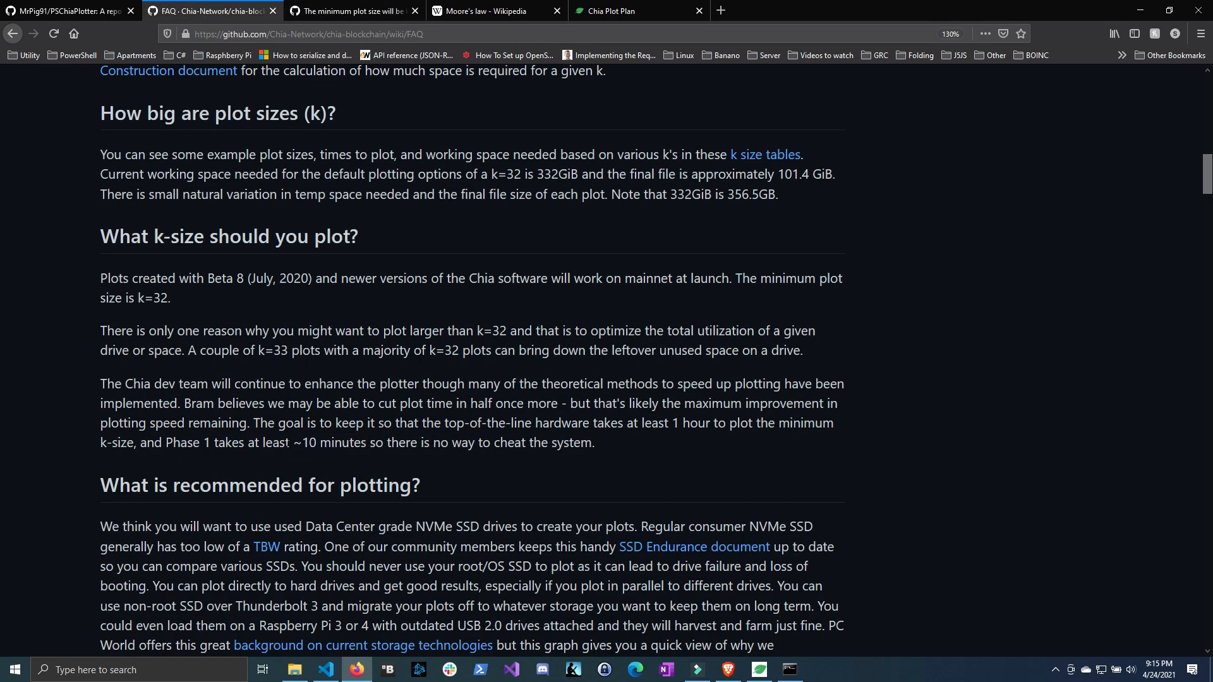
{"action": "left_click_drag", "start_coordinate": [285, 442], "coordinate": [330, 442]}
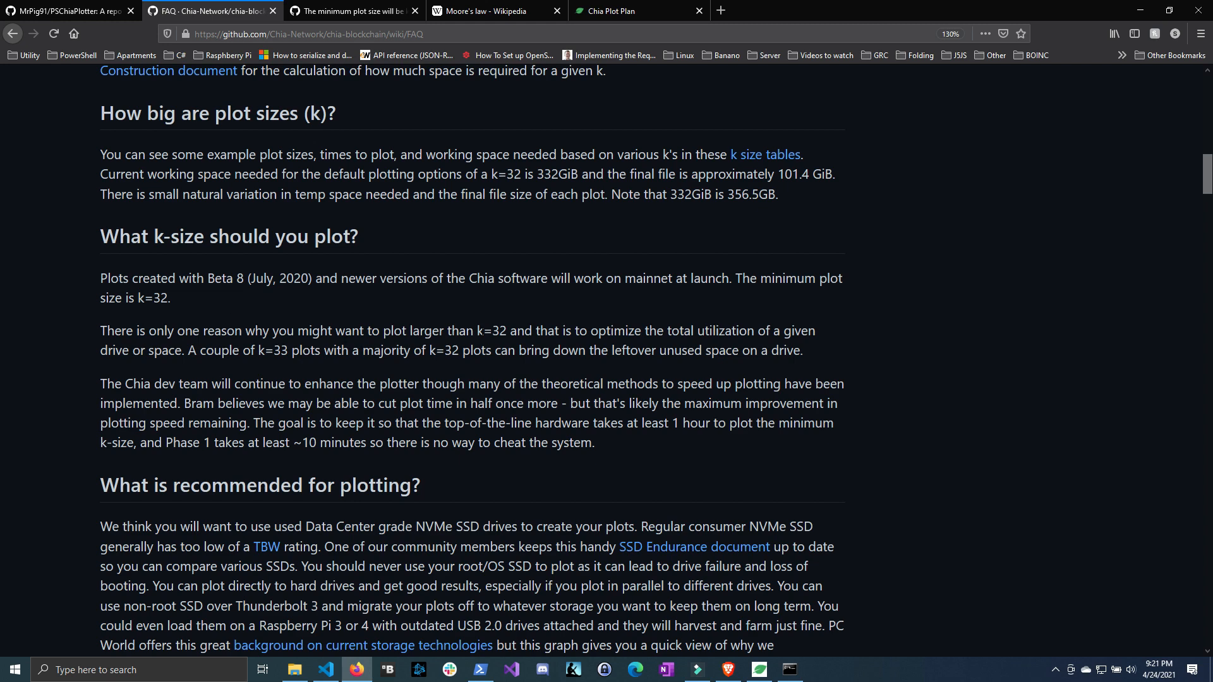
{"action": "double_click", "coordinate": [490, 330]}
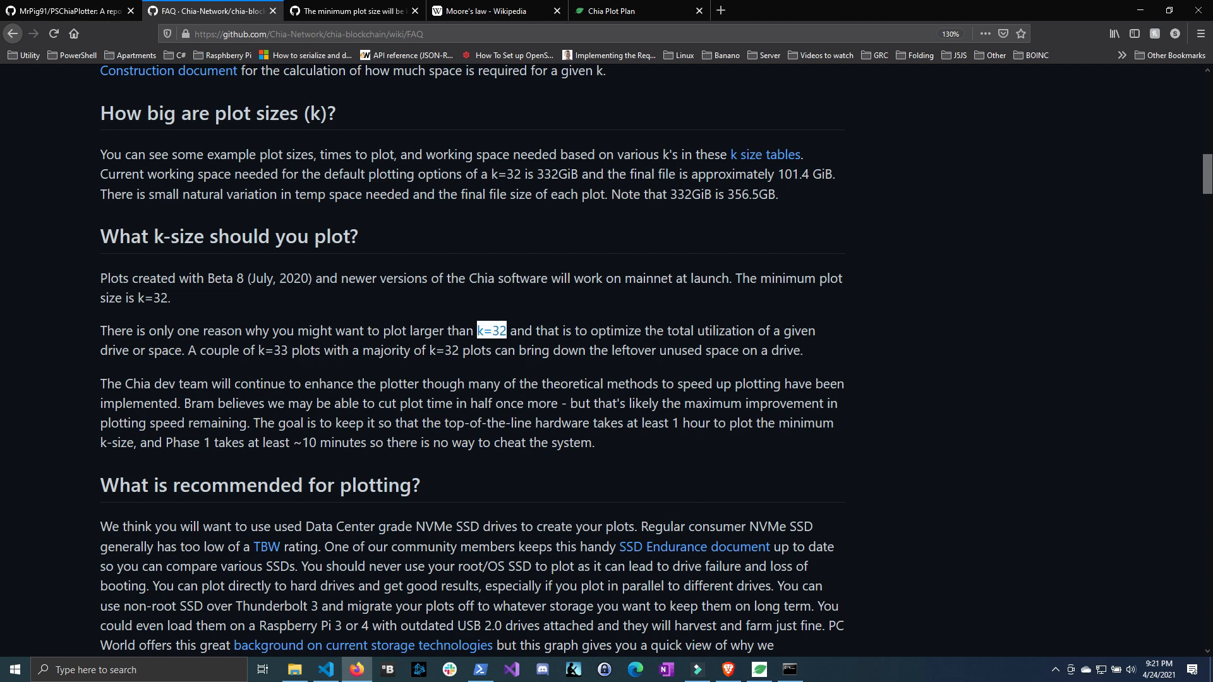
{"action": "left_click_drag", "start_coordinate": [492, 330], "coordinate": [662, 329]}
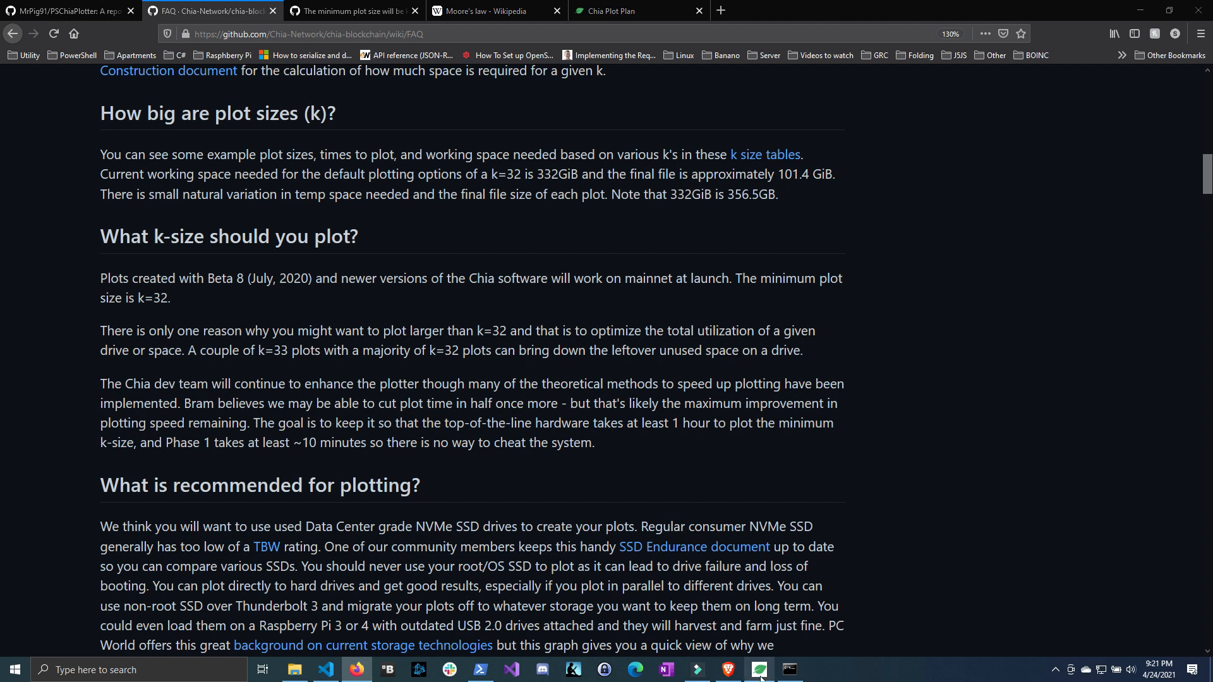
Step: Switch the Chia plot size to k=34 and back to 101.4GiB (k=32), then search 'power' in Start
{"action": "left_click", "coordinate": [758, 670]}
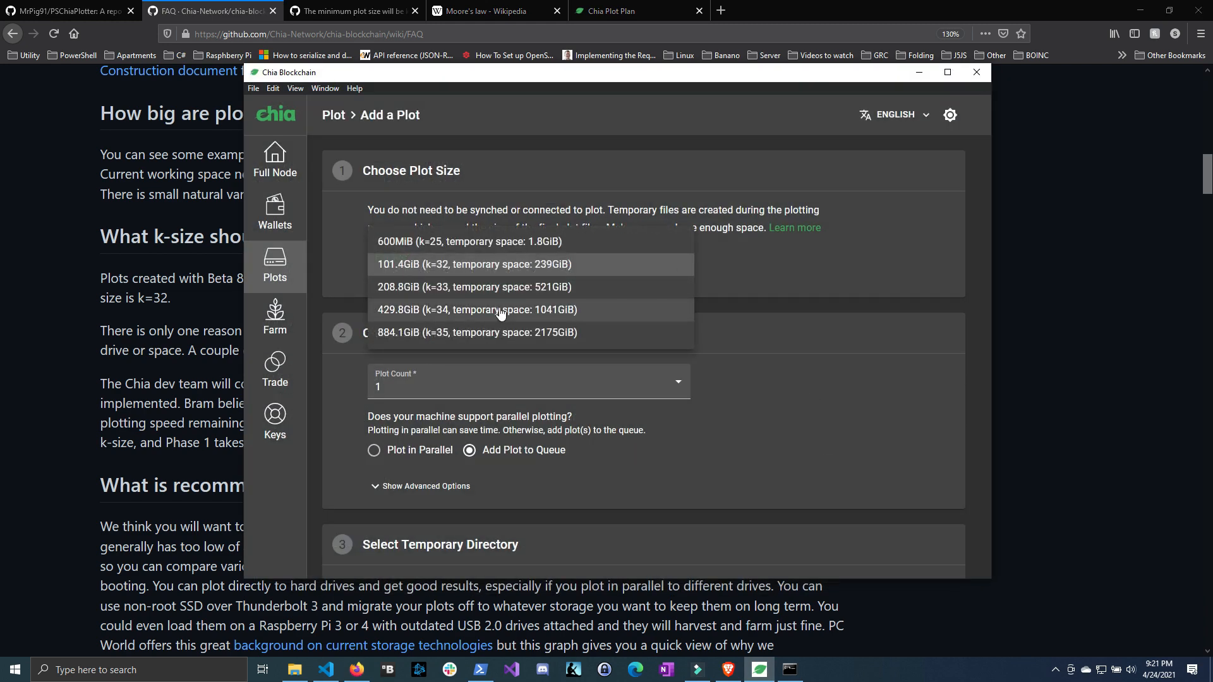
{"action": "left_click", "coordinate": [478, 310]}
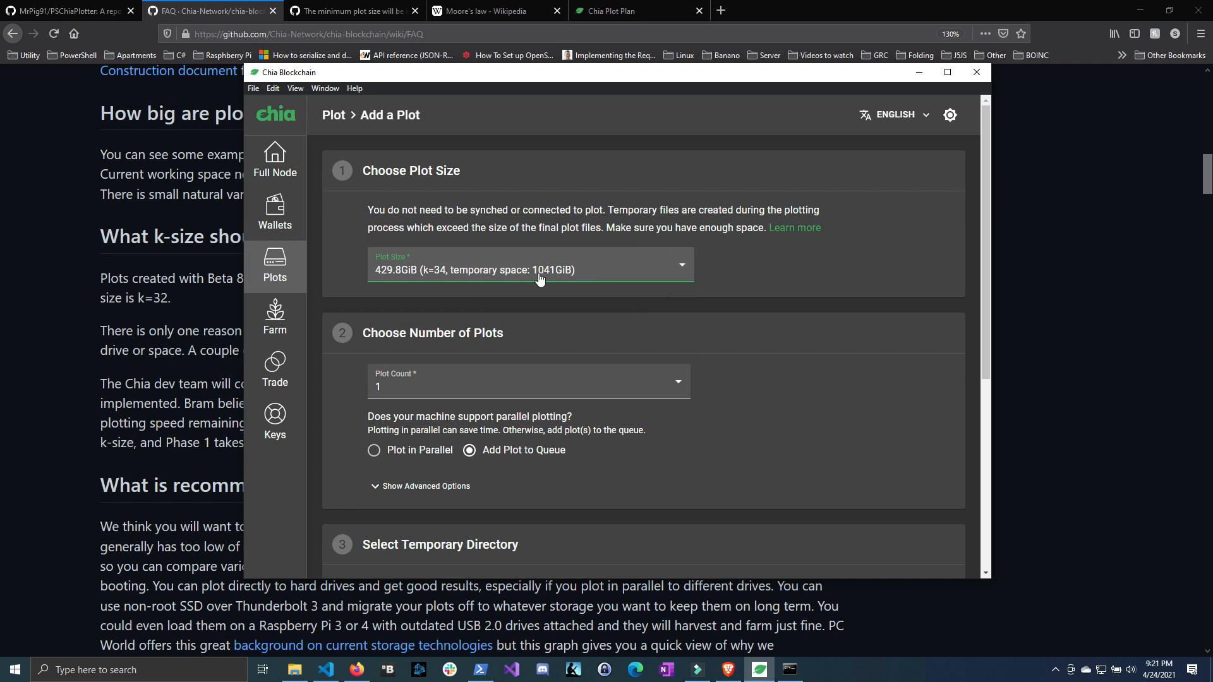
{"action": "left_click", "coordinate": [529, 265]}
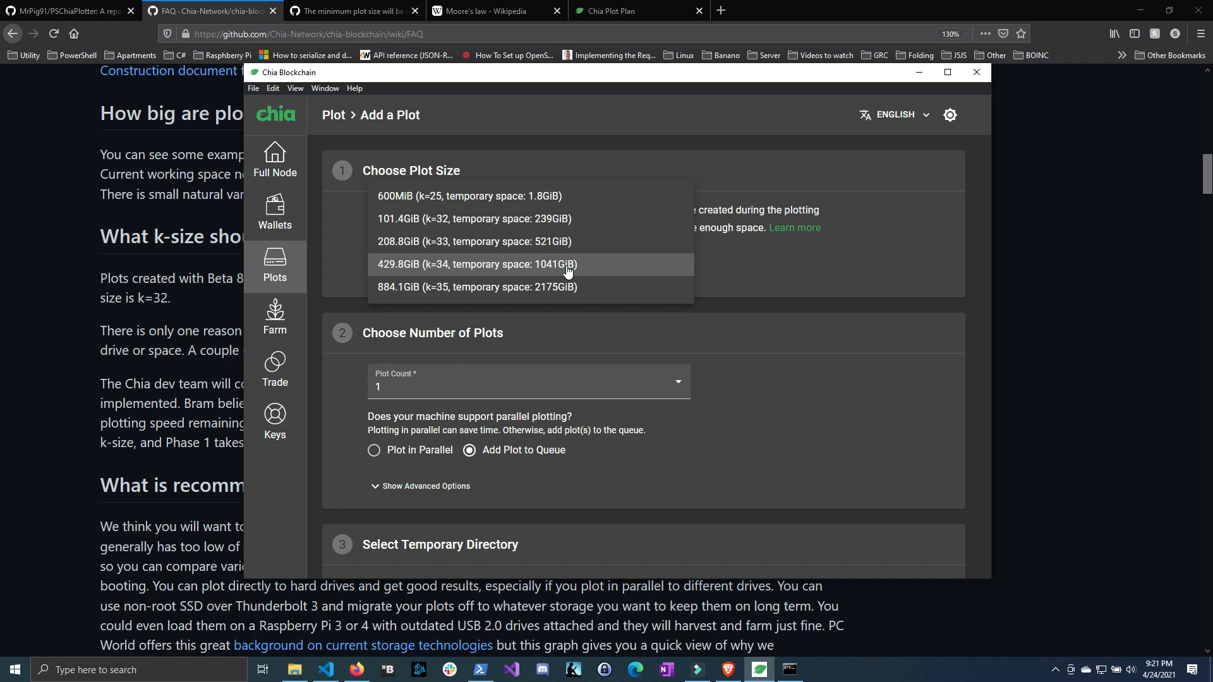
{"action": "left_click", "coordinate": [473, 219]}
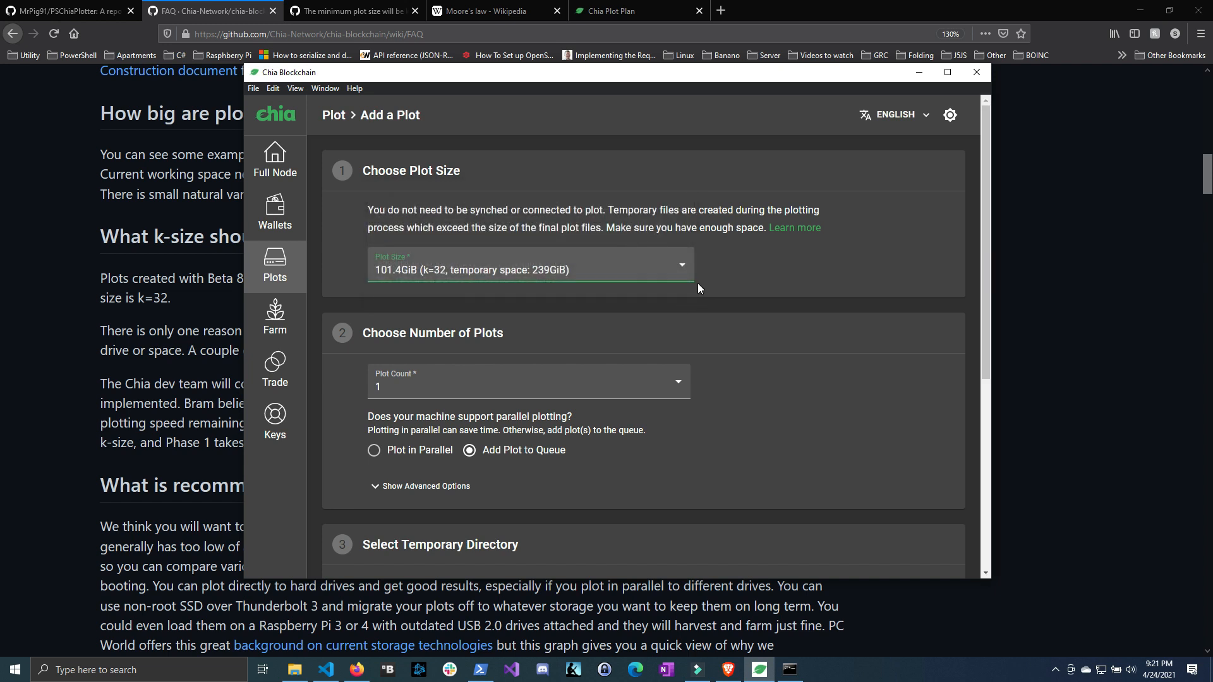
{"action": "mouse_move", "coordinate": [767, 326]}
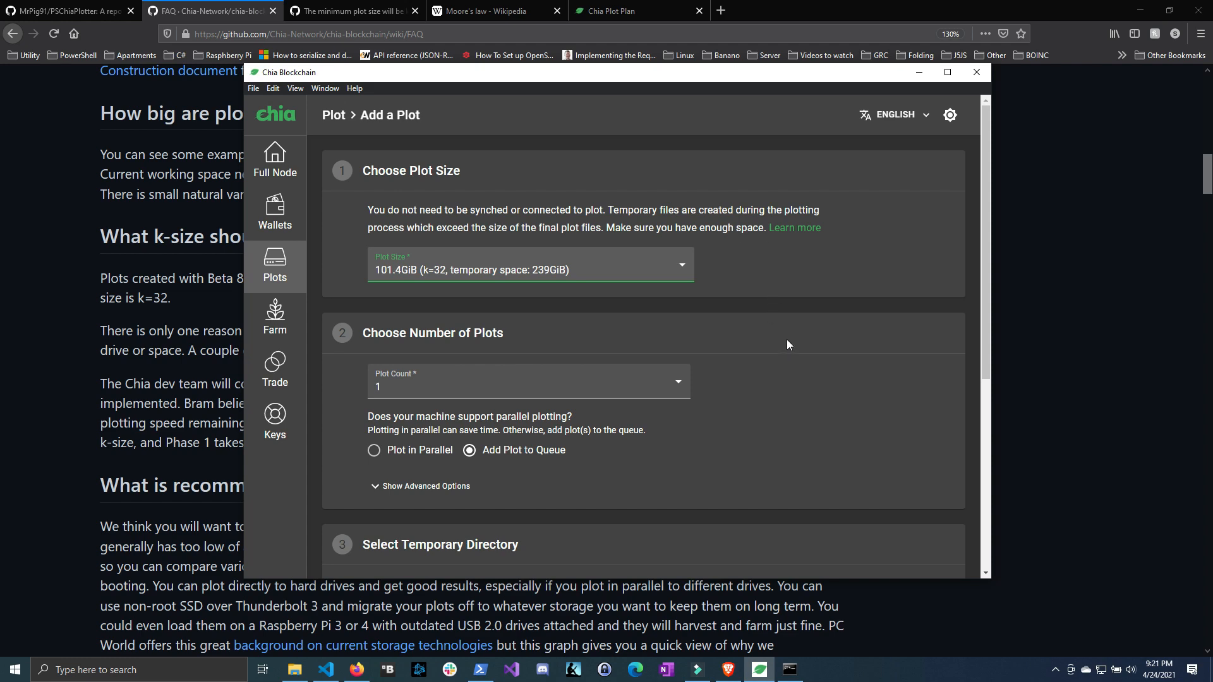
{"action": "mouse_move", "coordinate": [807, 334]}
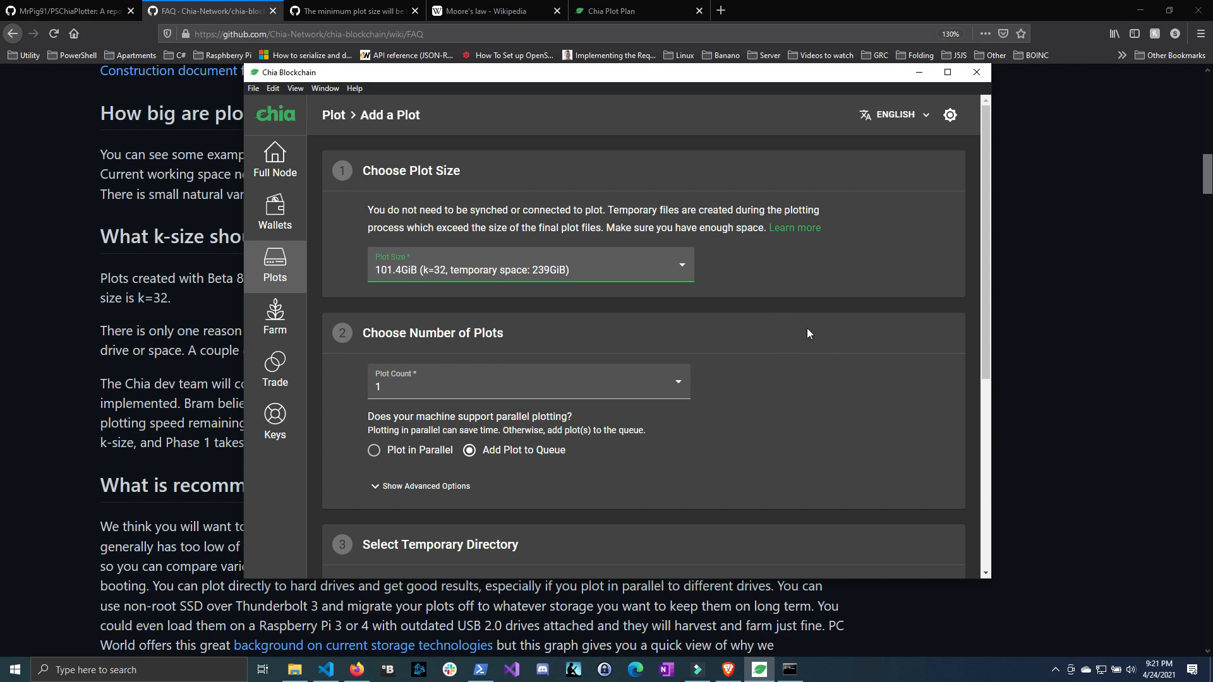
{"action": "type", "text": "power"}
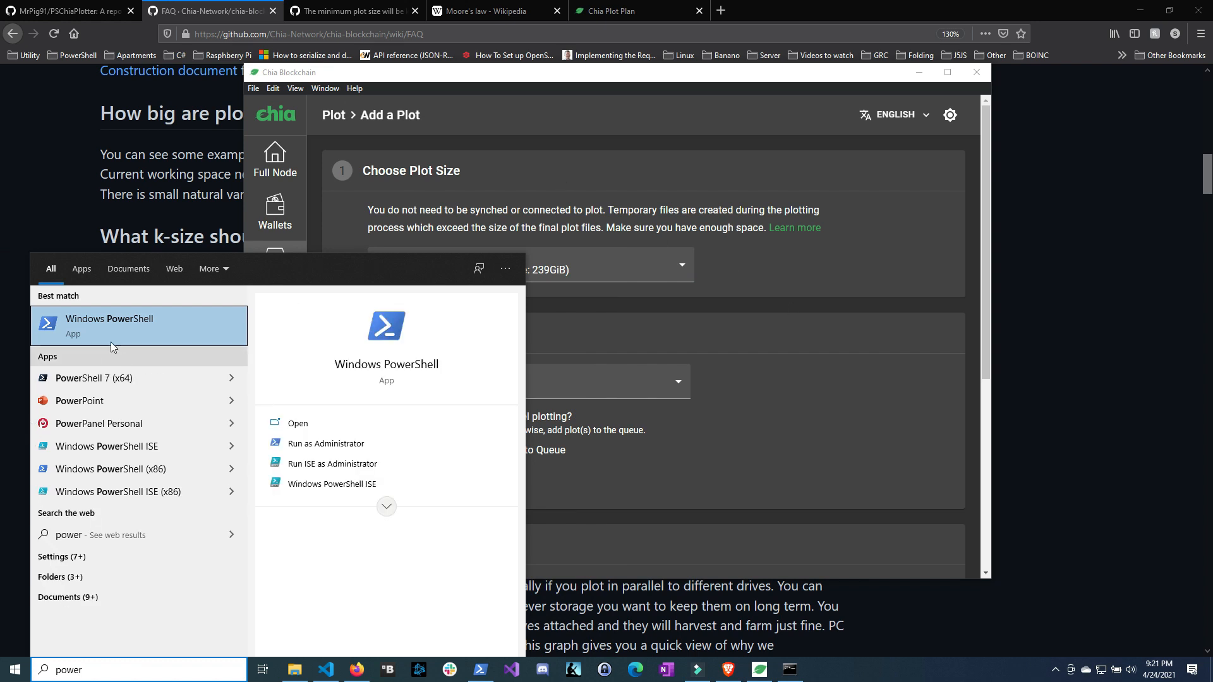
Step: Run Windows PowerShell as Administrator from the Start search results
{"action": "right_click", "coordinate": [109, 325]}
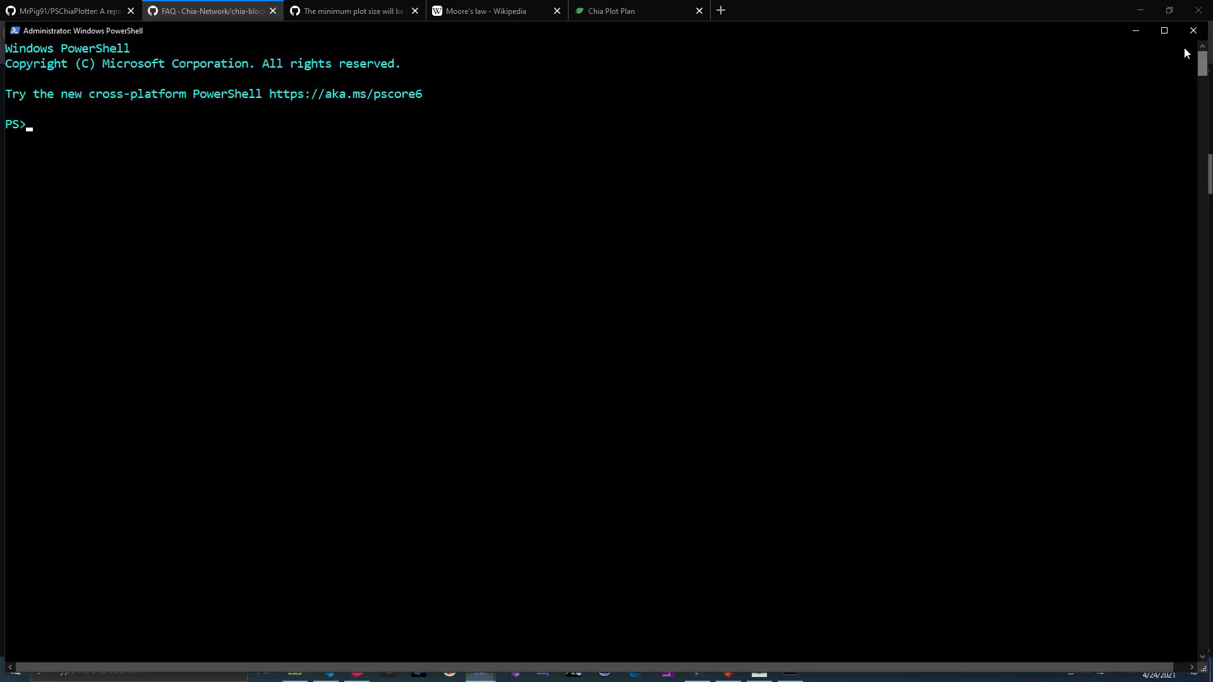
Step: Enter Install-Module -Repository PSGallery -Name PSChiaPlotter in the maximized elevated console
{"action": "left_click", "coordinate": [1162, 31]}
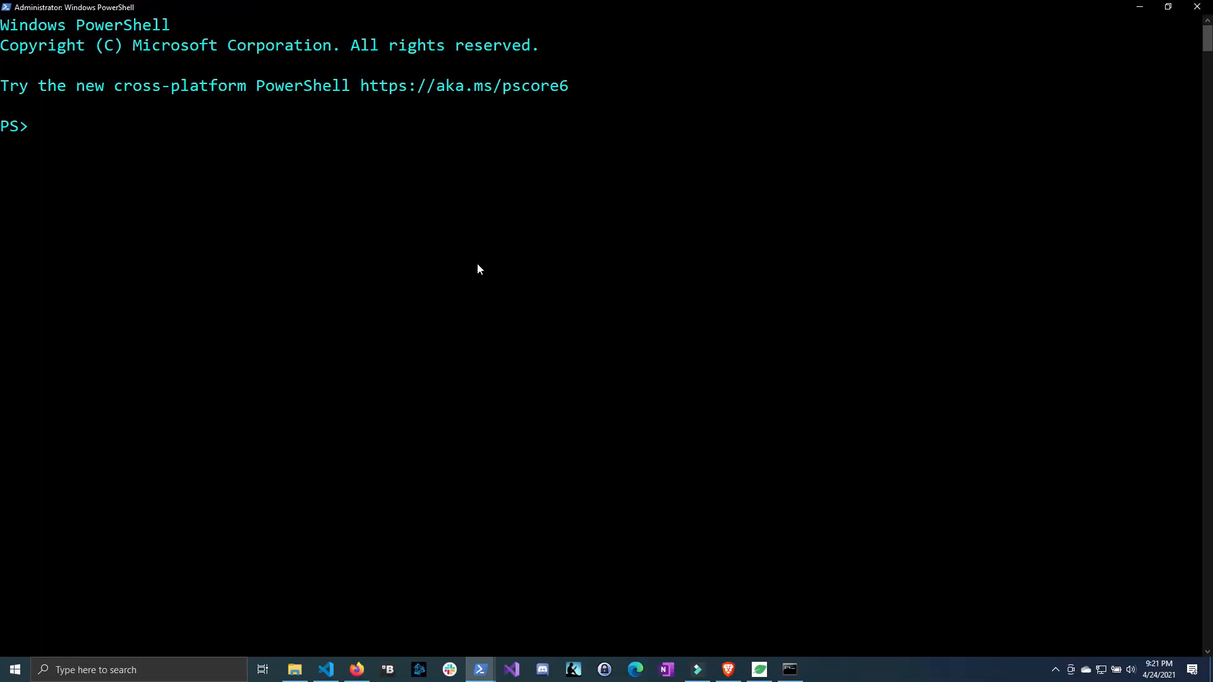
{"action": "type", "text": "Instal"}
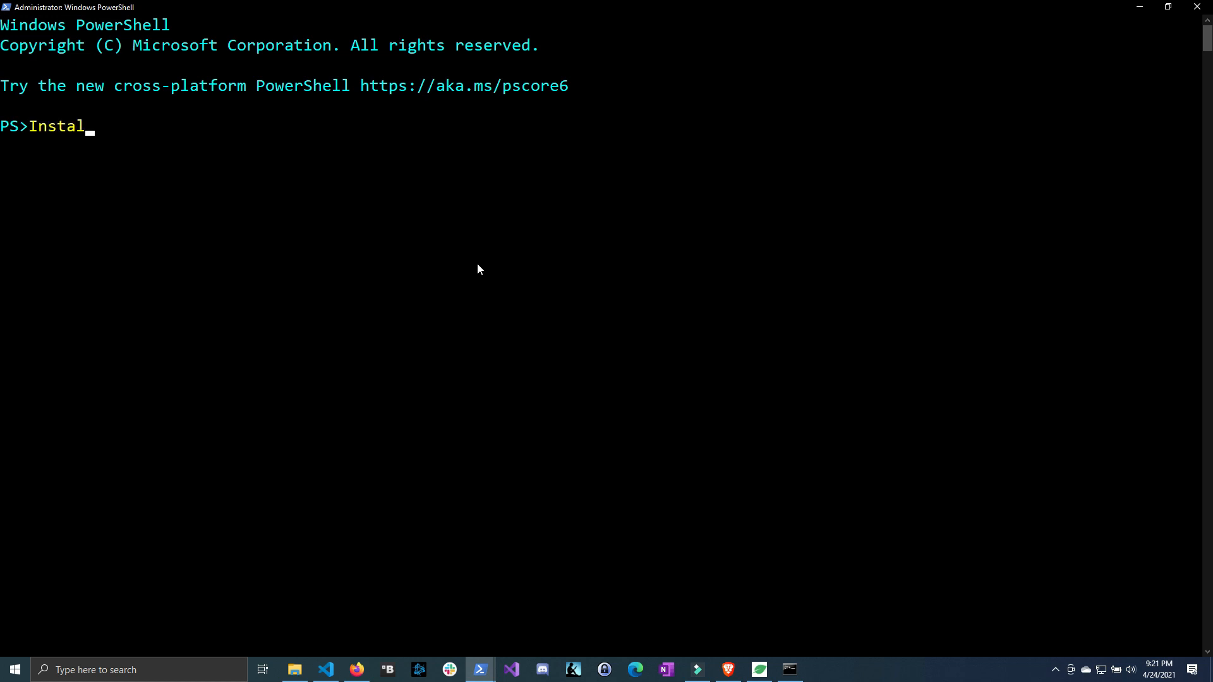
{"action": "type", "text": "l-"}
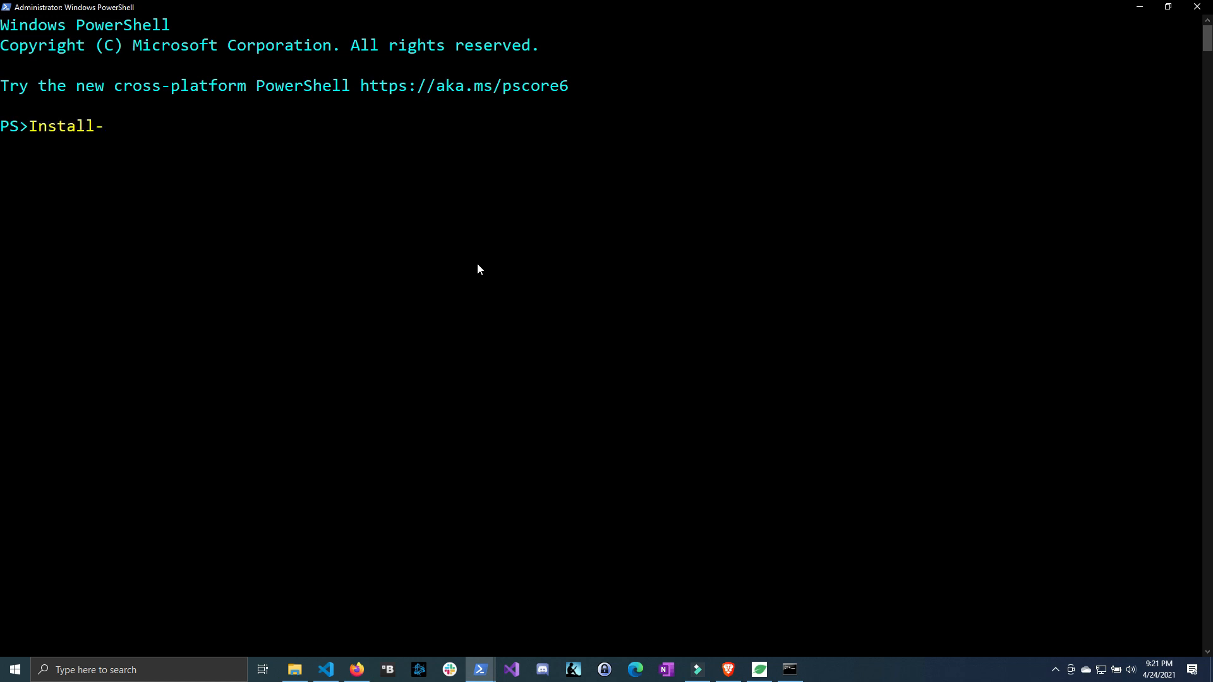
{"action": "type", "text": "Module -"}
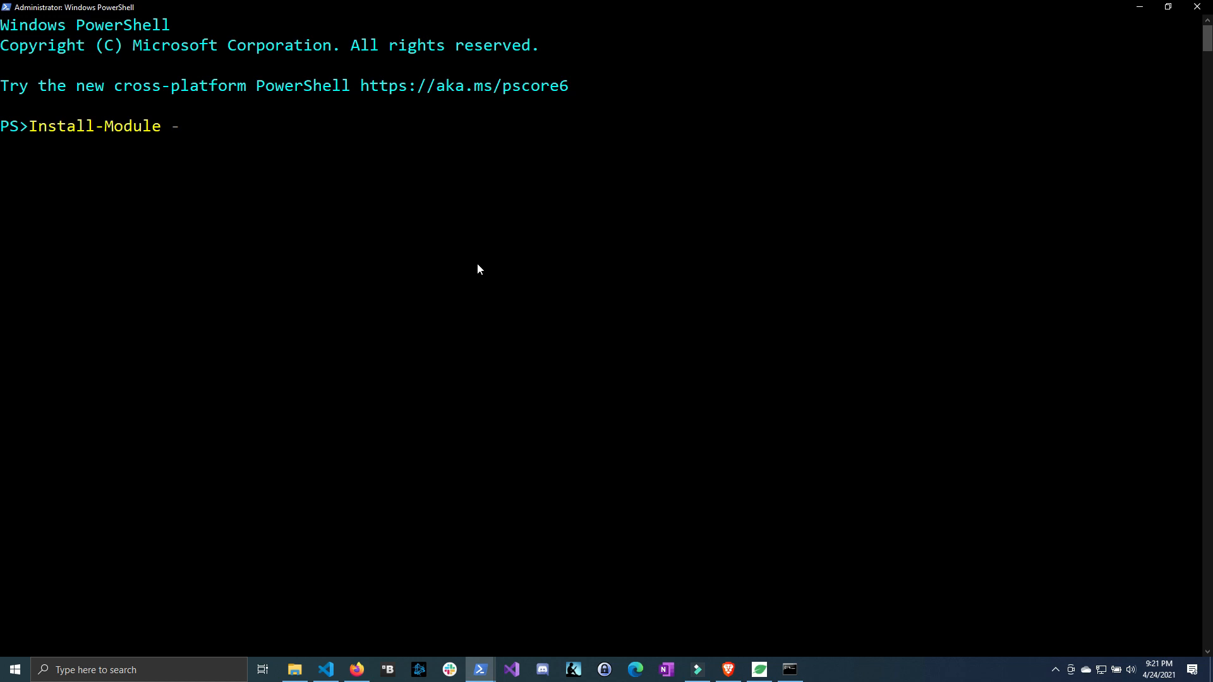
{"action": "type", "text": "repo"}
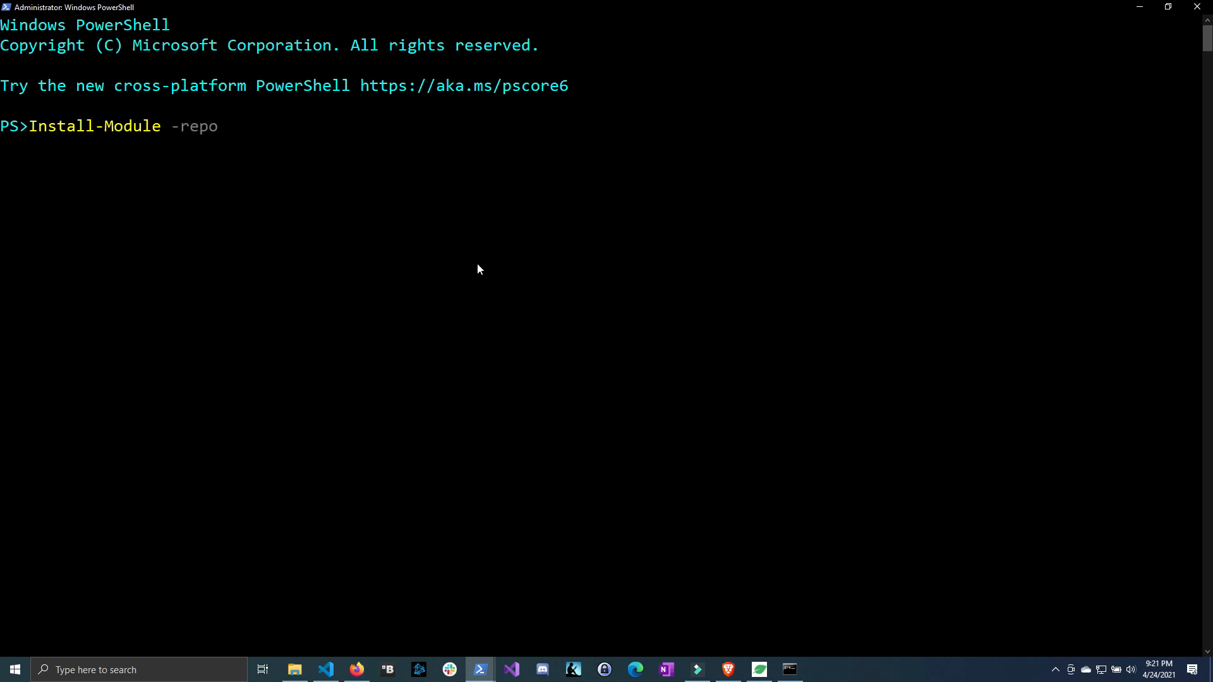
{"action": "type", "text": "sitory PSGallery -"}
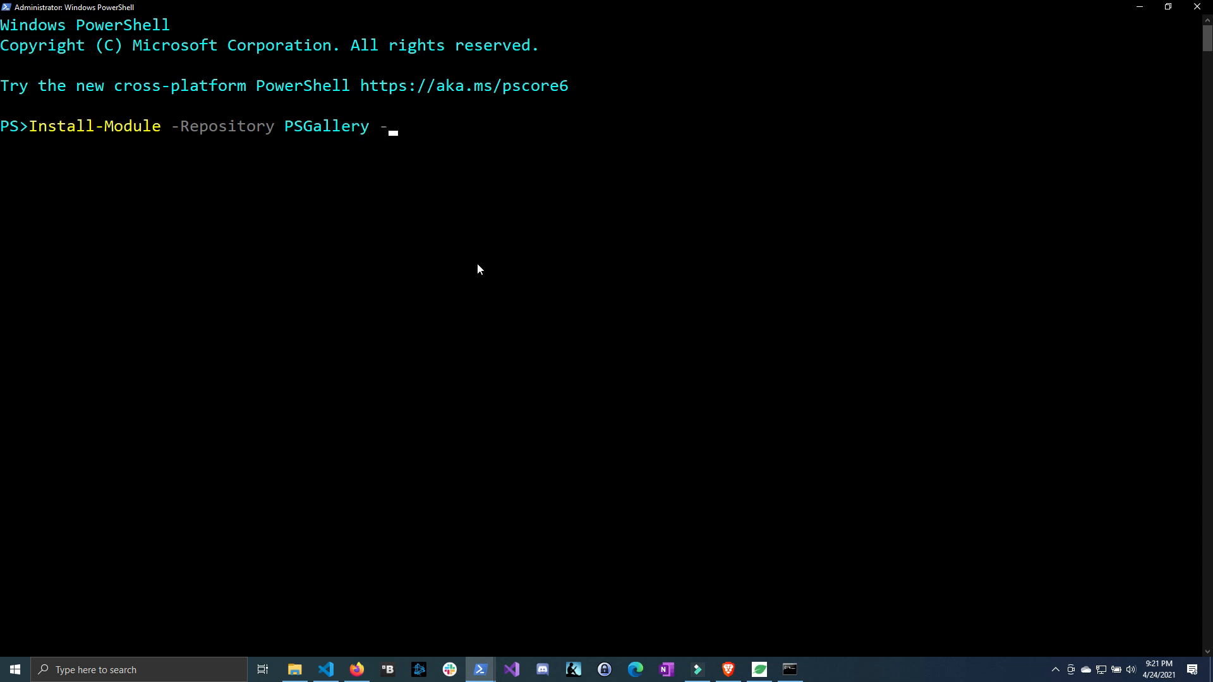
{"action": "type", "text": "na"}
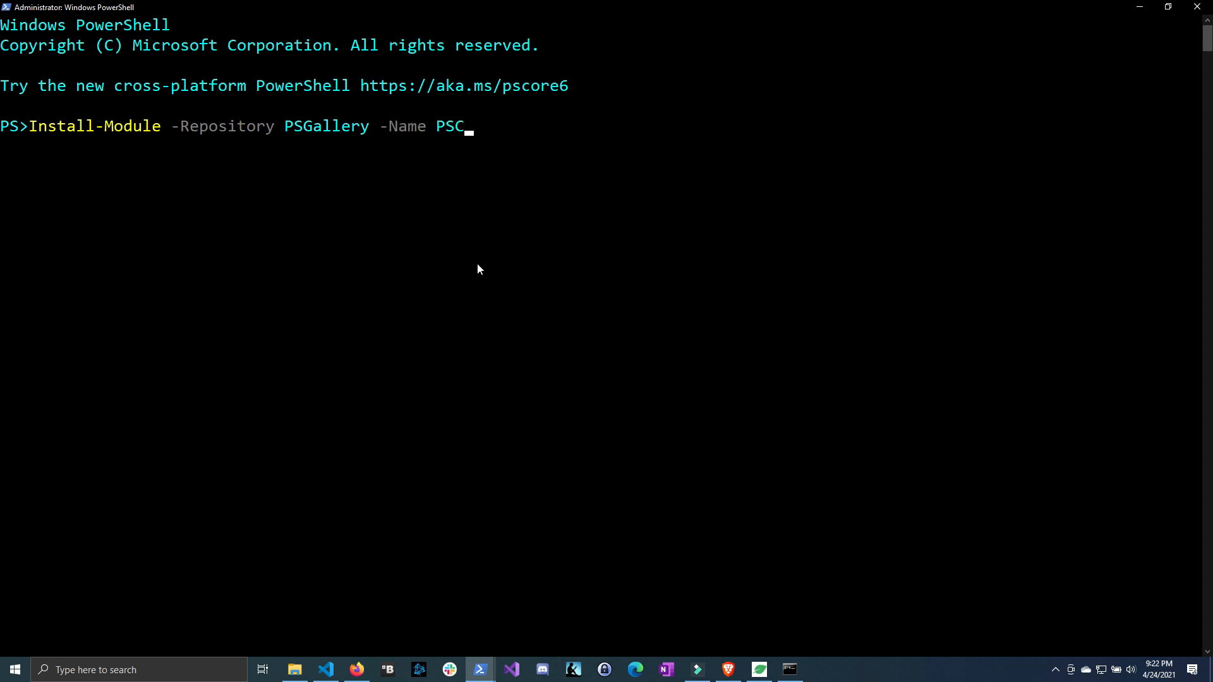
{"action": "type", "text": "hiaPlo"}
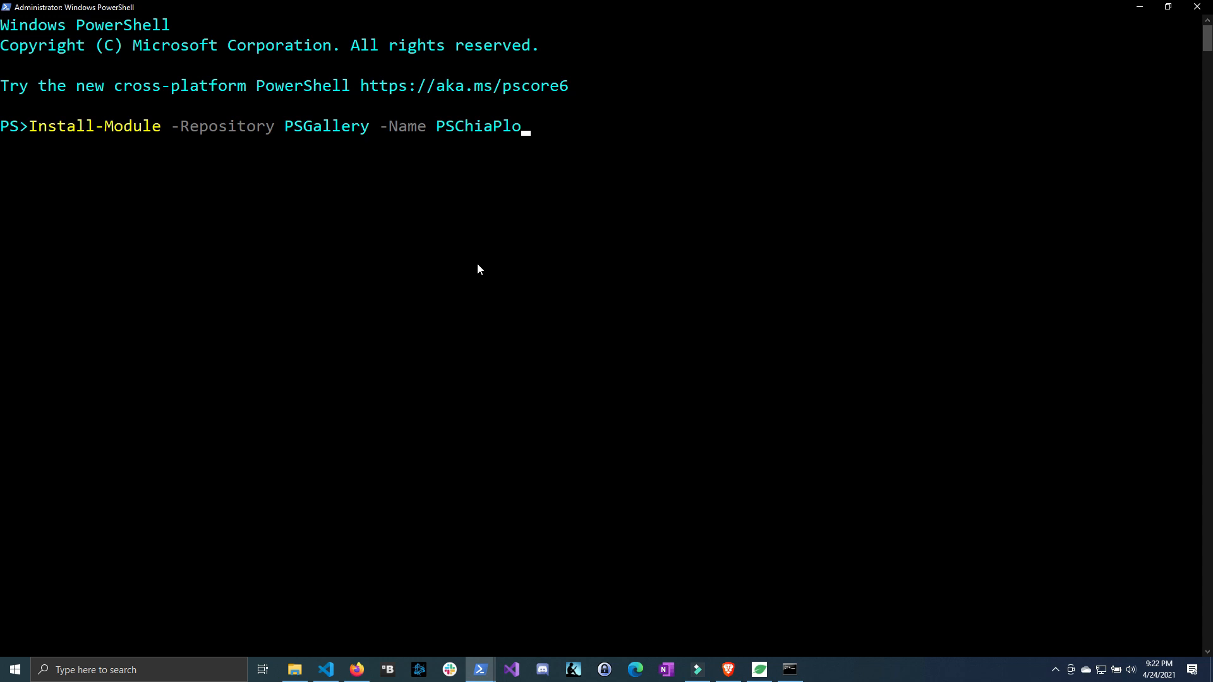
{"action": "type", "text": "tter"}
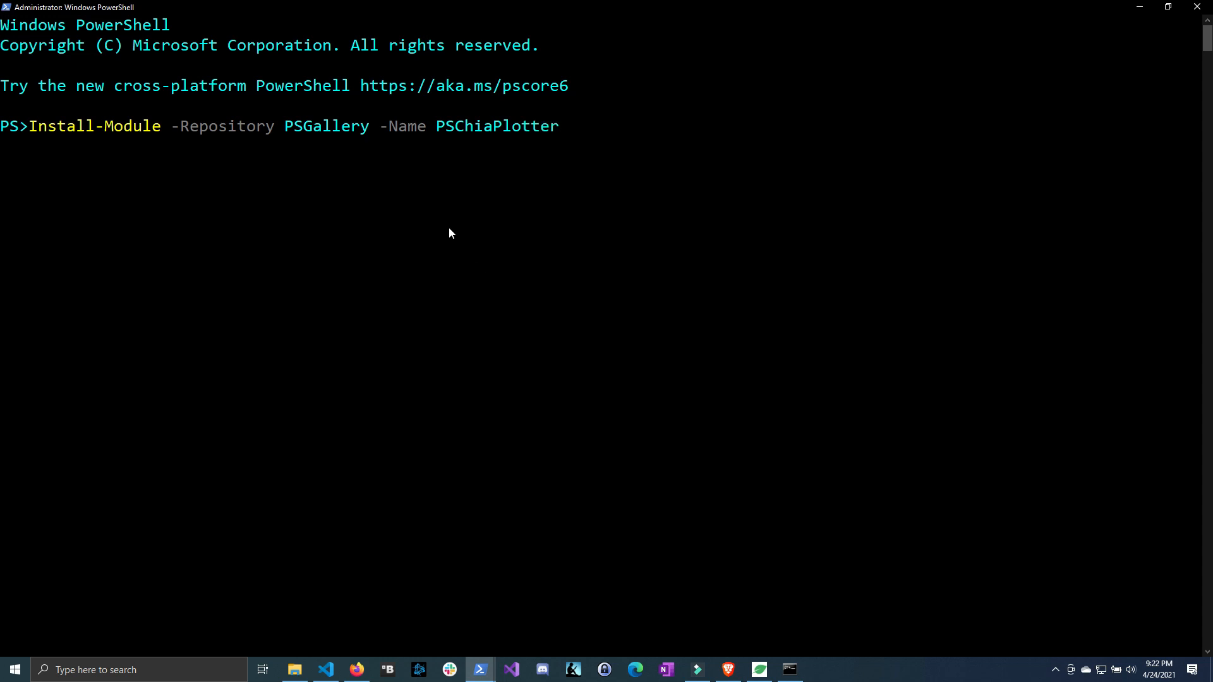
{"action": "mouse_move", "coordinate": [174, 157]}
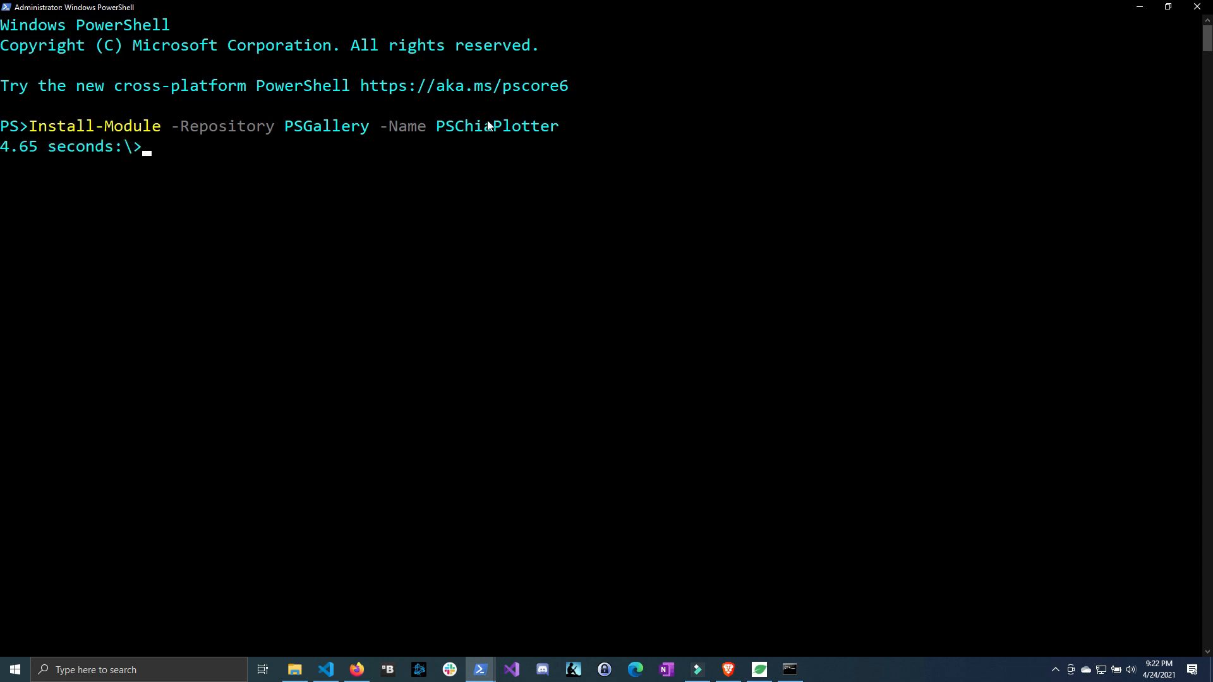
Step: Run Get-ChiaKPlotCombination for drive C, showing one K32 plot with 53.7 GB remaining
{"action": "type", "text": "get-"}
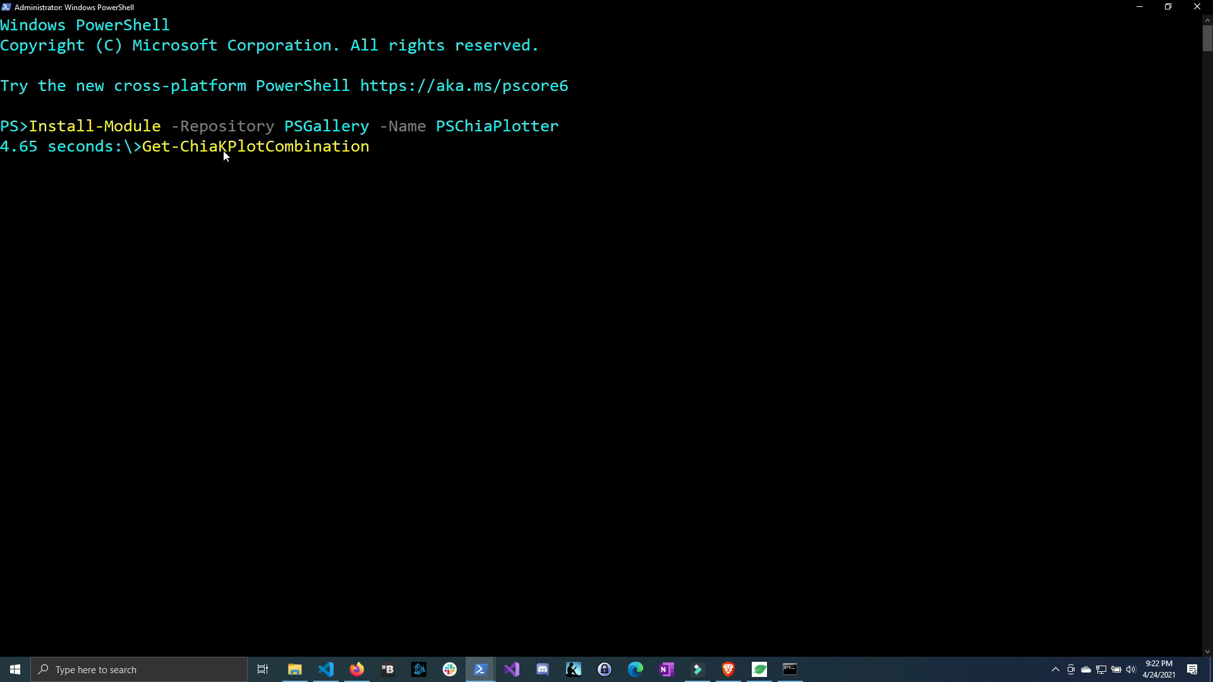
{"action": "mouse_move", "coordinate": [402, 157]}
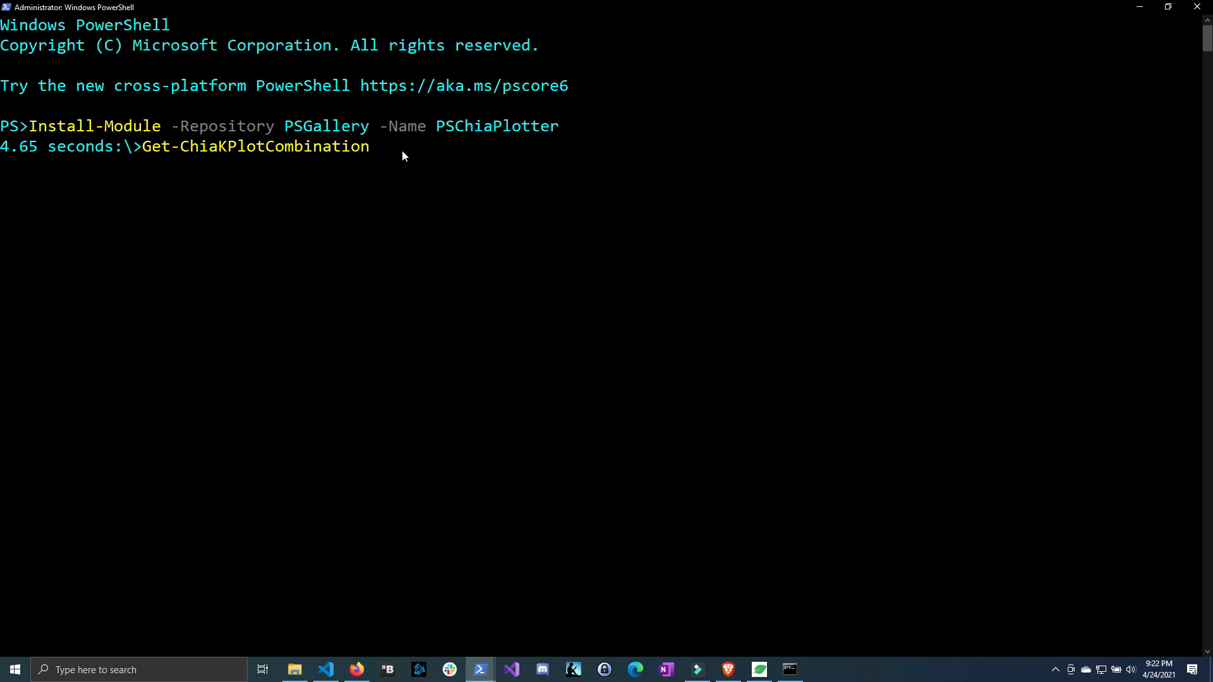
{"action": "type", "text": "-FreeSpace"}
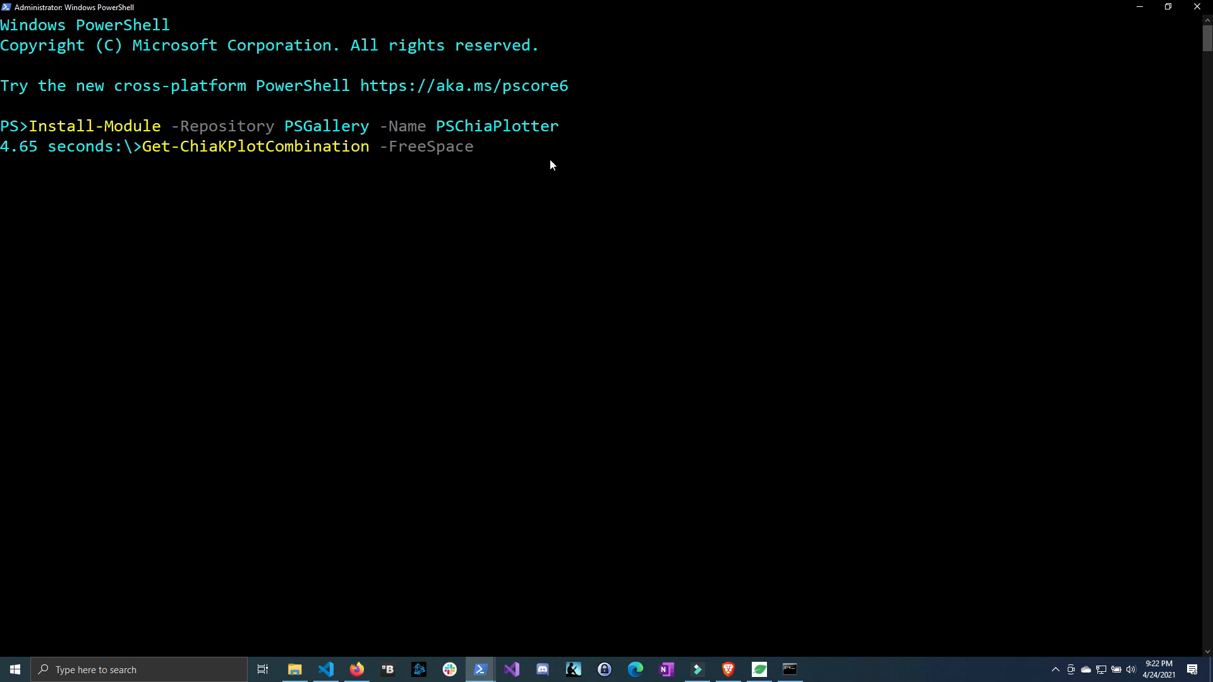
{"action": "mouse_move", "coordinate": [510, 156]}
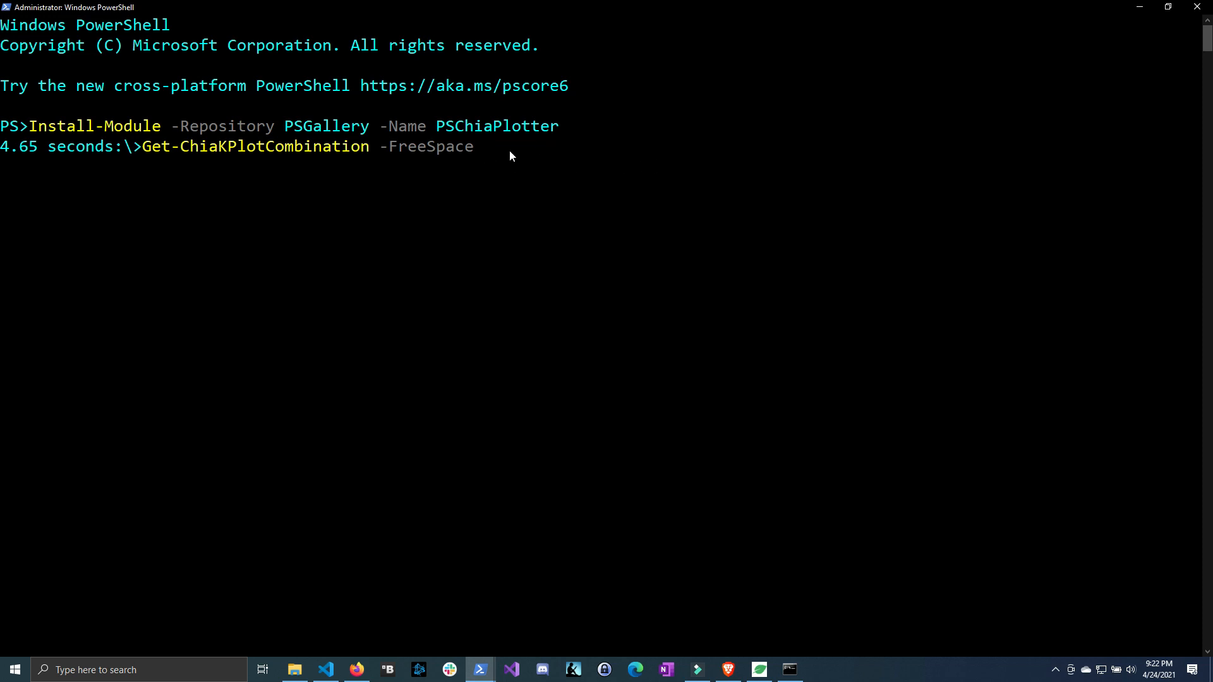
{"action": "mouse_move", "coordinate": [609, 172]}
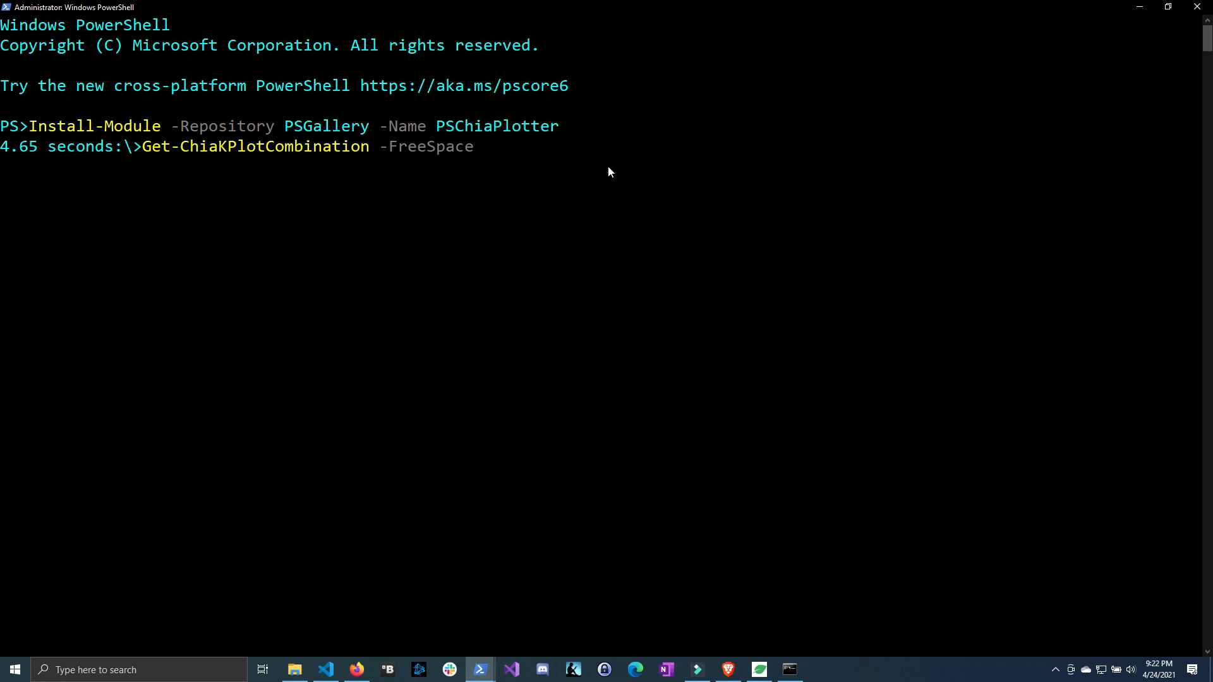
{"action": "mouse_move", "coordinate": [571, 436]}
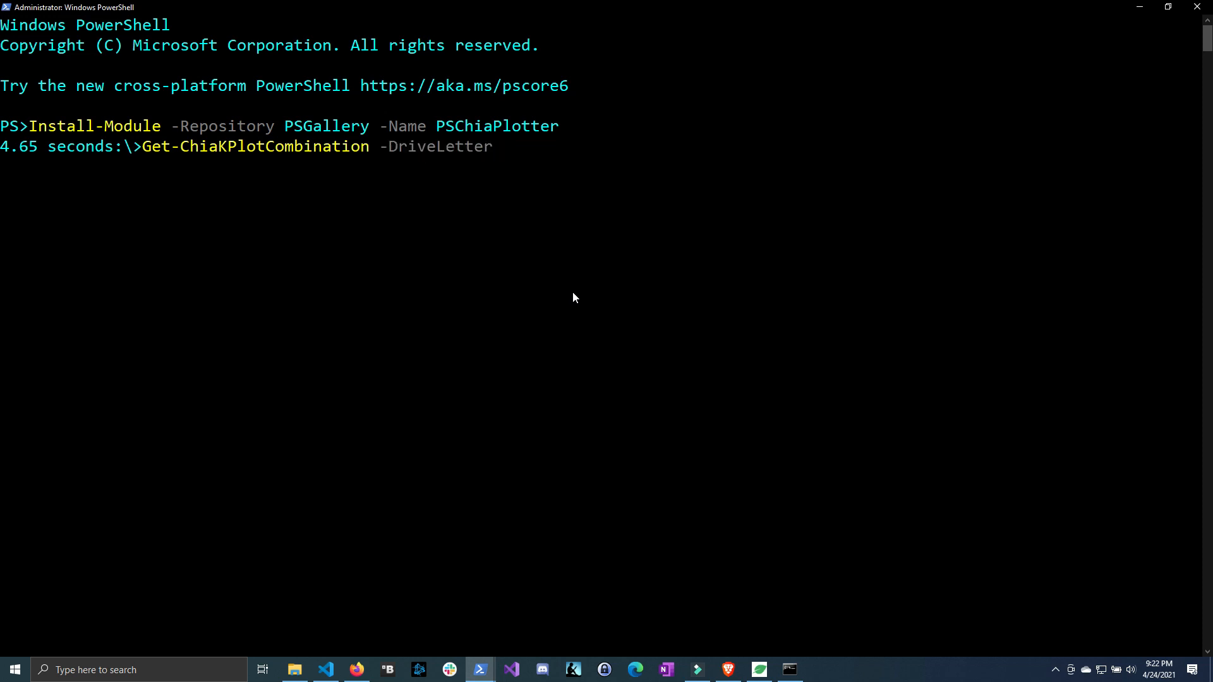
{"action": "type", "text": "C"}
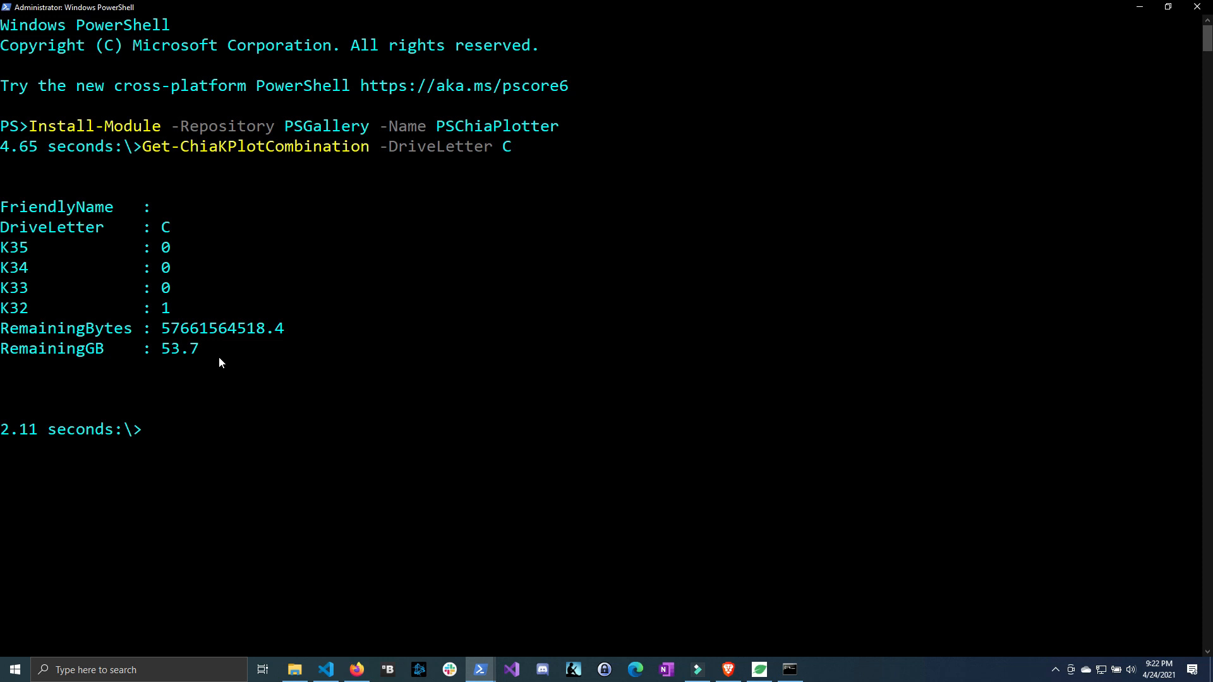
{"action": "mouse_move", "coordinate": [192, 266]}
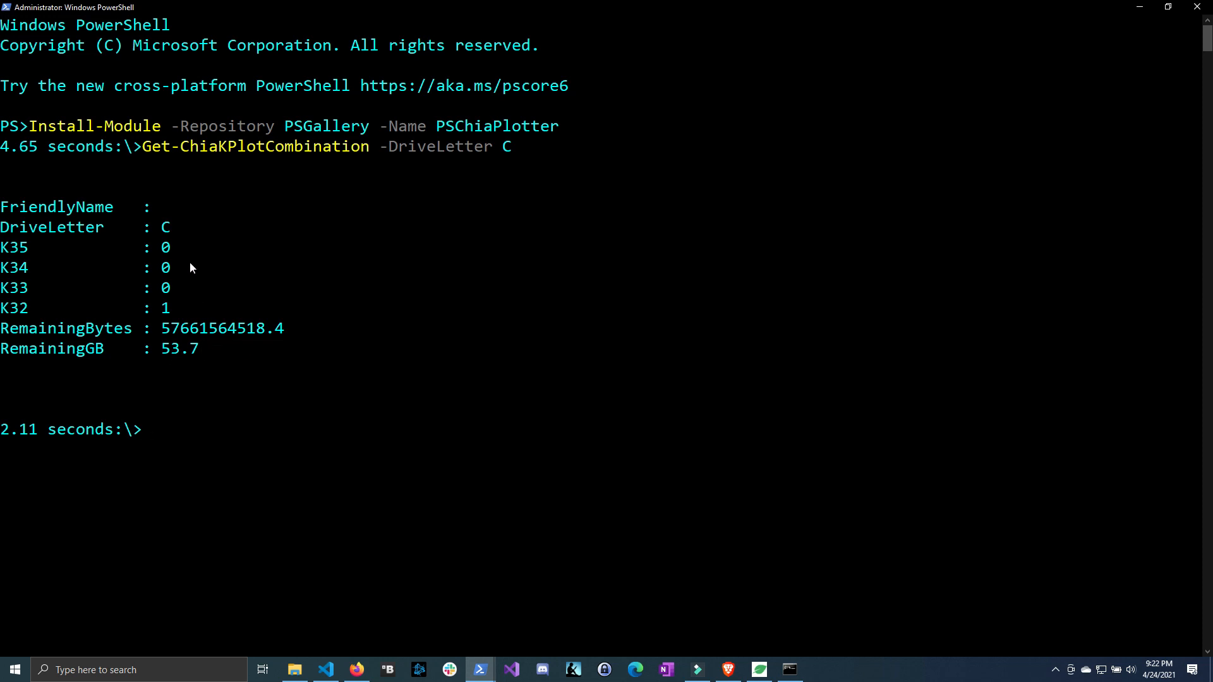
{"action": "mouse_move", "coordinate": [170, 321]}
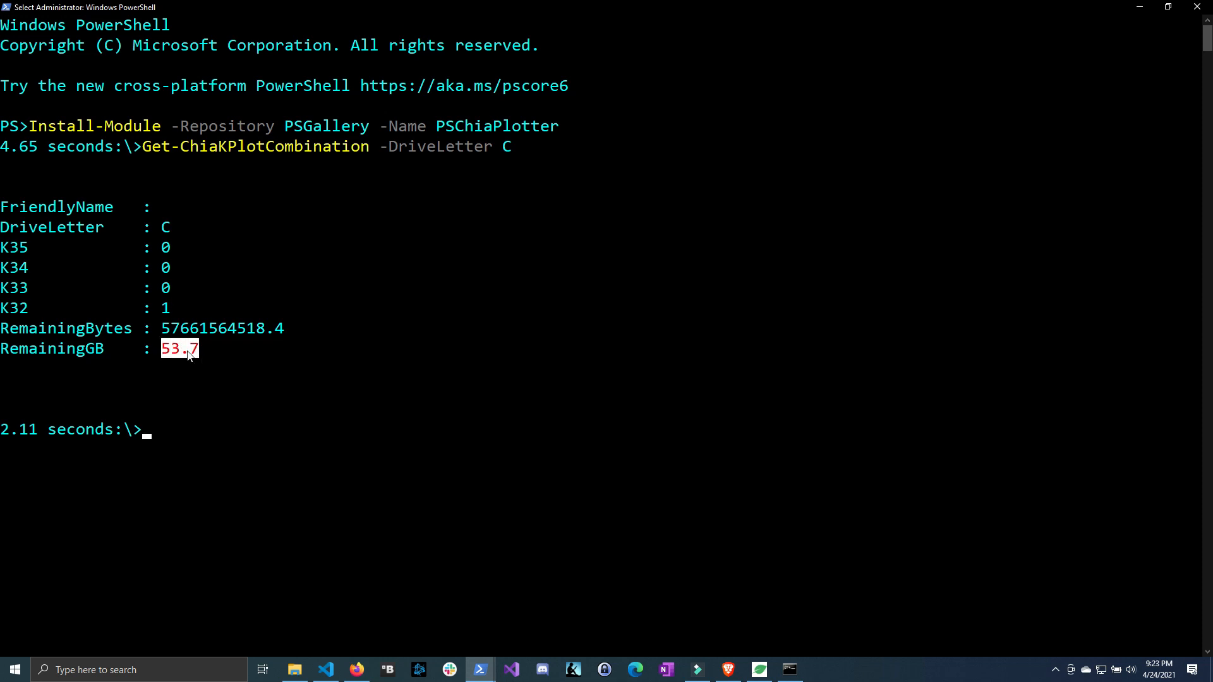
{"action": "mouse_move", "coordinate": [386, 352]}
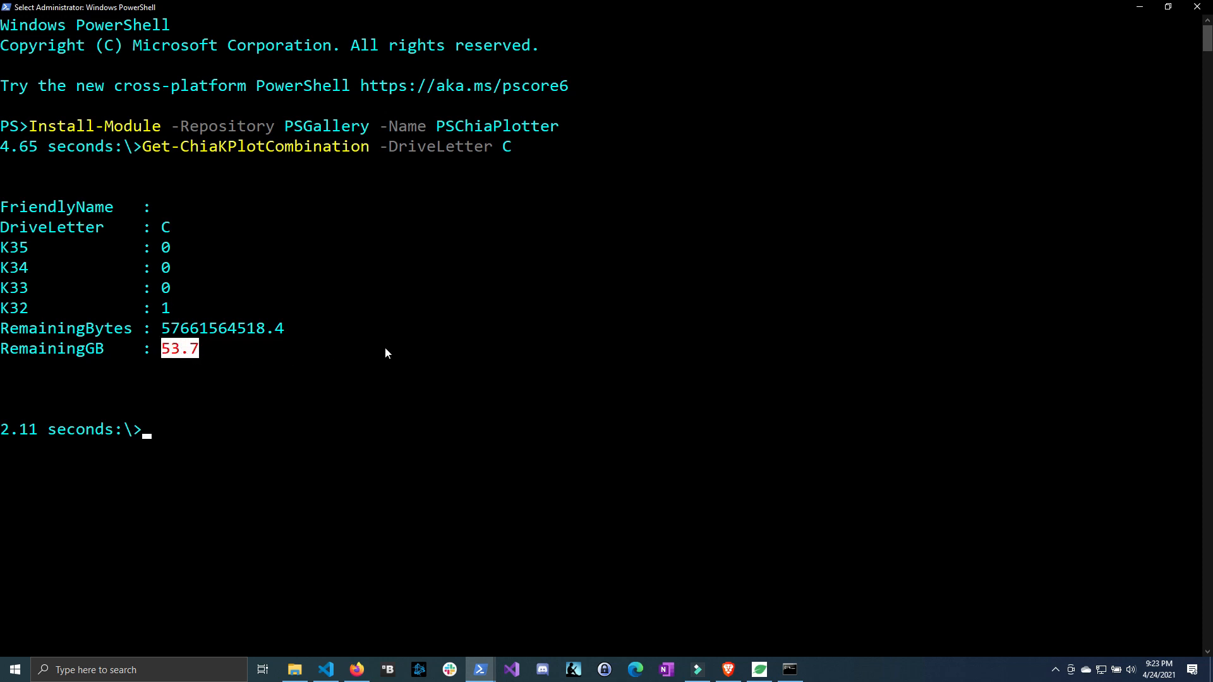
{"action": "mouse_move", "coordinate": [418, 377]}
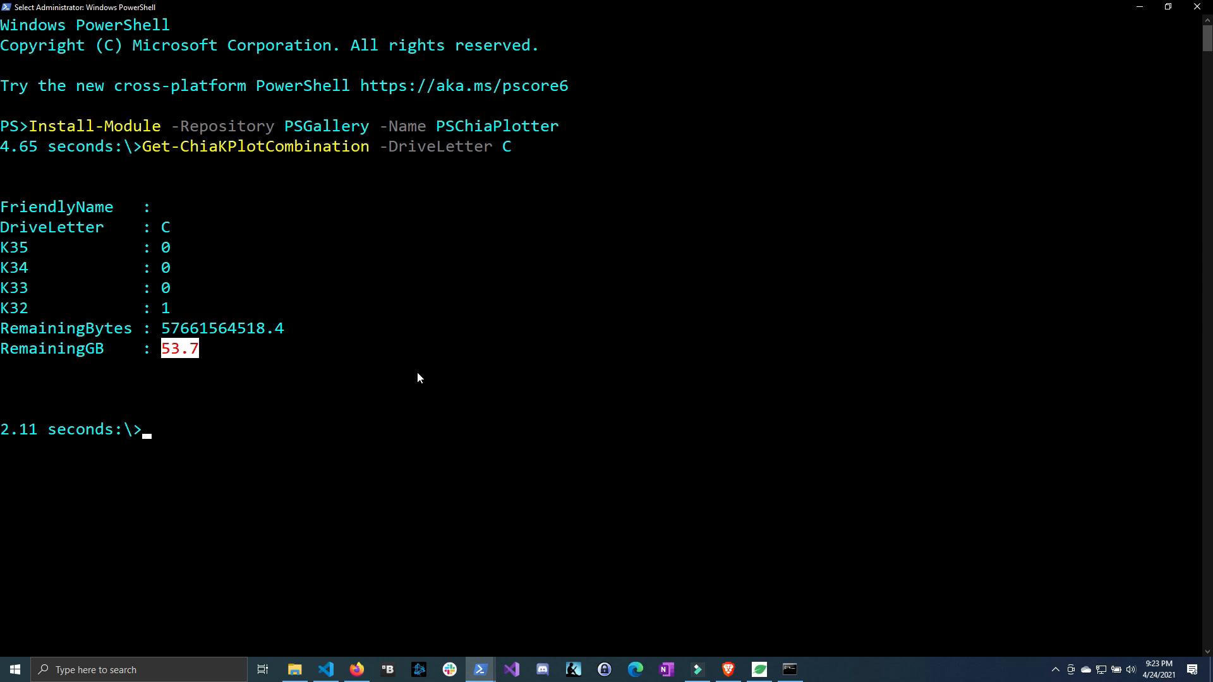
{"action": "left_click", "coordinate": [294, 669]}
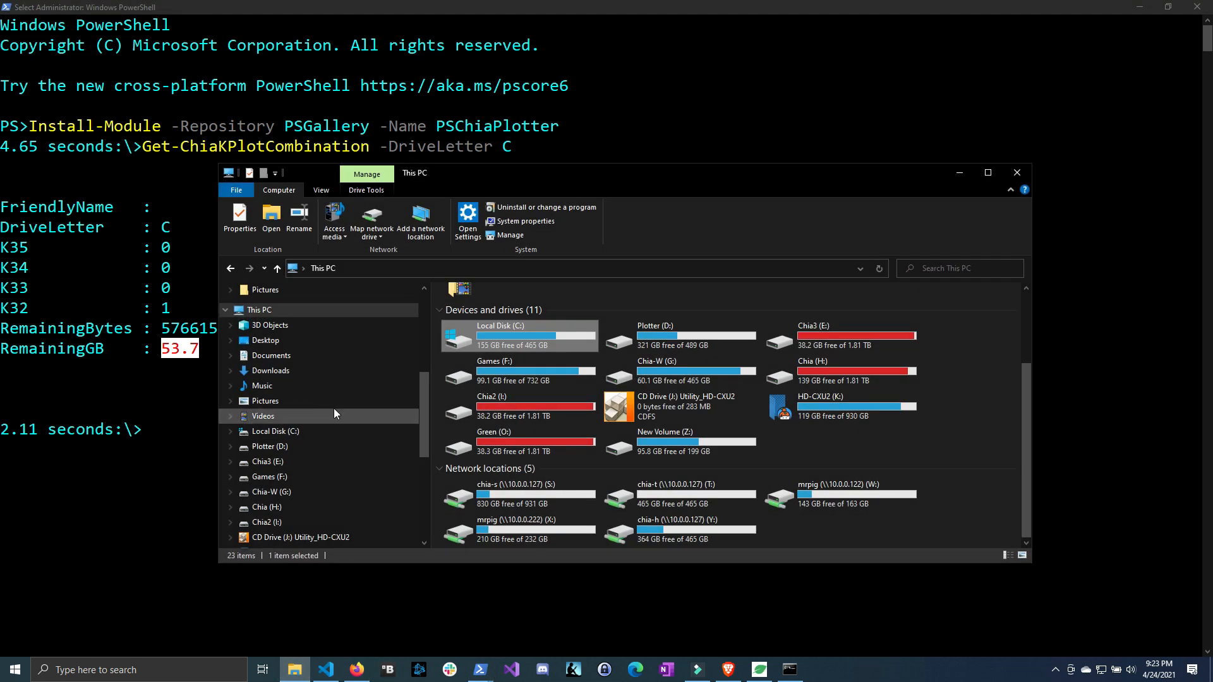
{"action": "scroll", "scroll_direction": "down", "scroll_amount": 3}
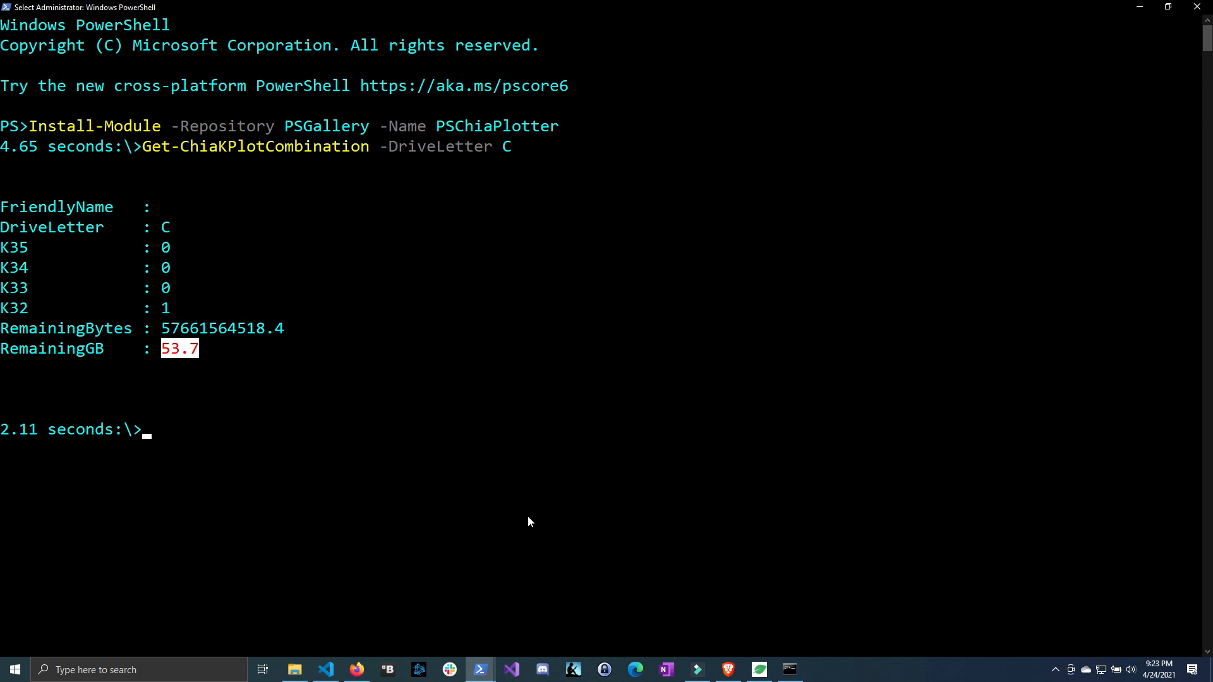
Step: Run Get-ChiaKPlotCombination with no parameters and scroll through every drive's combinations
{"action": "type", "text": "get-0"}
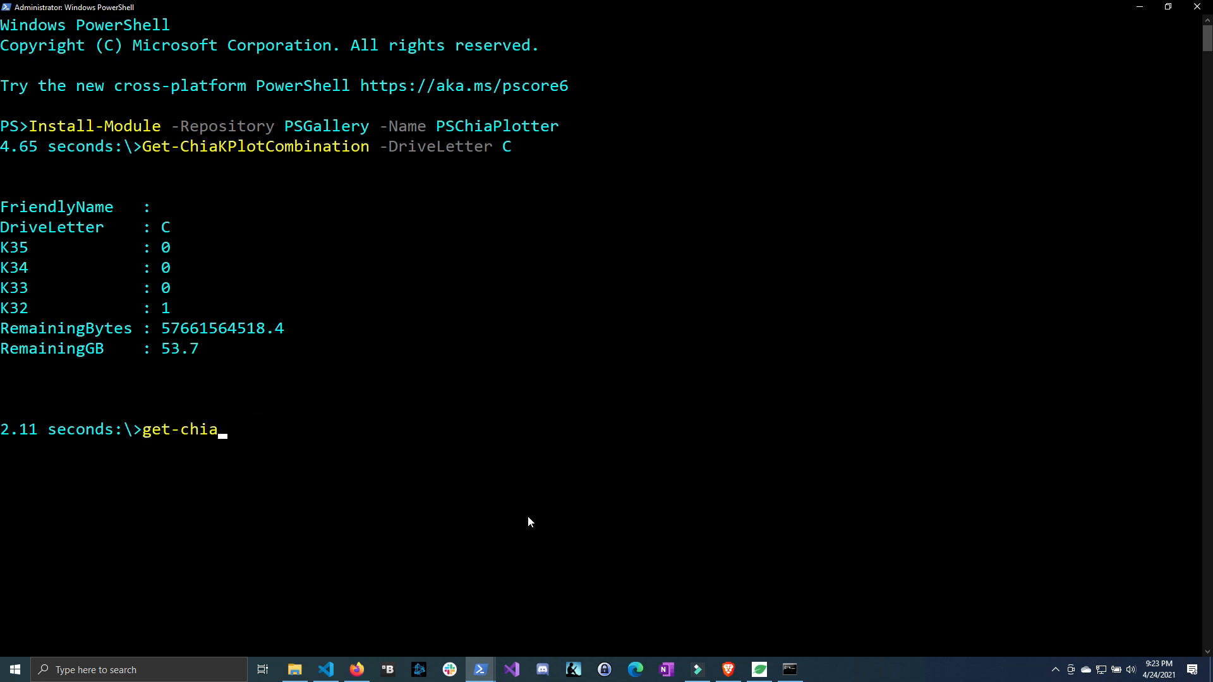
{"action": "key", "text": "Tab"}
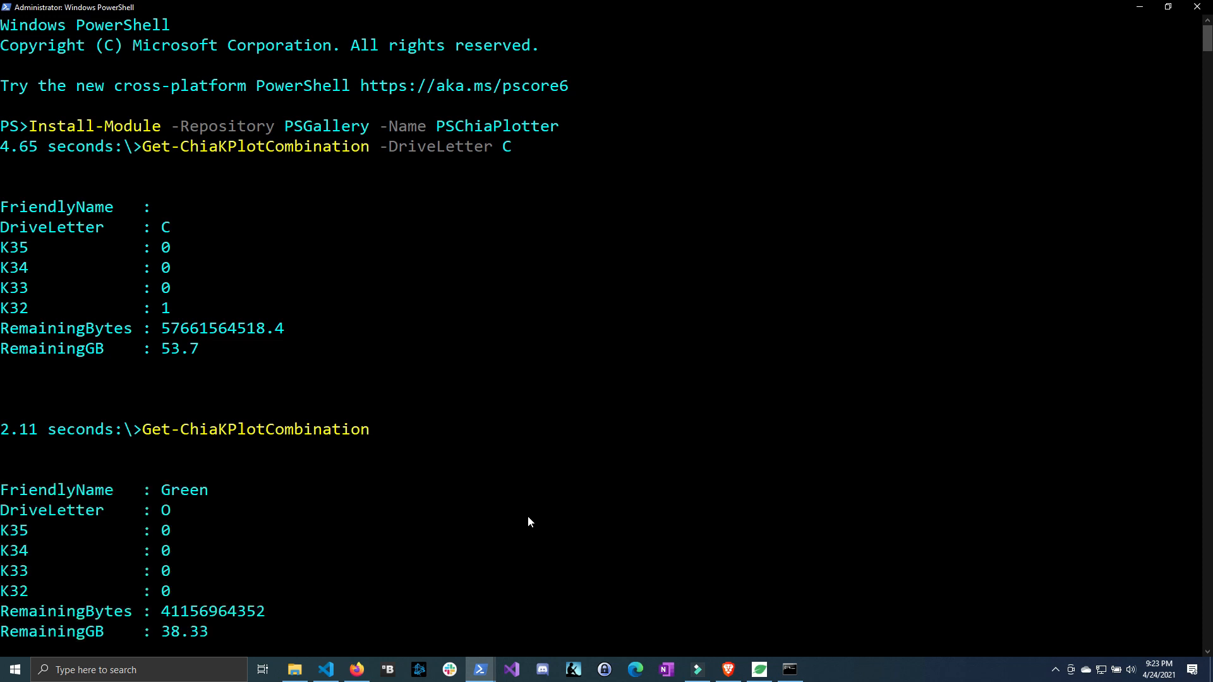
{"action": "scroll", "scroll_direction": "down", "scroll_amount": 3}
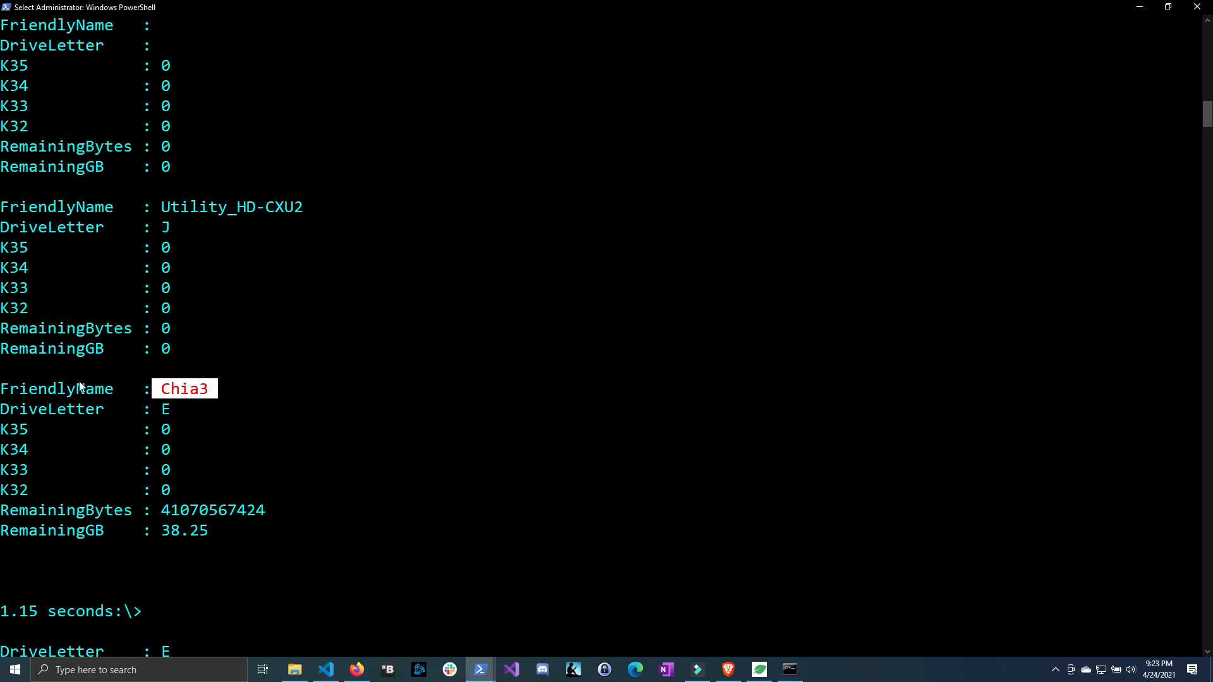
{"action": "mouse_move", "coordinate": [366, 240]}
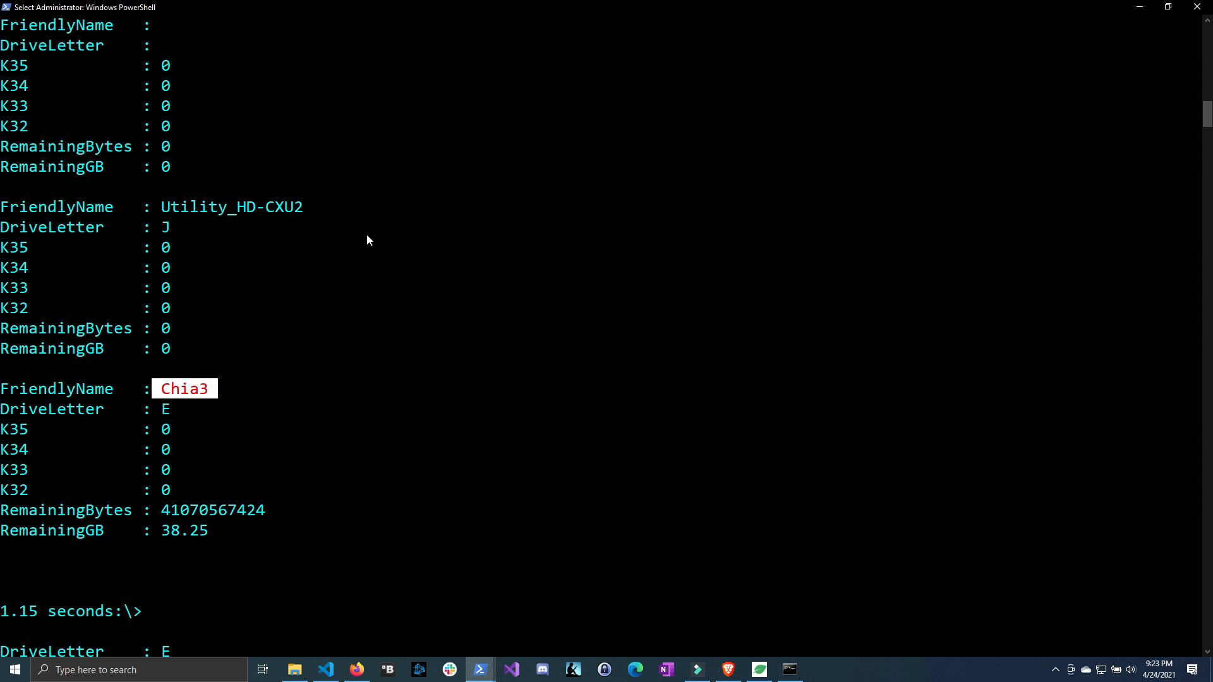
{"action": "scroll", "scroll_direction": "down", "scroll_amount": 3}
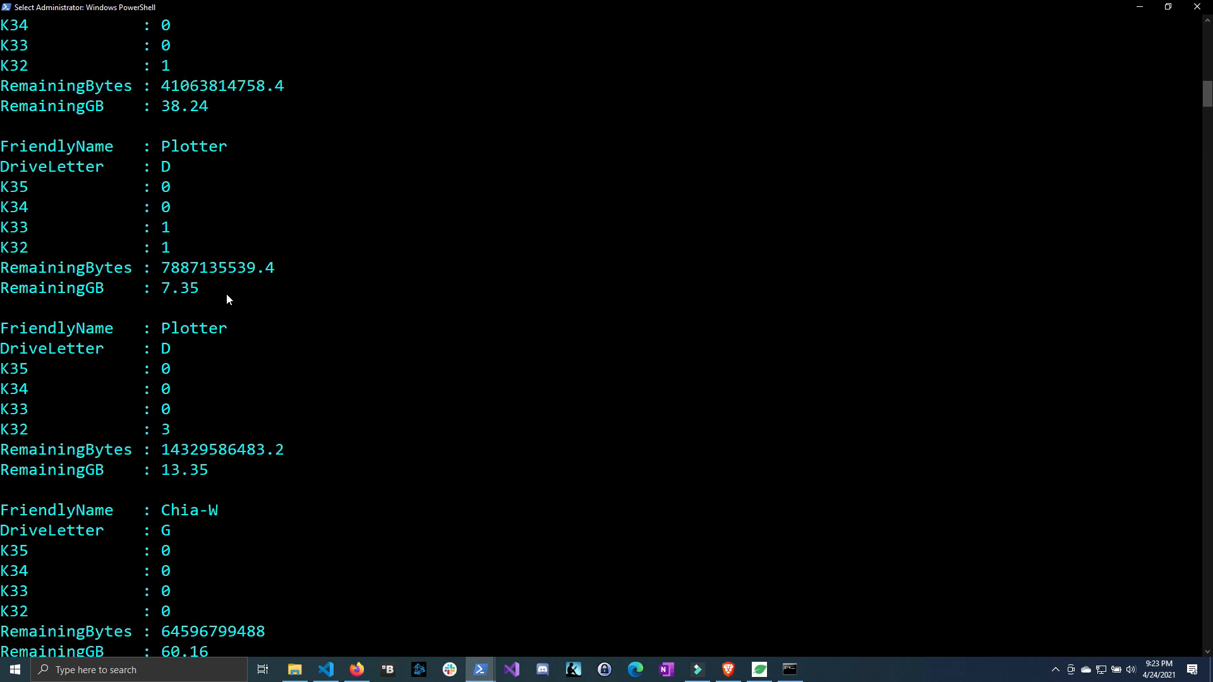
{"action": "scroll", "scroll_direction": "down", "scroll_amount": 3}
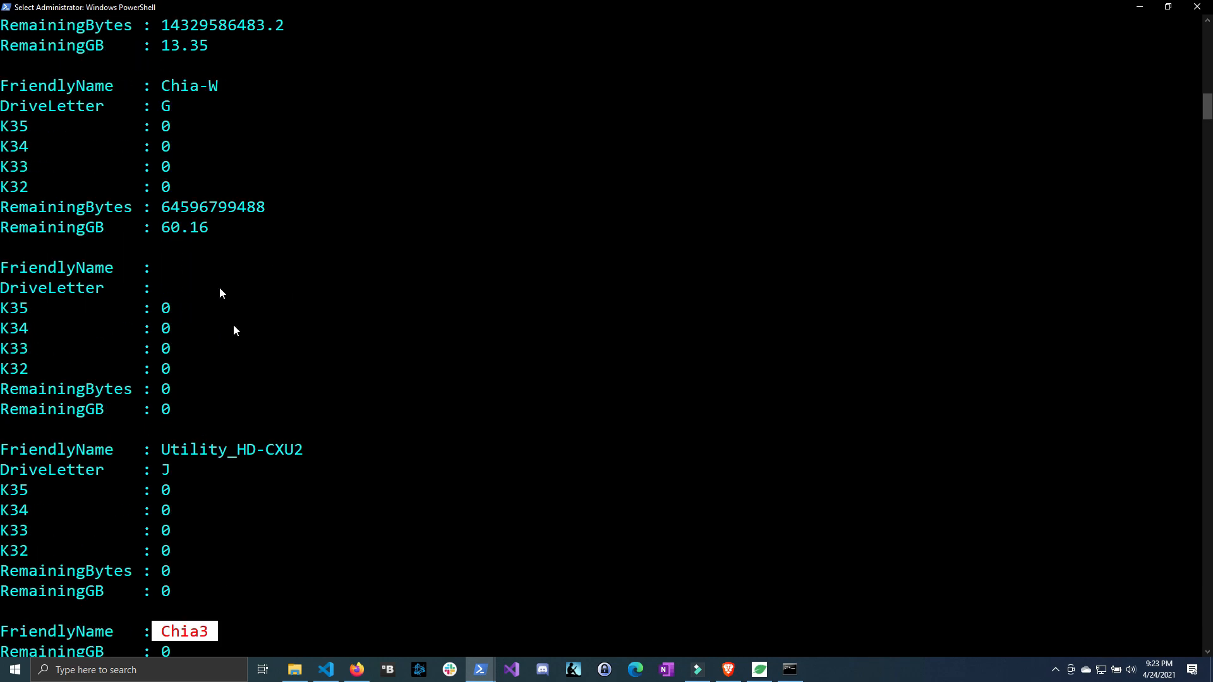
{"action": "scroll", "scroll_direction": "down", "scroll_amount": 3}
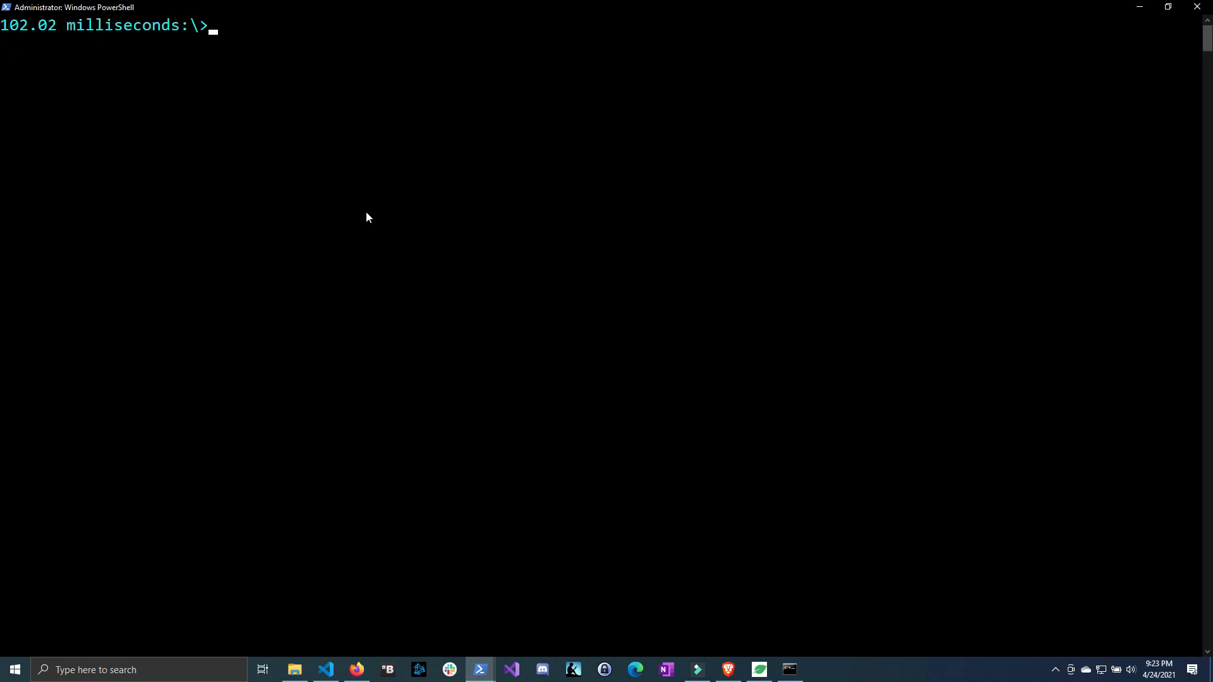
{"action": "type", "text": "Get-ChiaKPlotCombination"}
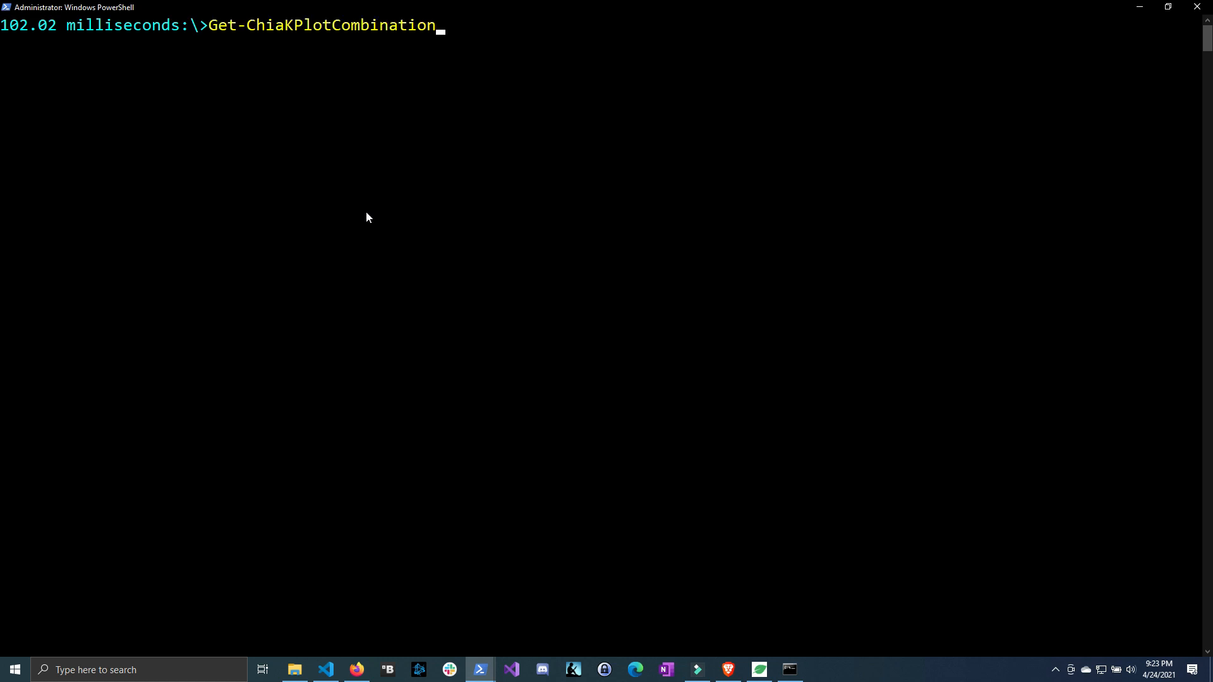
{"action": "type", "text": "| f"}
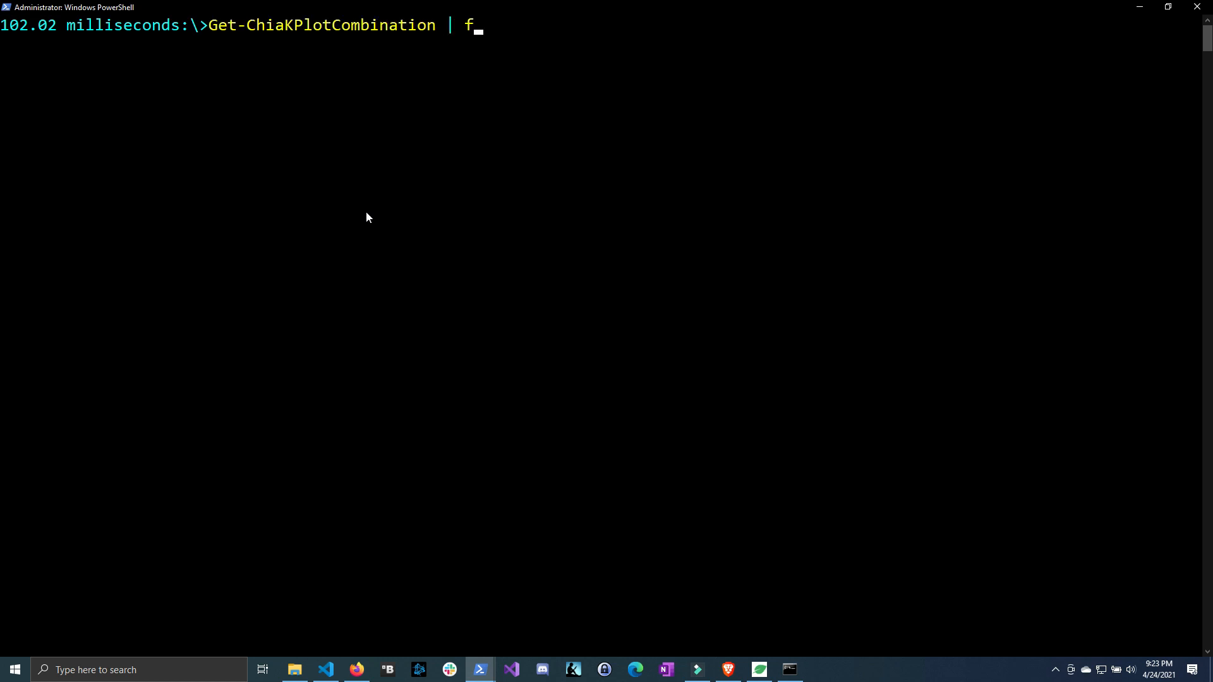
{"action": "type", "text": "ormate-"}
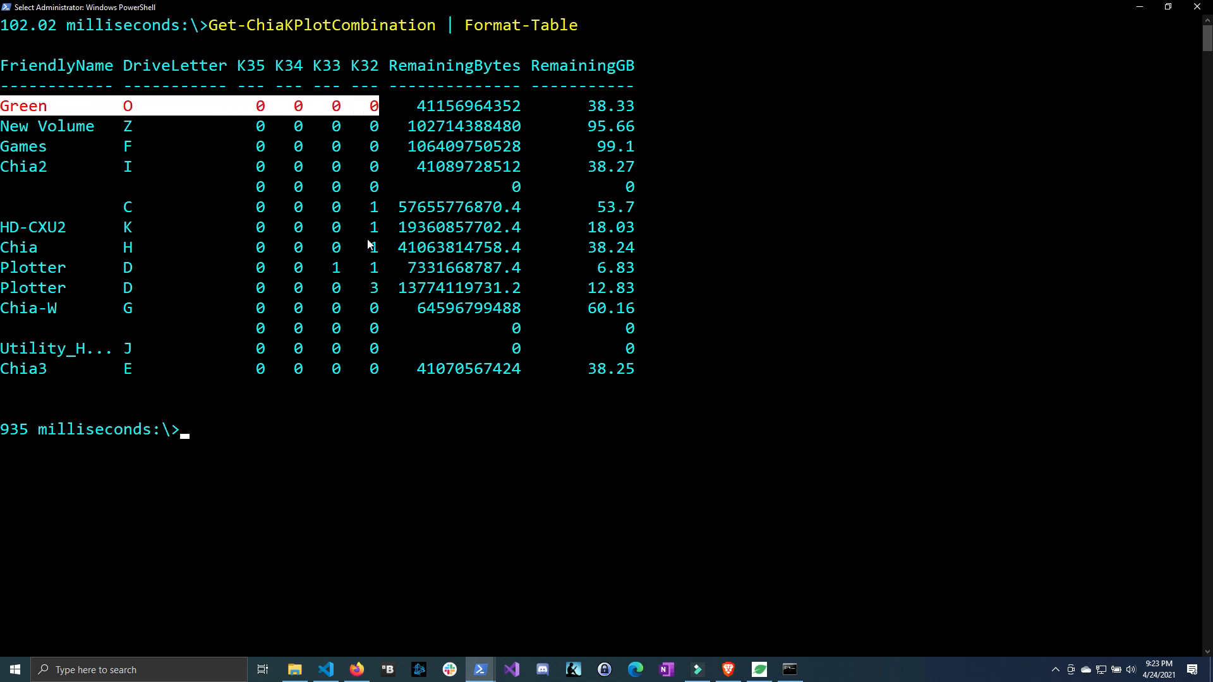
{"action": "mouse_move", "coordinate": [374, 244]}
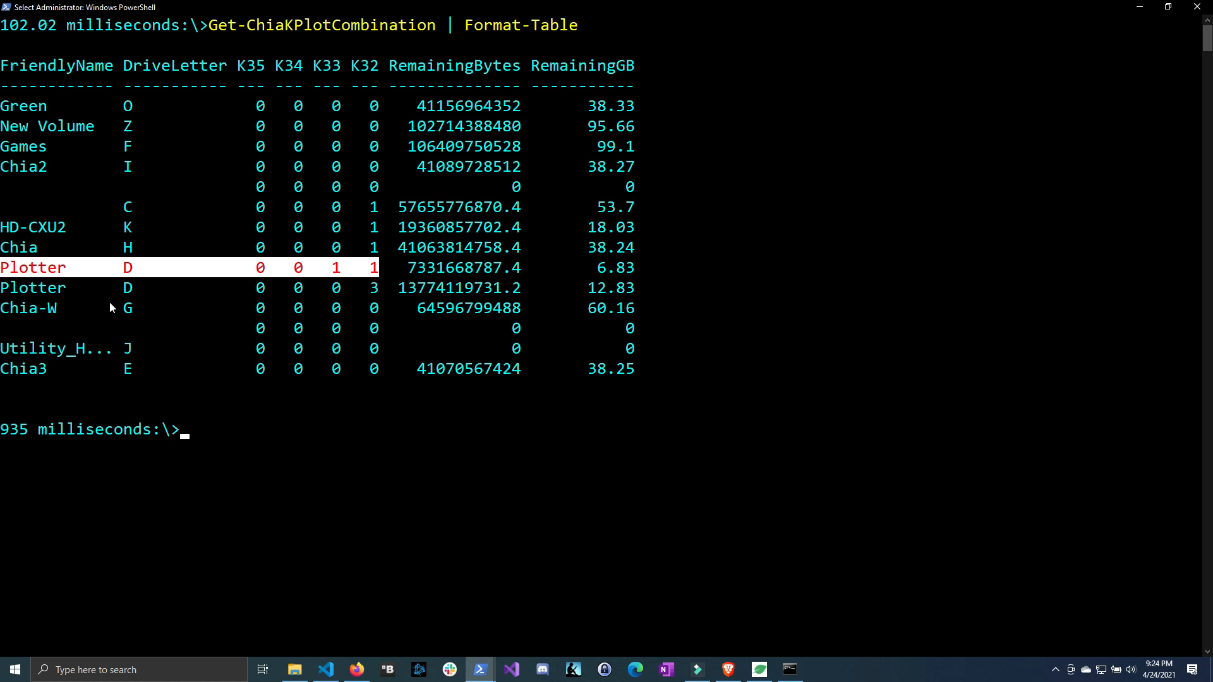
{"action": "mouse_move", "coordinate": [378, 292]}
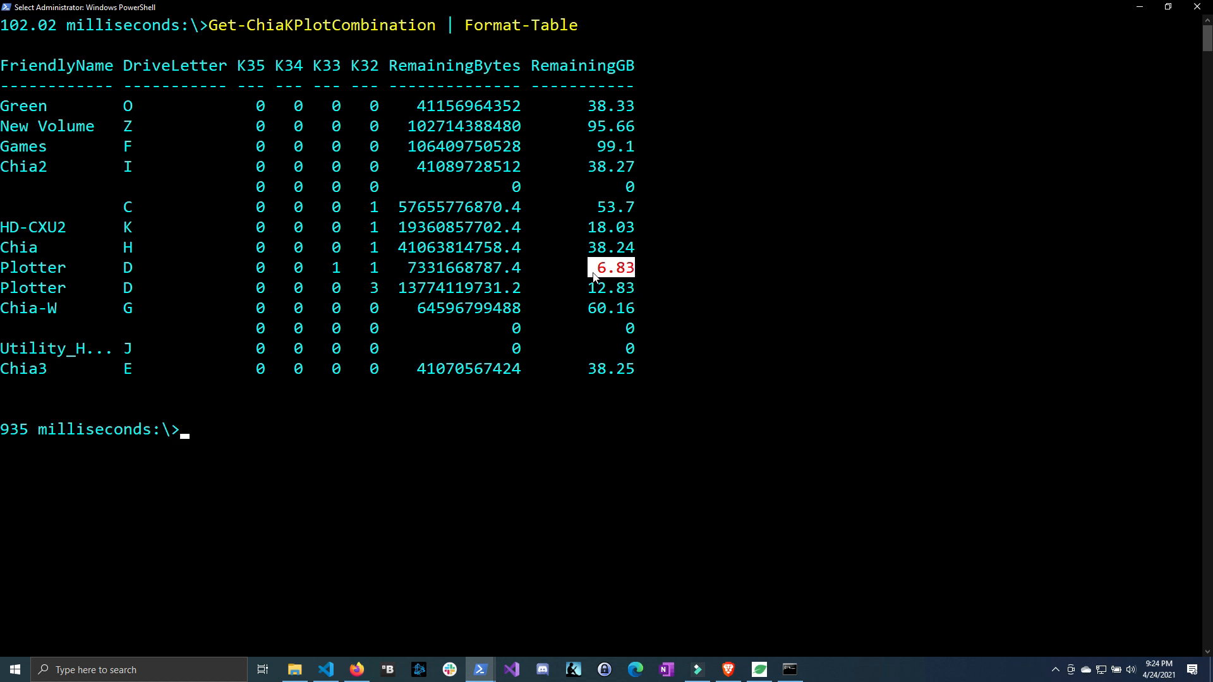
{"action": "mouse_move", "coordinate": [485, 280]}
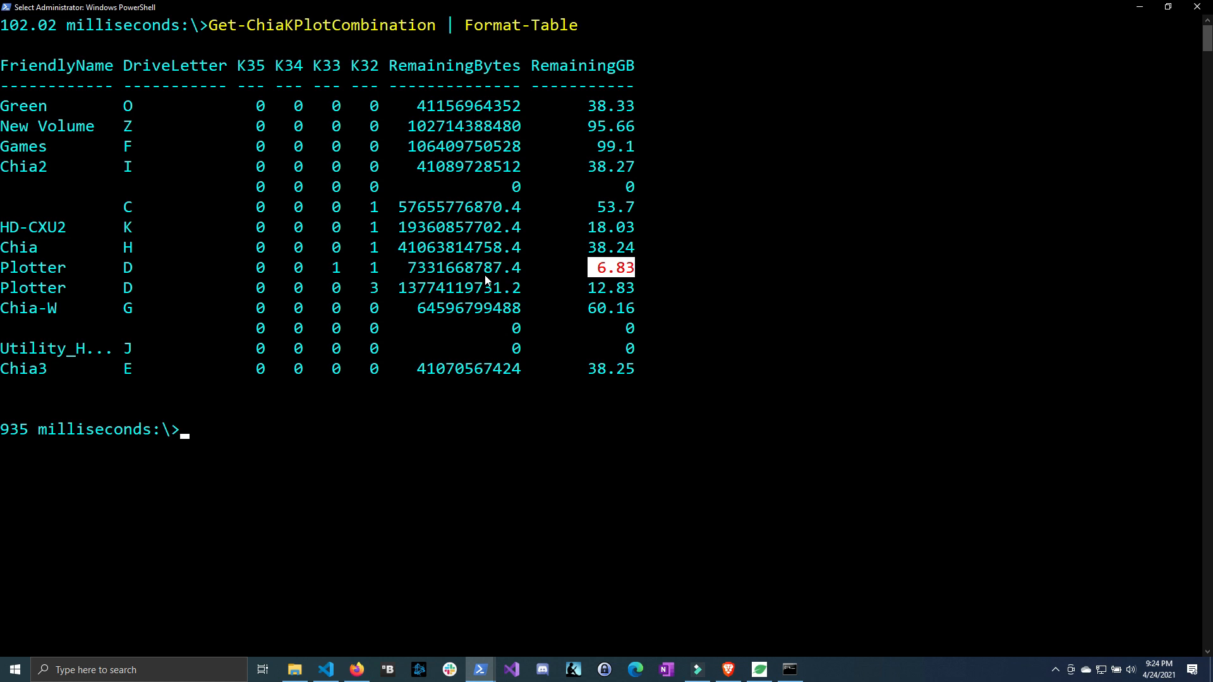
{"action": "mouse_move", "coordinate": [499, 289]}
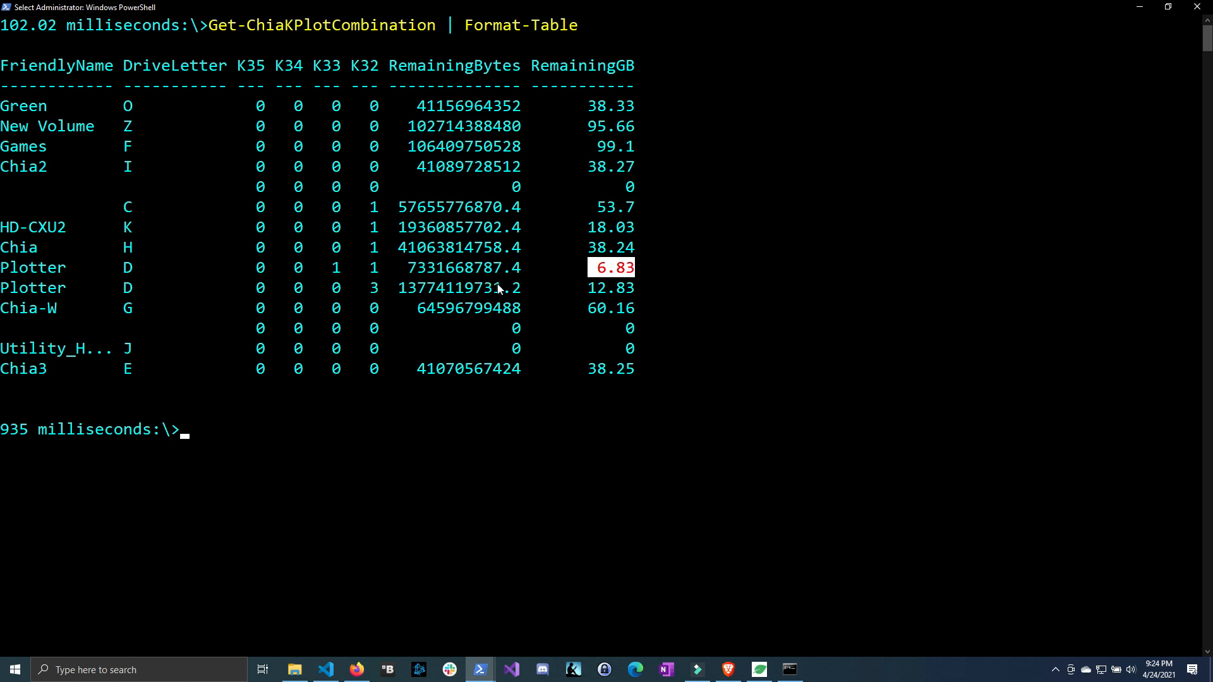
{"action": "mouse_move", "coordinate": [611, 314]}
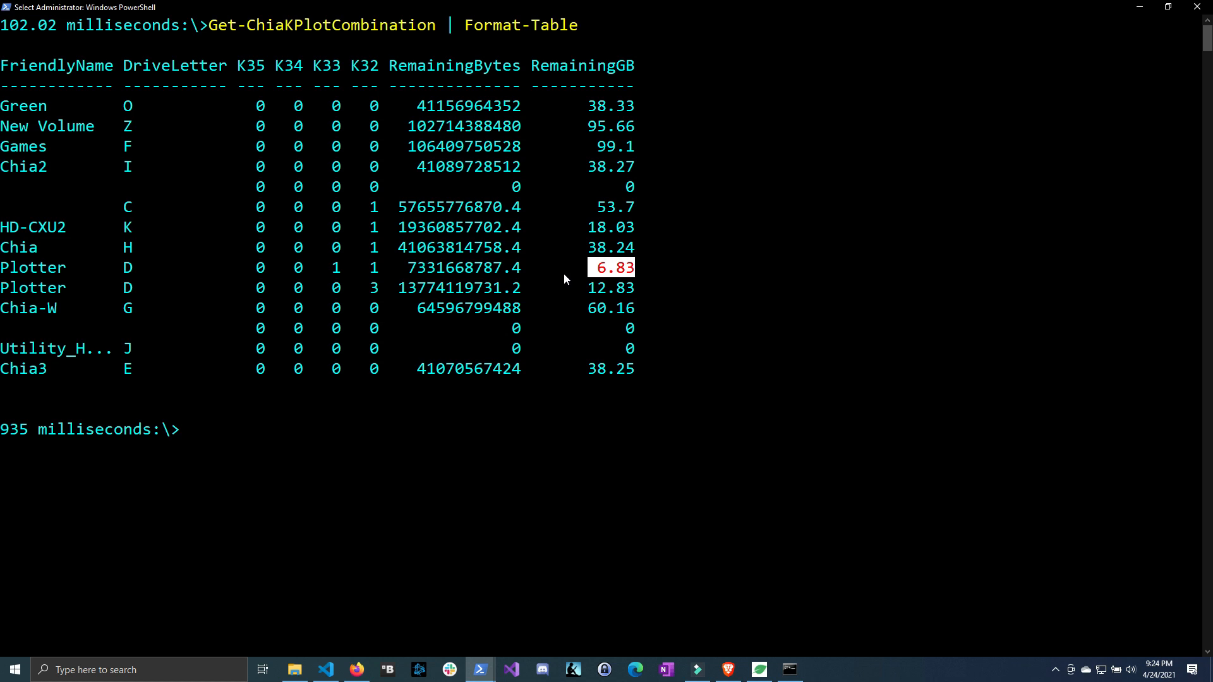
{"action": "mouse_move", "coordinate": [526, 292]}
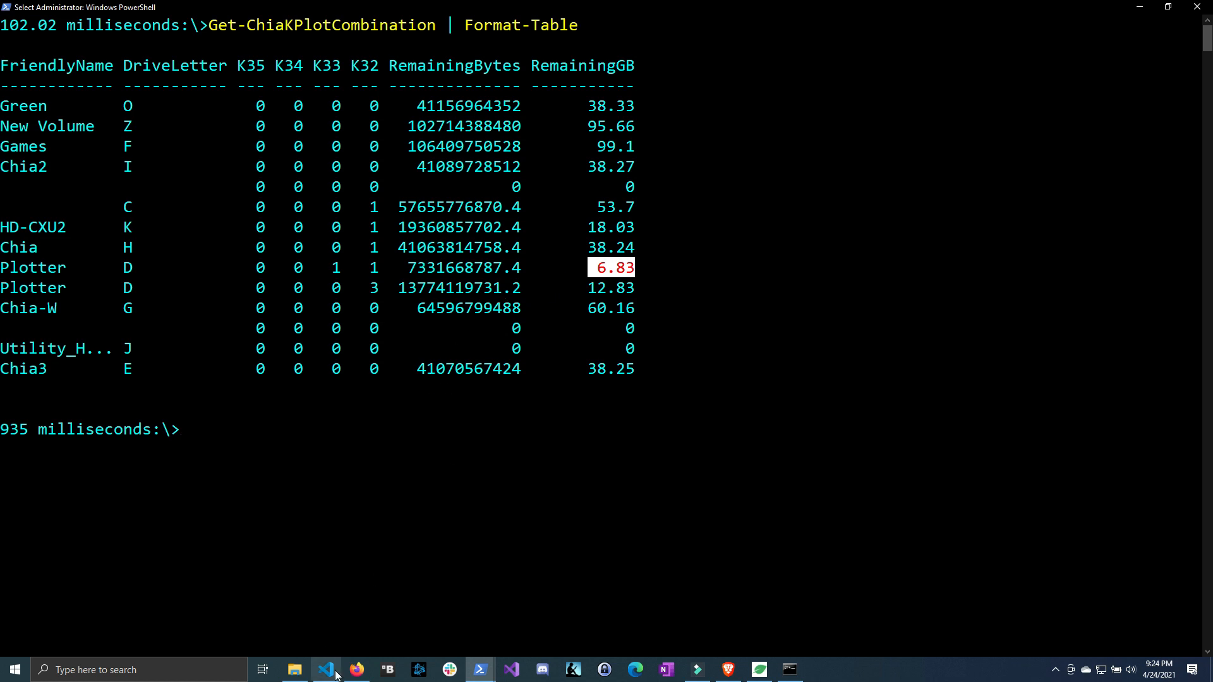
Step: Switch to the browser showing the Chia Plot Plan calculator at 0 GB free space
{"action": "left_click", "coordinate": [355, 670]}
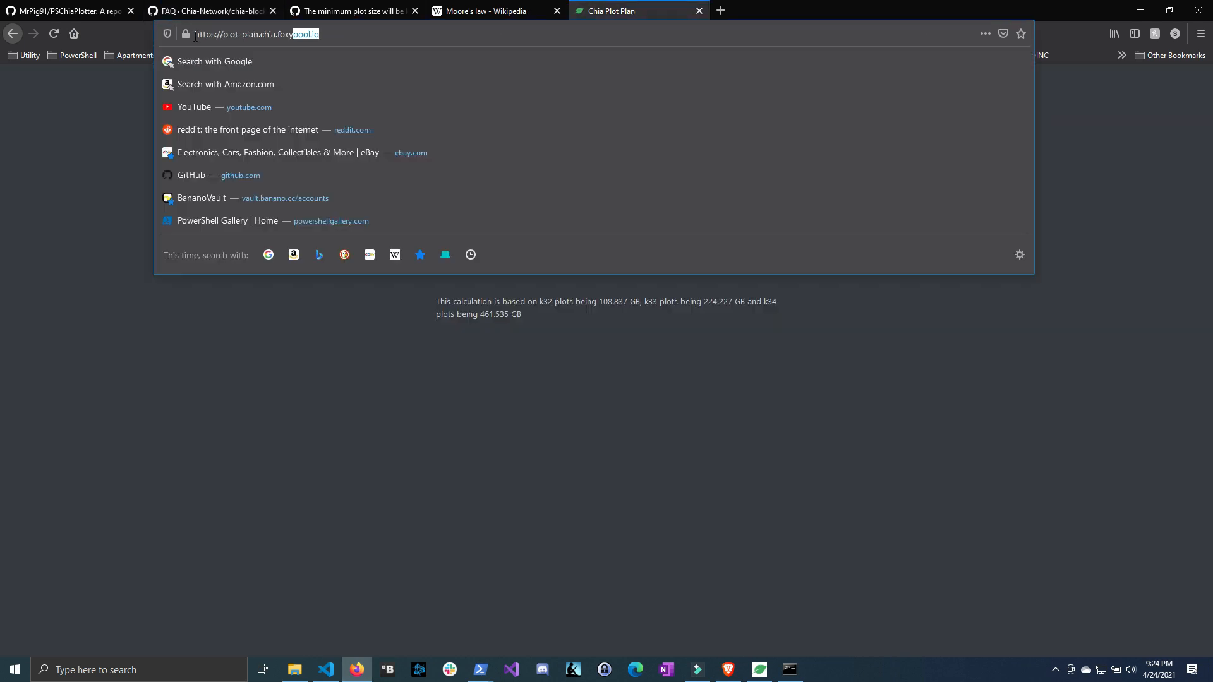
{"action": "left_click", "coordinate": [569, 287]}
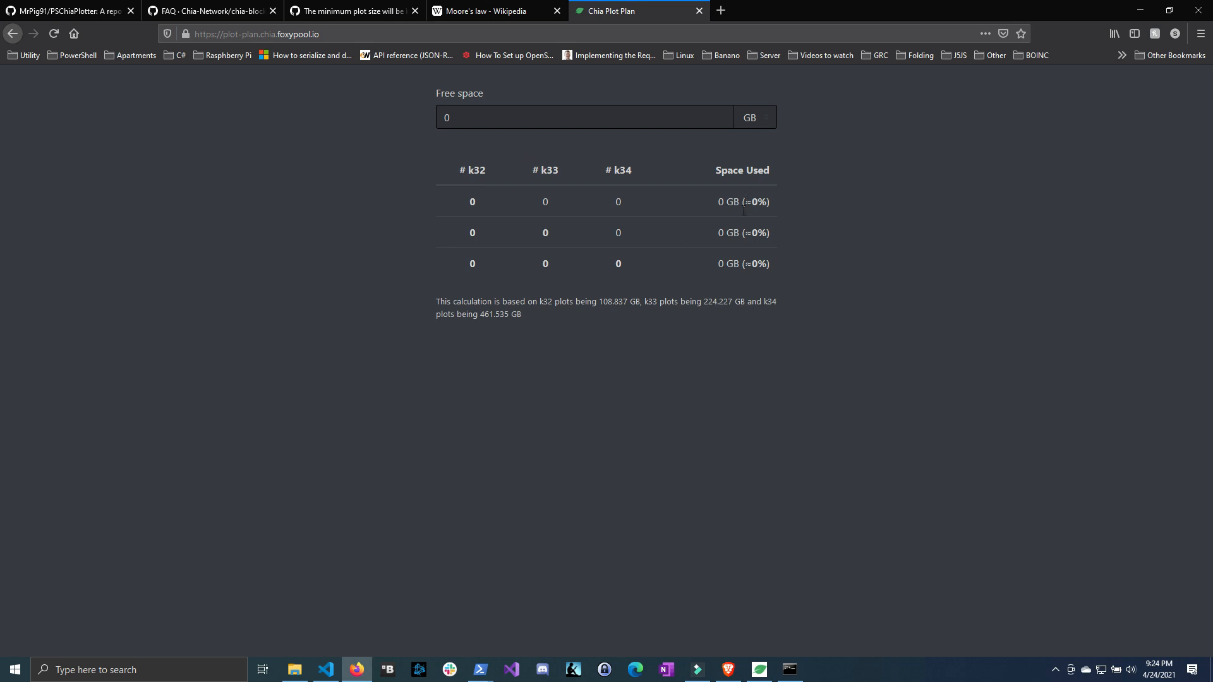
{"action": "mouse_move", "coordinate": [648, 199]}
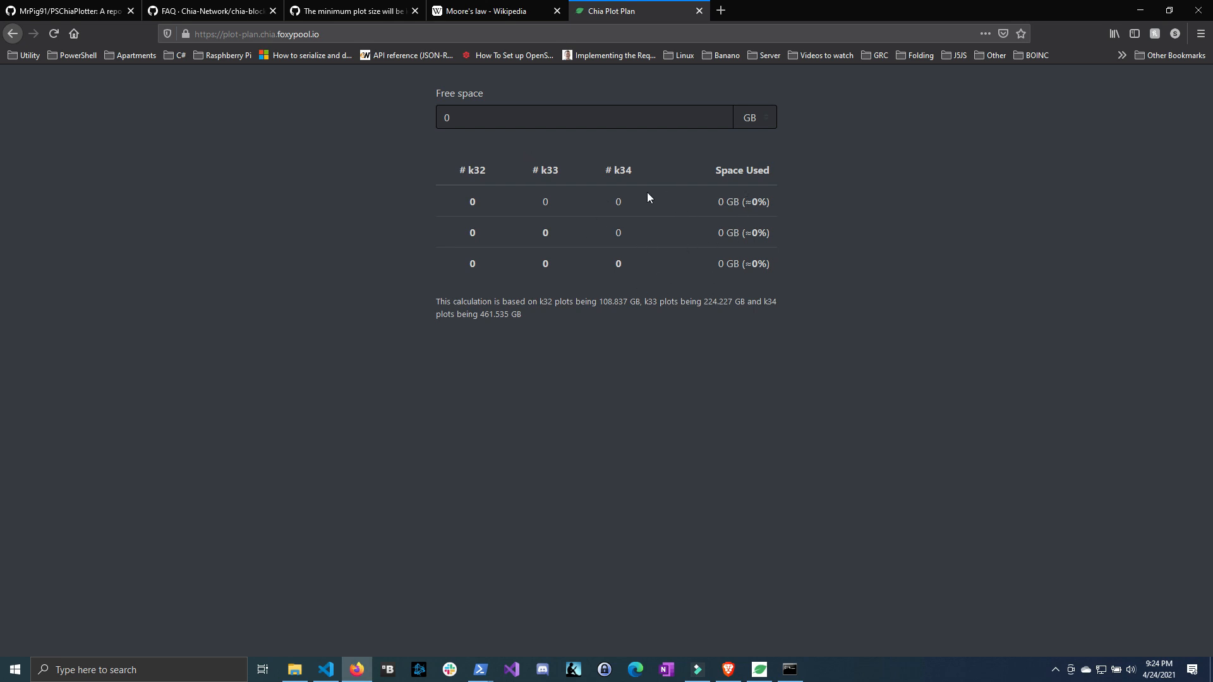
{"action": "mouse_move", "coordinate": [492, 273]}
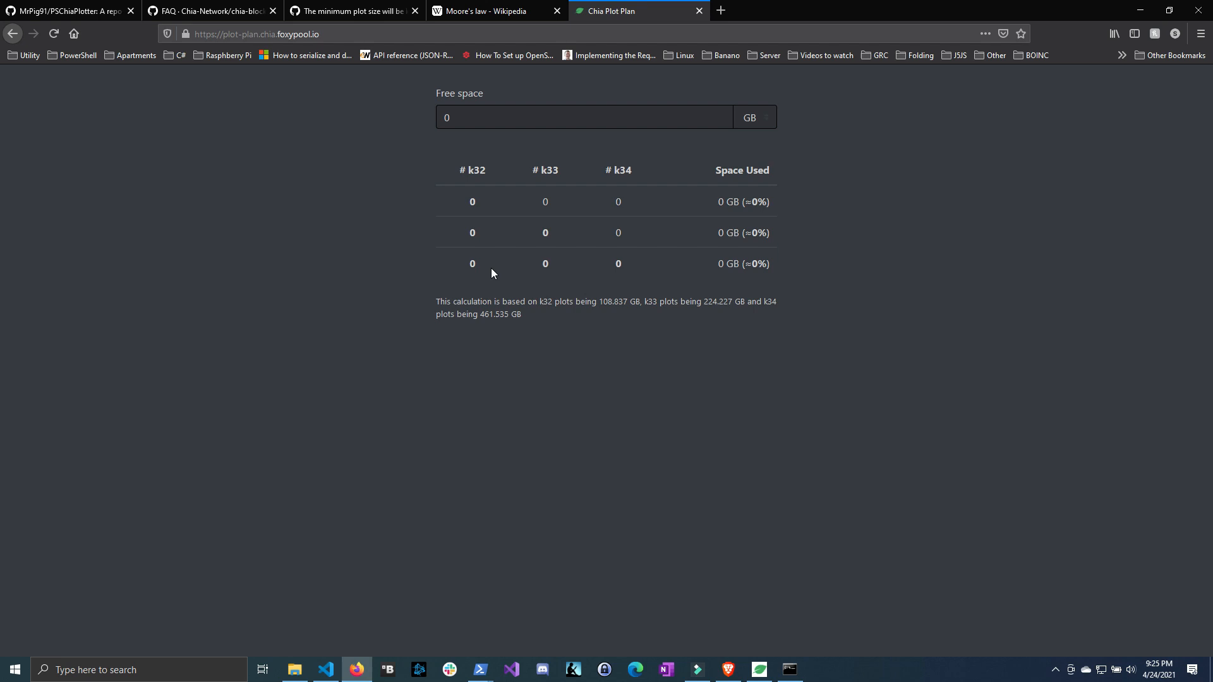
{"action": "mouse_move", "coordinate": [640, 262]}
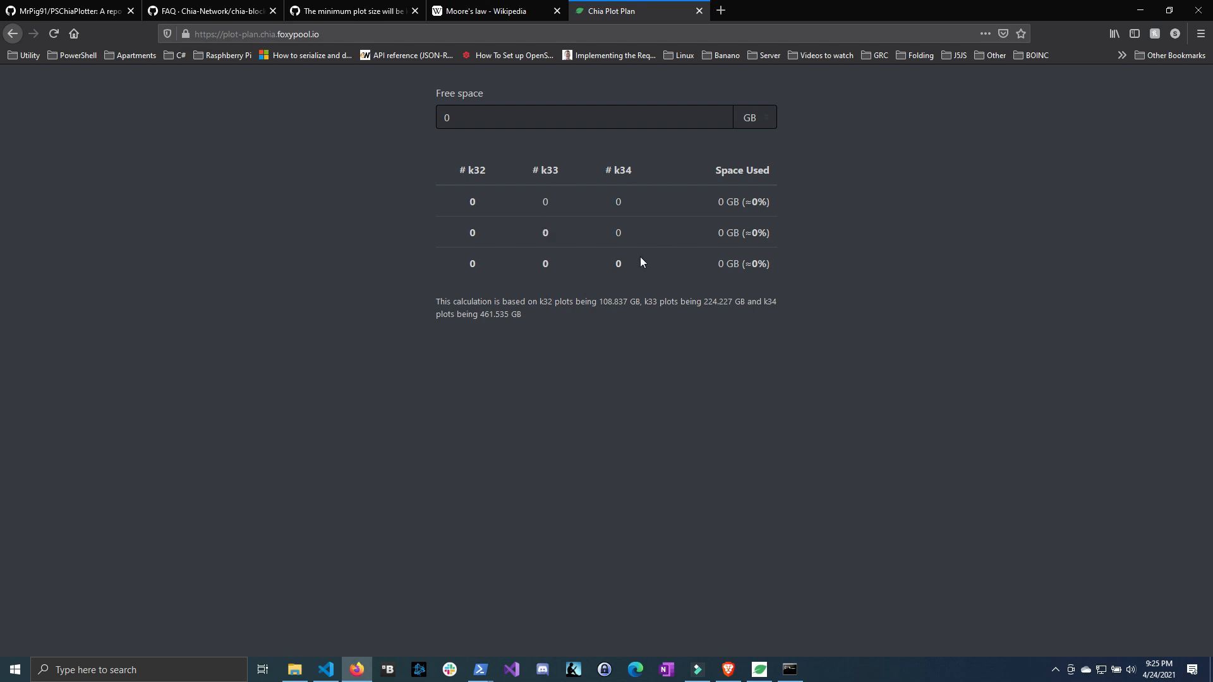
{"action": "mouse_move", "coordinate": [688, 161]}
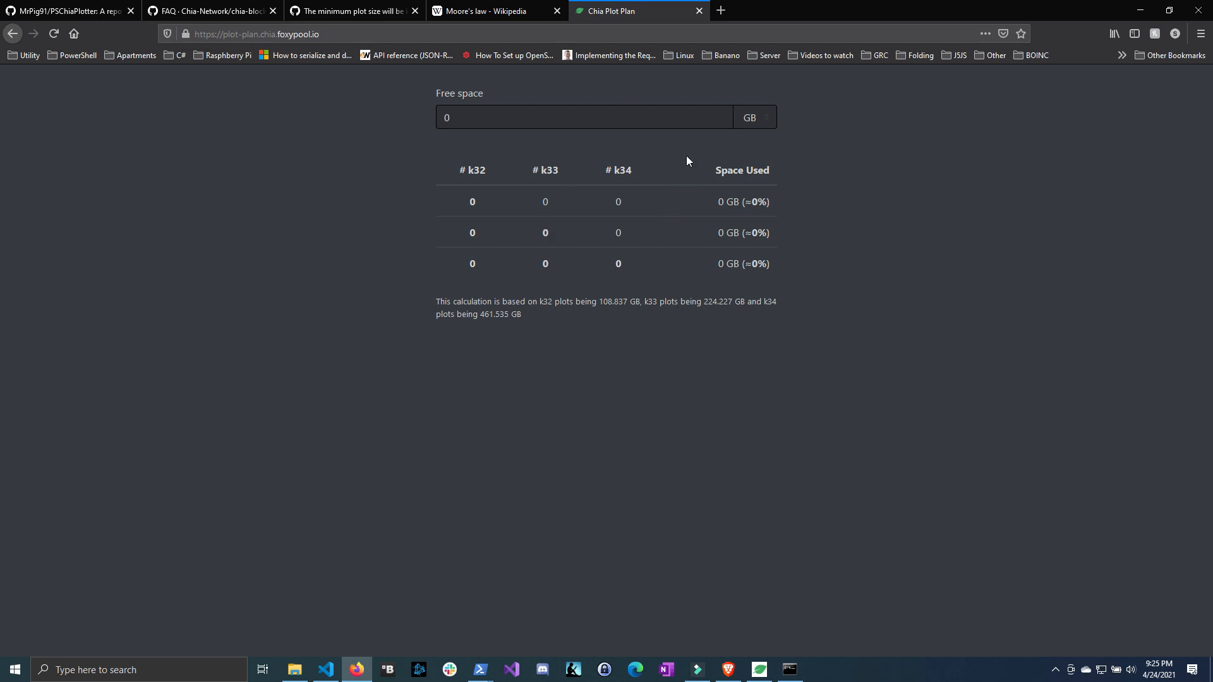
{"action": "mouse_move", "coordinate": [677, 150]}
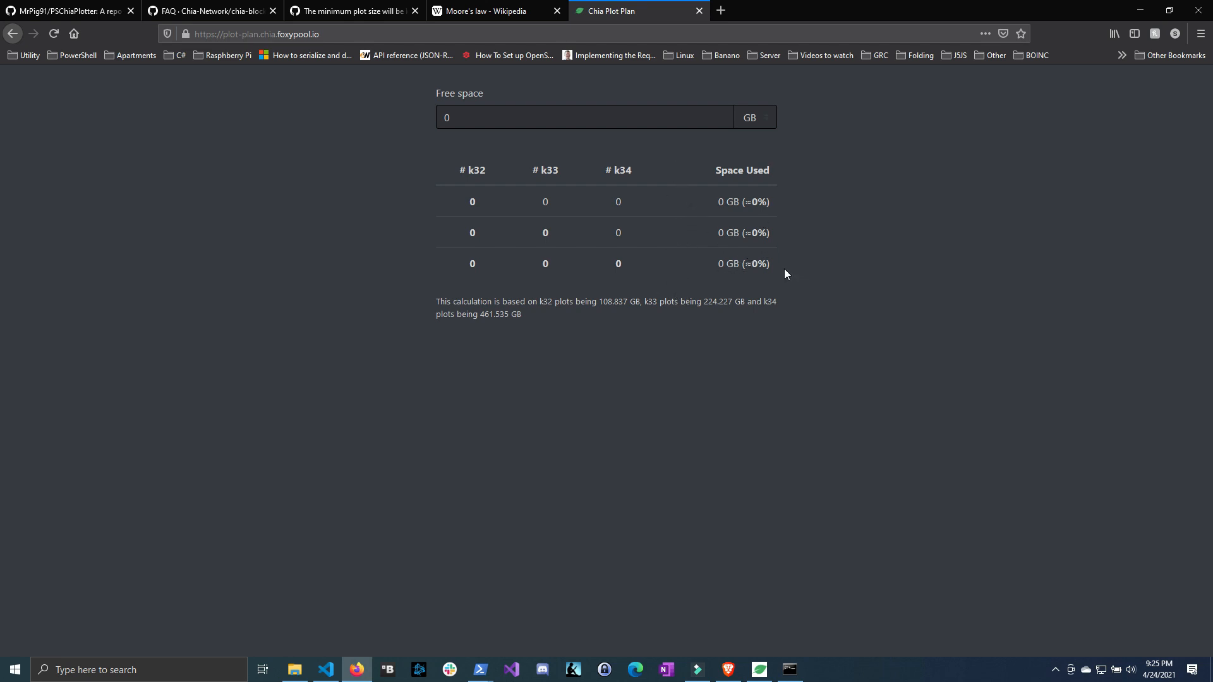
Step: Enter 1000 GB free space, highlight the 999.192 GB best-fit result, and return to PowerShell
{"action": "left_click", "coordinate": [584, 116]}
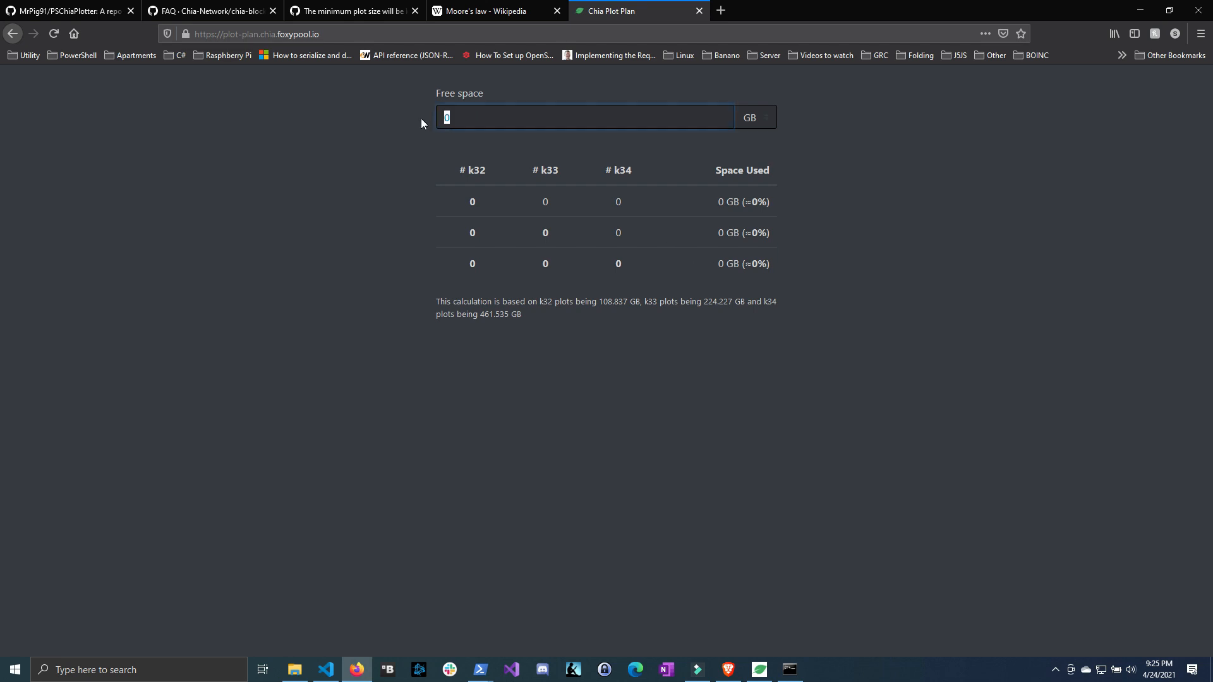
{"action": "type", "text": "1000"}
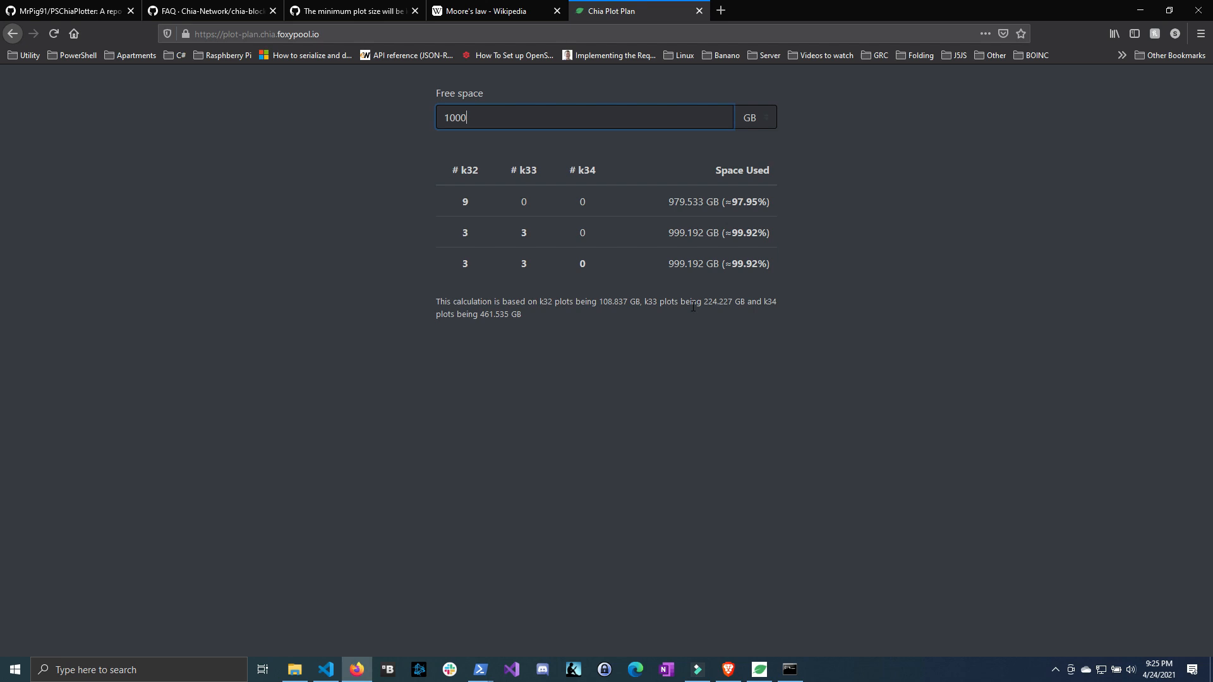
{"action": "left_click_drag", "start_coordinate": [684, 263], "coordinate": [769, 263]}
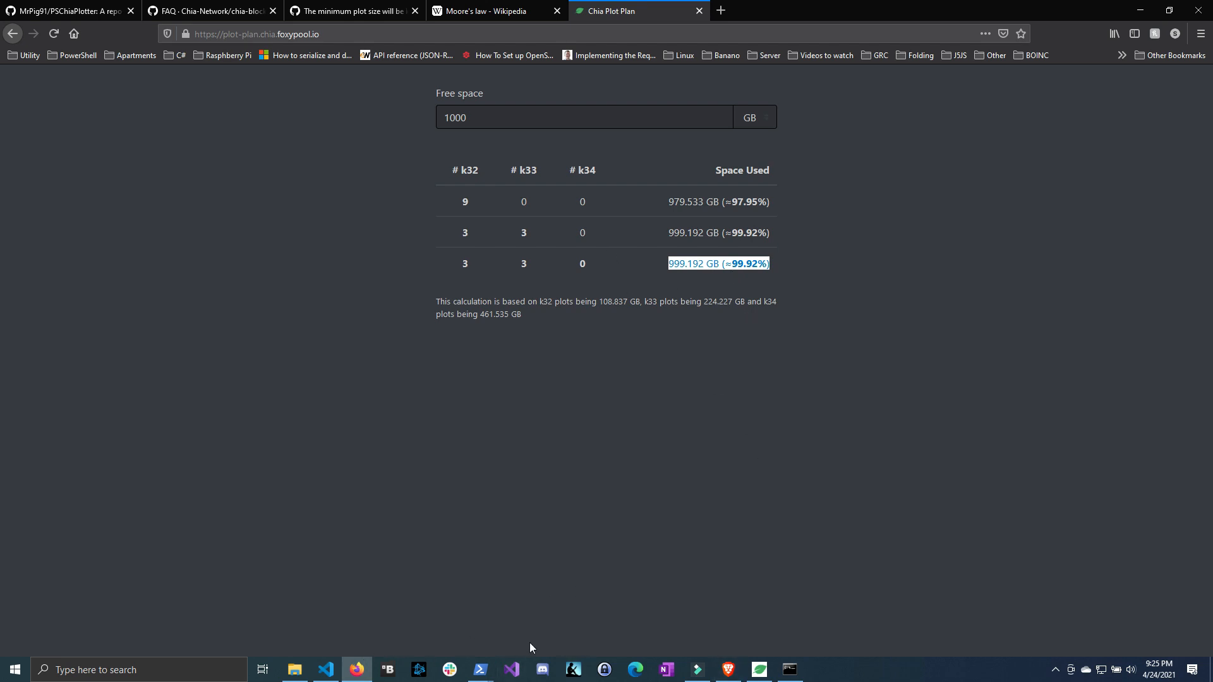
{"action": "left_click", "coordinate": [480, 669]}
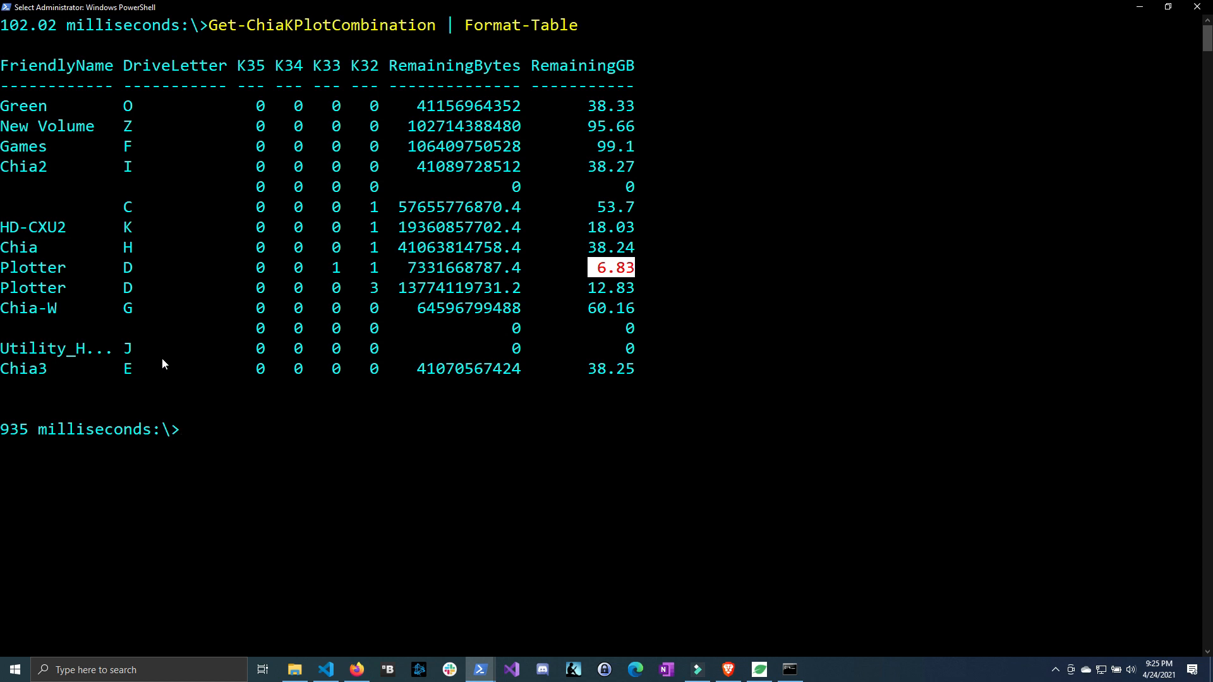
{"action": "mouse_move", "coordinate": [576, 356]}
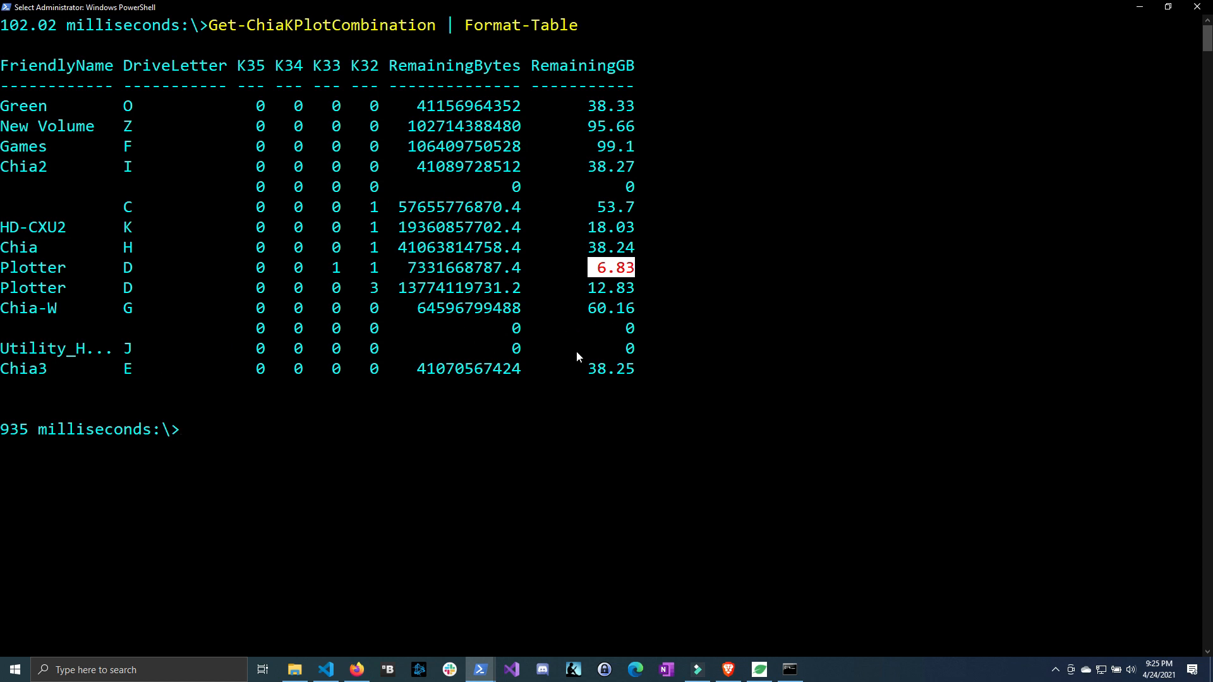
{"action": "mouse_move", "coordinate": [414, 277]}
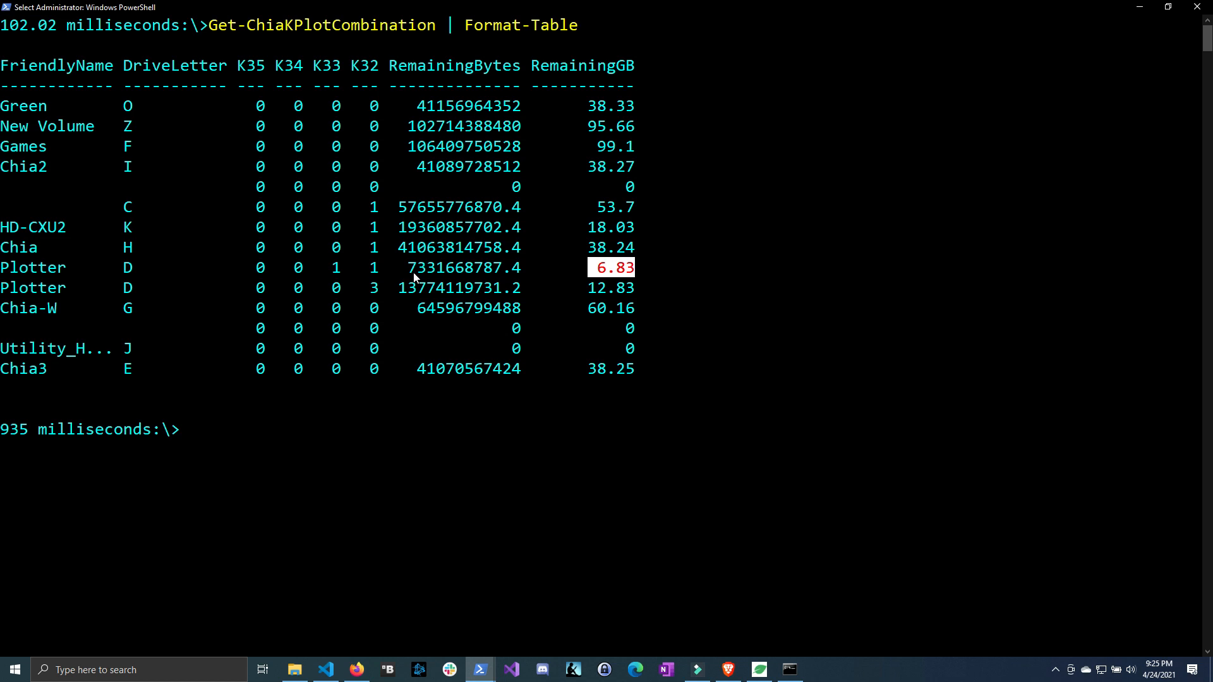
{"action": "mouse_move", "coordinate": [439, 601]}
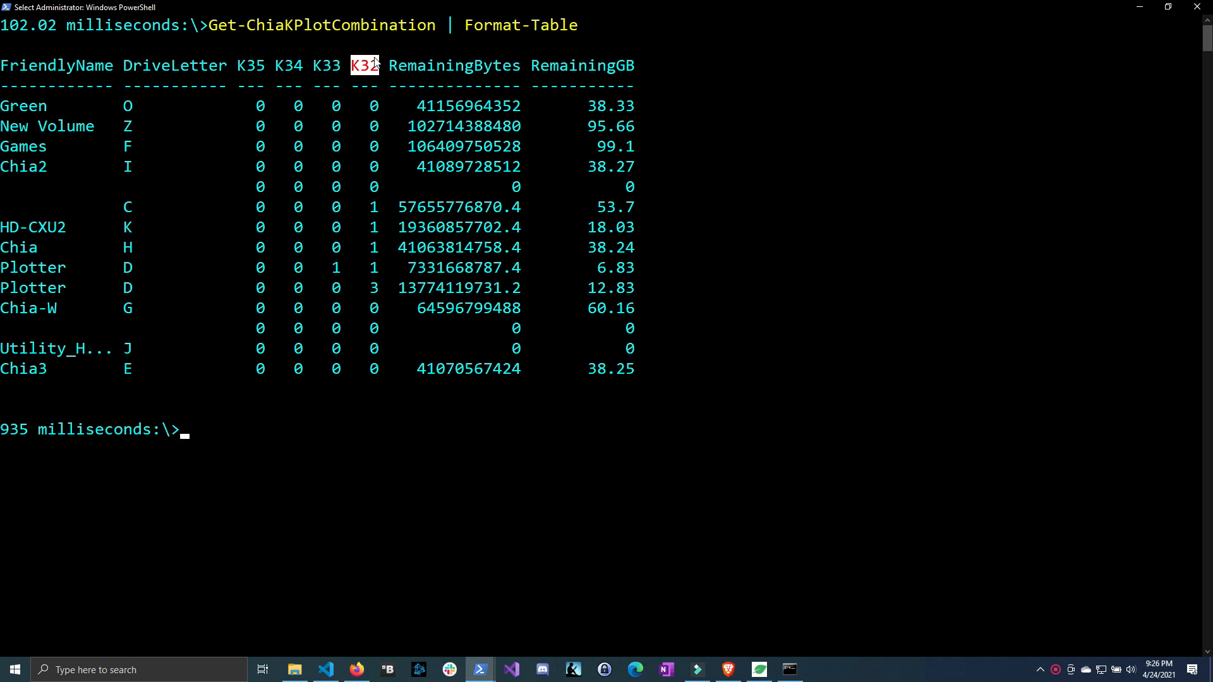
{"action": "mouse_move", "coordinate": [385, 395]}
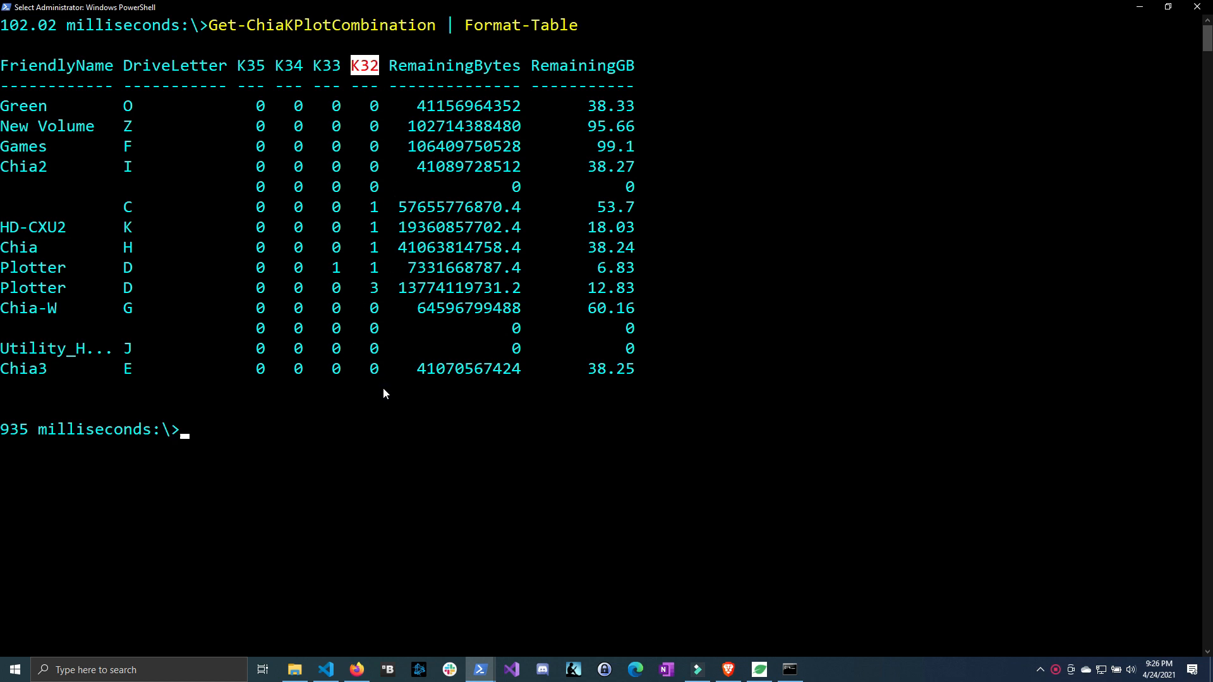
{"action": "mouse_move", "coordinate": [74, 246]}
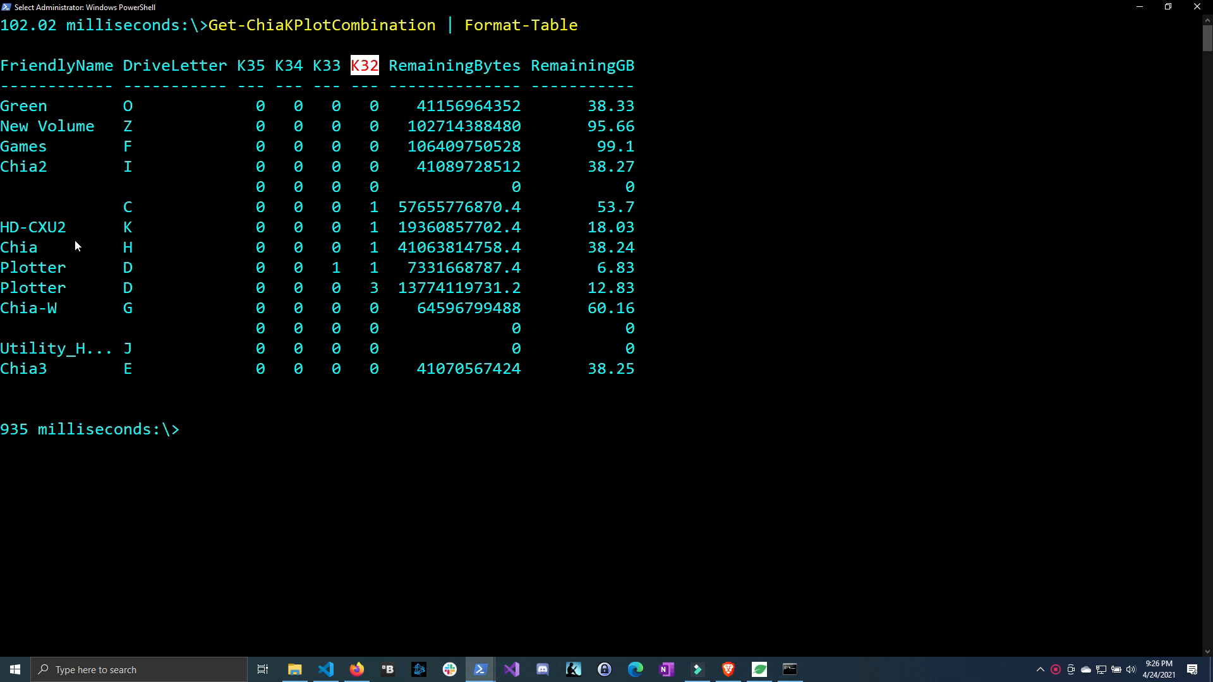
{"action": "mouse_move", "coordinate": [134, 362]}
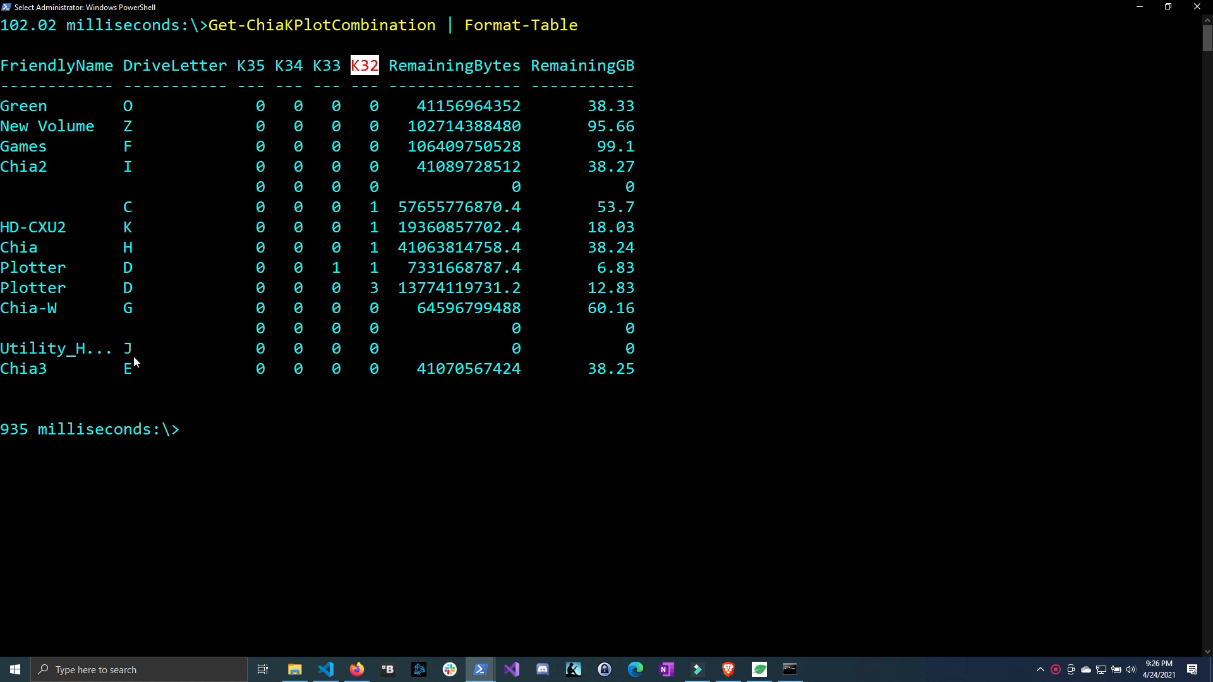
{"action": "mouse_move", "coordinate": [307, 191]}
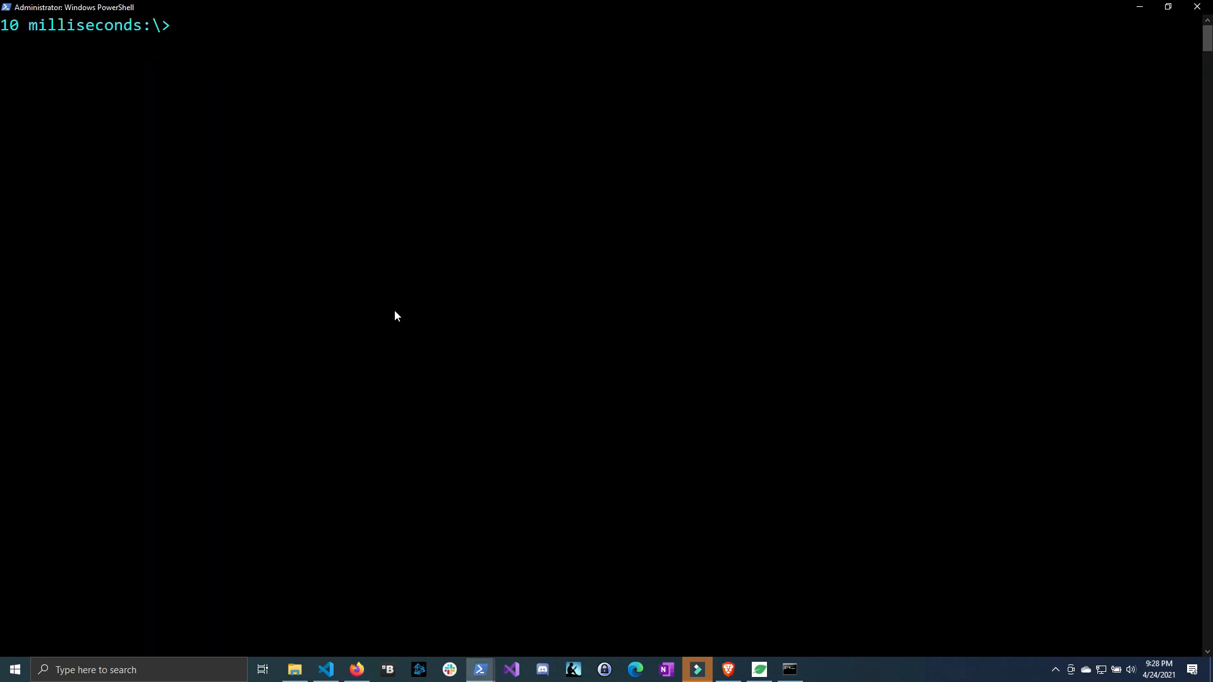
Step: Run Get-Volume to list every volume with file system, health, free space and size
{"action": "type", "text": "get-"}
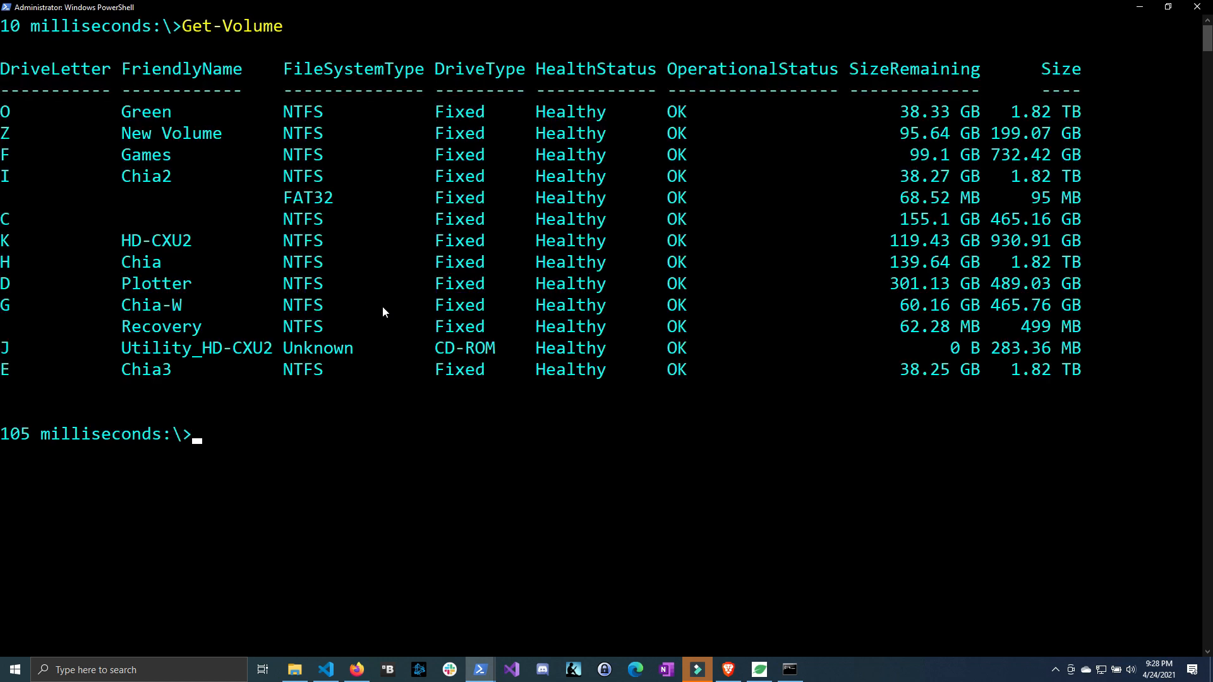
{"action": "mouse_move", "coordinate": [170, 132]}
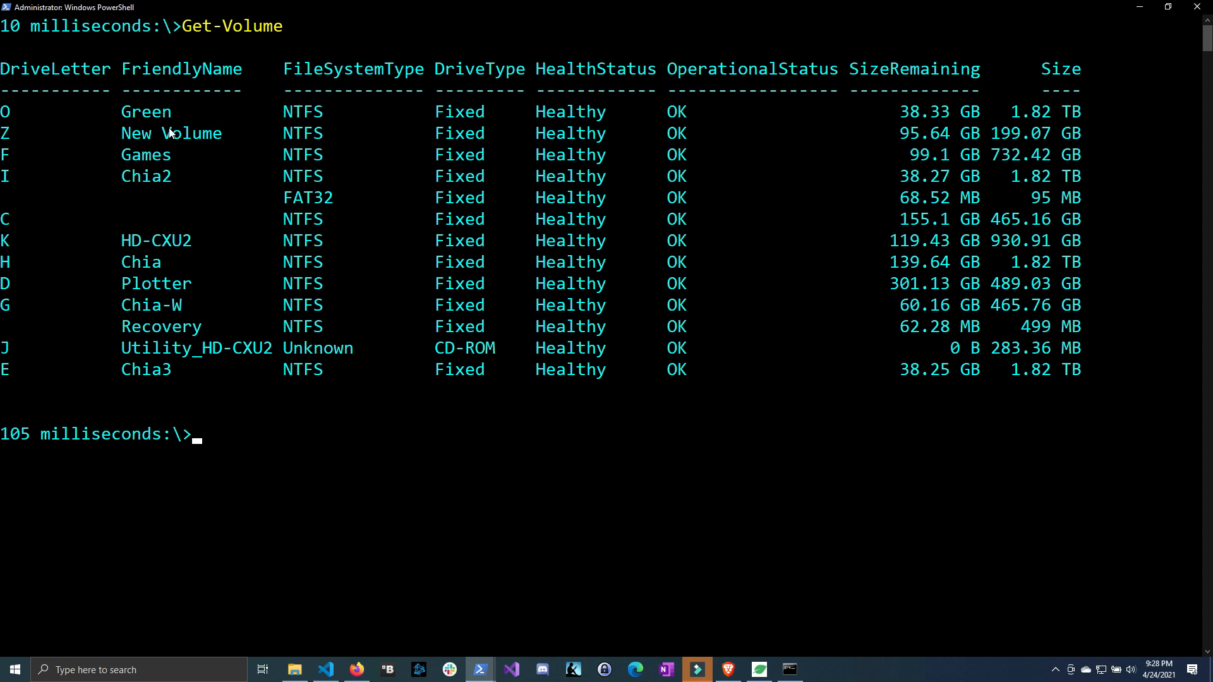
{"action": "mouse_move", "coordinate": [999, 300]}
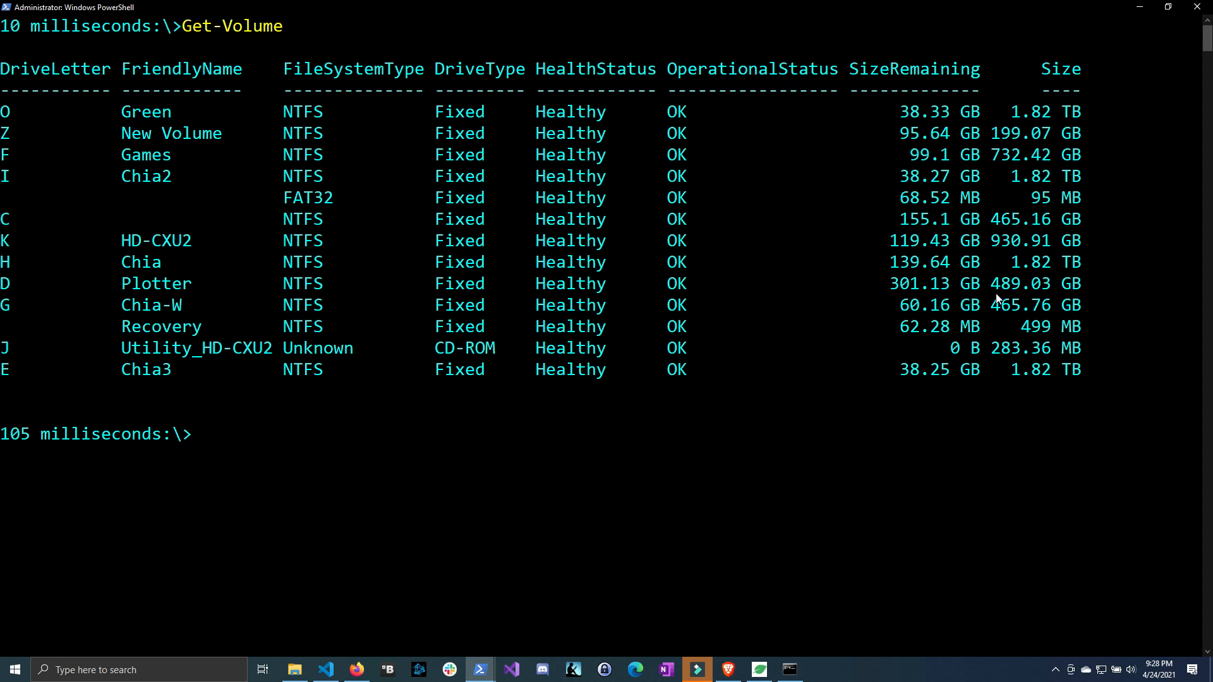
{"action": "mouse_move", "coordinate": [1025, 185]}
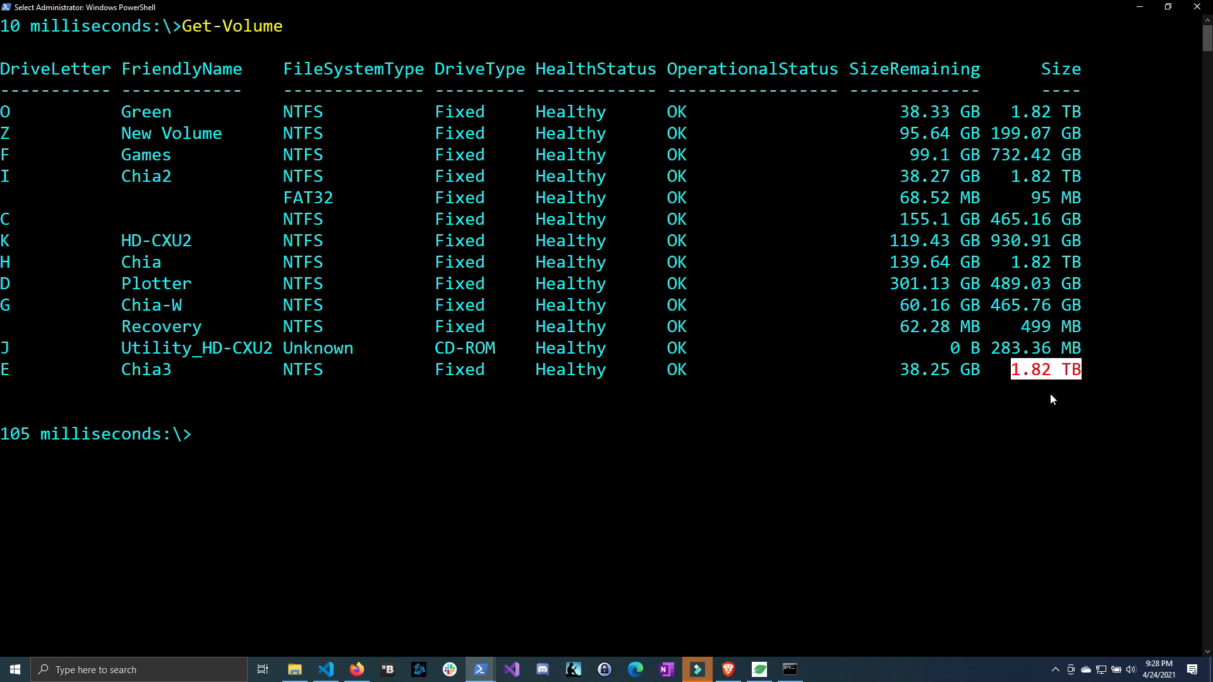
{"action": "mouse_move", "coordinate": [1148, 294]}
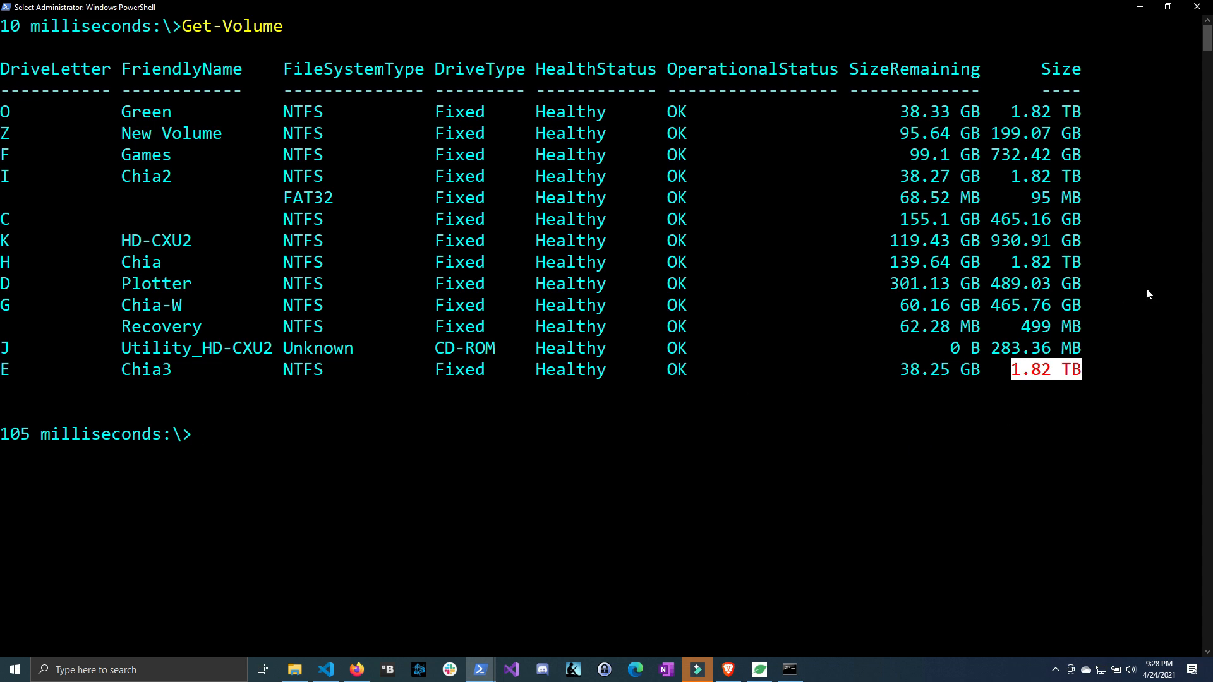
{"action": "mouse_move", "coordinate": [769, 356]}
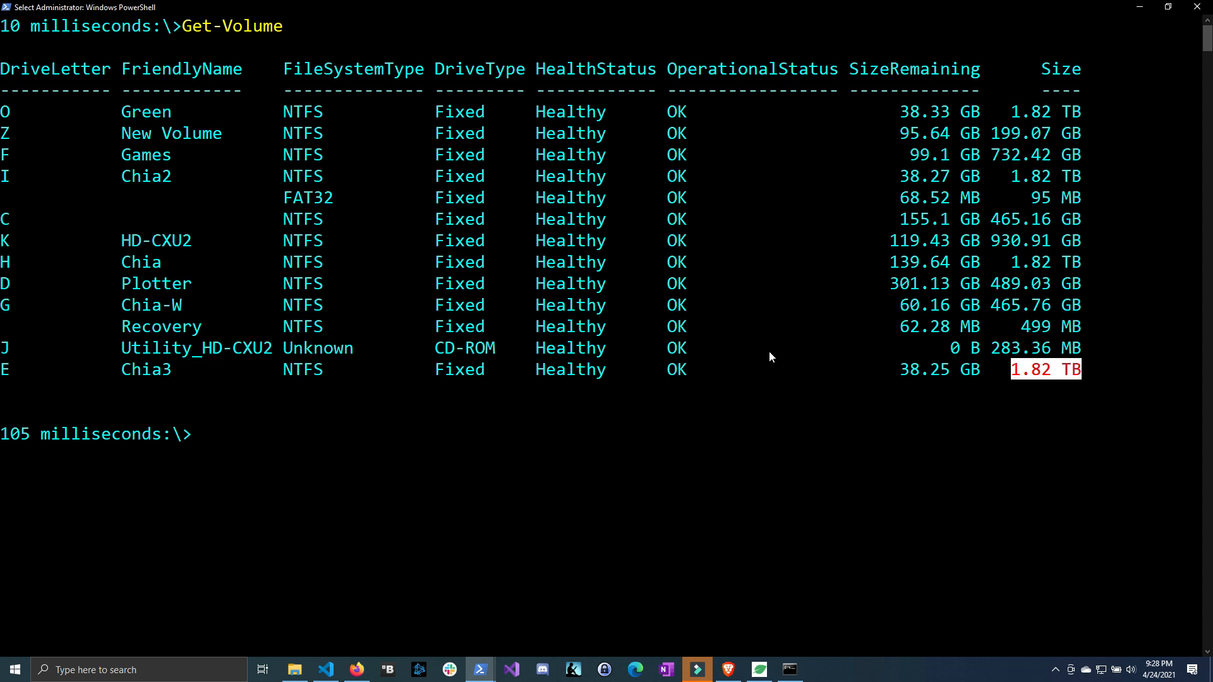
{"action": "mouse_move", "coordinate": [526, 381]}
{"action": "type", "text": "$e"}
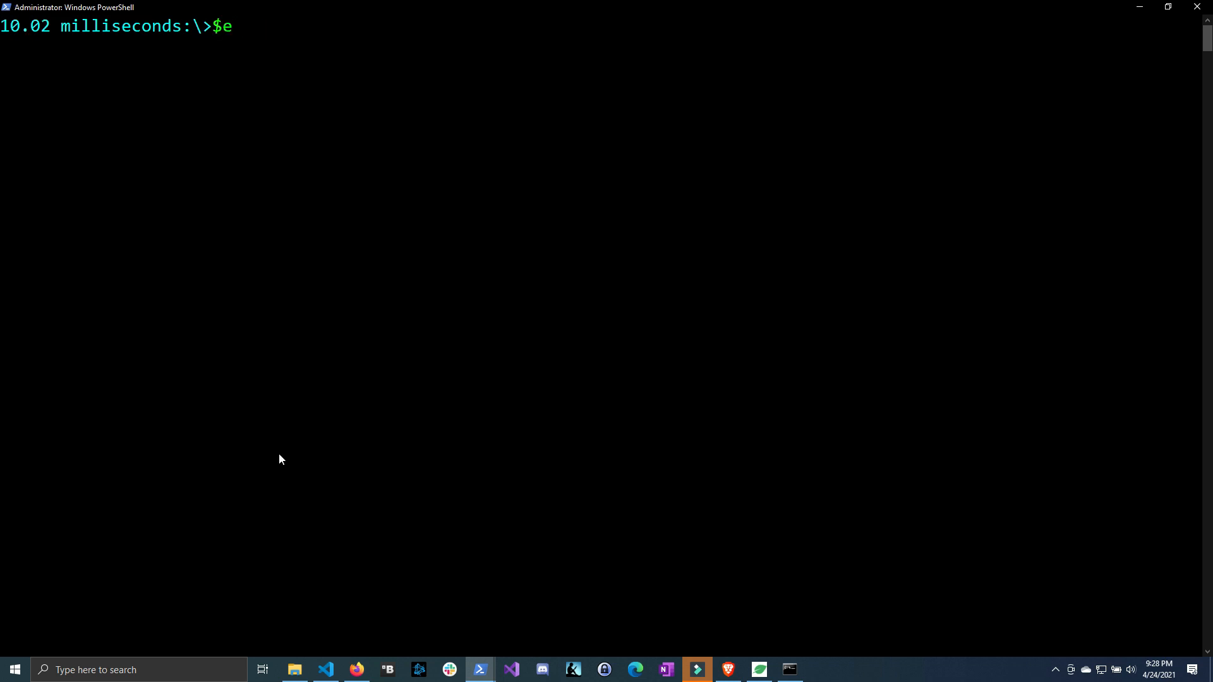
Step: Store Get-Volume -DriveLetter E in $e and show $e.Size (2,000,381,014,016 bytes)
{"action": "type", "text": "= ge"}
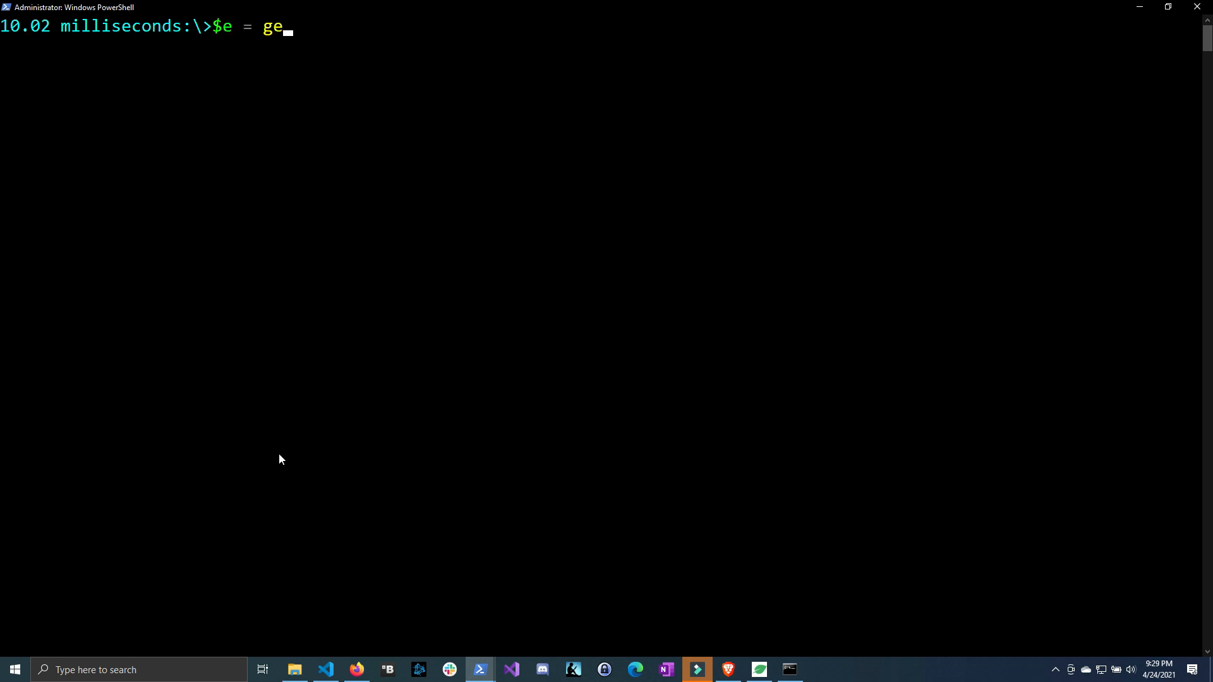
{"action": "type", "text": "Get-Volume -"}
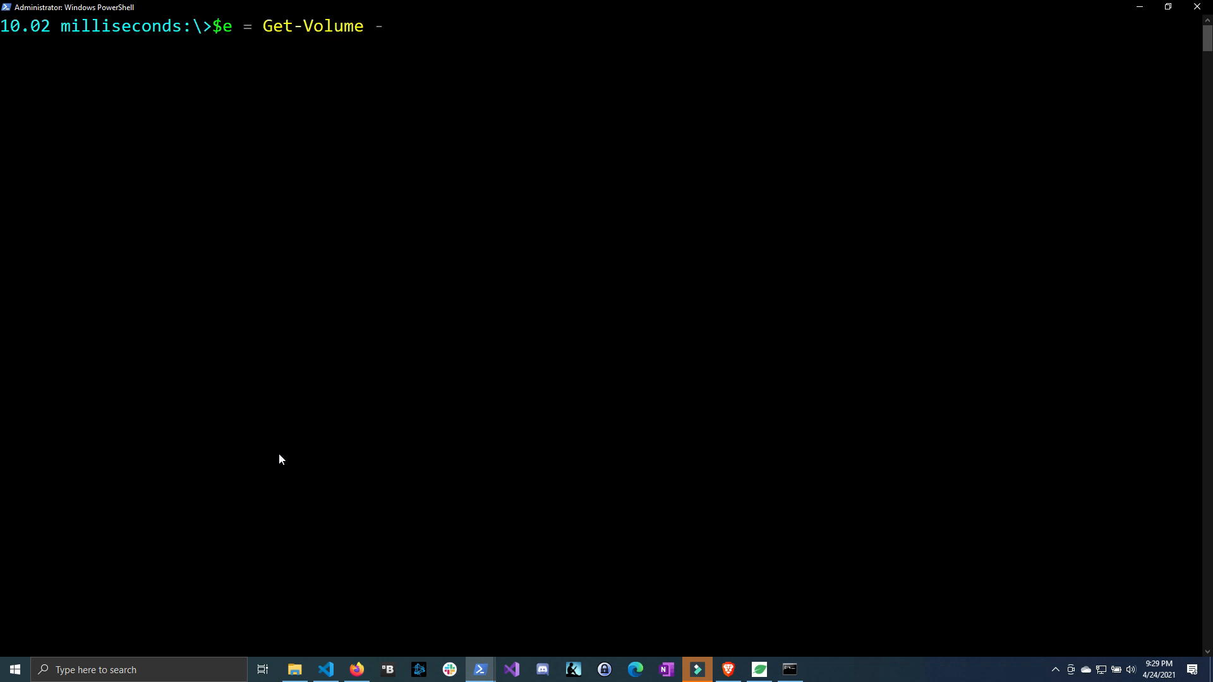
{"action": "type", "text": "DriveLetter E"}
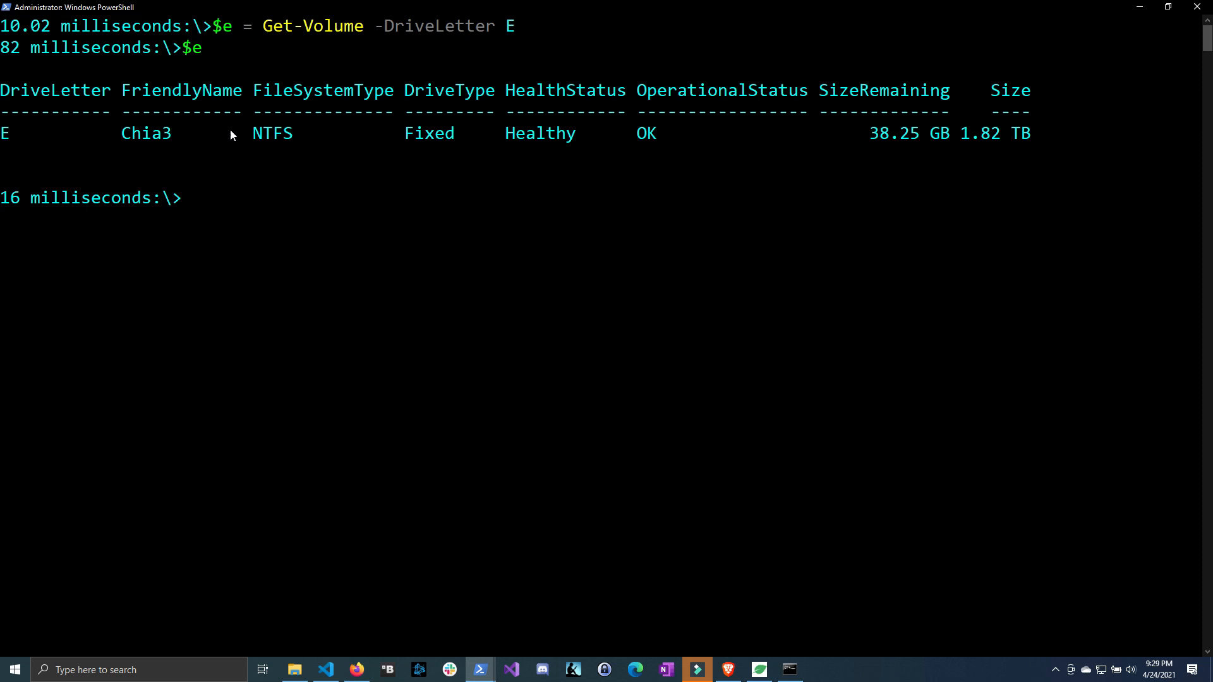
{"action": "type", "text": "$e."}
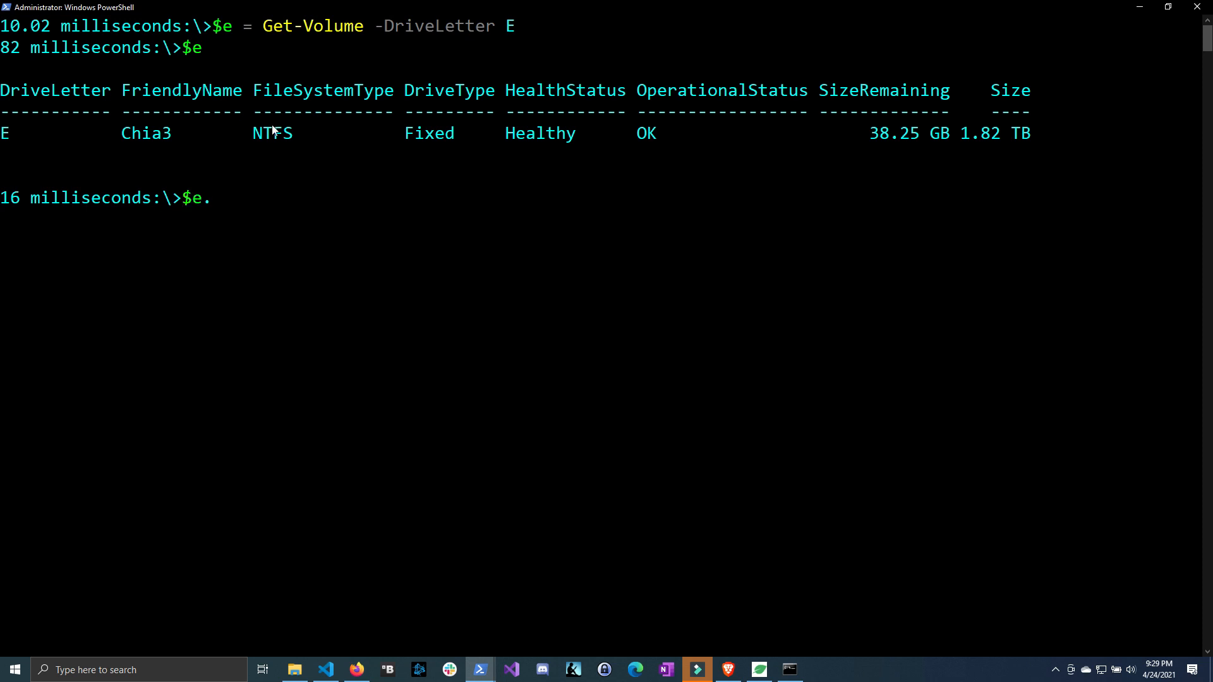
{"action": "type", "text": "Size"}
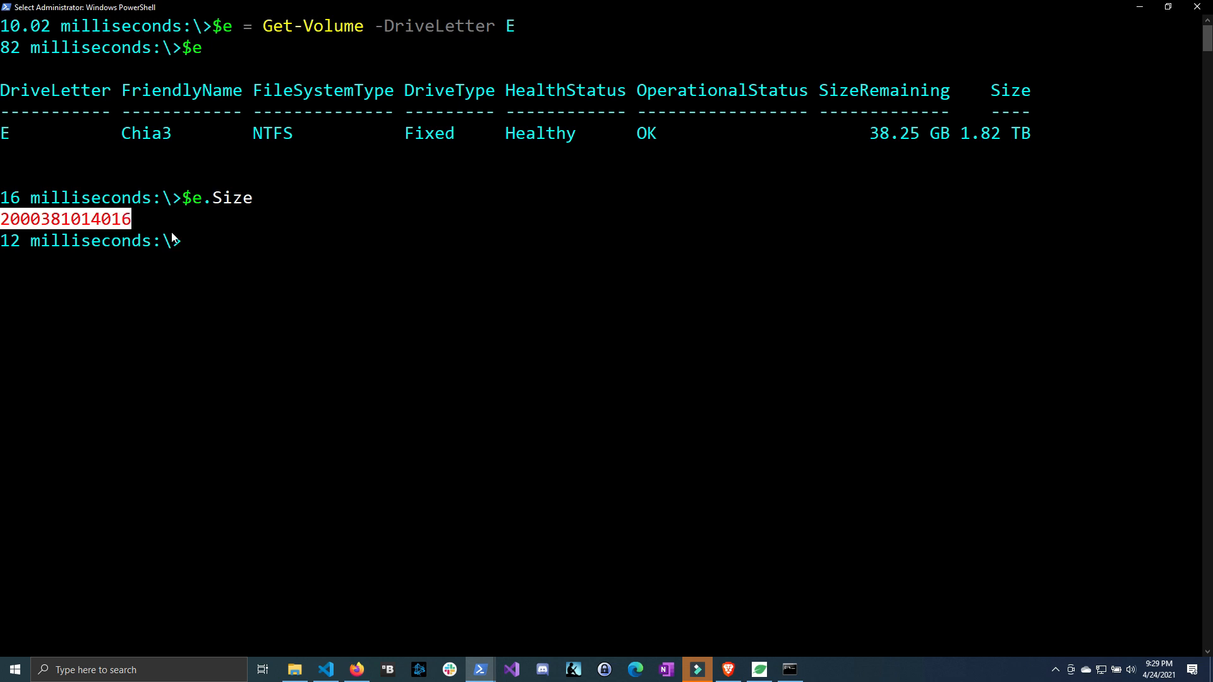
Step: Run Get-ChiaKPlotCombination -FreeSpace $e.size to tabulate plot combinations for drive E
{"action": "type", "text": "get-"}
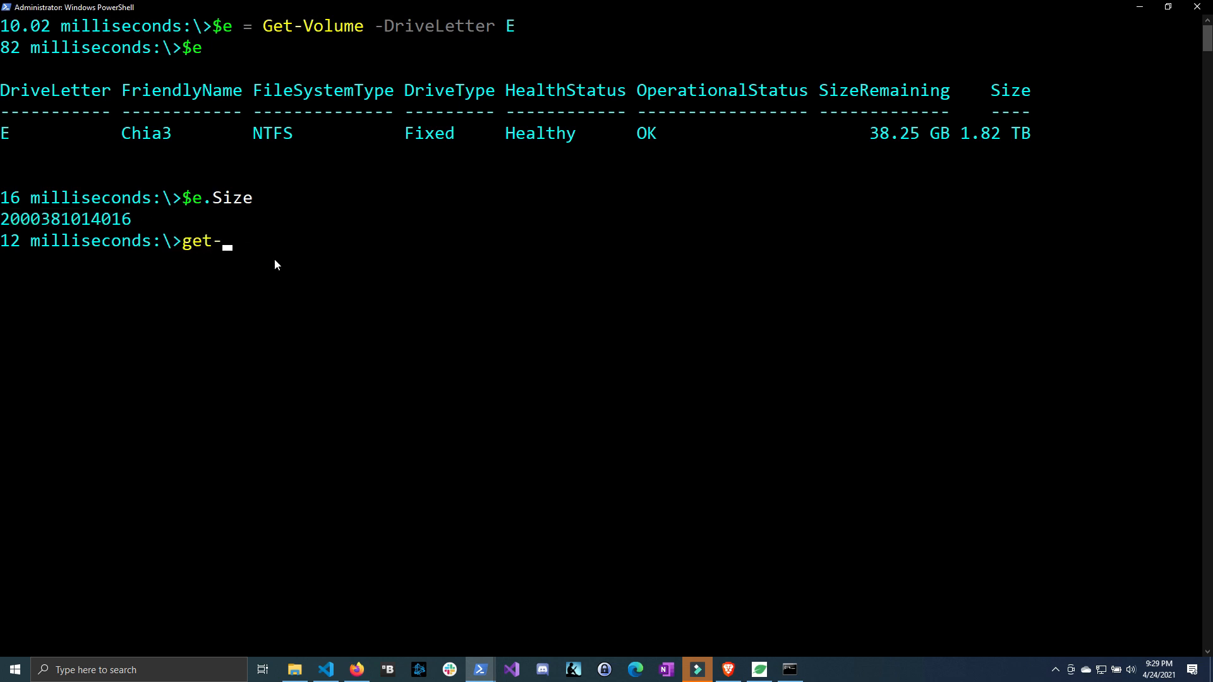
{"action": "type", "text": "chia"}
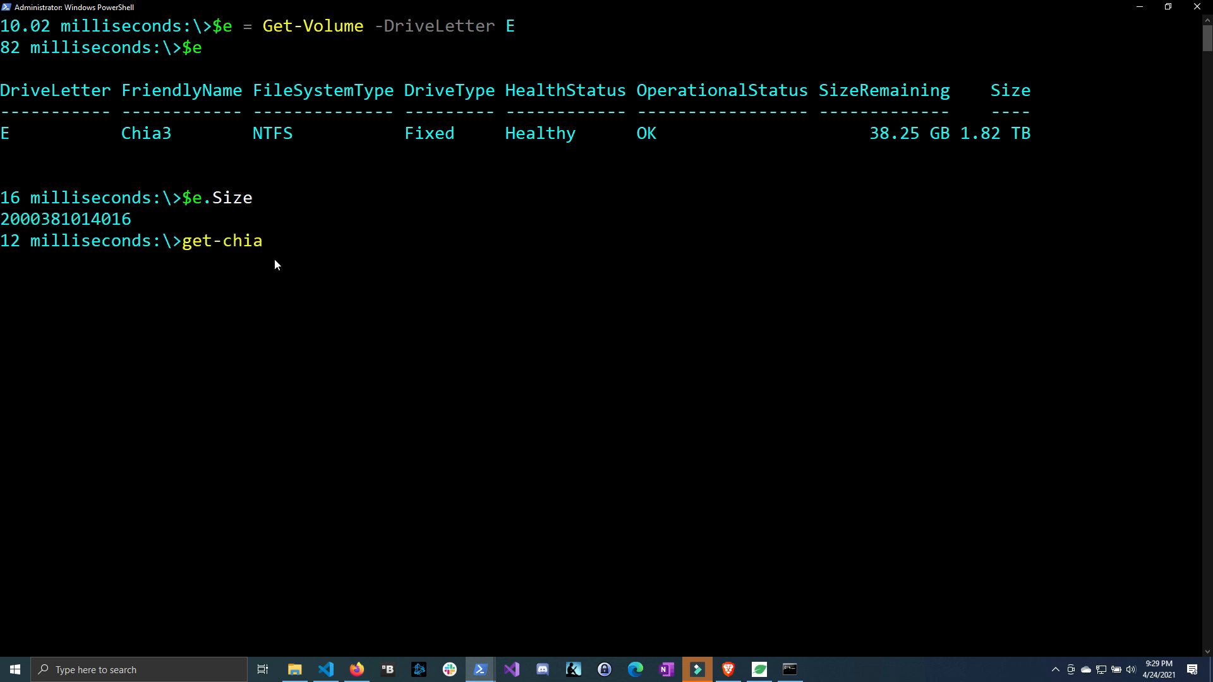
{"action": "type", "text": "k"}
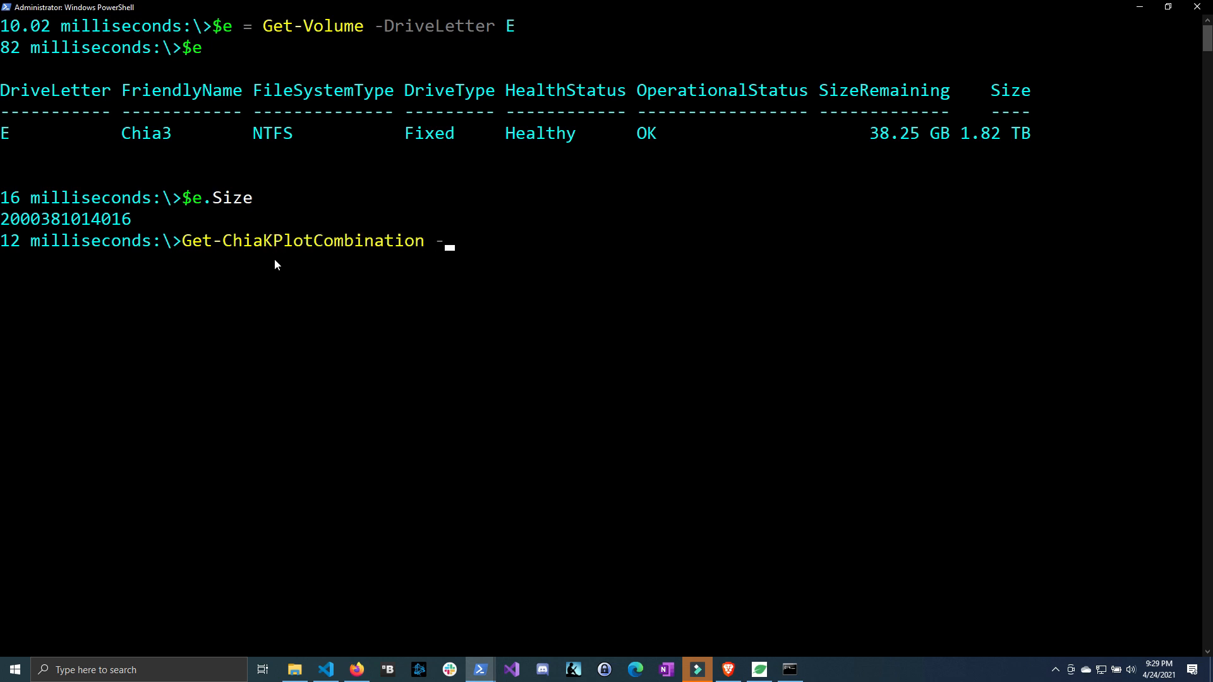
{"action": "type", "text": "FreeSpace $e"}
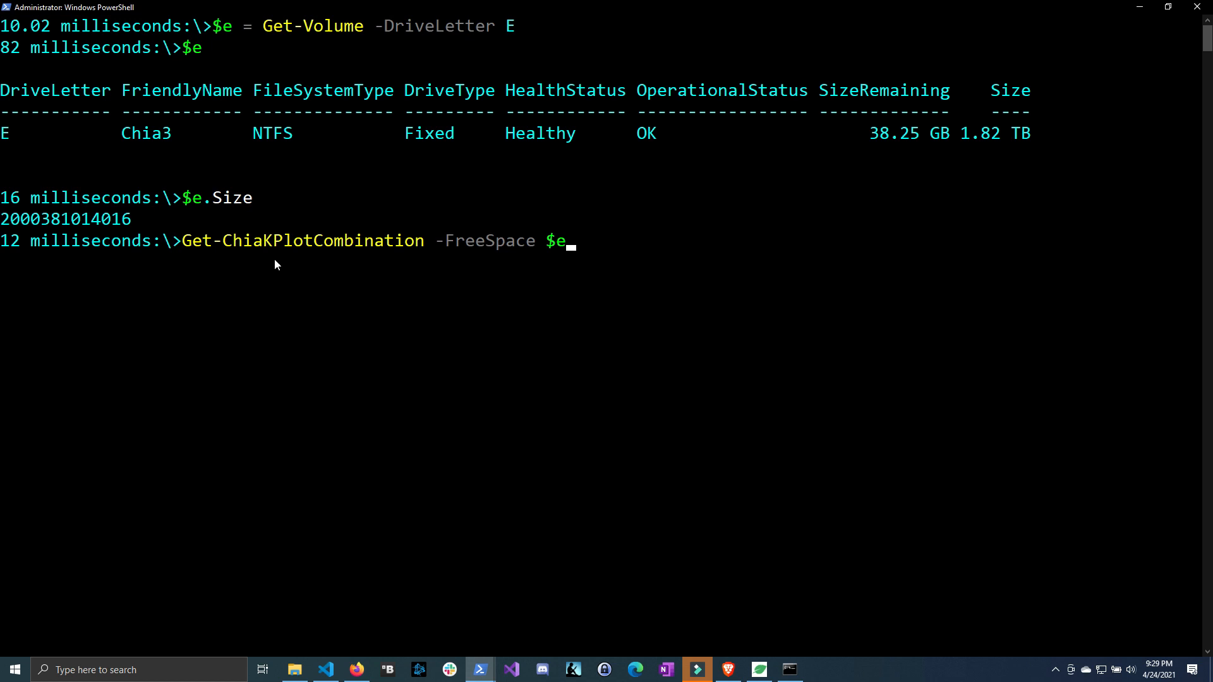
{"action": "type", "text": ".size"}
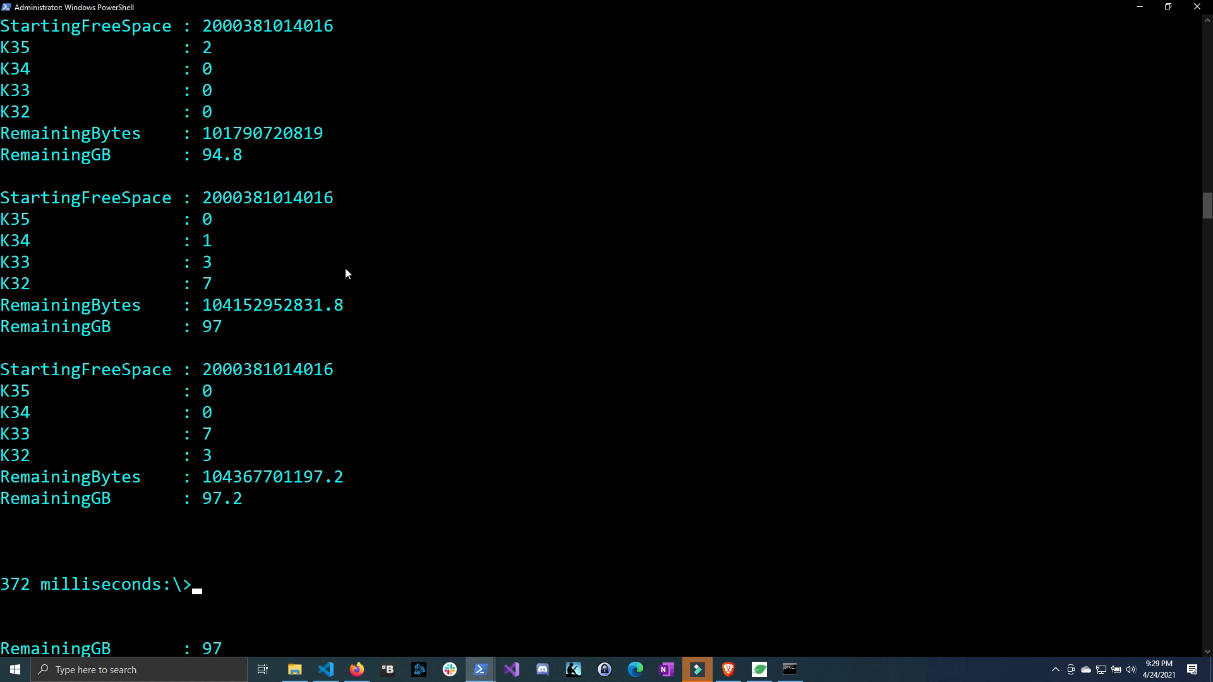
{"action": "type", "text": "Get-ChiaKPlotCombination -FreeSpace $e.size | ft"}
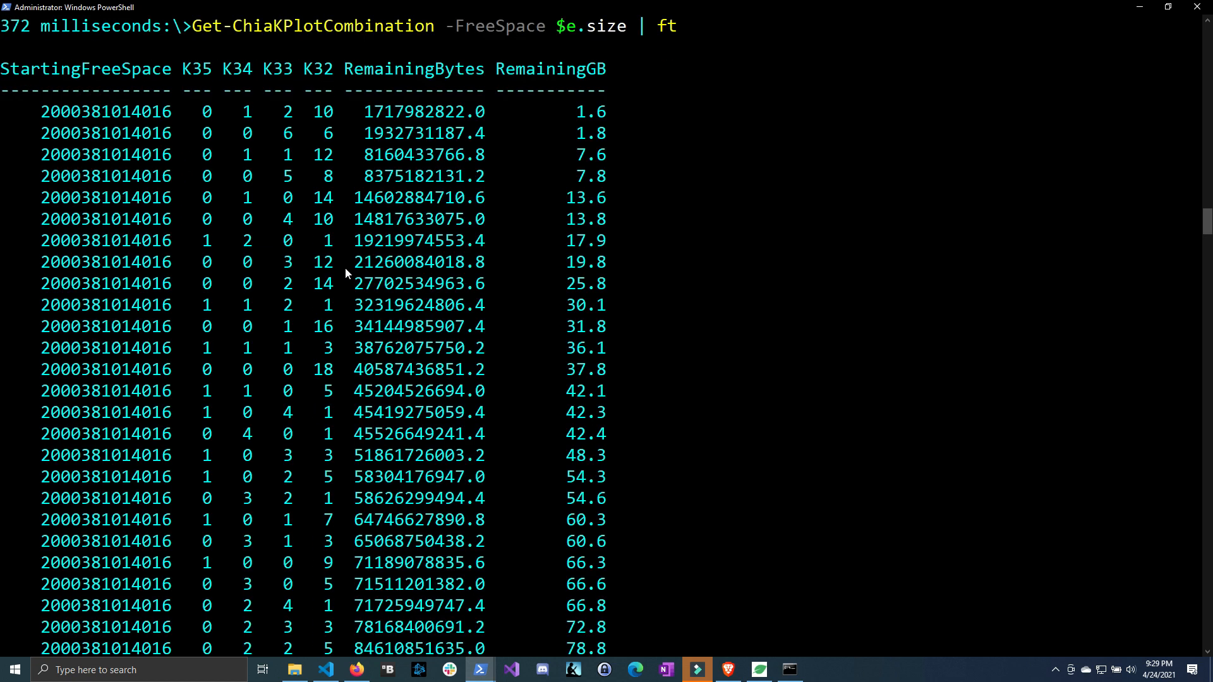
{"action": "mouse_move", "coordinate": [248, 141]}
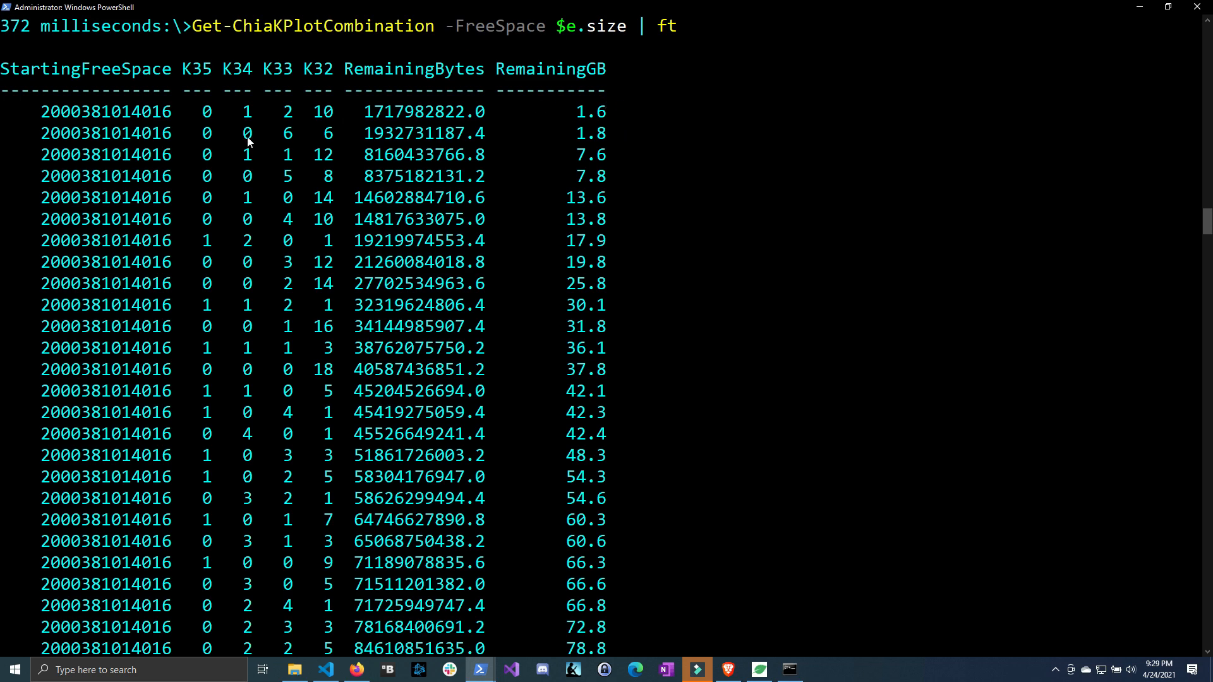
Step: Show drive E's combinations as a compact table with ft, highlighting the RemainingGB column
{"action": "left_click", "coordinate": [247, 111]}
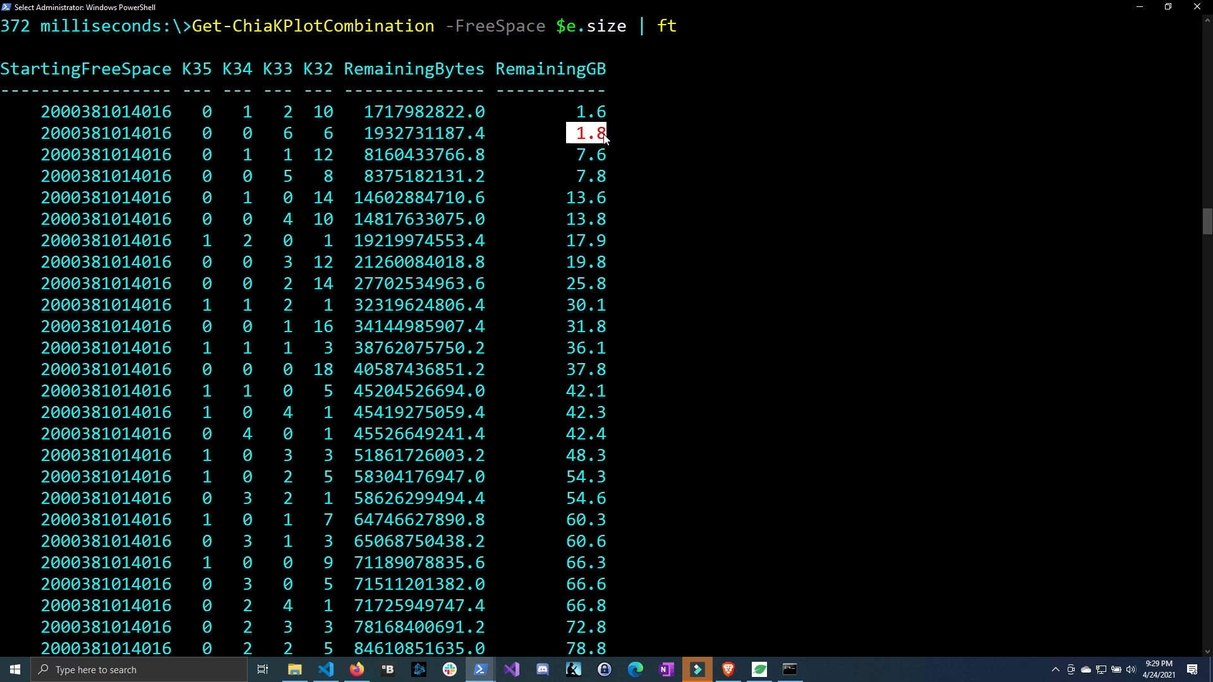
{"action": "mouse_move", "coordinate": [581, 115]}
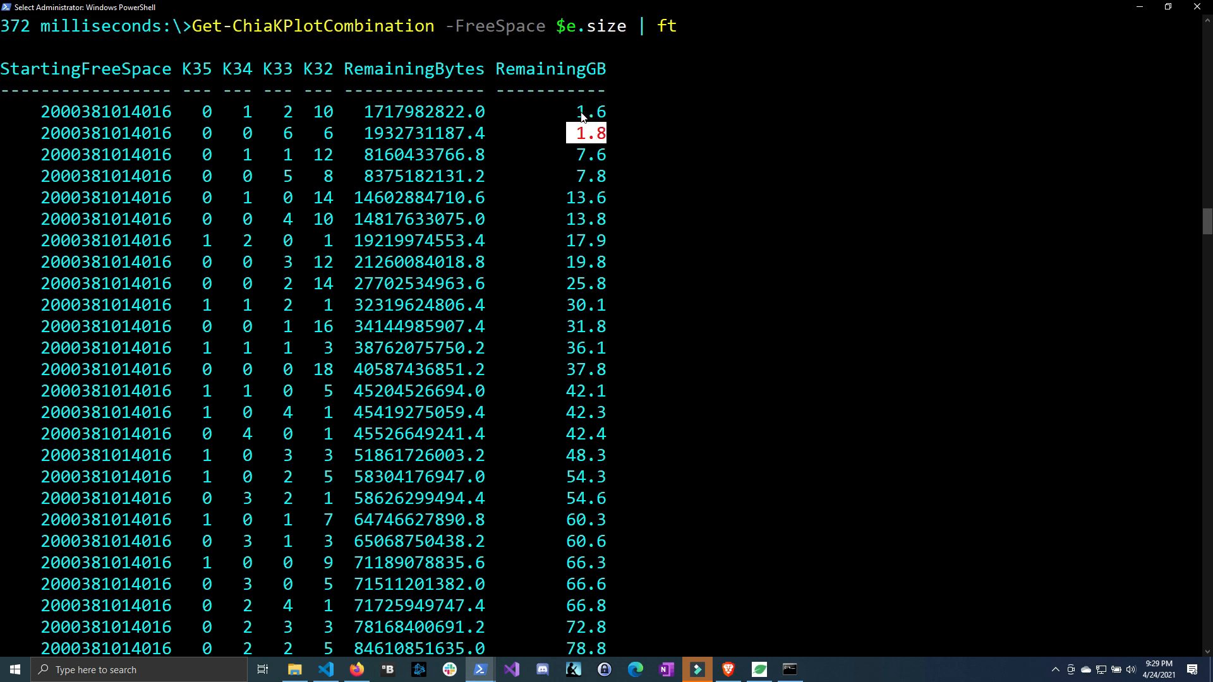
{"action": "mouse_move", "coordinate": [595, 144]}
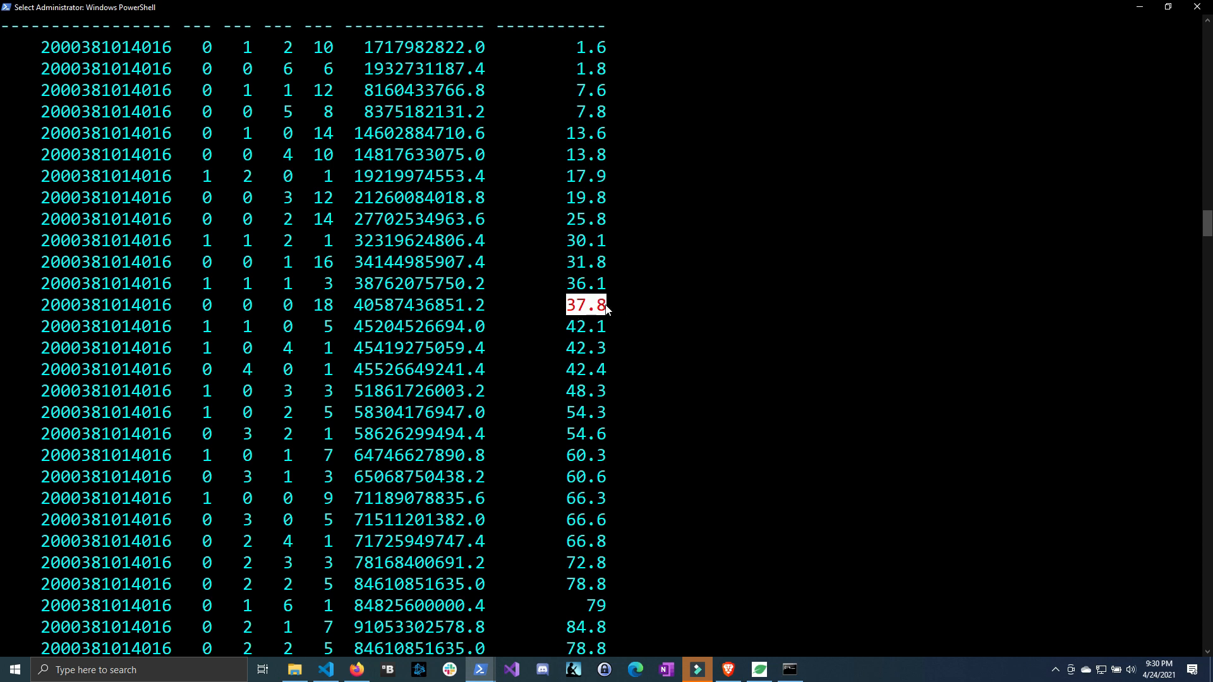
{"action": "mouse_move", "coordinate": [641, 309]}
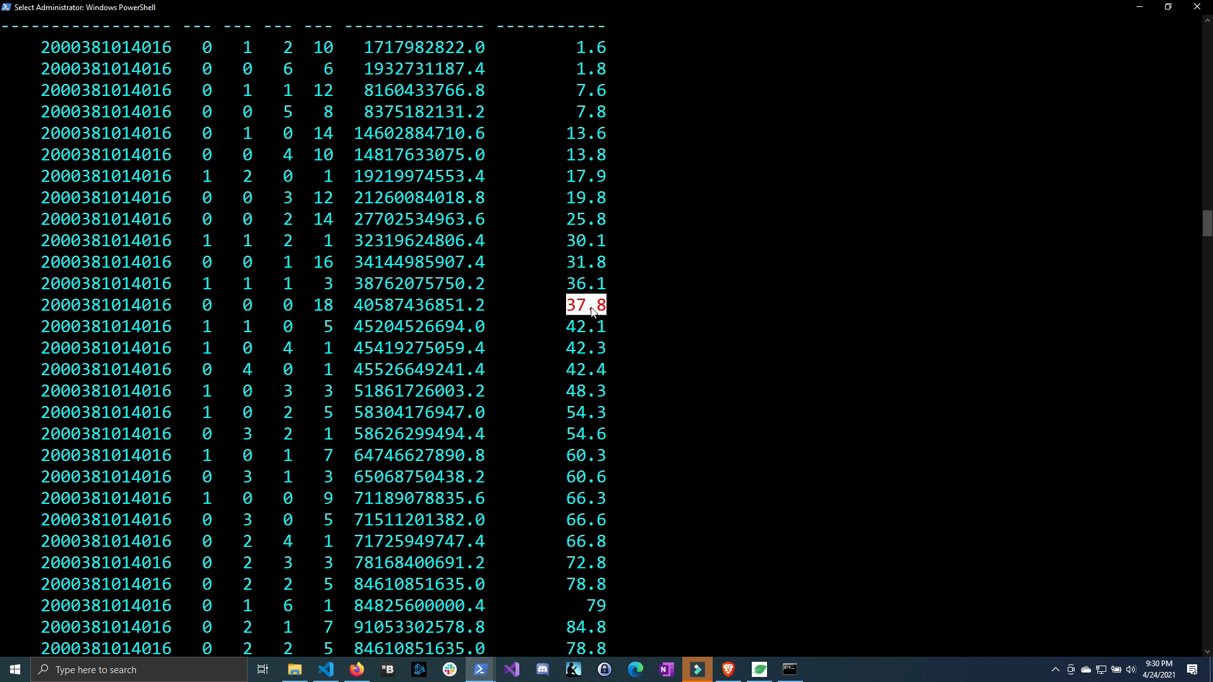
{"action": "mouse_move", "coordinate": [623, 308]}
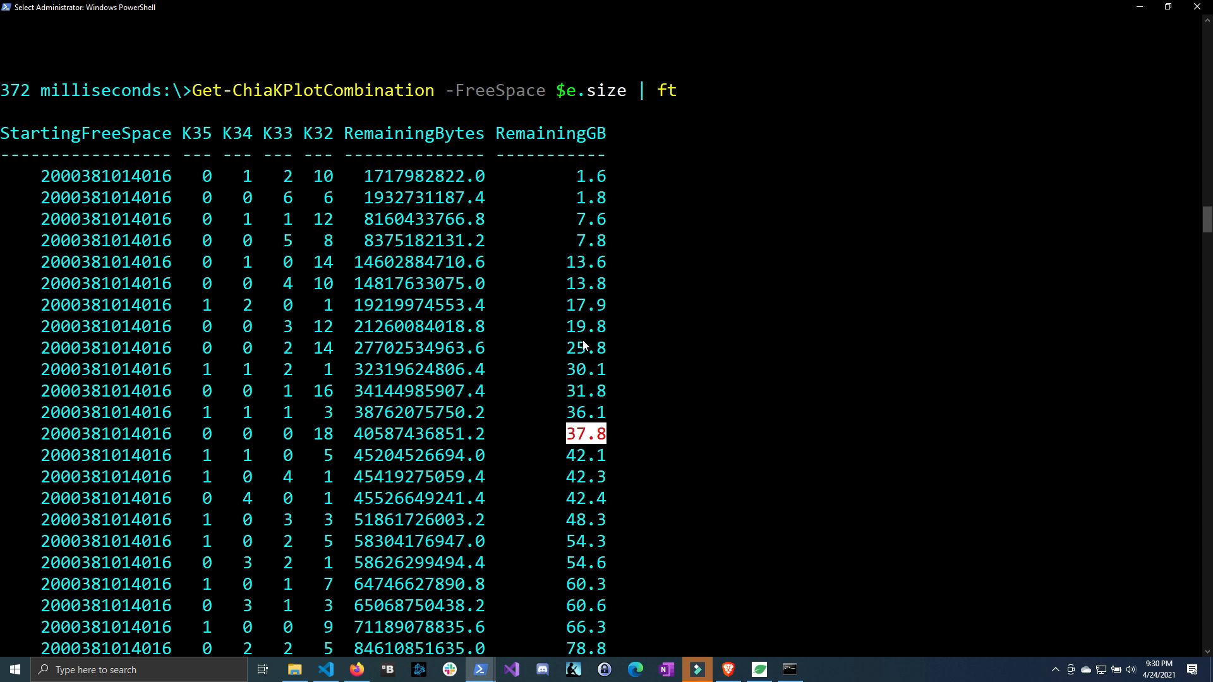
{"action": "mouse_move", "coordinate": [443, 238]}
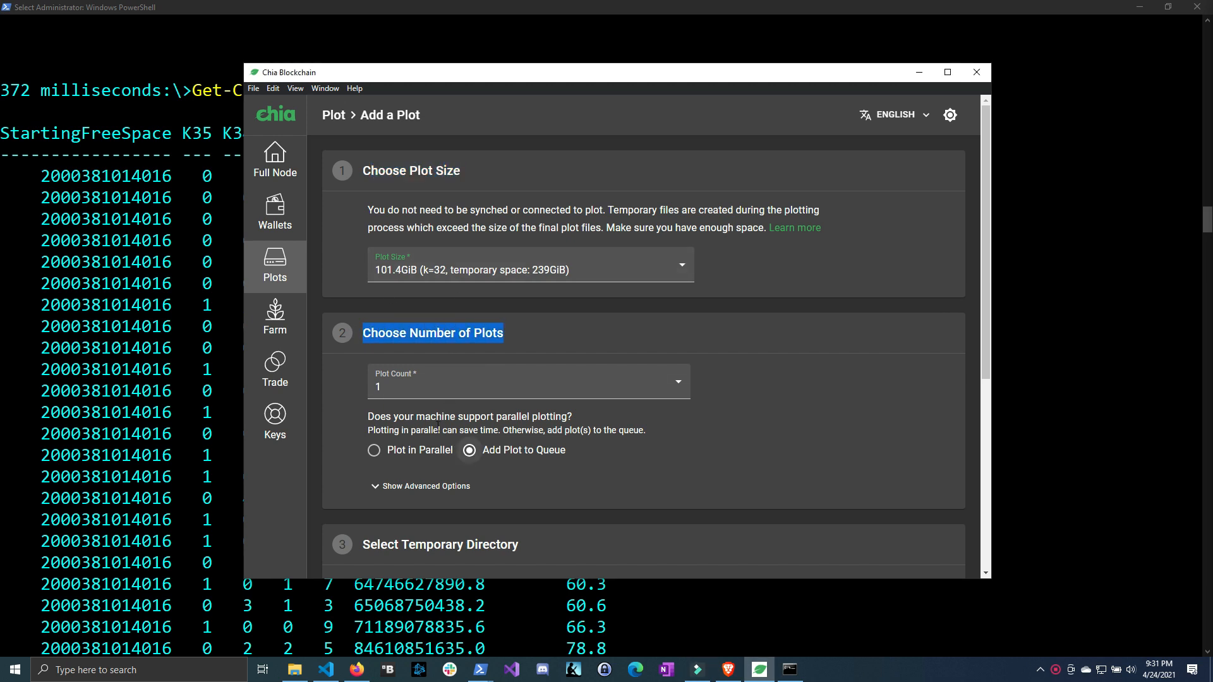
Step: View Chia's Add a Plot form for one k=32 plot, then return to drive E's table in PowerShell
{"action": "left_click", "coordinate": [374, 450]}
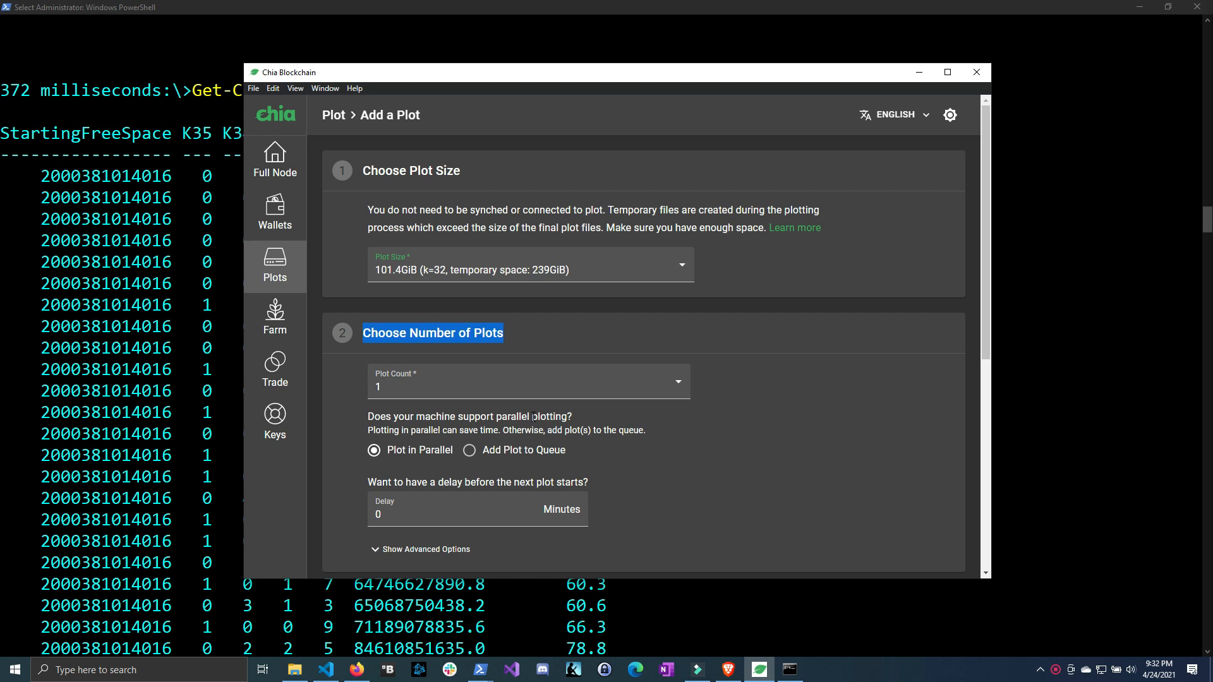
{"action": "mouse_move", "coordinate": [634, 442]}
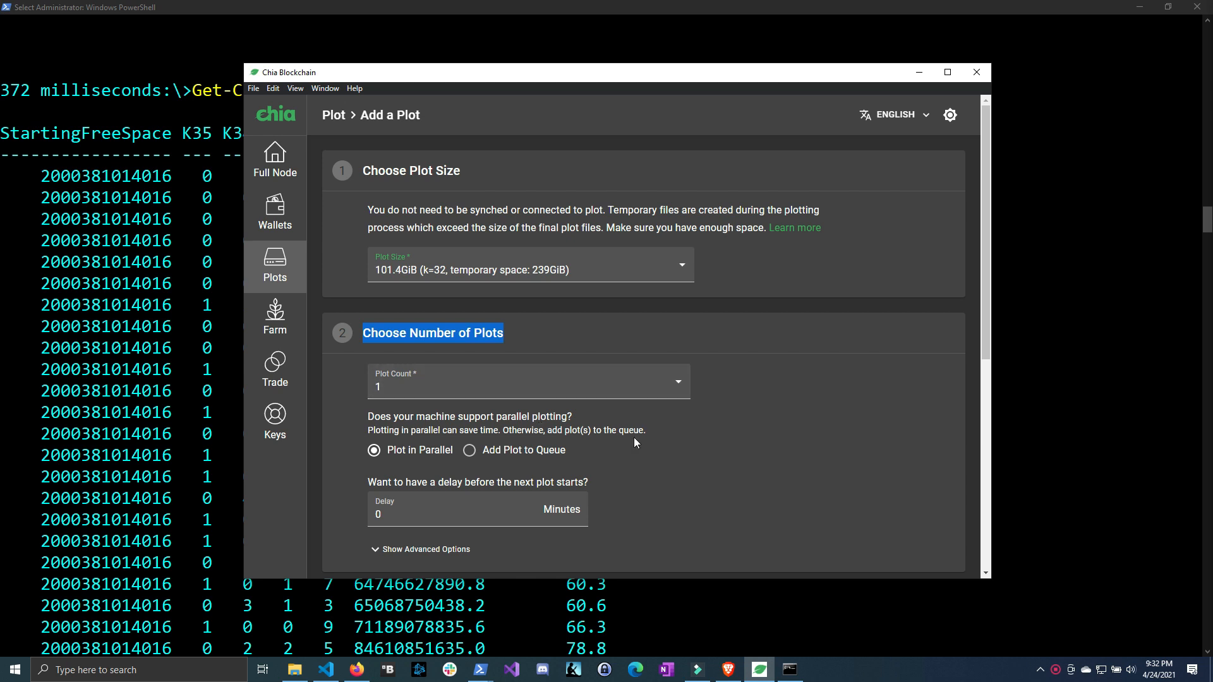
{"action": "mouse_move", "coordinate": [593, 444]}
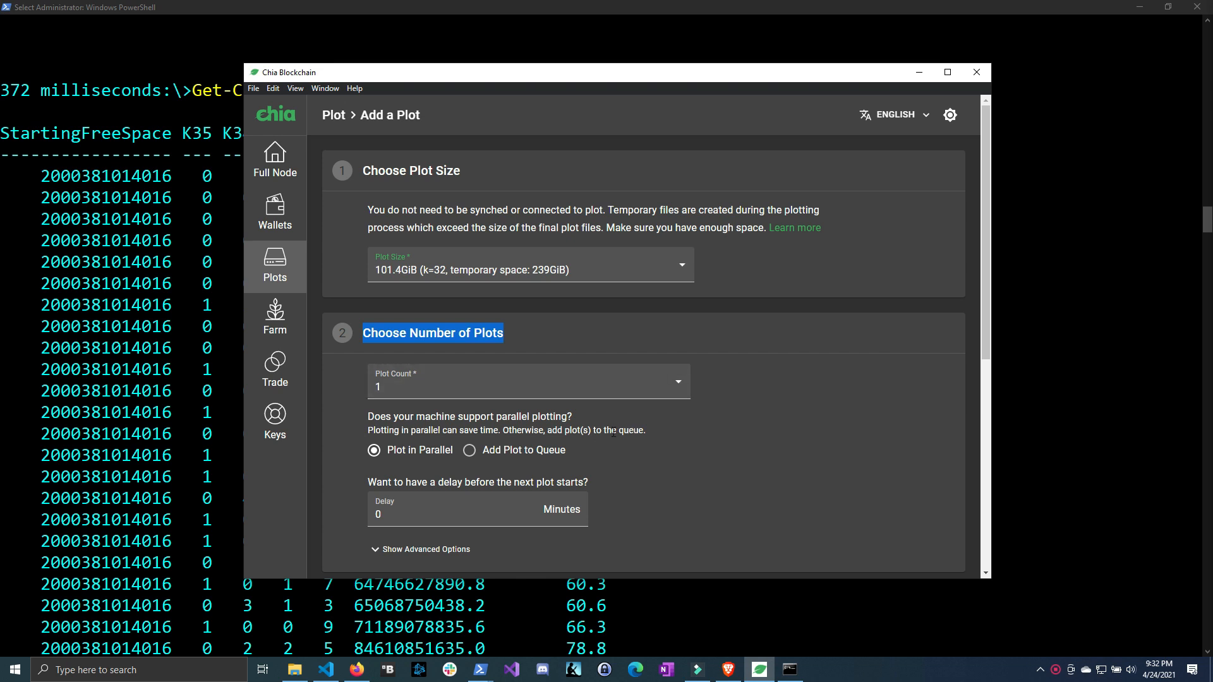
{"action": "mouse_move", "coordinate": [782, 395]}
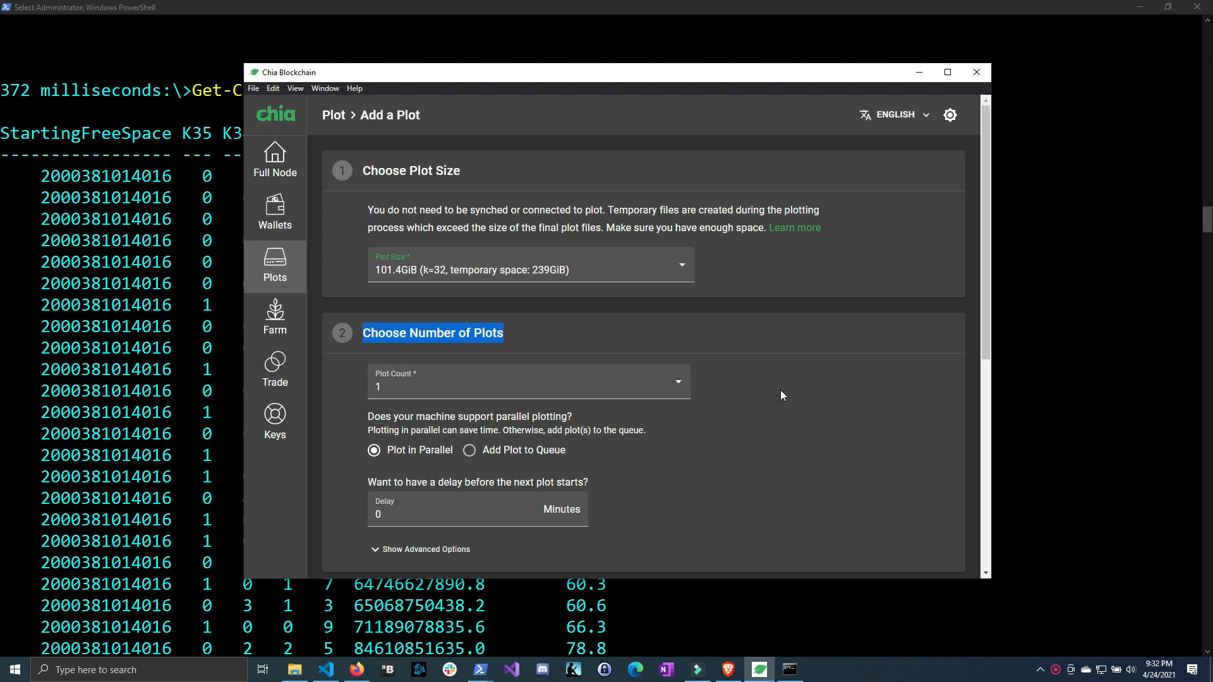
{"action": "mouse_move", "coordinate": [853, 361]}
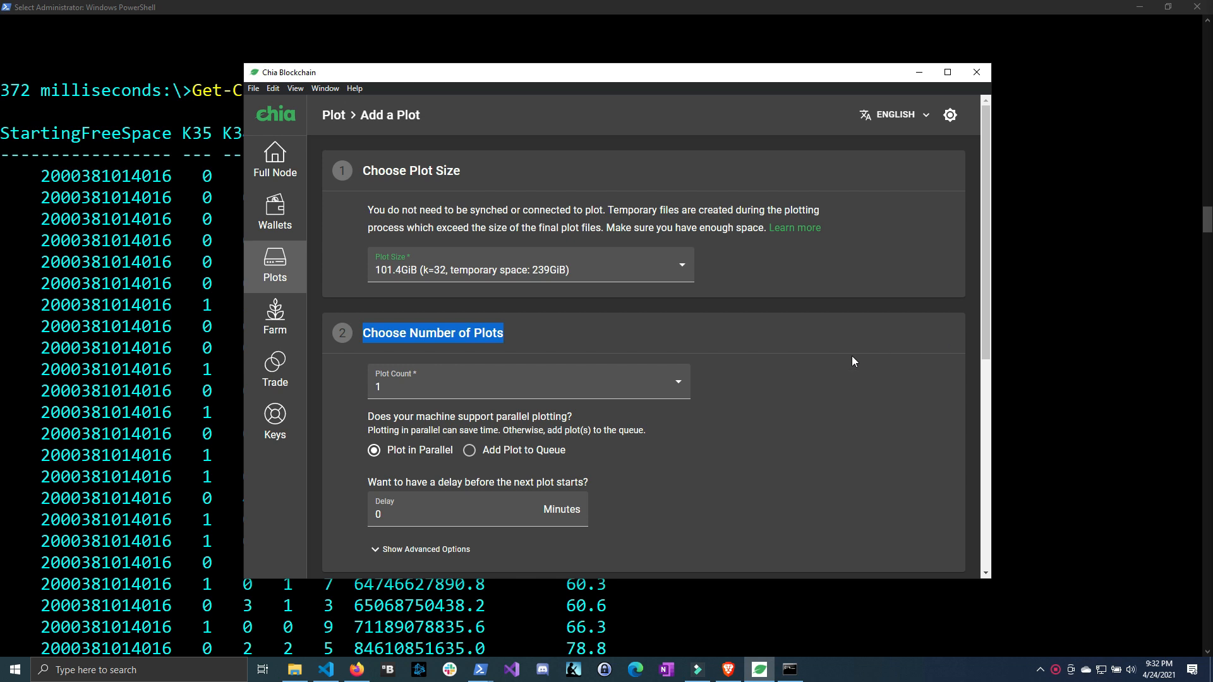
{"action": "mouse_move", "coordinate": [521, 342]}
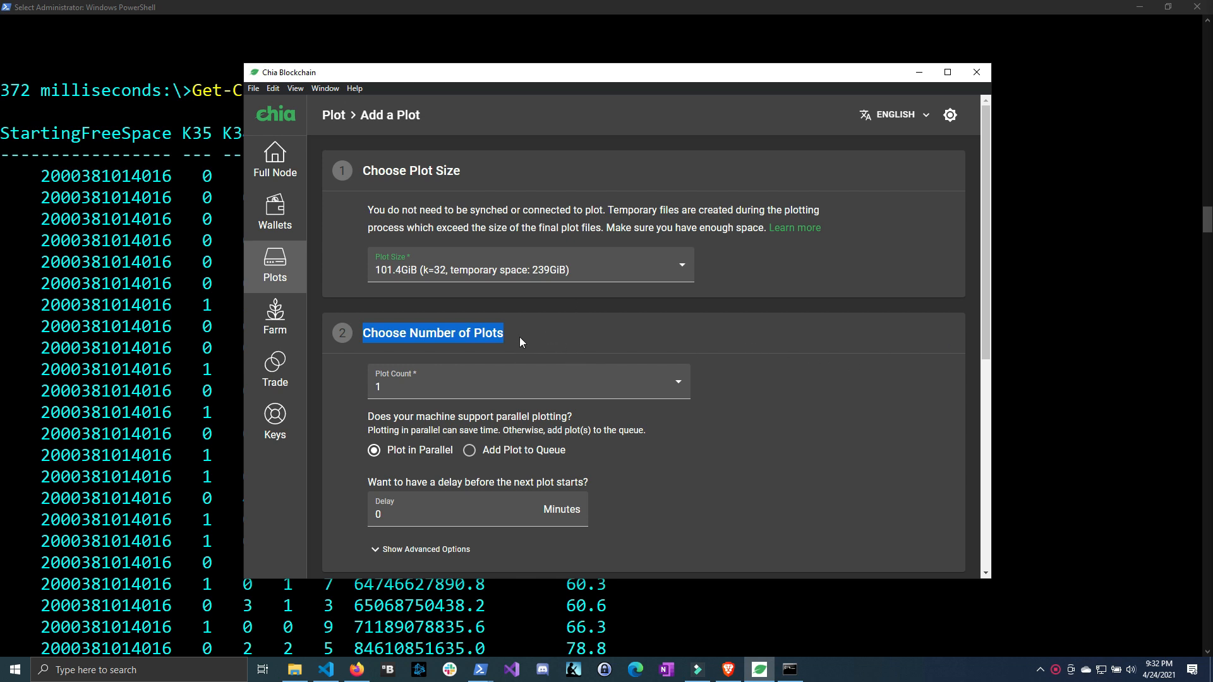
{"action": "mouse_move", "coordinate": [527, 332]}
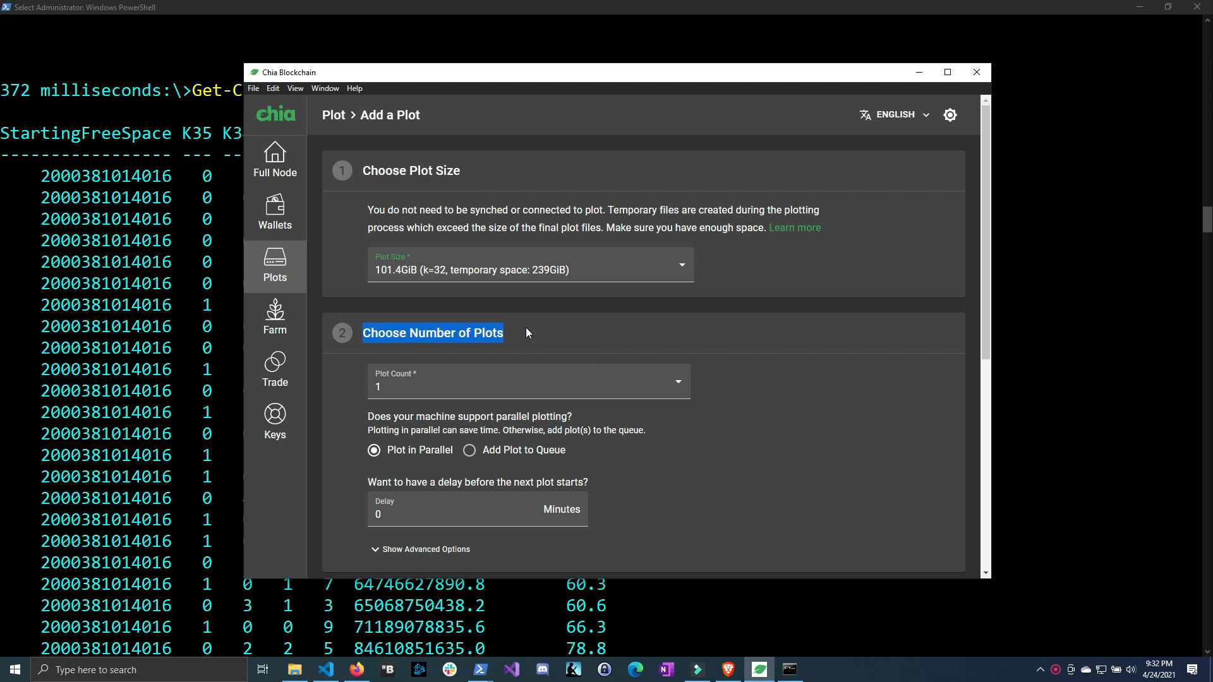
{"action": "left_click", "coordinate": [526, 333]}
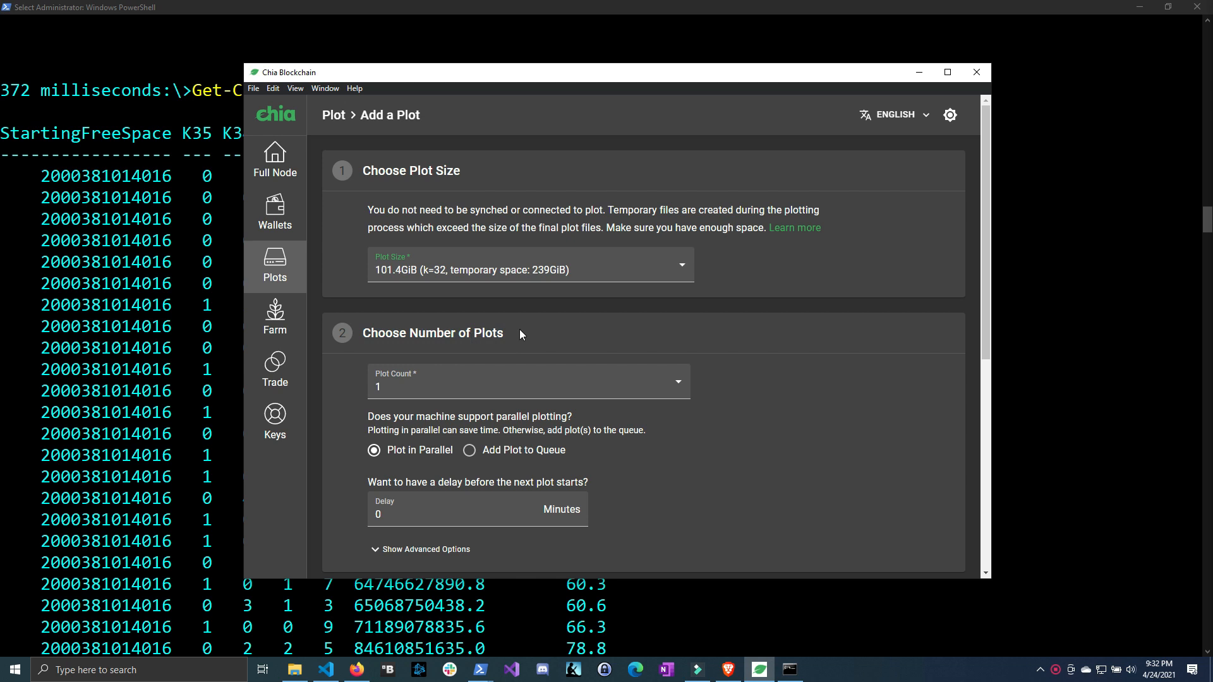
{"action": "mouse_move", "coordinate": [506, 350]}
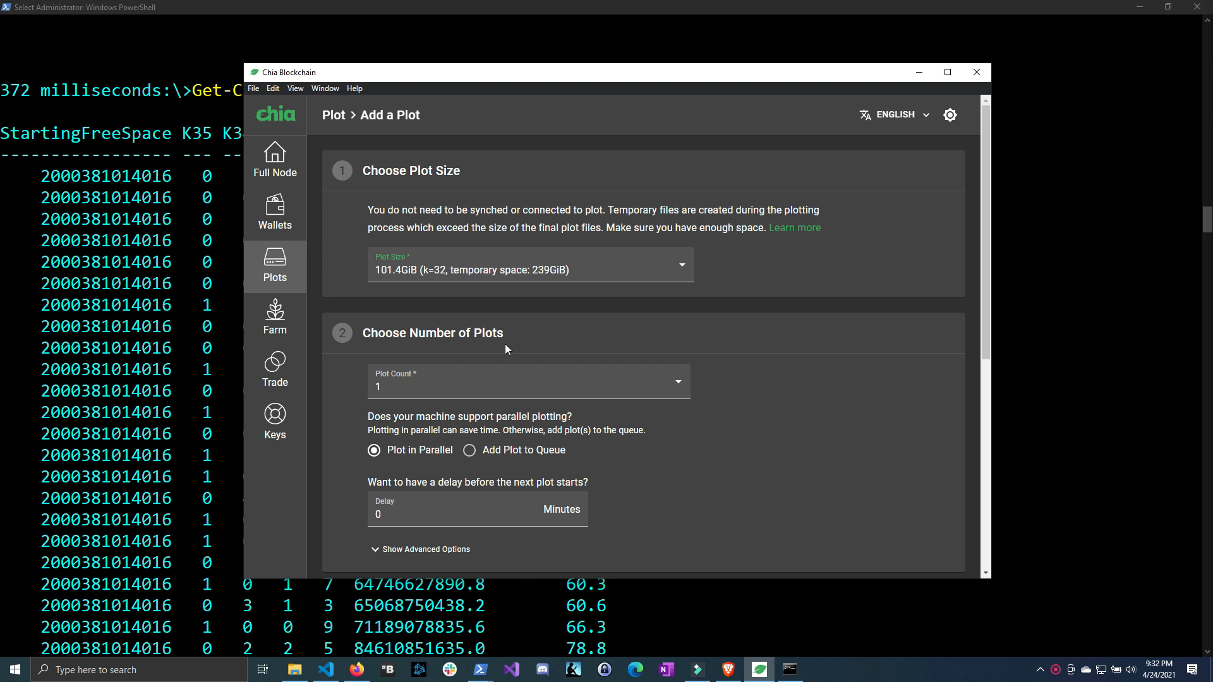
{"action": "mouse_move", "coordinate": [919, 72]}
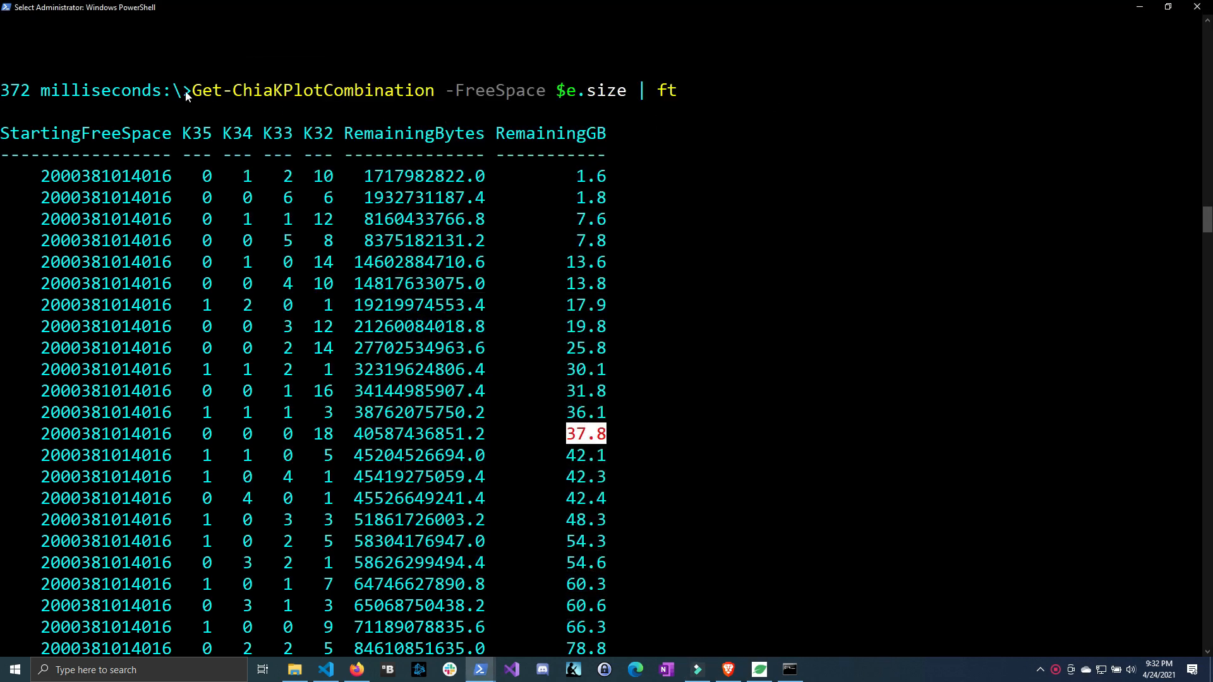
{"action": "double_click", "coordinate": [313, 91]}
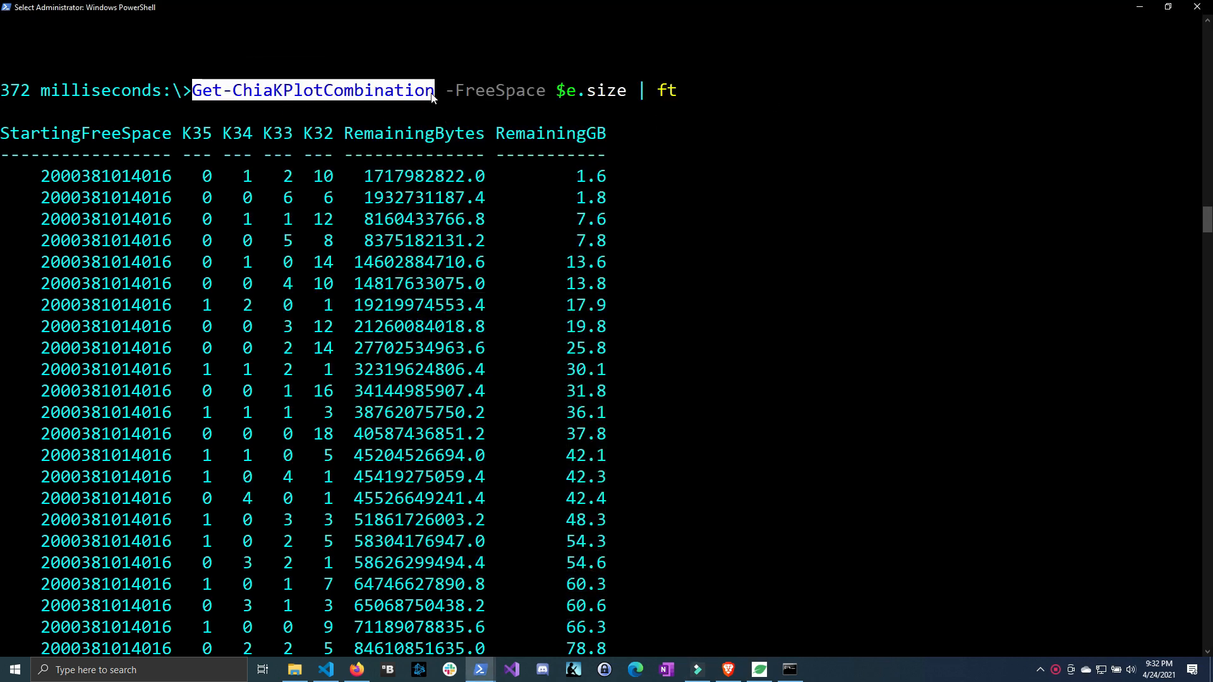
{"action": "mouse_move", "coordinate": [663, 212]}
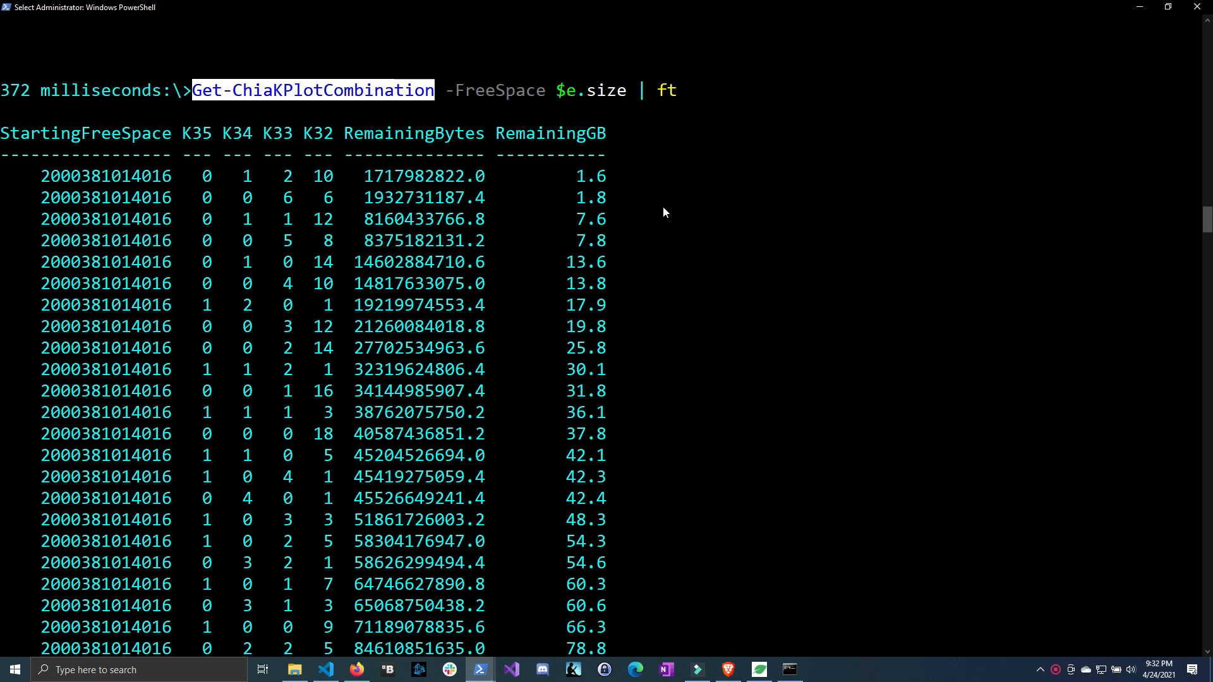
{"action": "mouse_move", "coordinate": [799, 596]}
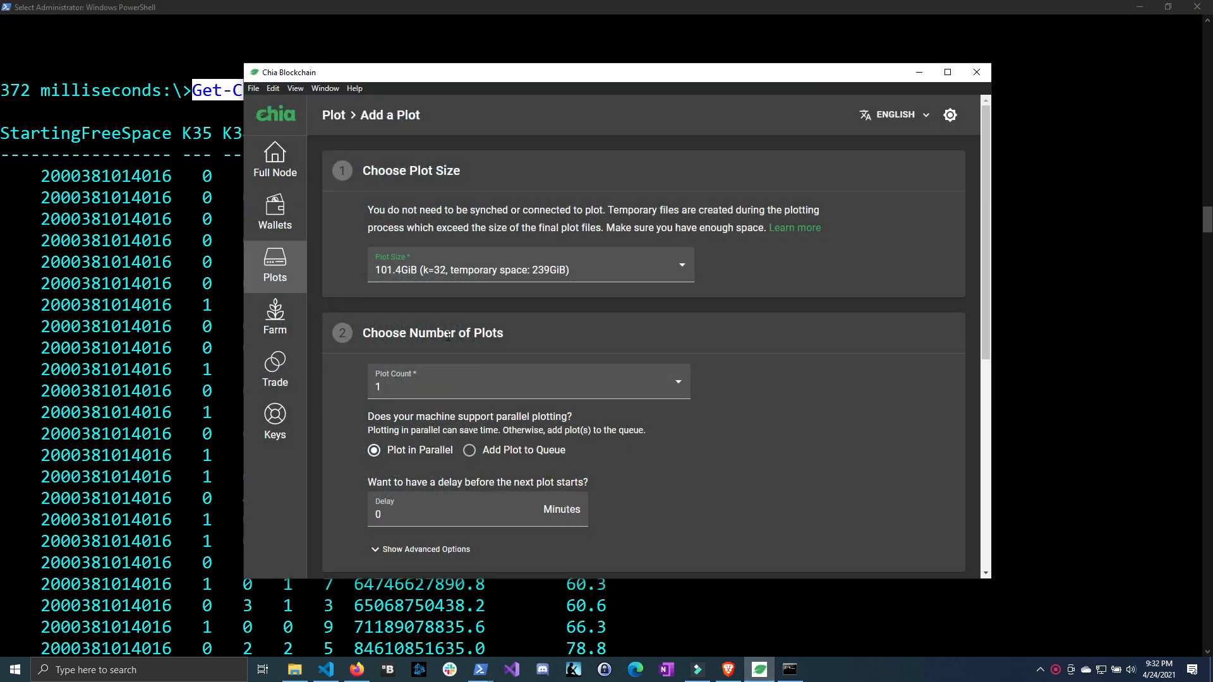
{"action": "mouse_move", "coordinate": [526, 384]}
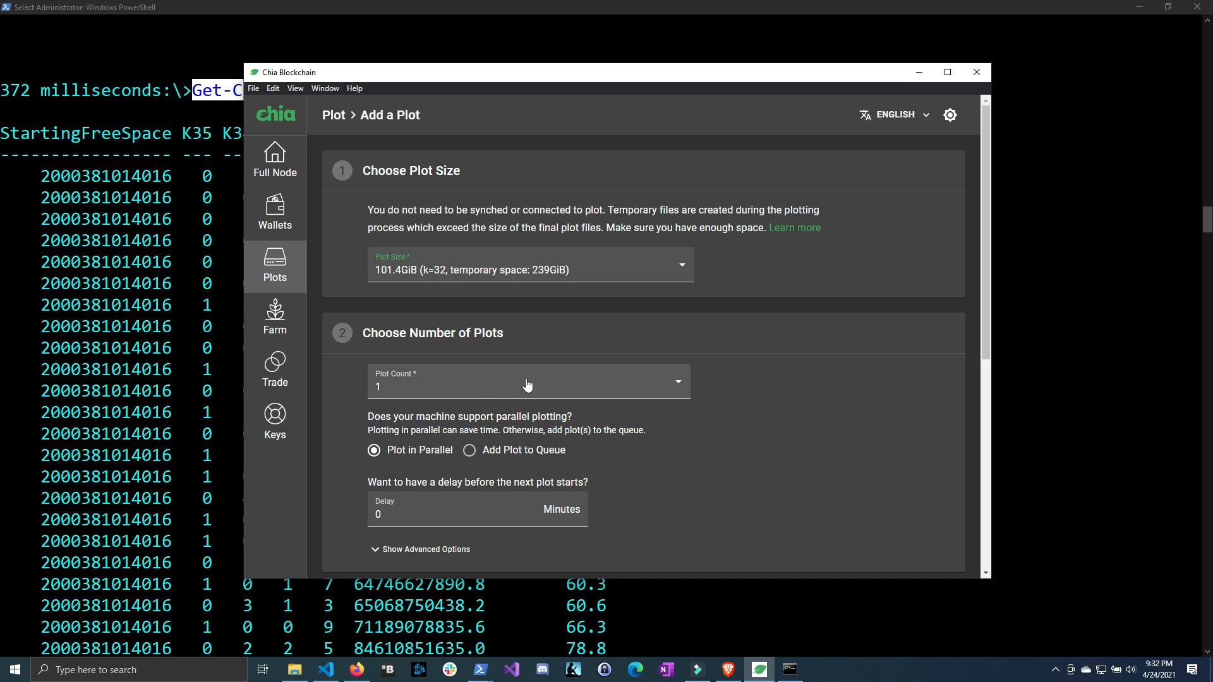
{"action": "mouse_move", "coordinate": [653, 391]}
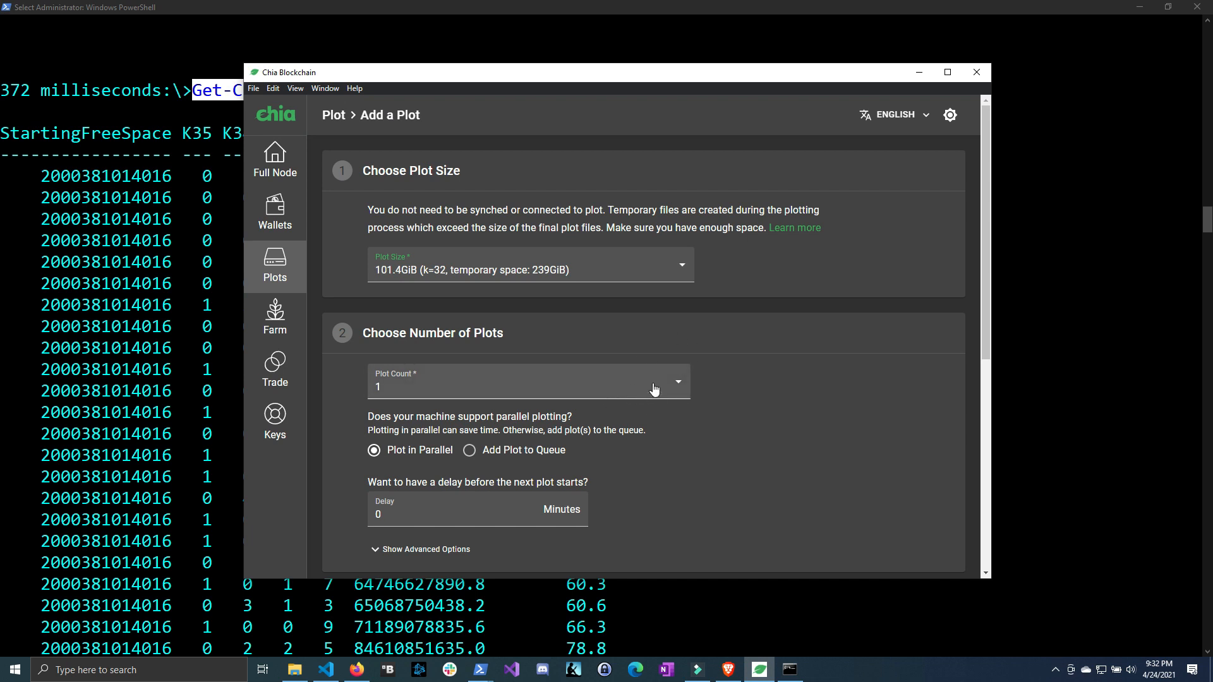
{"action": "mouse_move", "coordinate": [622, 378]}
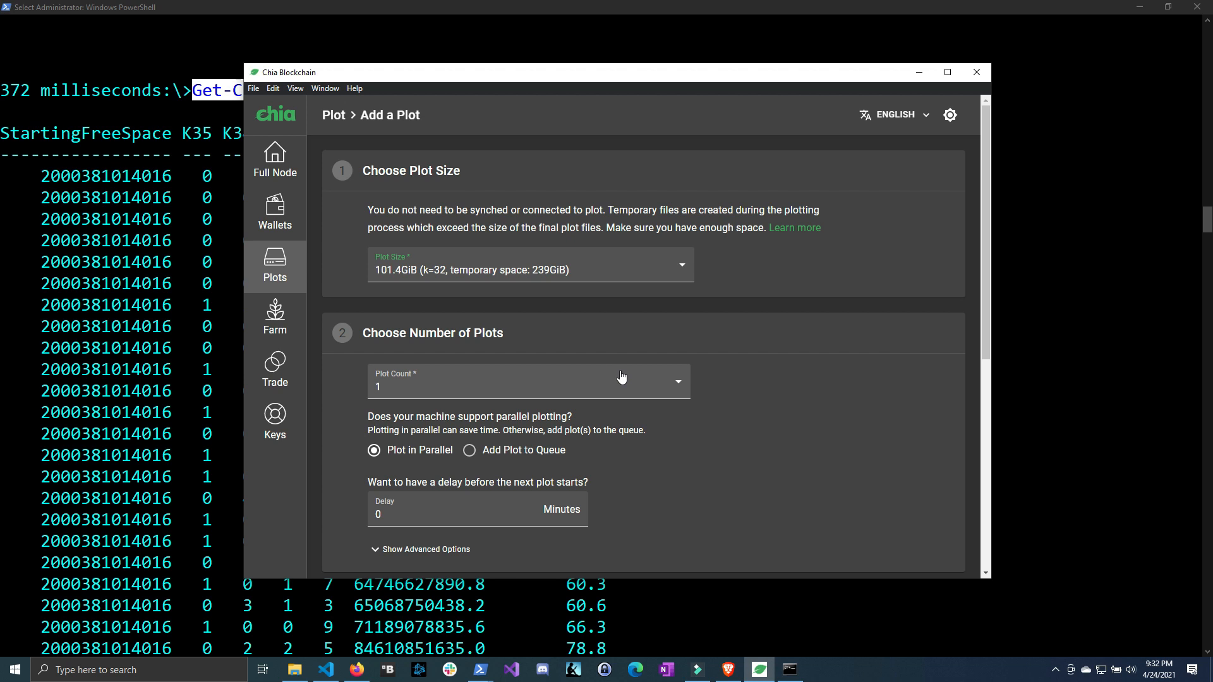
{"action": "mouse_move", "coordinate": [465, 386]}
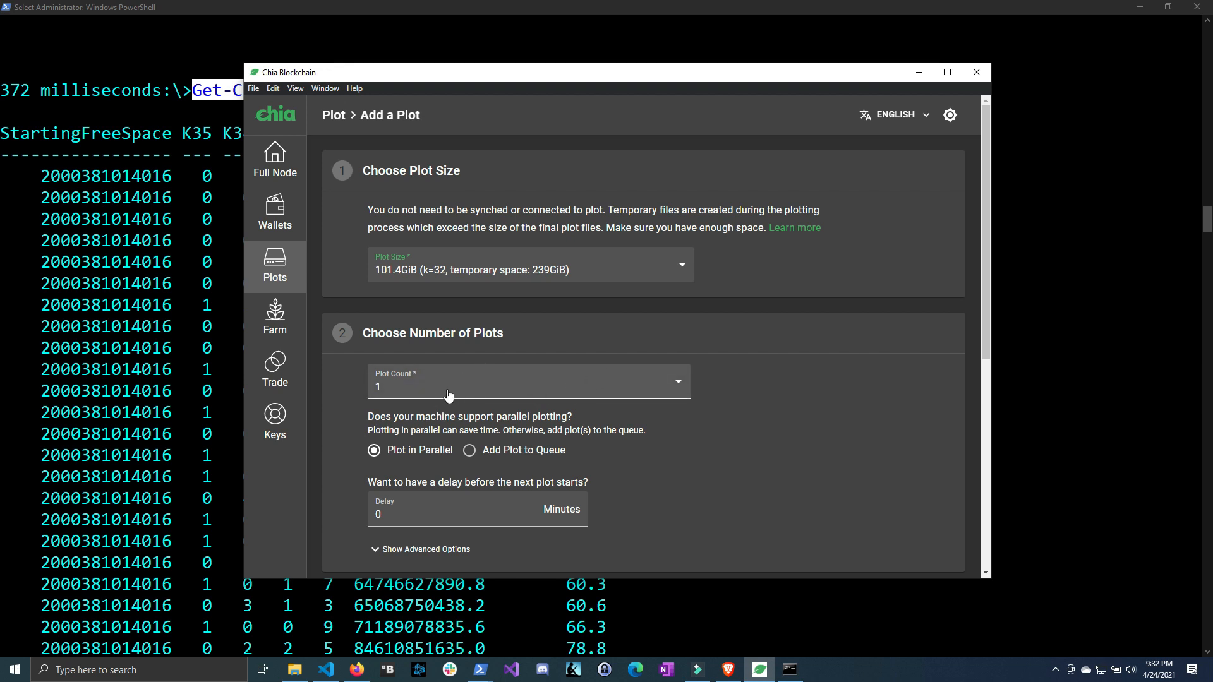
{"action": "scroll", "scroll_direction": "down", "scroll_amount": 3}
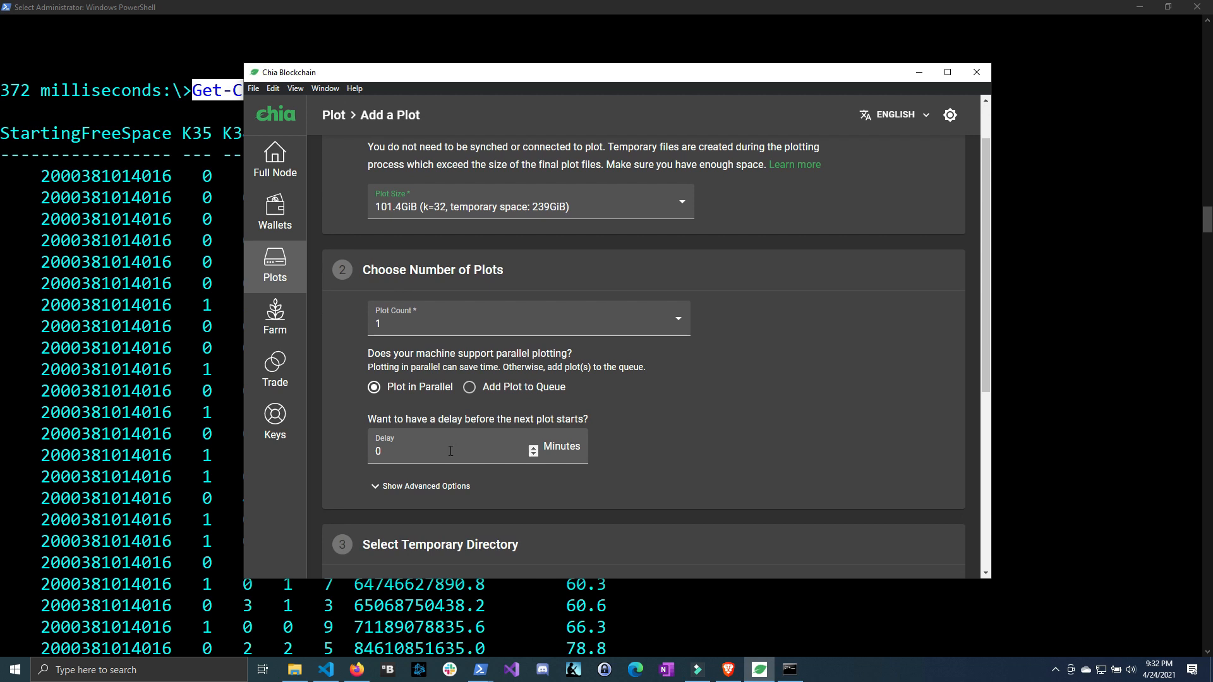
{"action": "mouse_move", "coordinate": [476, 450]}
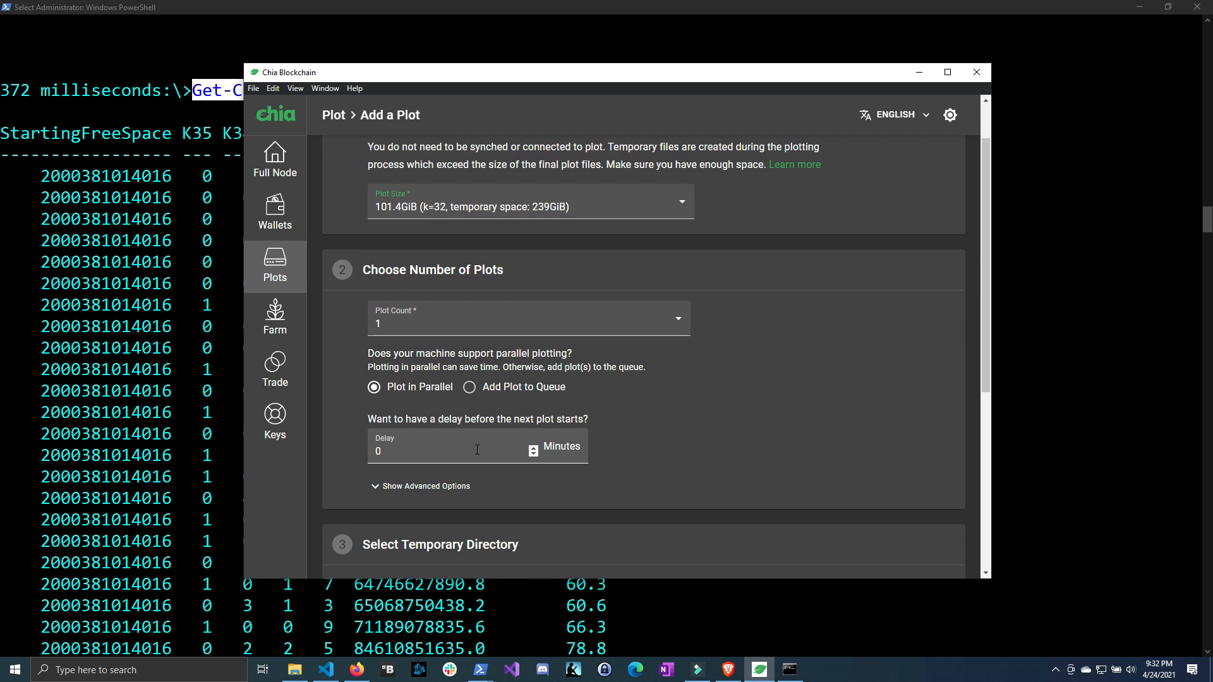
{"action": "scroll", "scroll_direction": "down", "scroll_amount": 3}
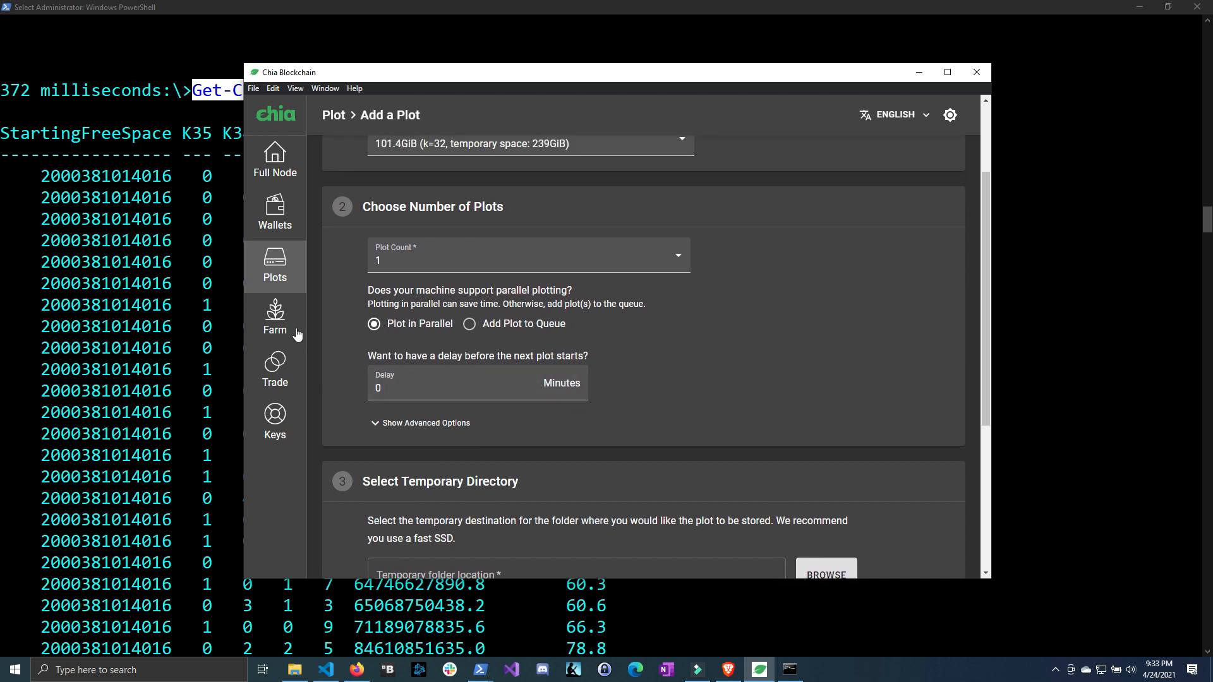
{"action": "mouse_move", "coordinate": [410, 342]}
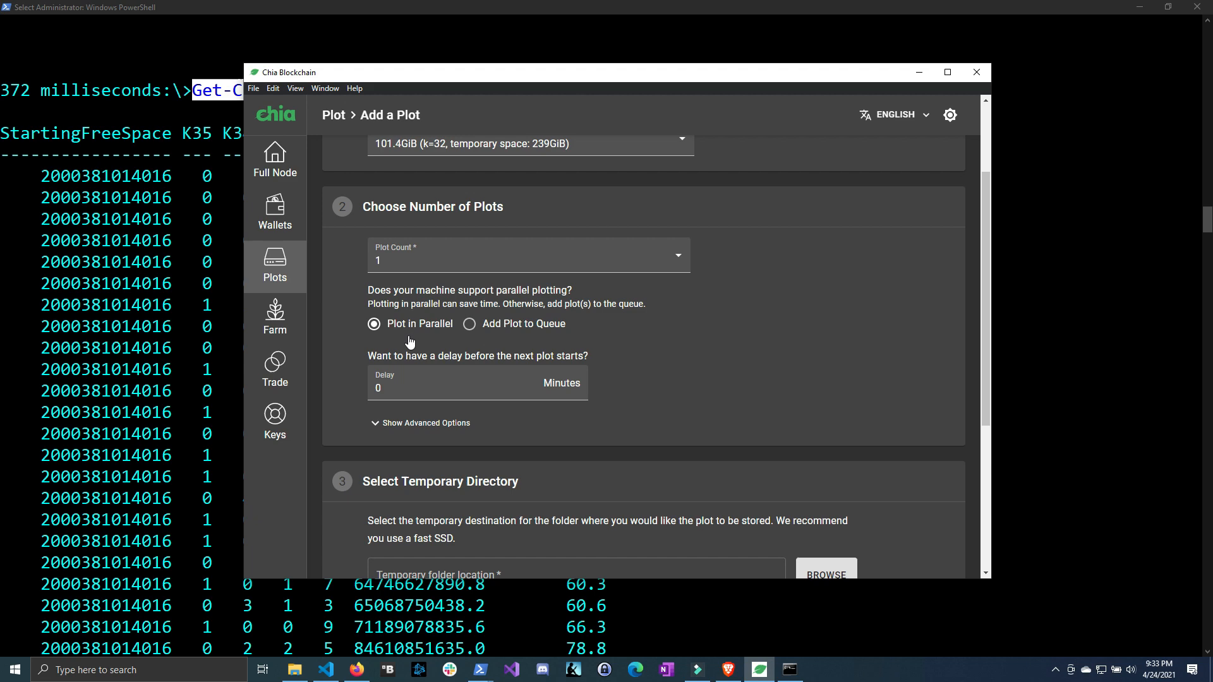
{"action": "left_click", "coordinate": [274, 317]}
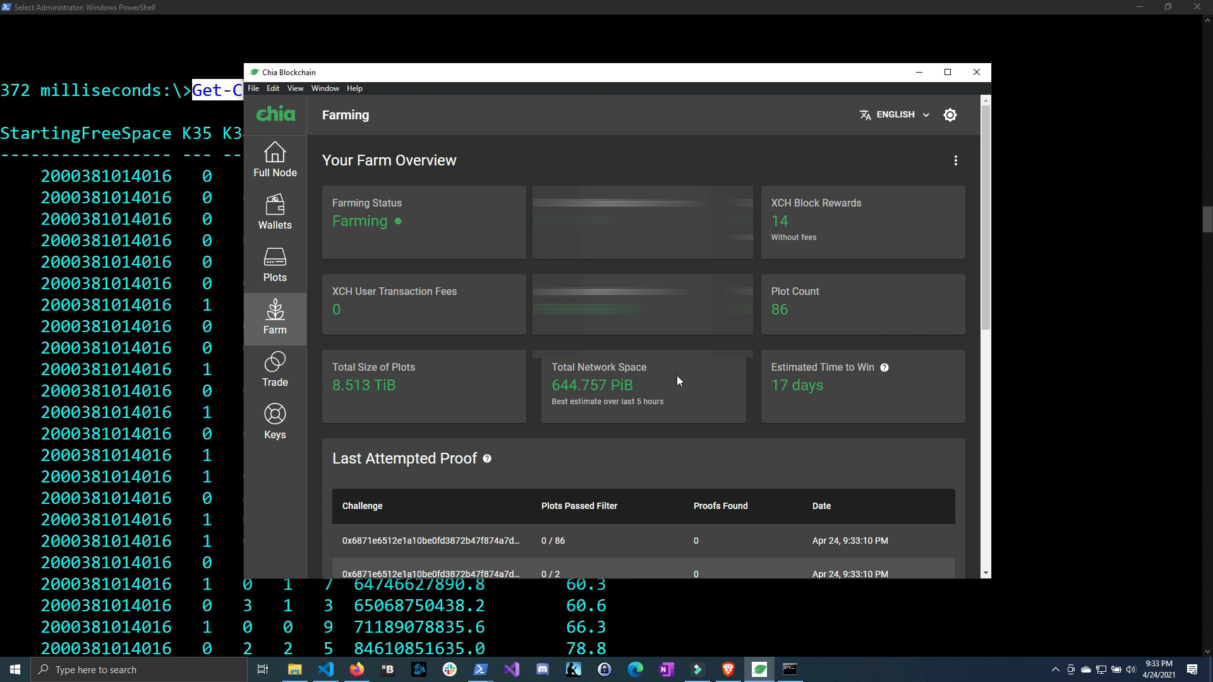
{"action": "mouse_move", "coordinate": [653, 434]}
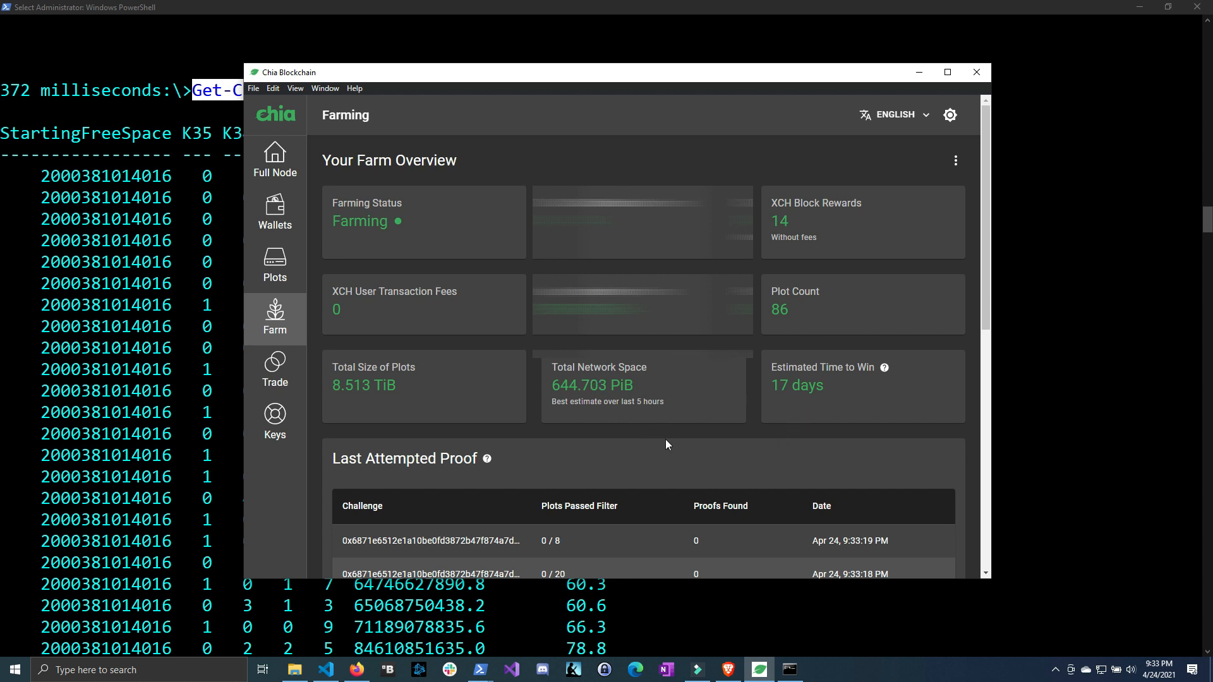
{"action": "mouse_move", "coordinate": [715, 451]}
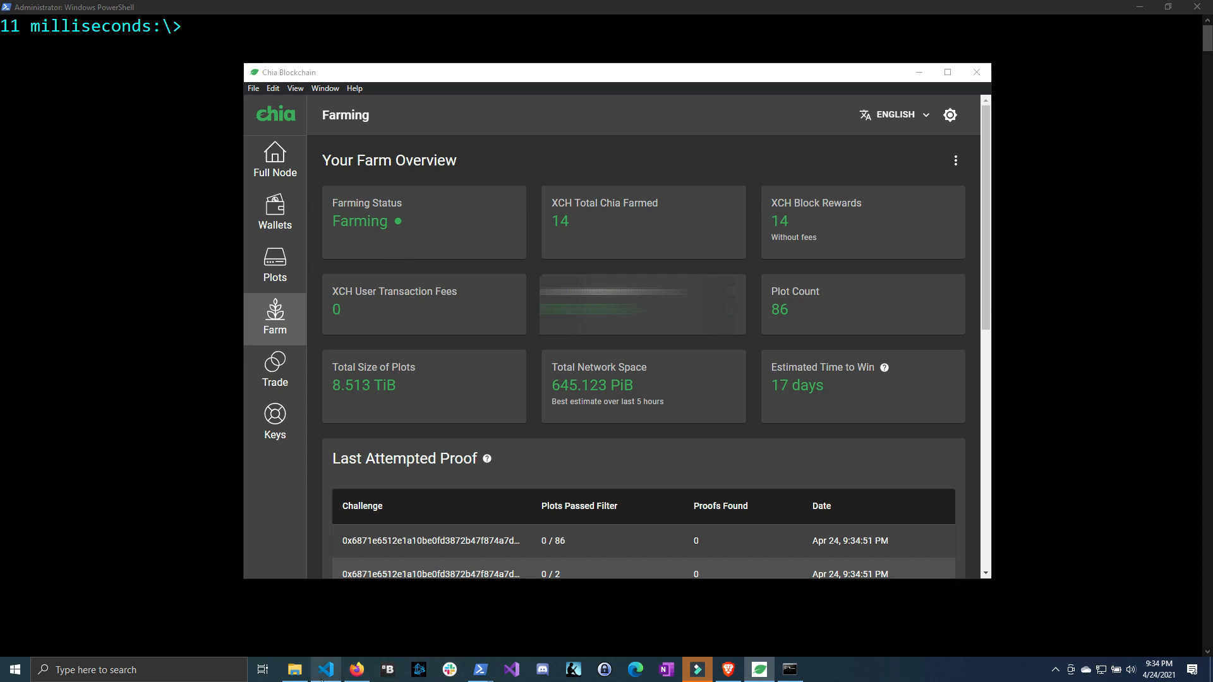
Step: Switch from Chia's Farming page to Visual Studio Code showing Get-OptimizedKSizePlotNumbers
{"action": "left_click", "coordinate": [325, 669]}
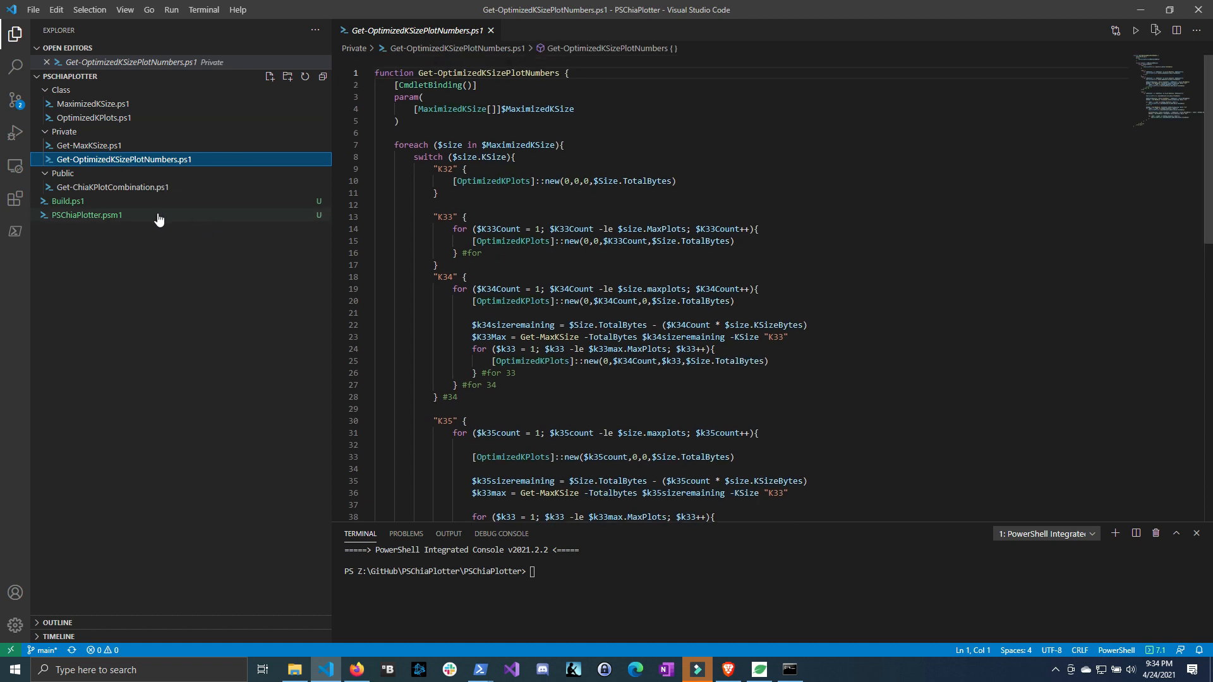
Step: Review Get-ChiaKPlotCombination.ps1's FreeSpace and DriveLetter parameter sets, then bring up PowerShell
{"action": "left_click", "coordinate": [113, 187]}
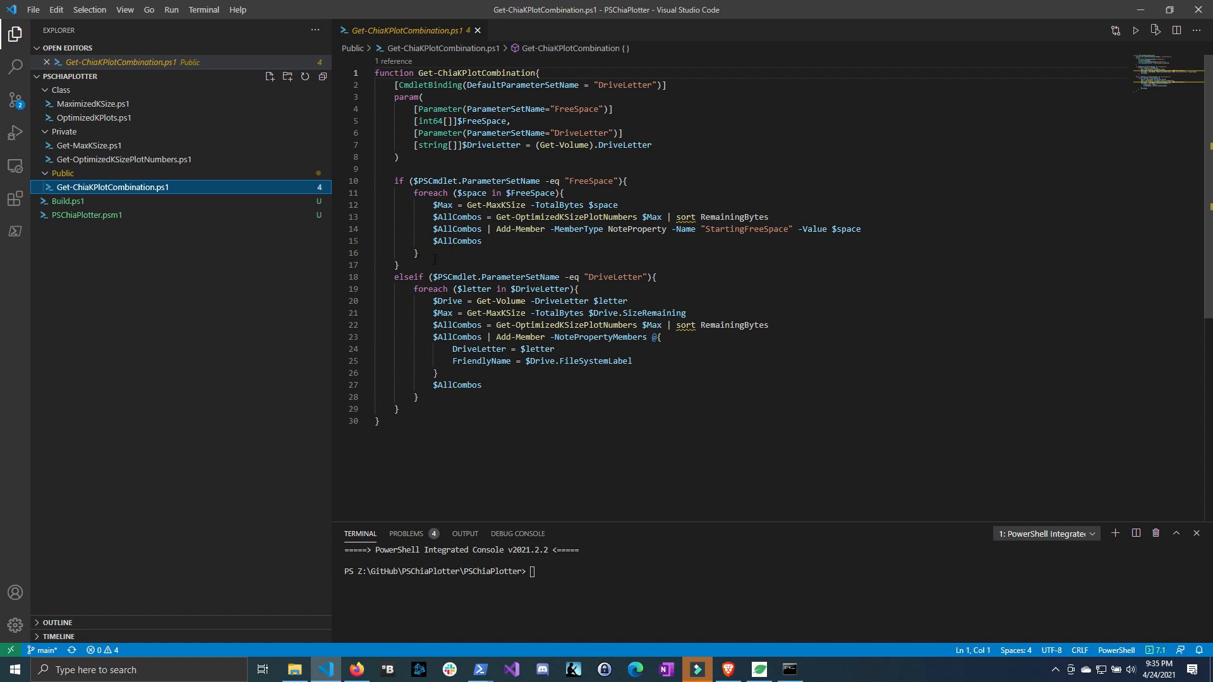
{"action": "left_click_drag", "start_coordinate": [399, 180], "coordinate": [399, 265]}
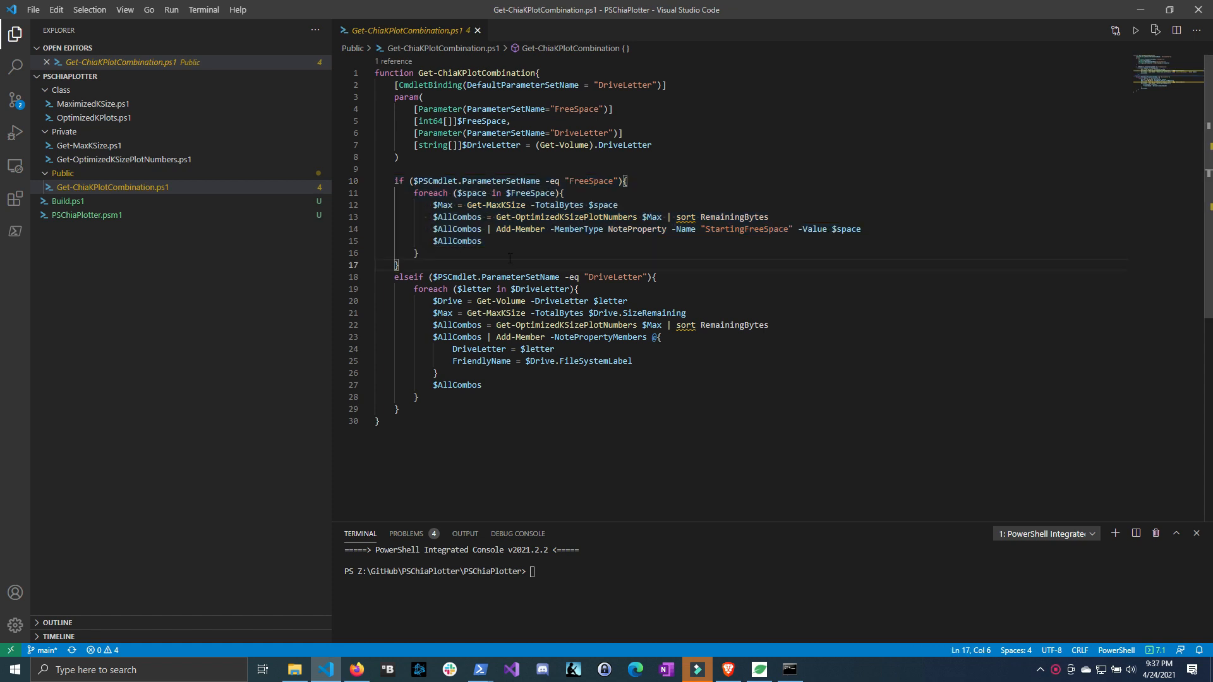
{"action": "key", "text": "ctrl+a"}
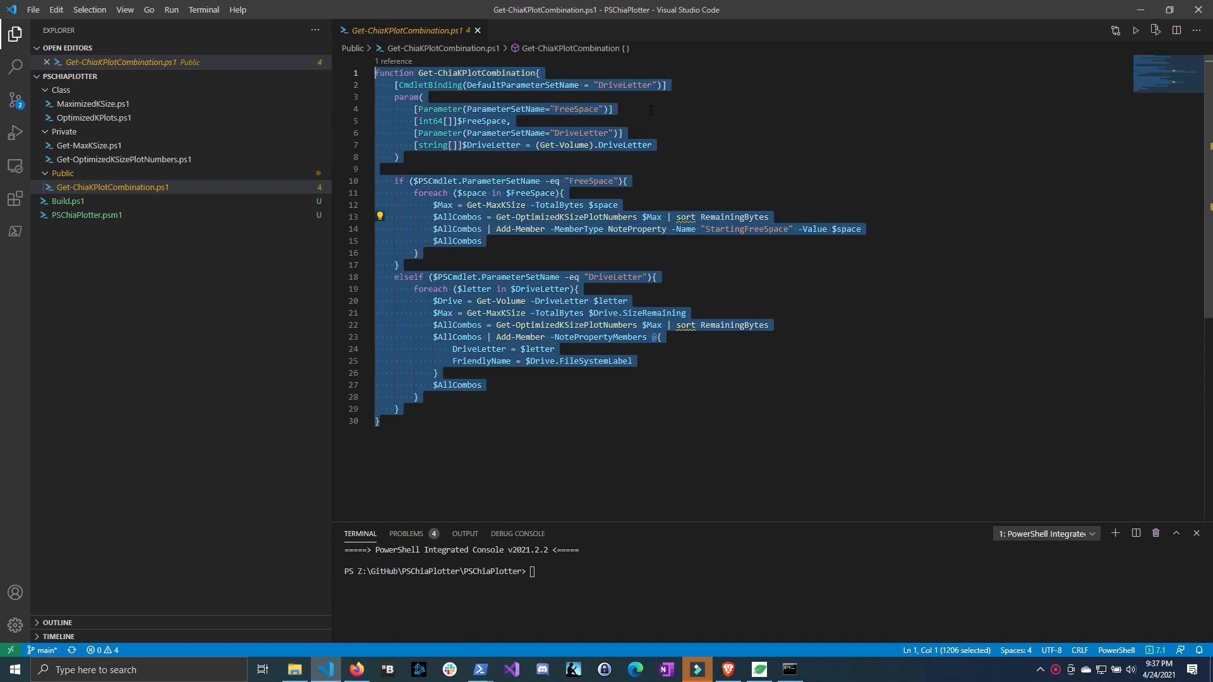
{"action": "left_click", "coordinate": [612, 109]}
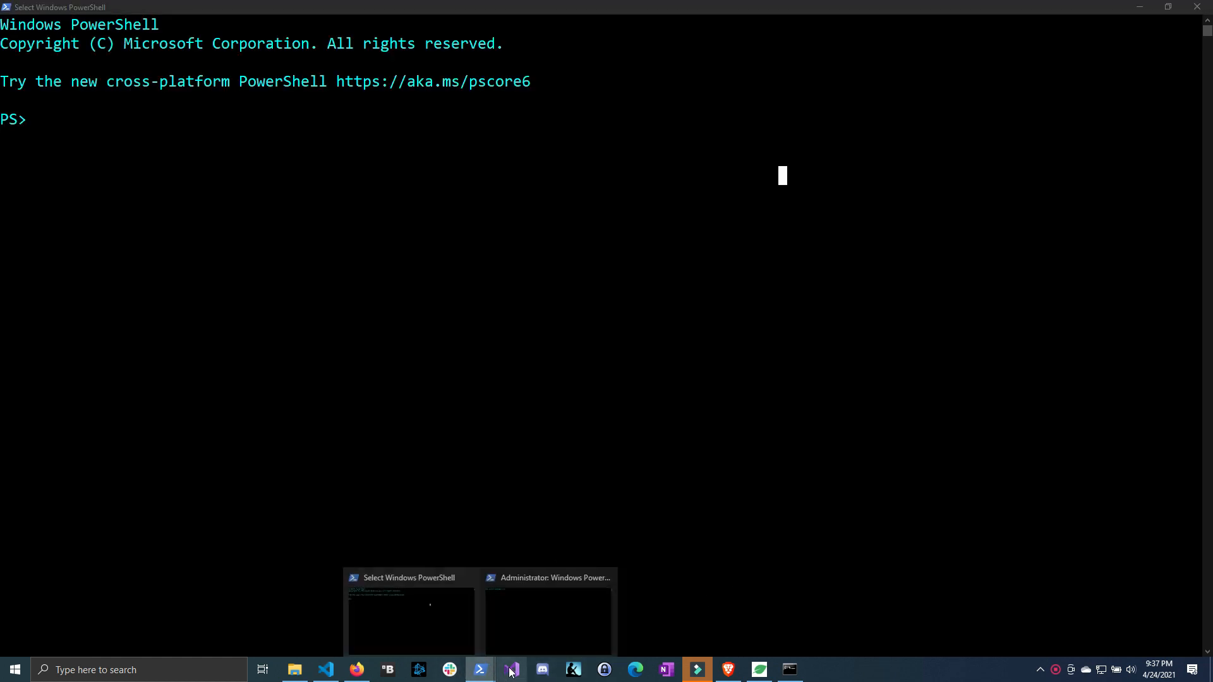
Step: Run help Get-ChiaKPlotCombination in the admin session, showing its DriveLetter and FreeSpace syntaxes
{"action": "left_click", "coordinate": [547, 619]}
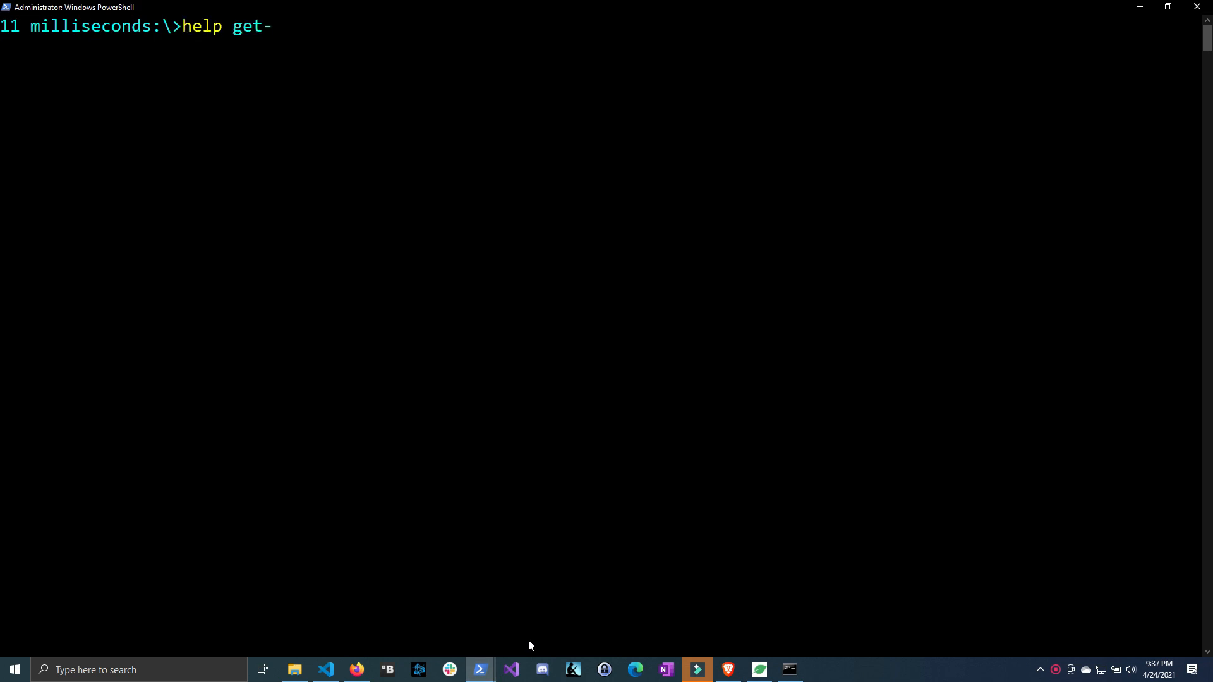
{"action": "key", "text": "Tab"}
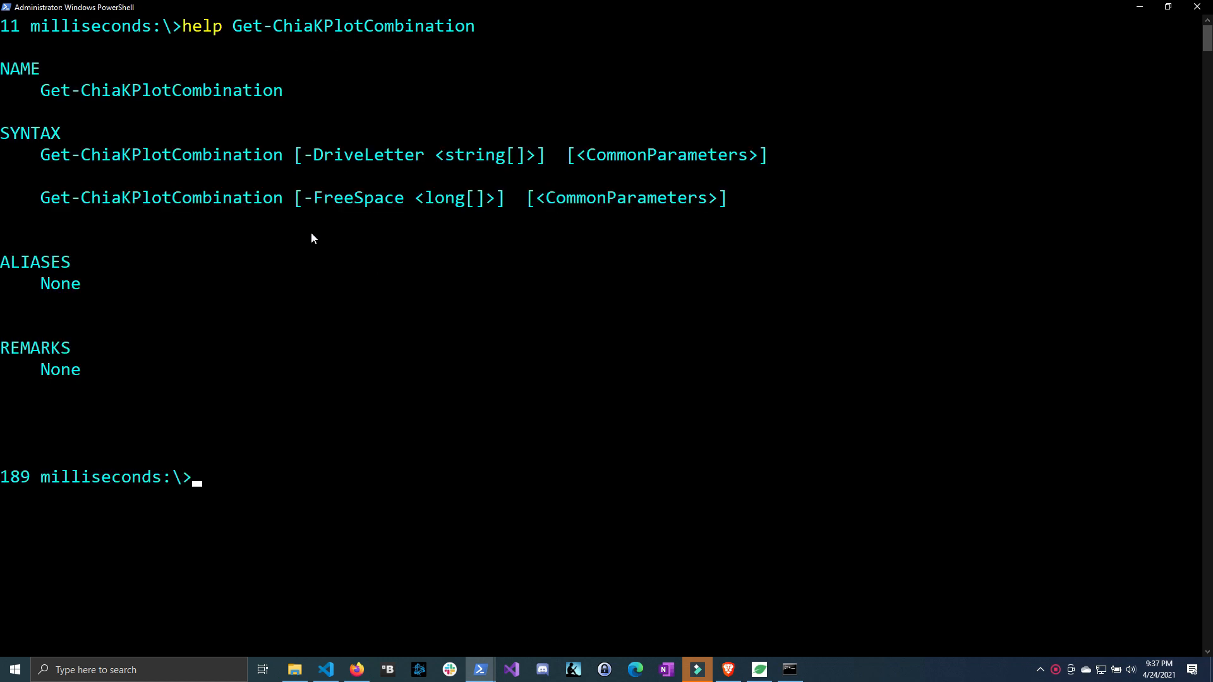
{"action": "mouse_move", "coordinate": [295, 158]}
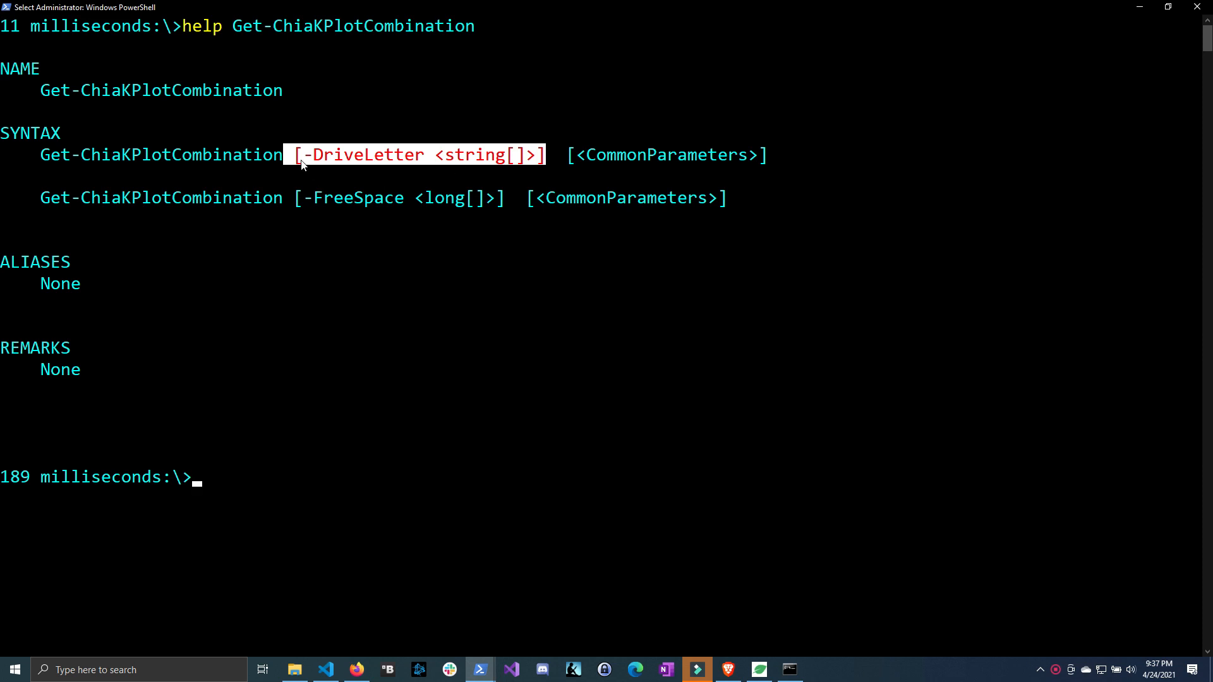
{"action": "mouse_move", "coordinate": [329, 202]}
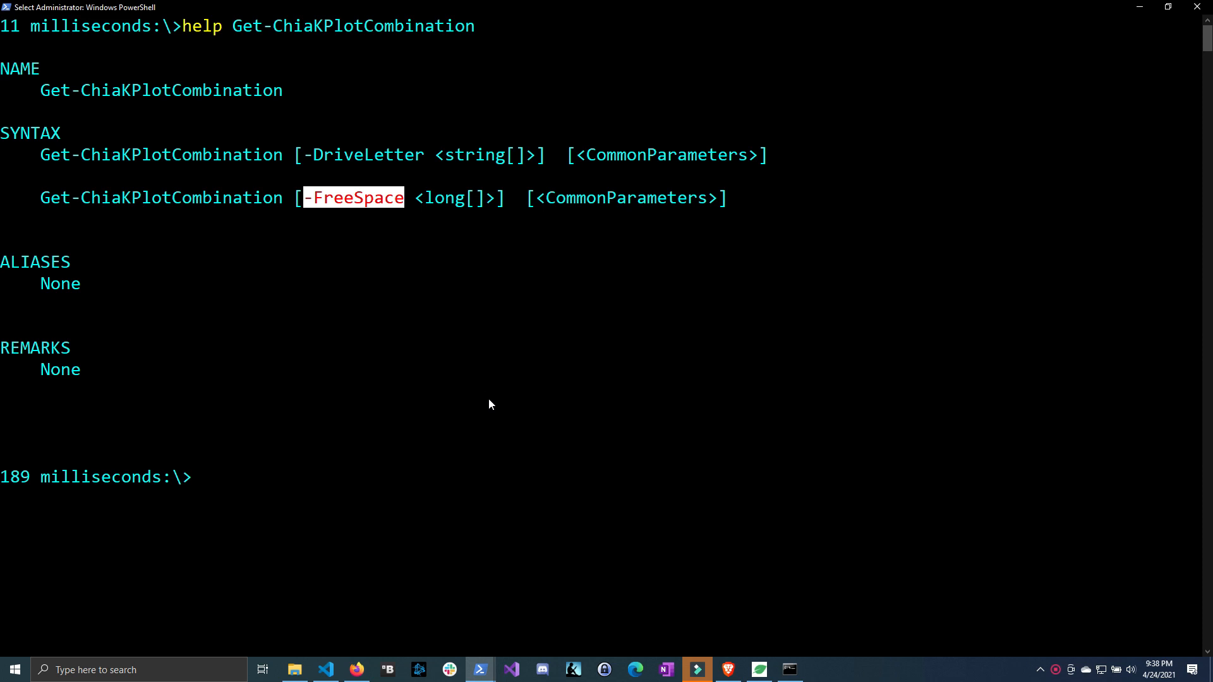
{"action": "mouse_move", "coordinate": [532, 454]}
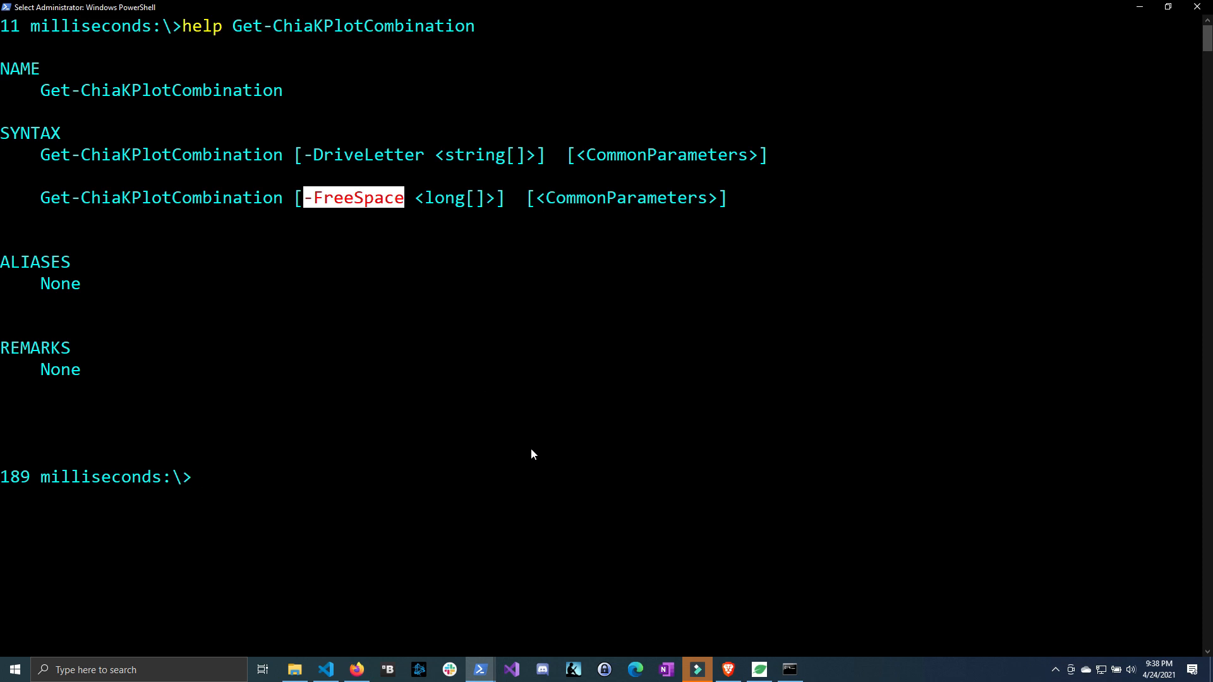